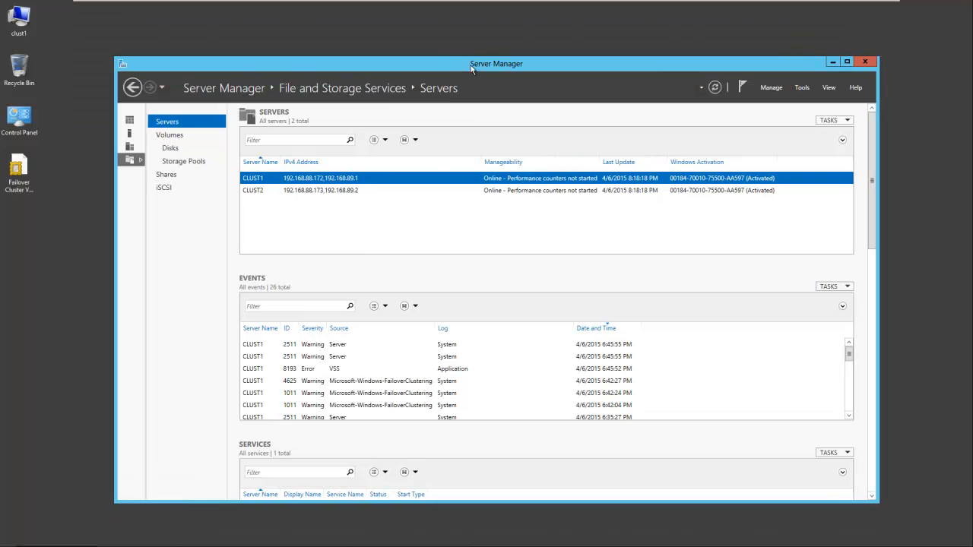
pyautogui.moveTo(551, 4)
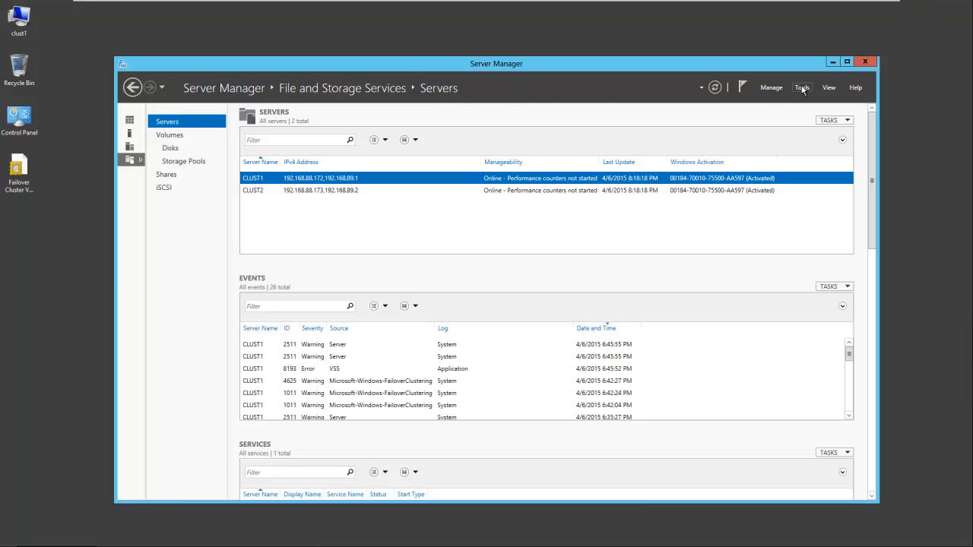
# Launch the iSCSI Initiator from Server Manager's Tools and start the Microsoft iSCSI service
pyautogui.click(803, 87)
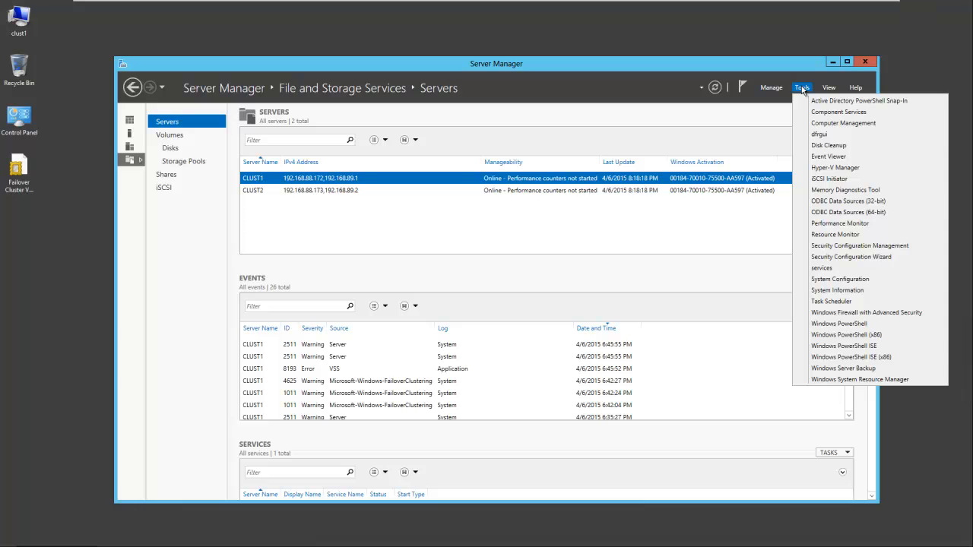
pyautogui.click(830, 177)
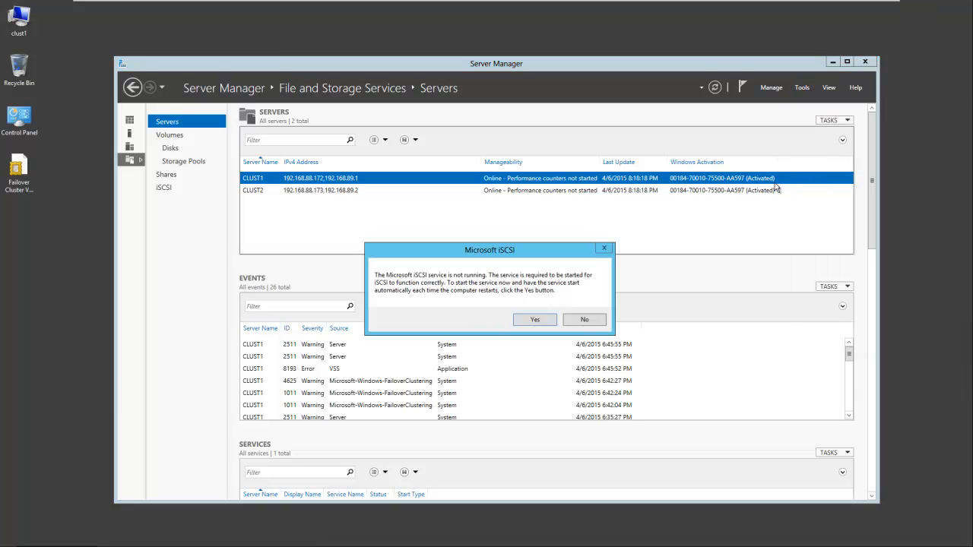
pyautogui.moveTo(453, 288)
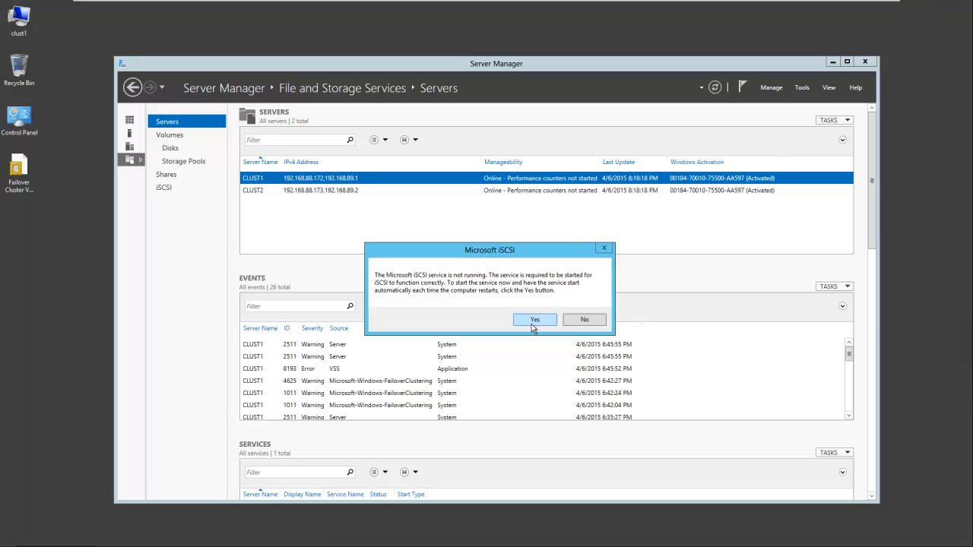
pyautogui.click(535, 319)
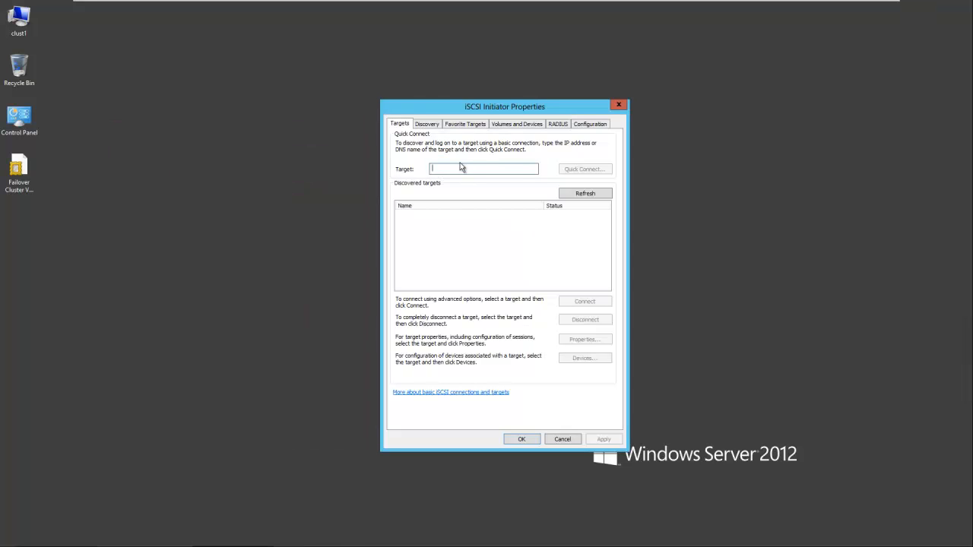
# Quick Connect to freenas.test and connect the quorum, storage0 and storage1 targets
pyautogui.write('freenas')
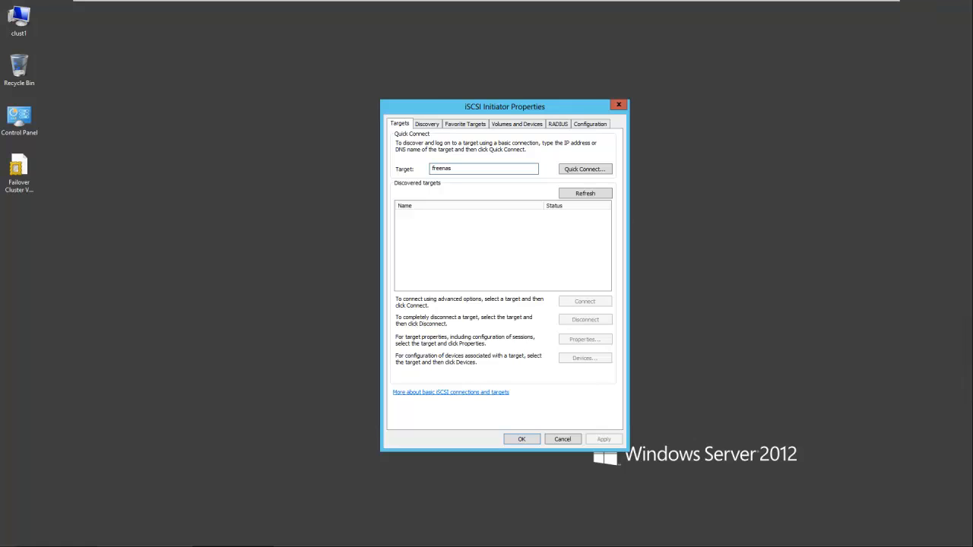
pyautogui.write('.test.net')
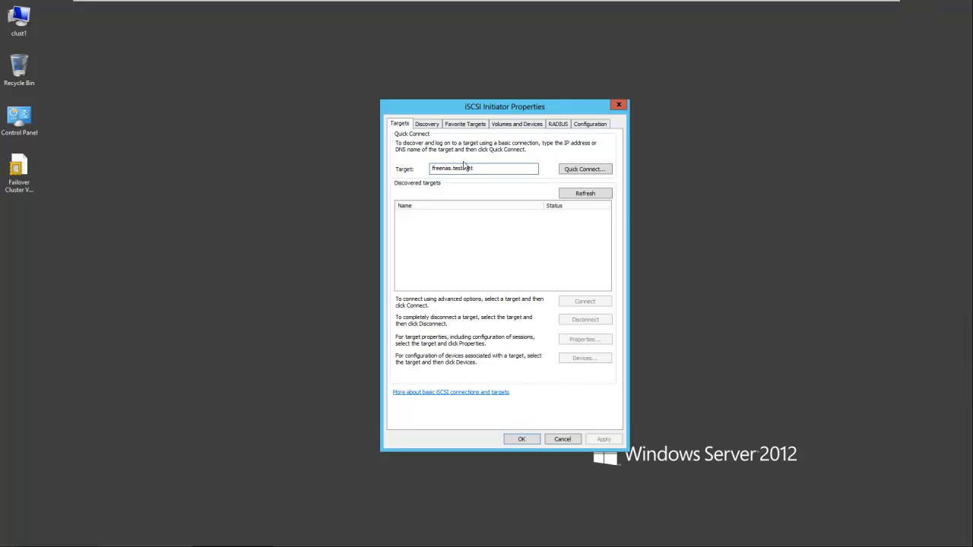
pyautogui.click(584, 169)
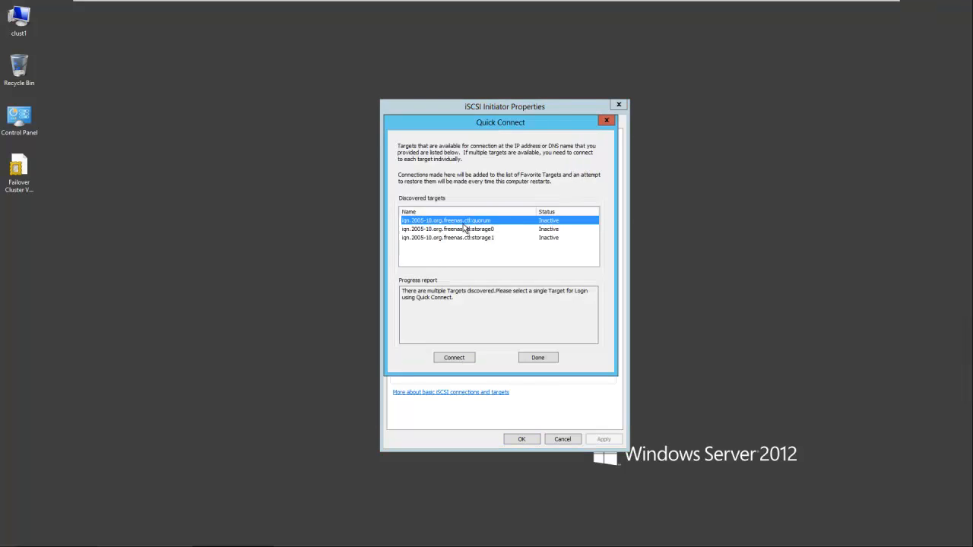
pyautogui.moveTo(493, 242)
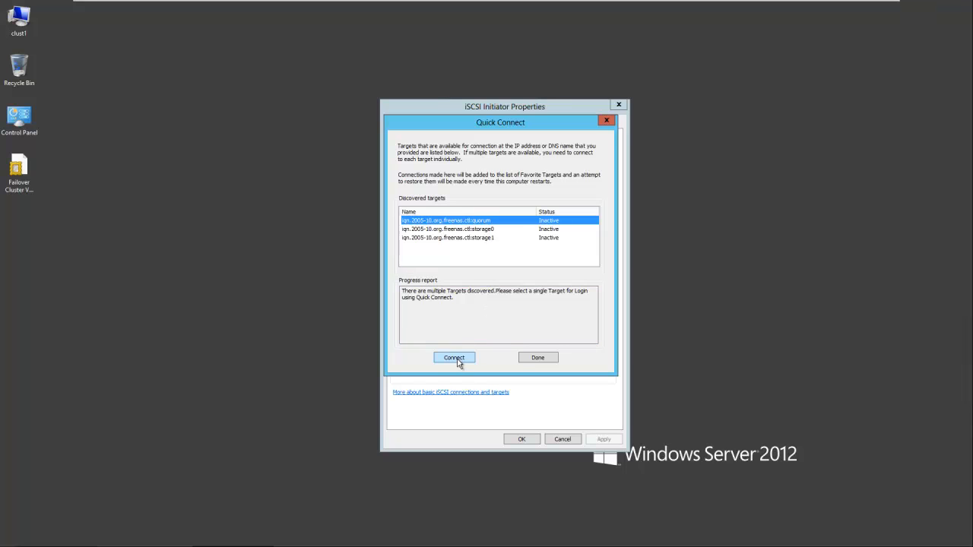
pyautogui.click(453, 357)
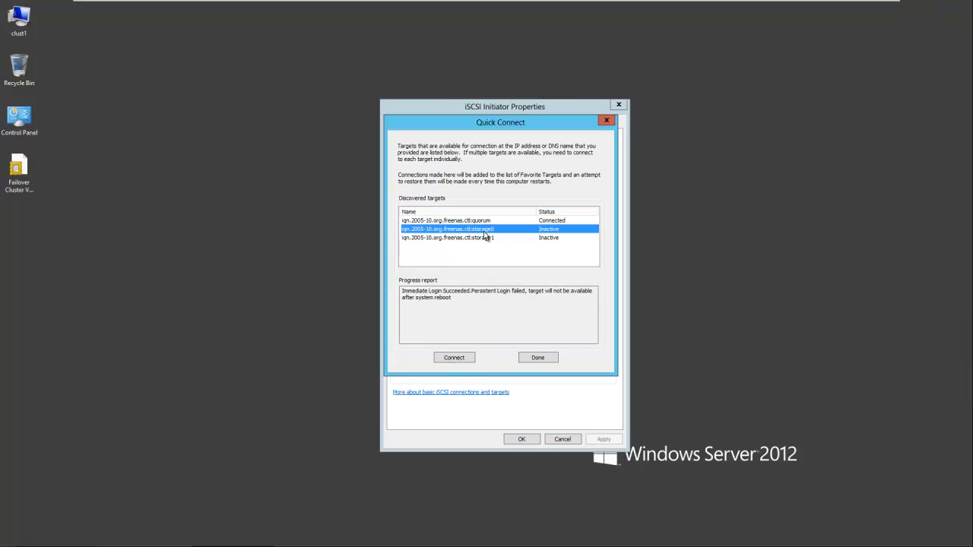
pyautogui.click(454, 357)
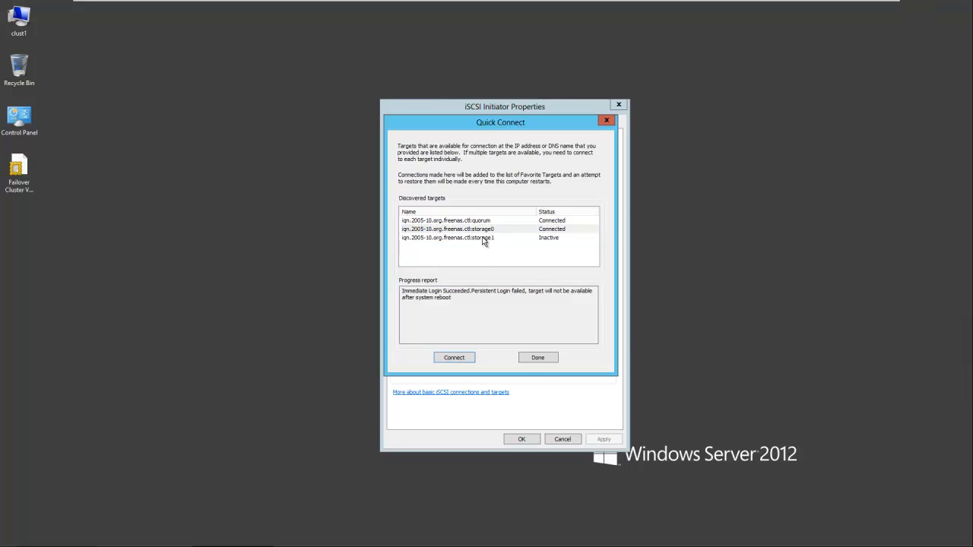
pyautogui.click(453, 358)
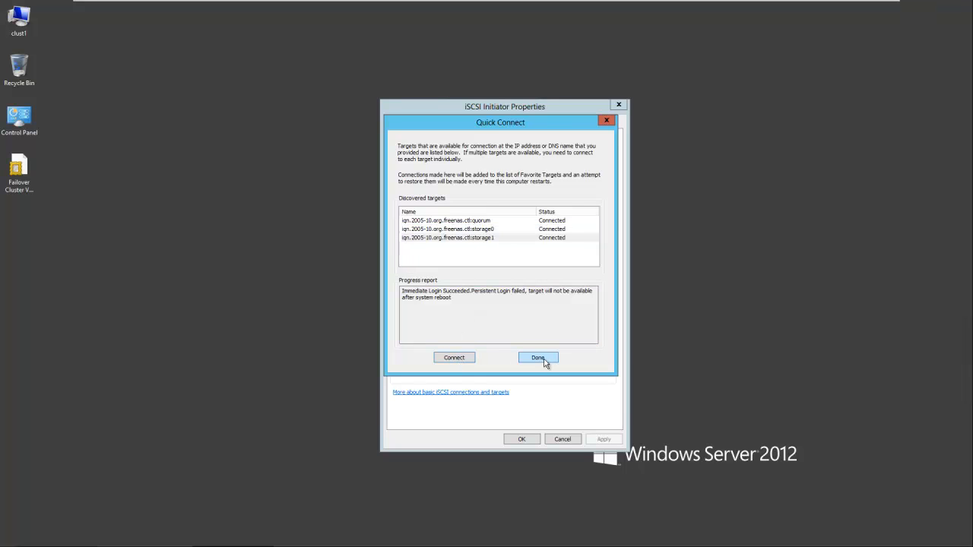
# Finish Quick Connect and review the Discovery portal and the storage0/storage1 favourite targets
pyautogui.click(539, 357)
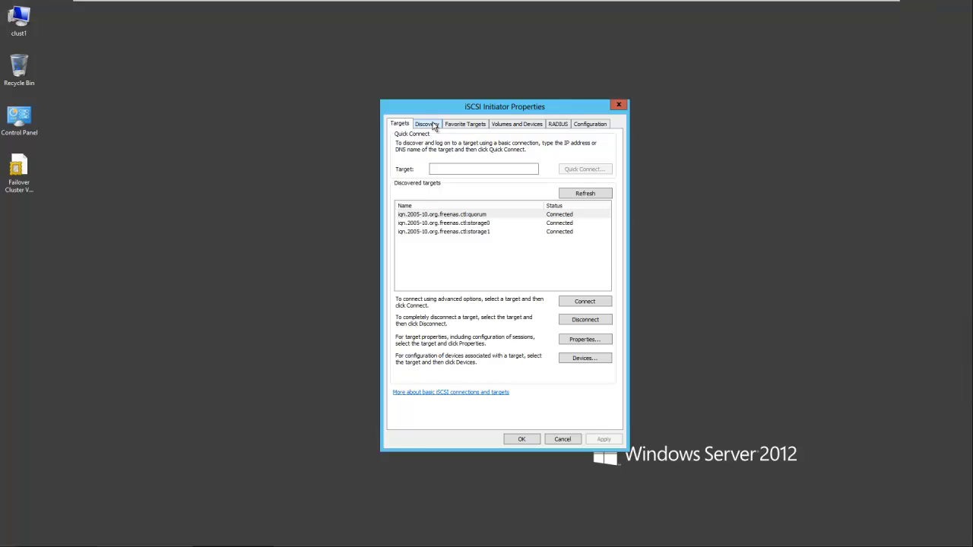
pyautogui.click(426, 125)
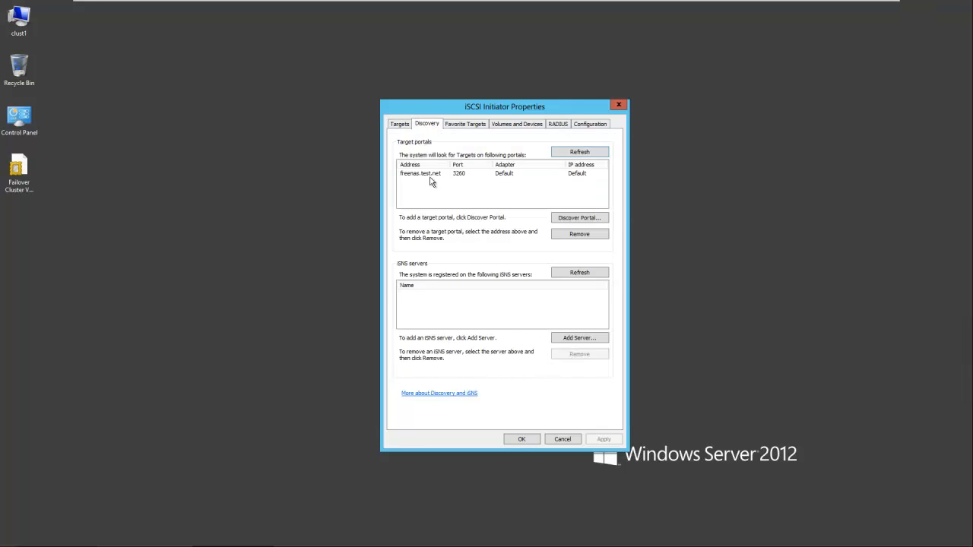
pyautogui.click(465, 124)
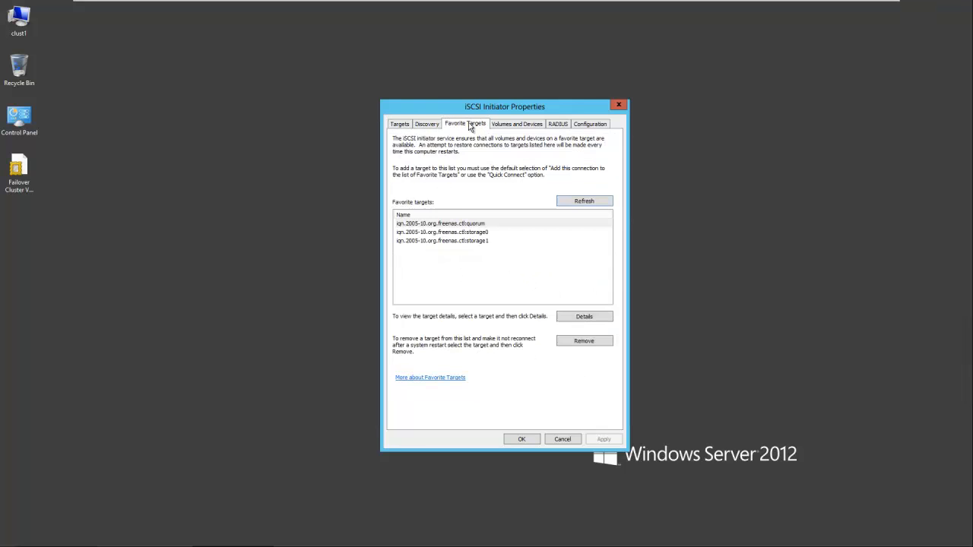
pyautogui.click(441, 231)
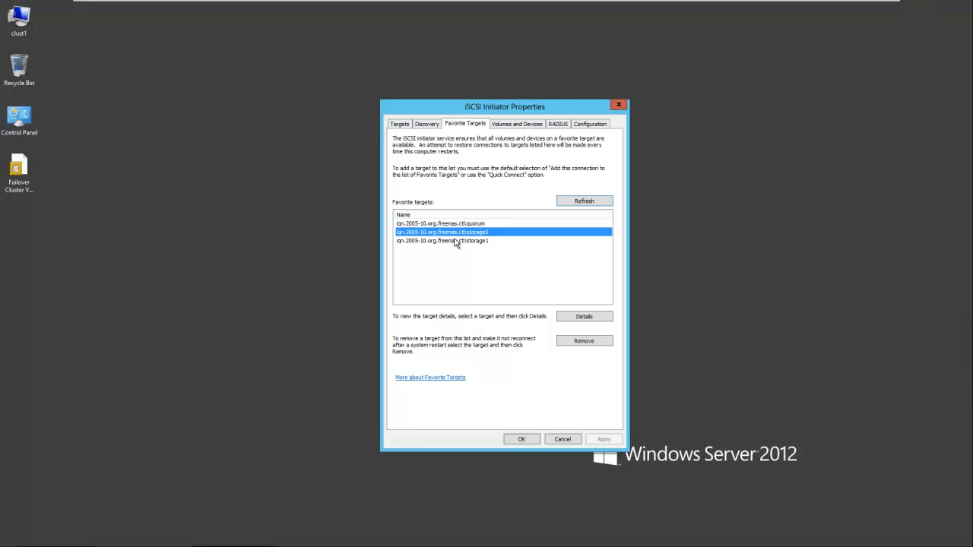
pyautogui.click(442, 241)
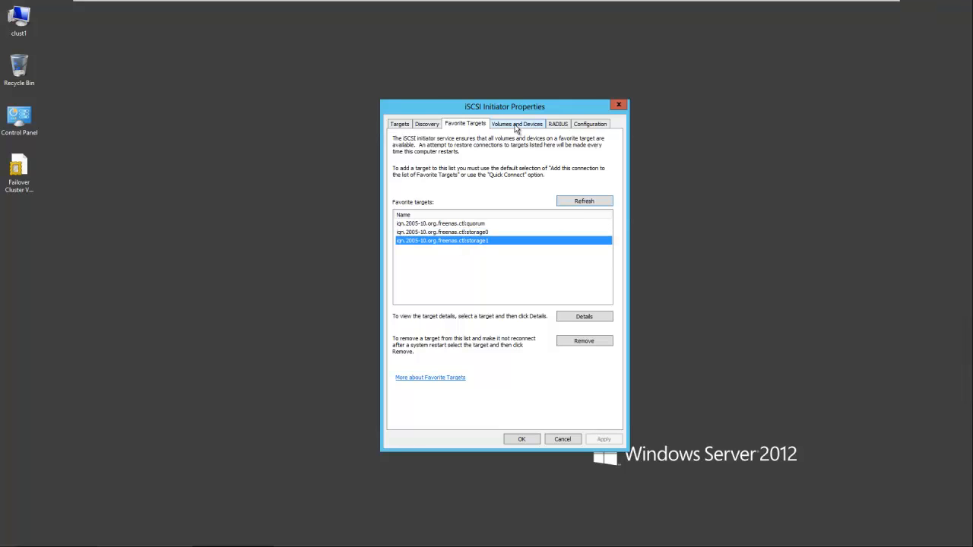
# Auto Configure the Volumes and Devices list with the FreeNAS disks and close the properties with OK
pyautogui.click(517, 123)
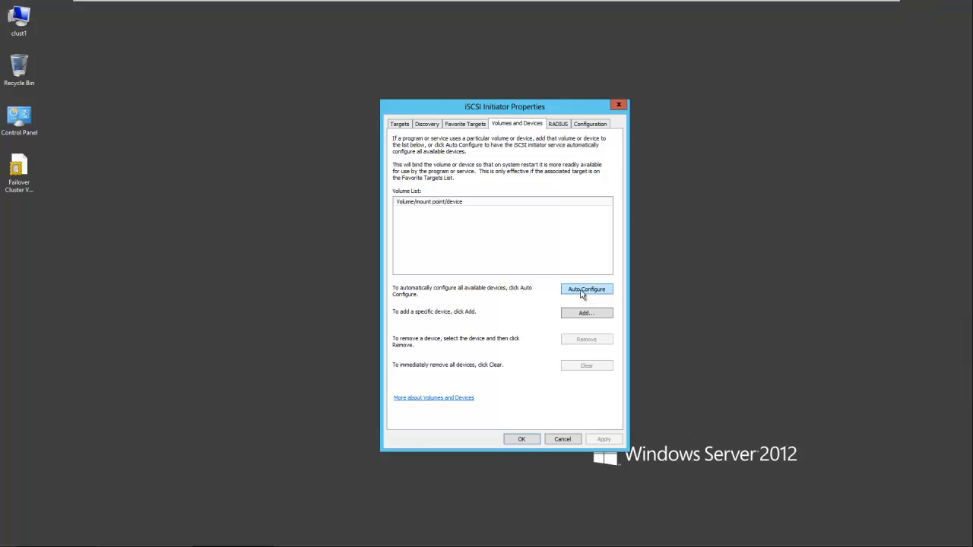
pyautogui.click(587, 289)
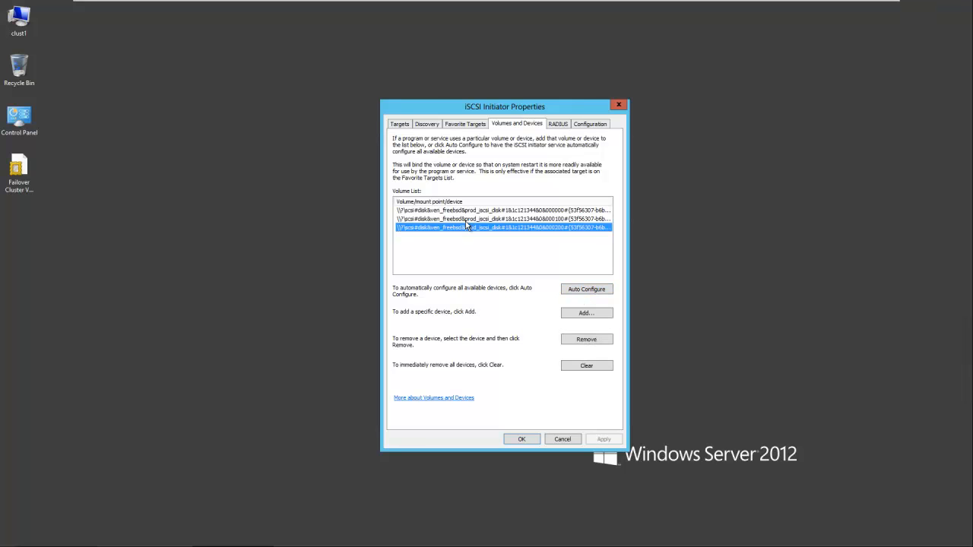
pyautogui.click(502, 209)
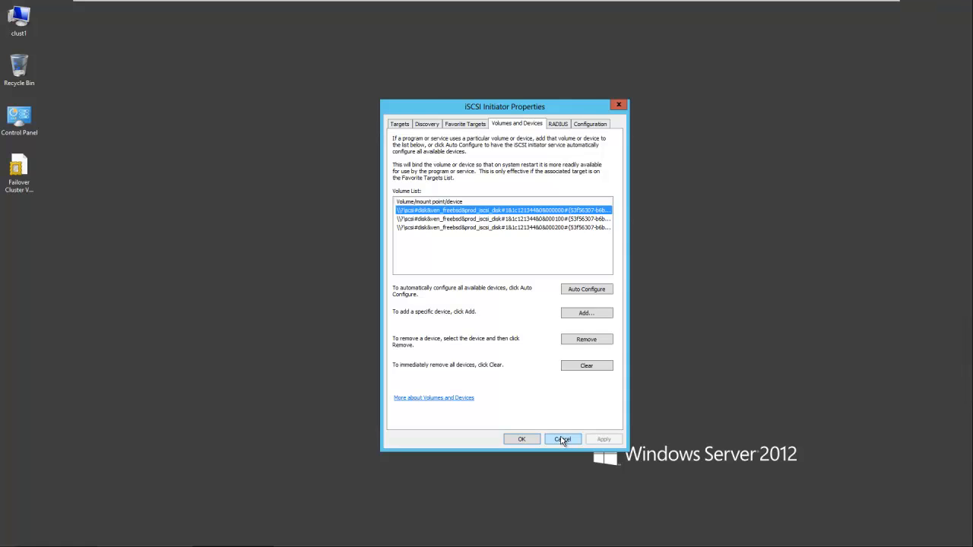
pyautogui.click(563, 440)
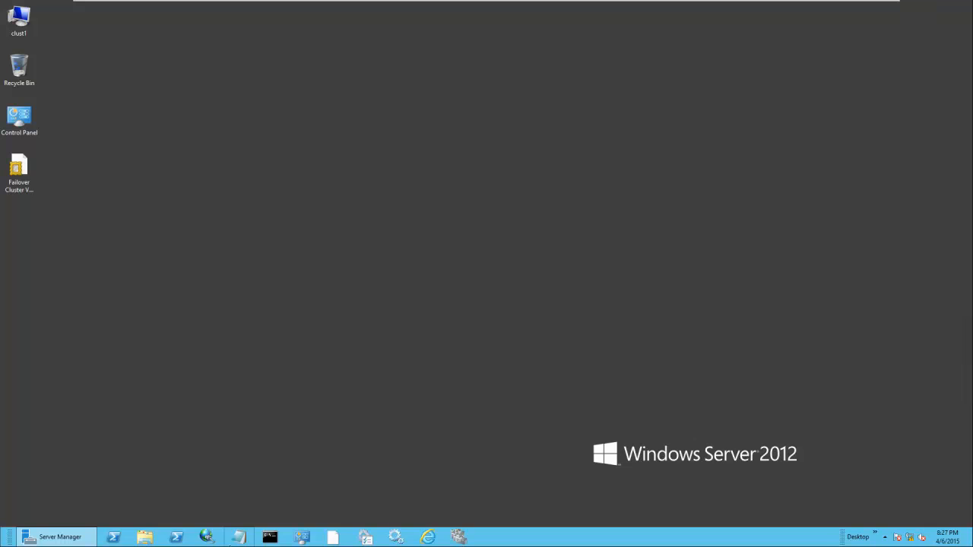
# Launch Computer Management maximized and show Disk Management with the new offline iSCSI disks
pyautogui.click(53, 537)
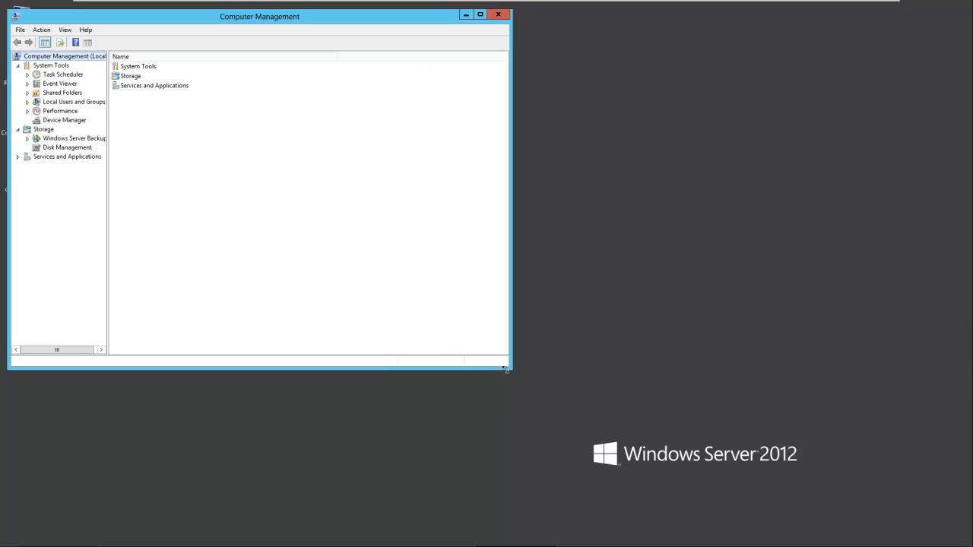
pyautogui.click(481, 13)
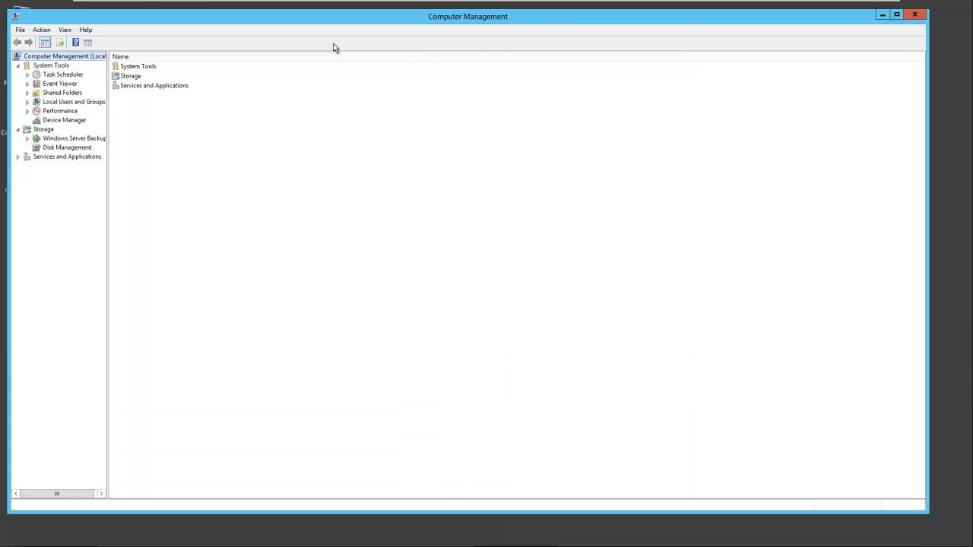
pyautogui.click(67, 146)
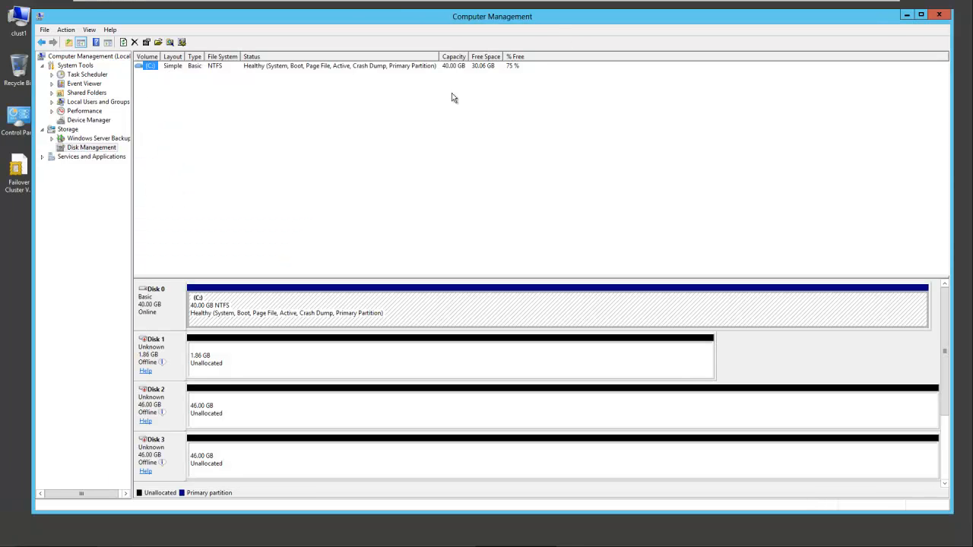
pyautogui.moveTo(255, 392)
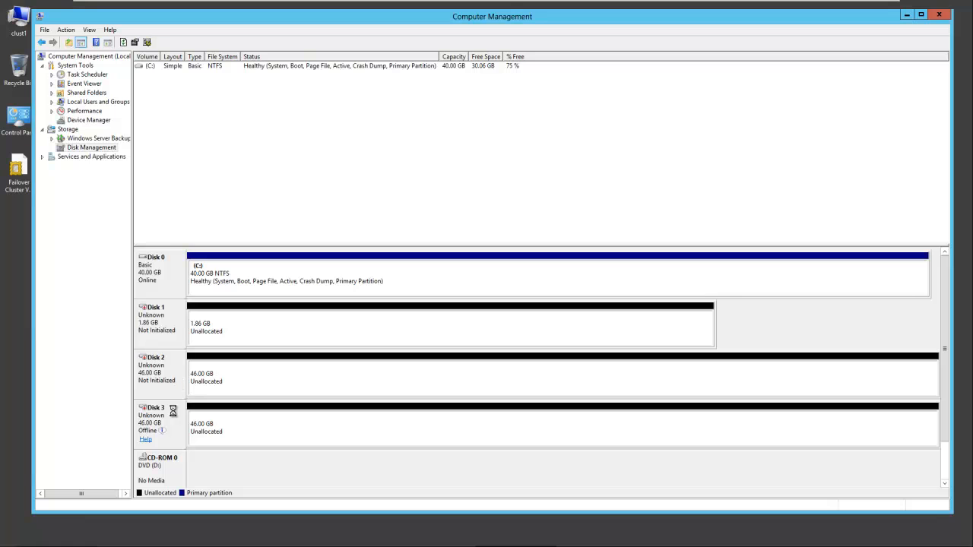
# Bring Disk 3 online and initialize Disks 1, 2 and 3 as MBR
pyautogui.rightClick(155, 423)
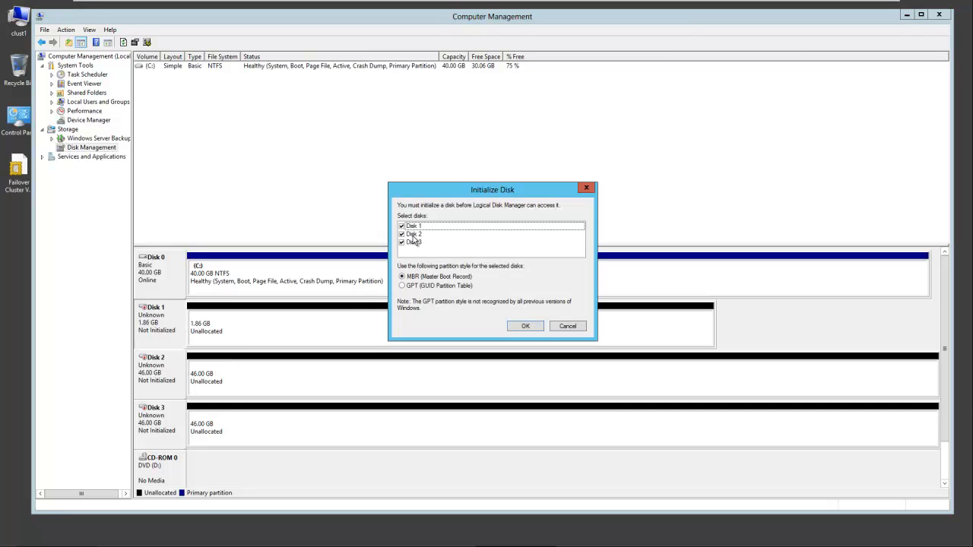
pyautogui.click(524, 325)
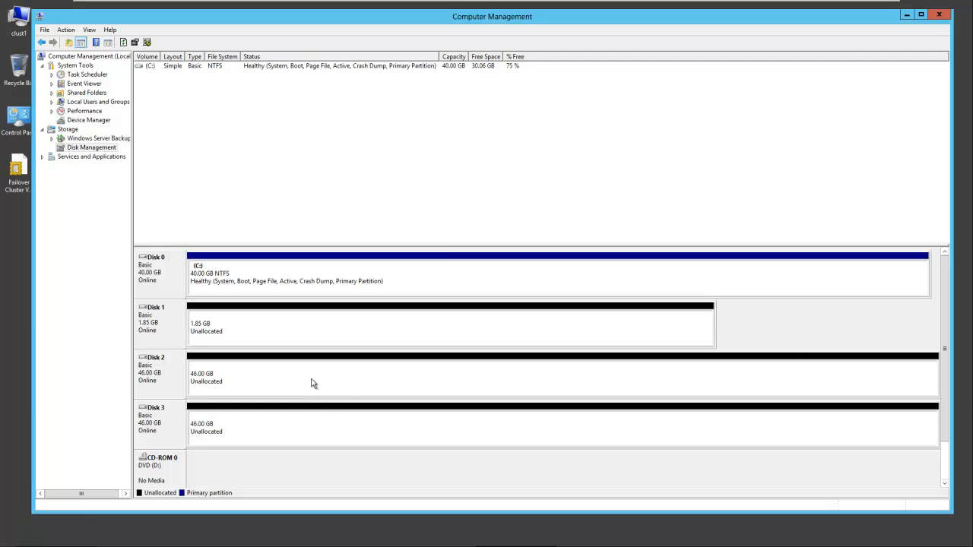
pyautogui.moveTo(307, 327)
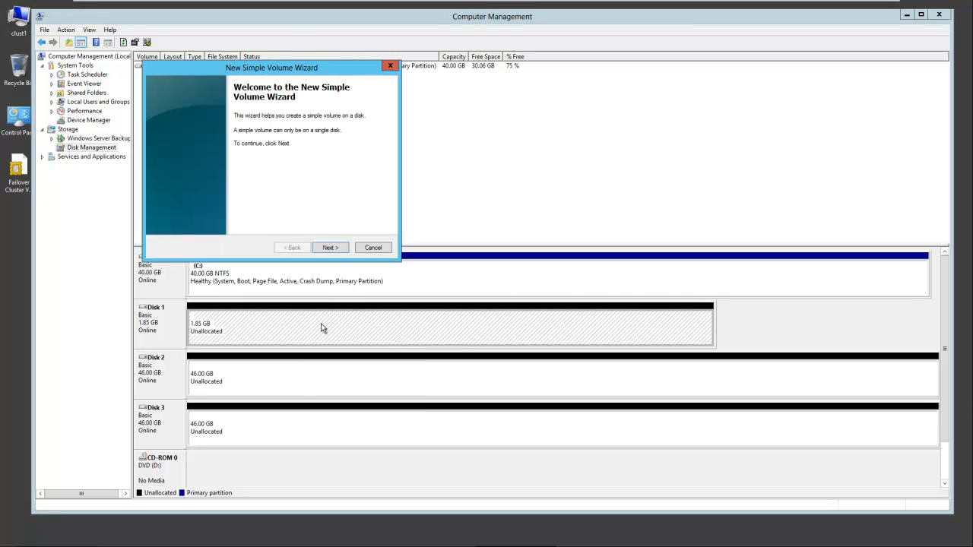
# Create a full-size NTFS simple volume on Disk 1 with drive letter Q and label quorum
pyautogui.click(330, 246)
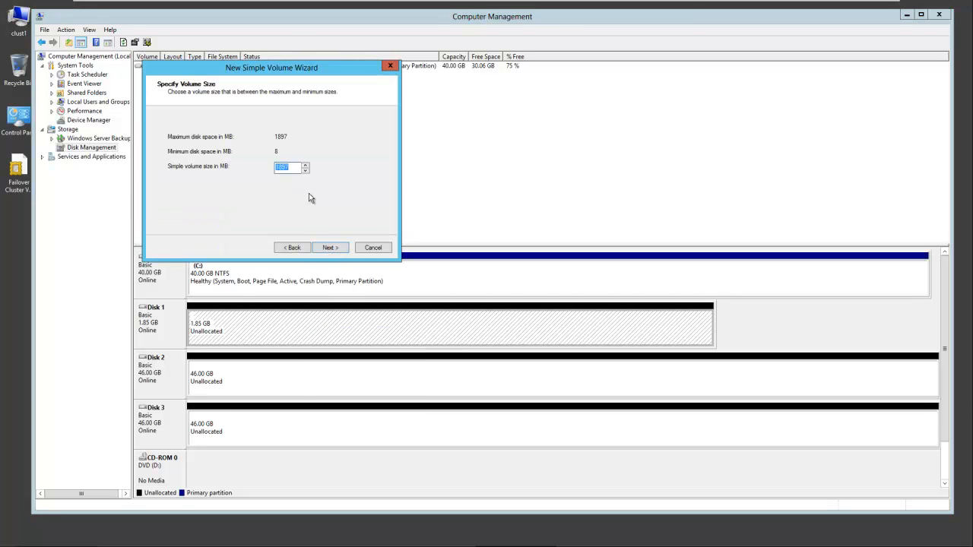
pyautogui.click(328, 246)
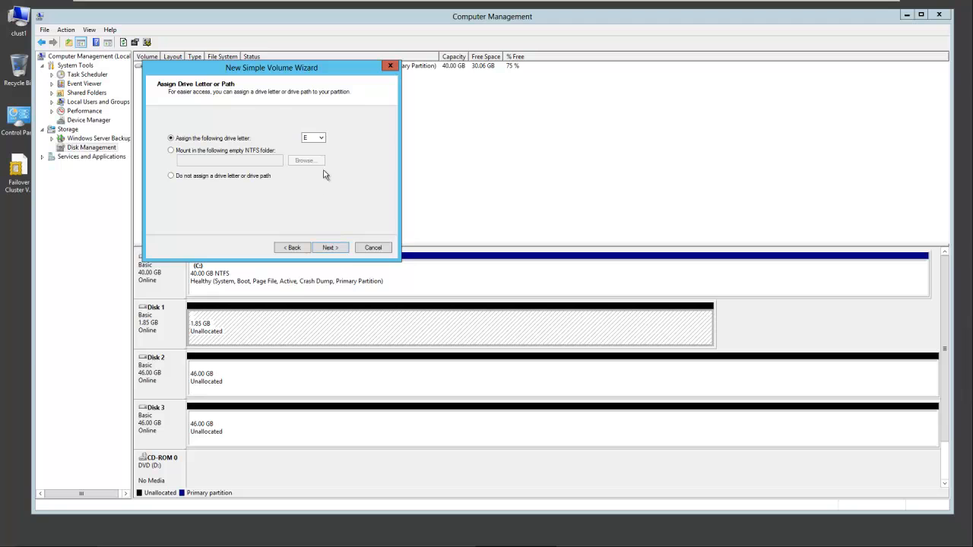
pyautogui.click(321, 137)
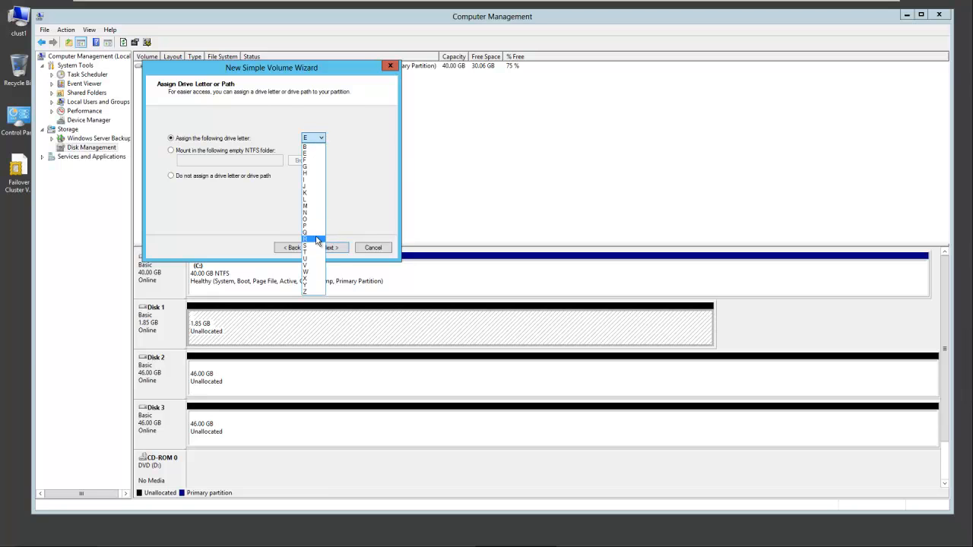
pyautogui.click(305, 239)
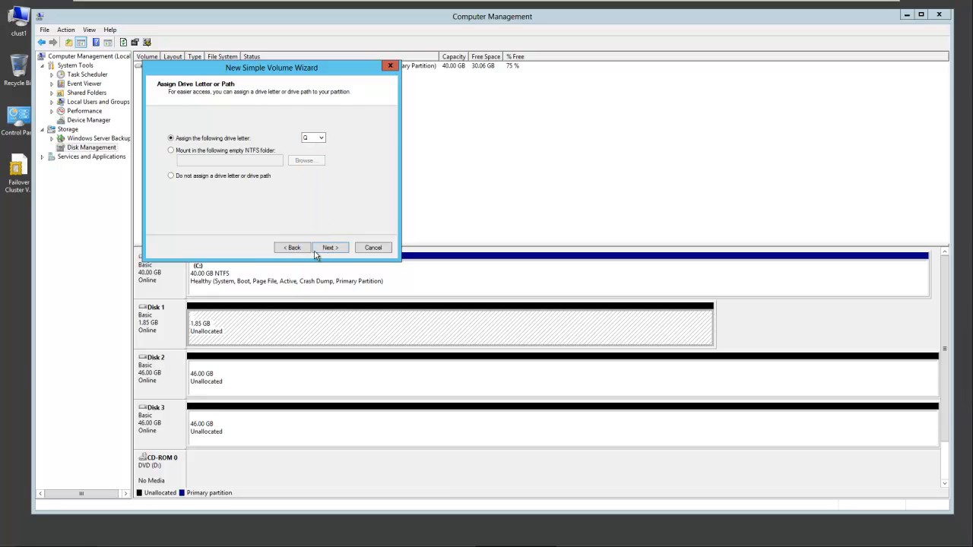
pyautogui.click(330, 247)
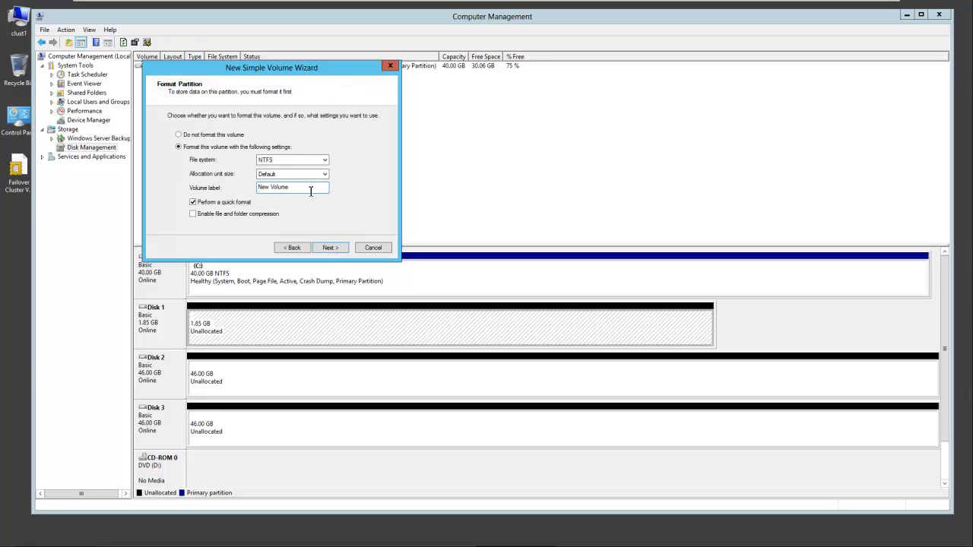
pyautogui.write('d')
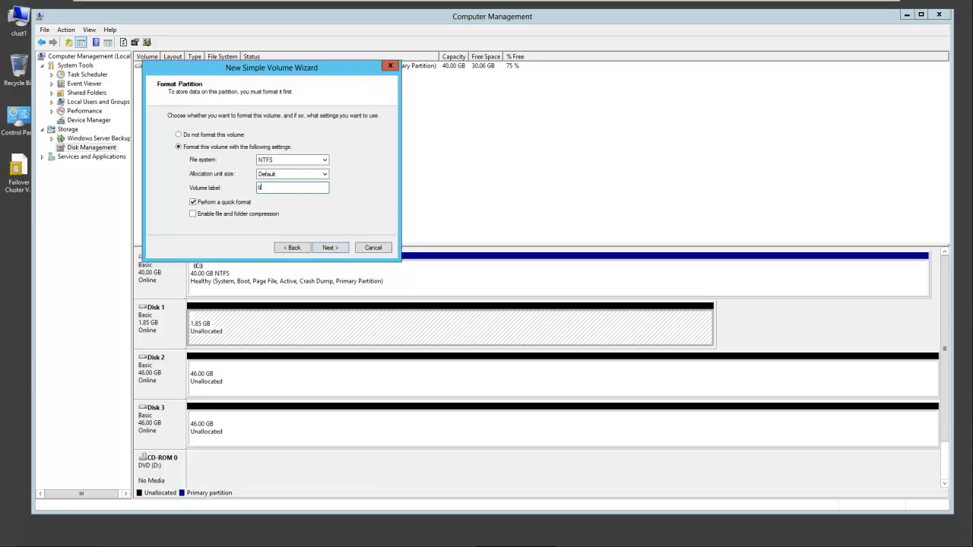
pyautogui.write('quorum')
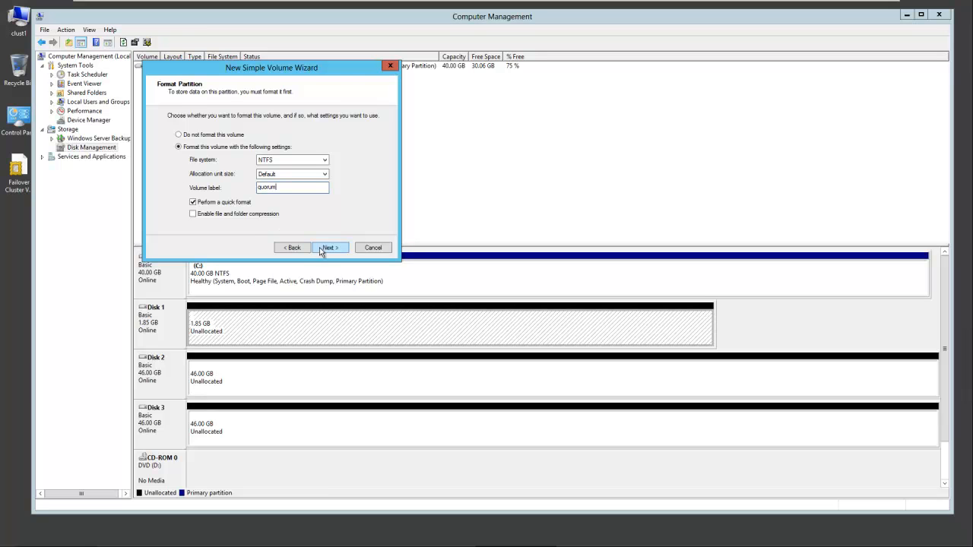
pyautogui.click(328, 246)
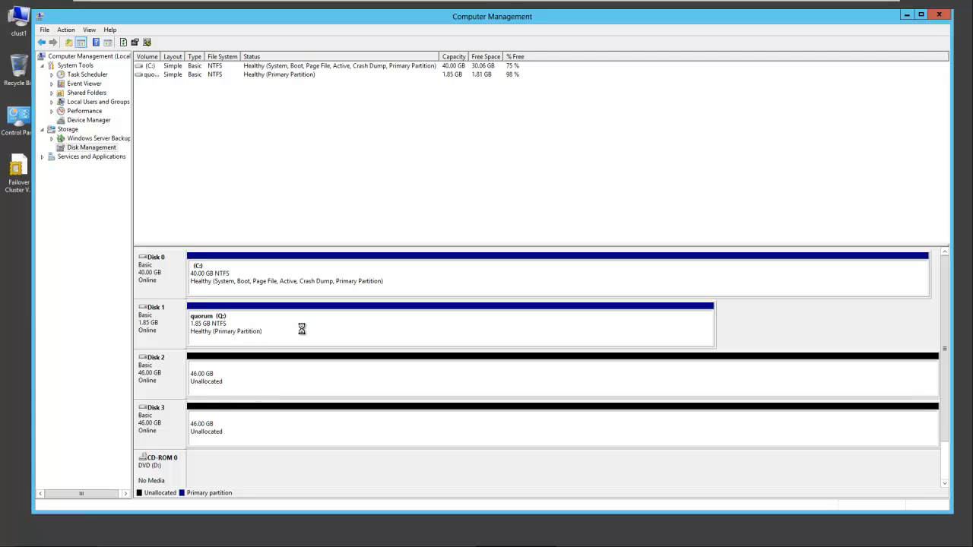
pyautogui.moveTo(270, 377)
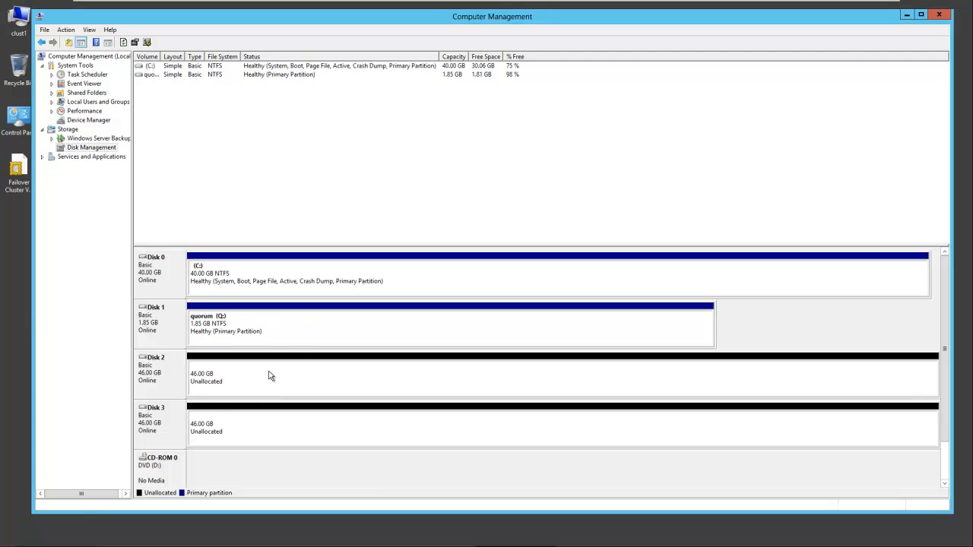
pyautogui.moveTo(330, 377)
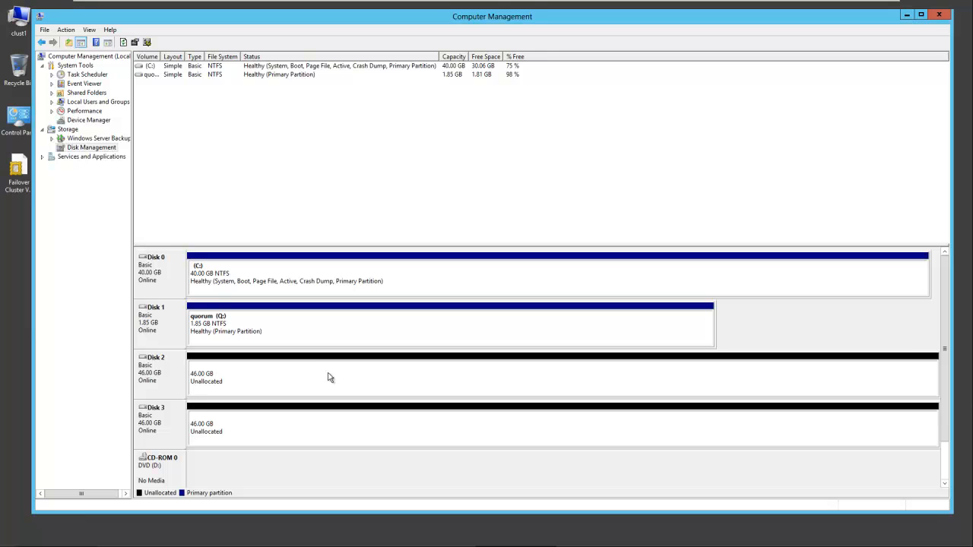
# Create a full-size NTFS simple volume on Disk 2 with drive letter S and label storage0
pyautogui.rightClick(327, 372)
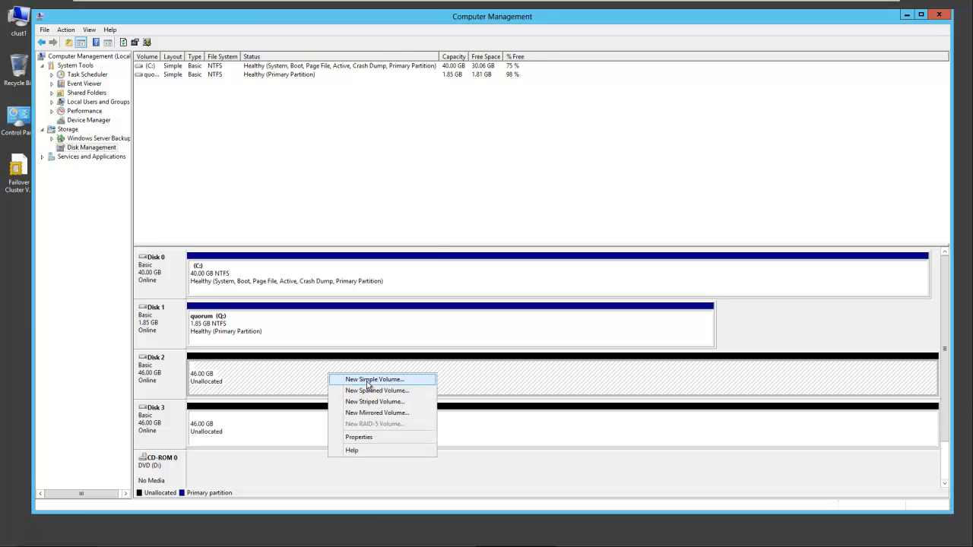
pyautogui.click(374, 380)
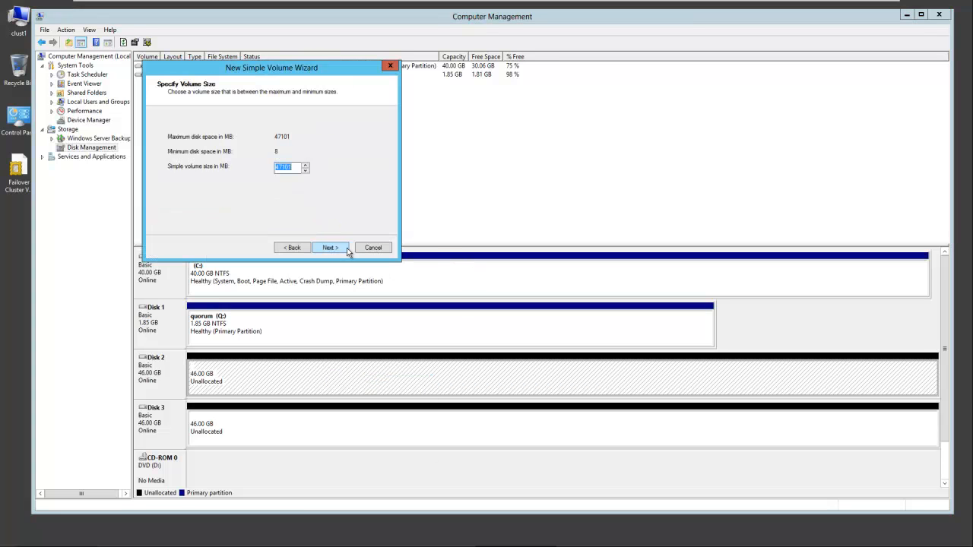
pyautogui.click(328, 246)
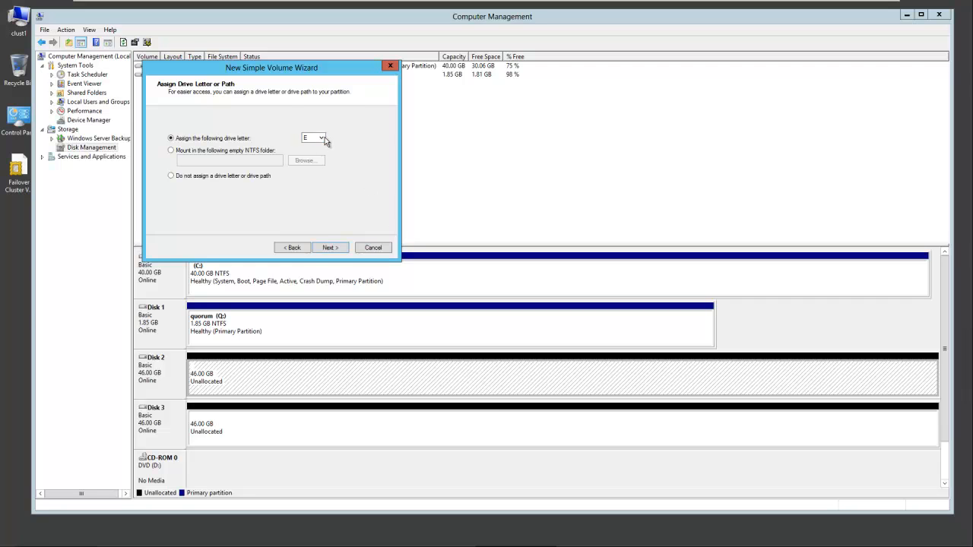
pyautogui.click(322, 136)
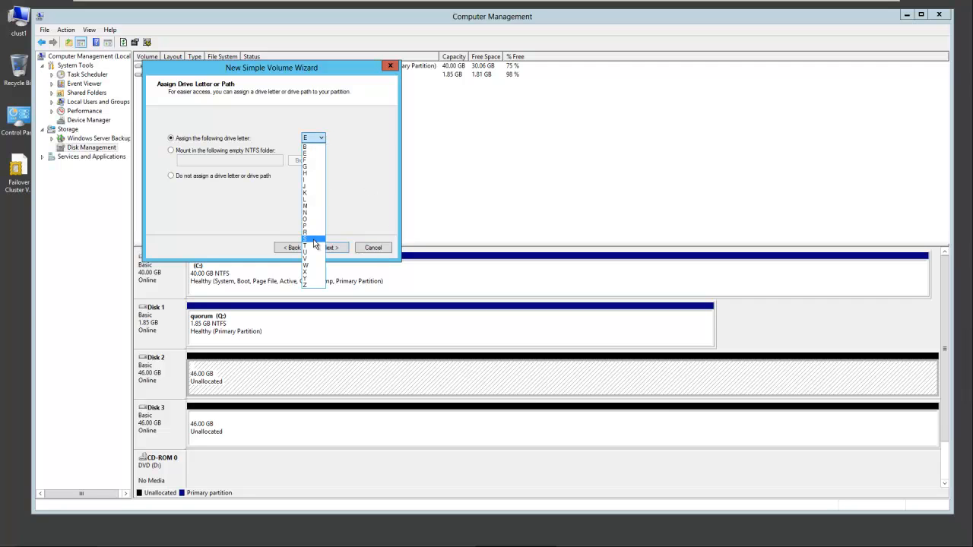
pyautogui.click(304, 241)
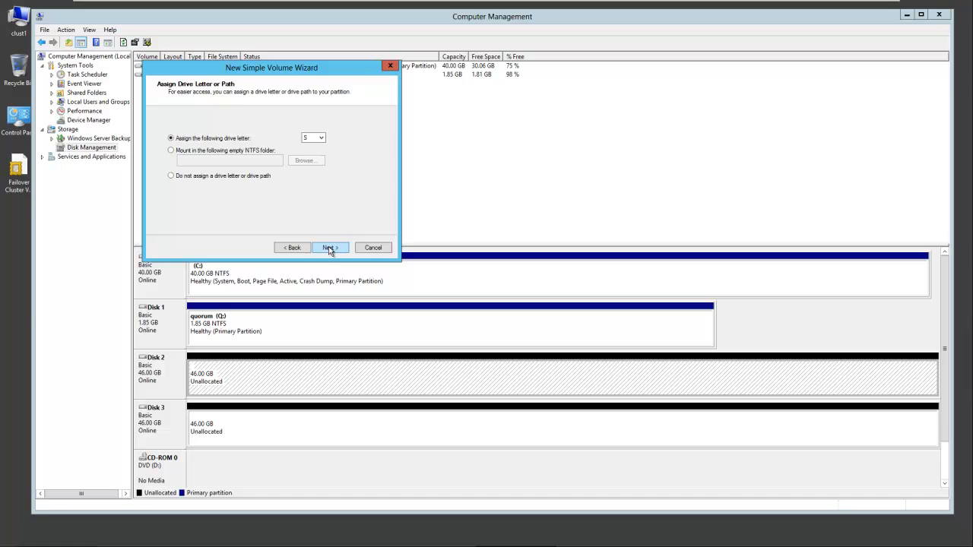
pyautogui.click(328, 247)
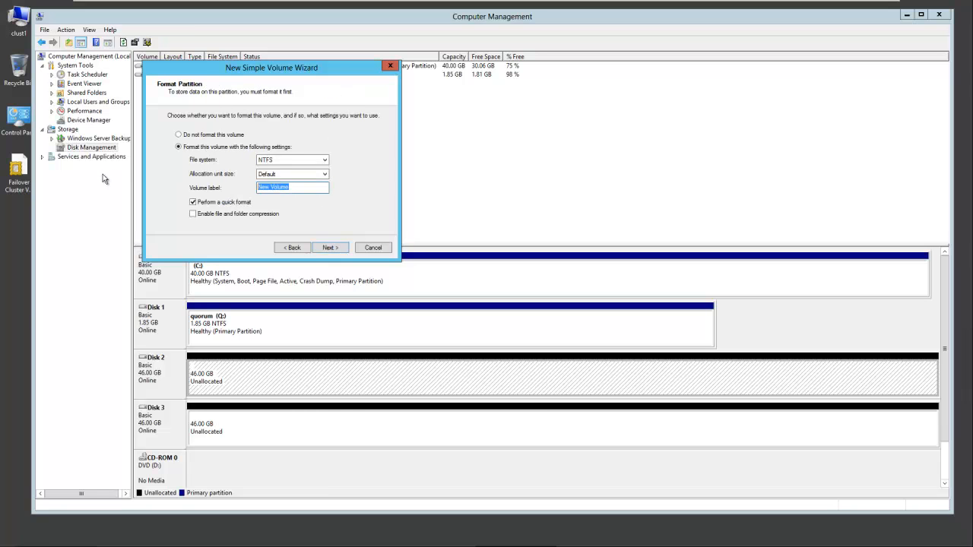
pyautogui.write('storage0')
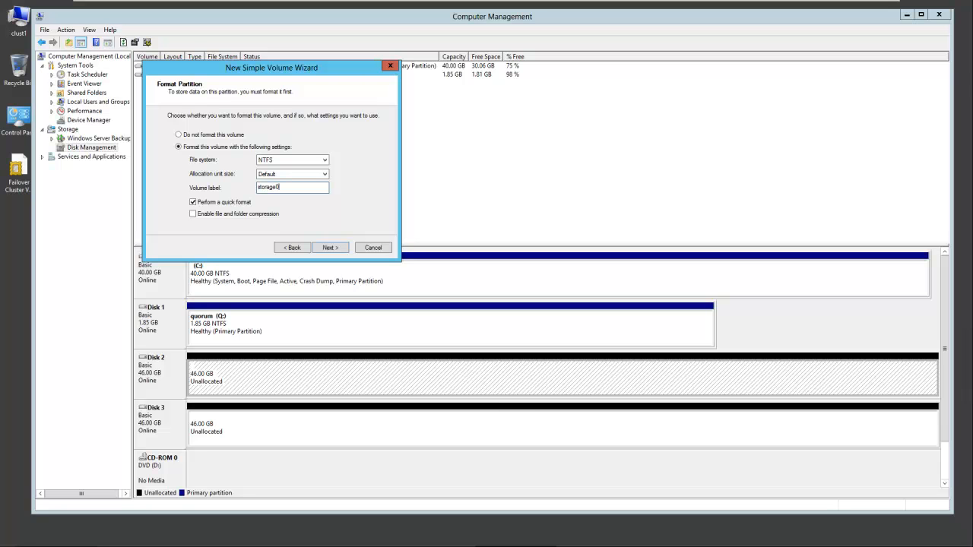
pyautogui.click(329, 246)
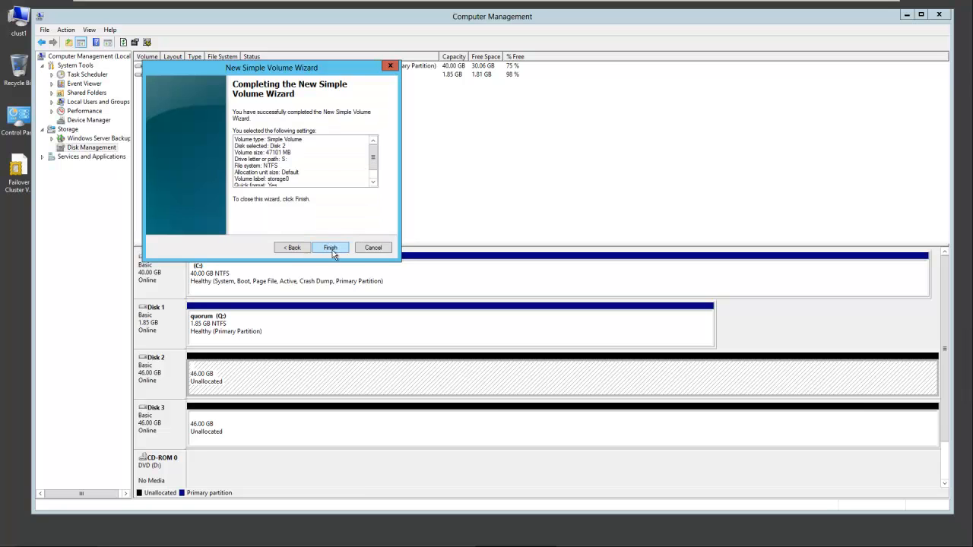
pyautogui.click(330, 247)
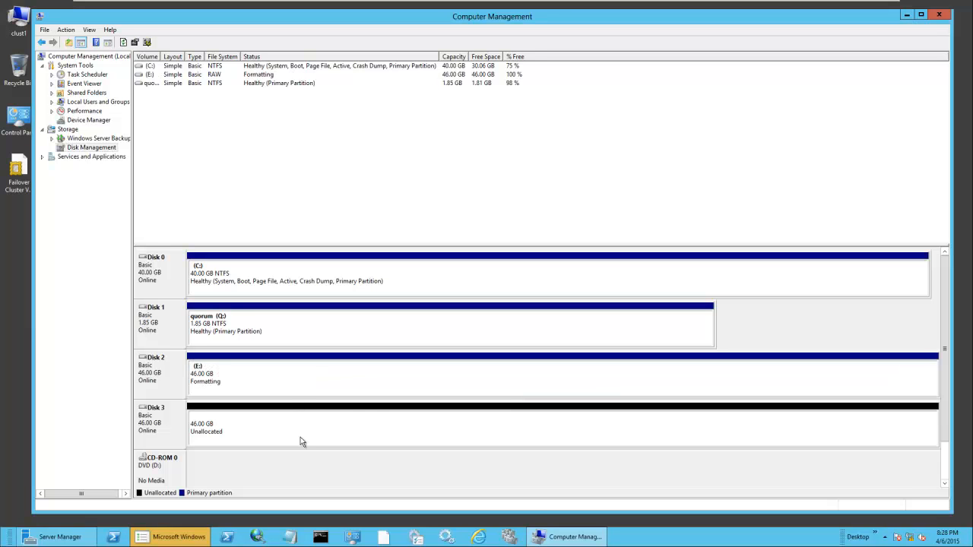
# Start a full-size NTFS simple volume on Disk 3 with drive letter T and a storage label
pyautogui.rightClick(301, 426)
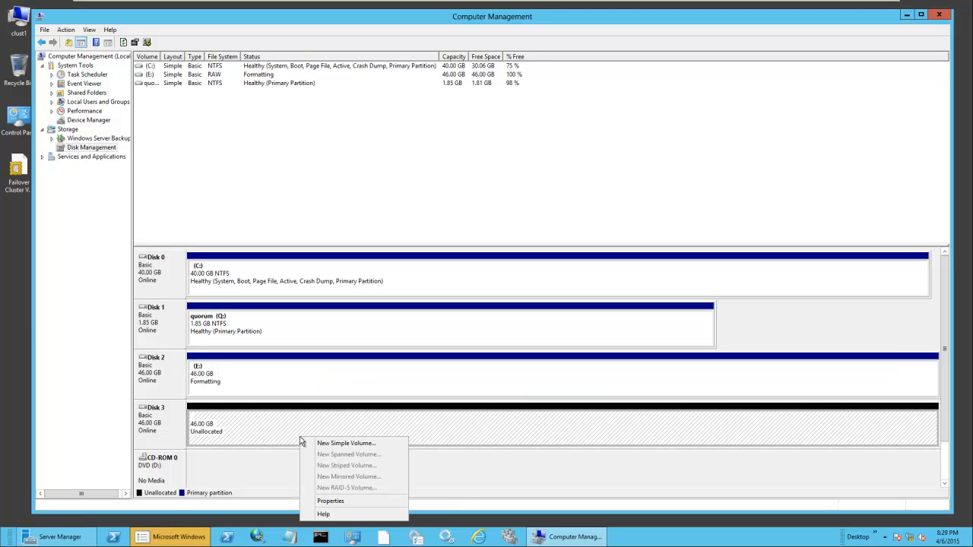
pyautogui.click(347, 444)
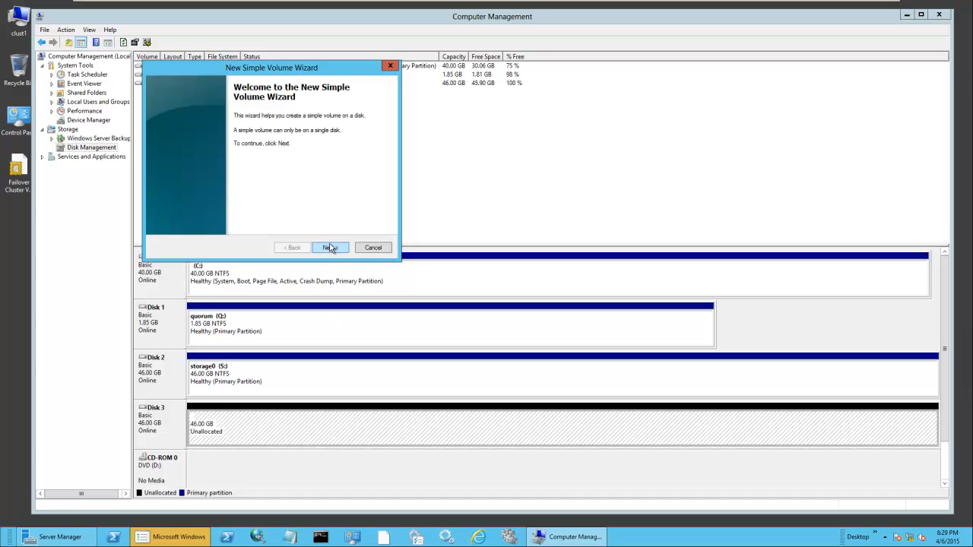
pyautogui.click(329, 246)
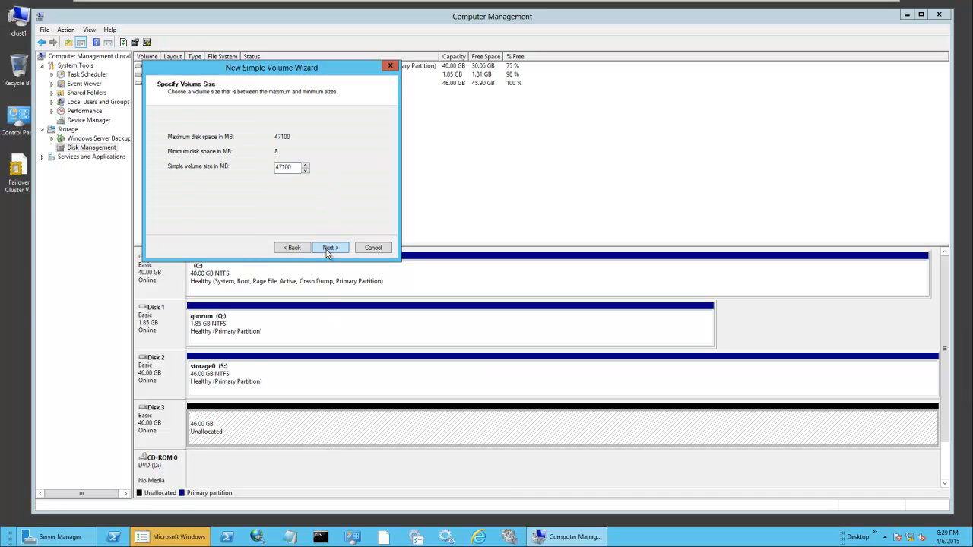
pyautogui.click(329, 246)
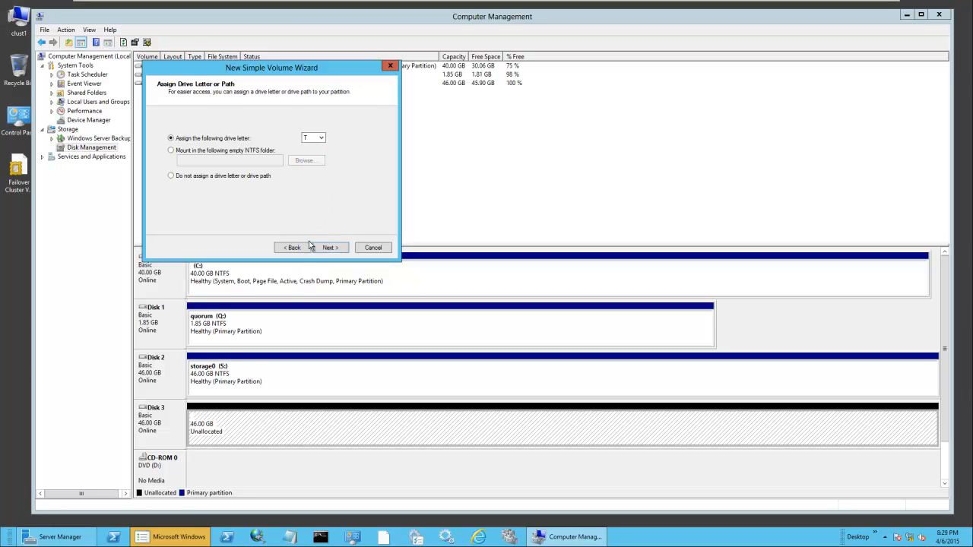
pyautogui.click(329, 246)
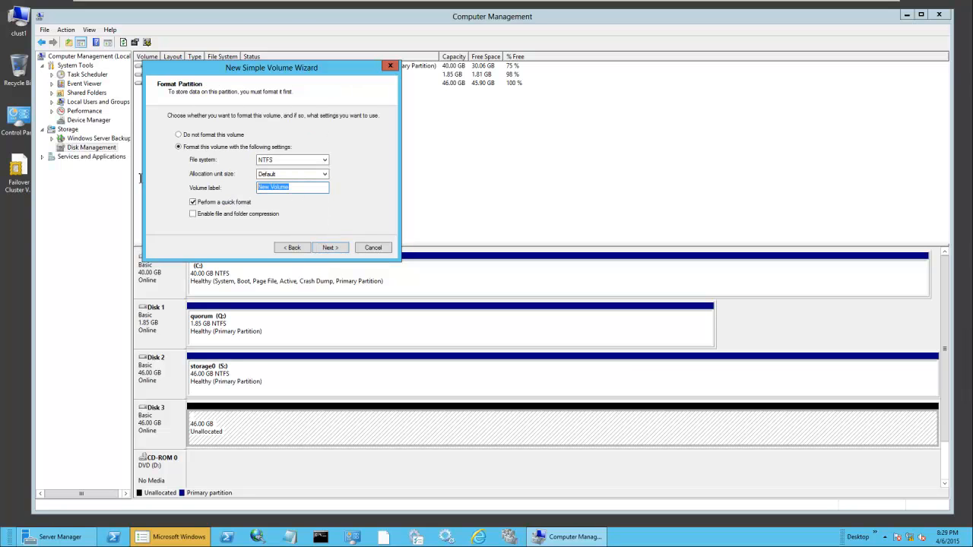
pyautogui.write('st')
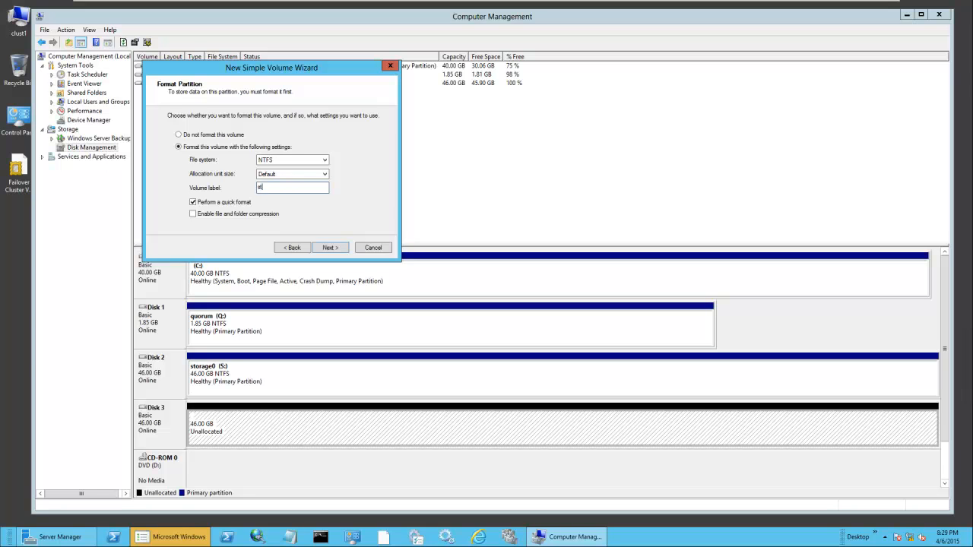
pyautogui.write('storage')
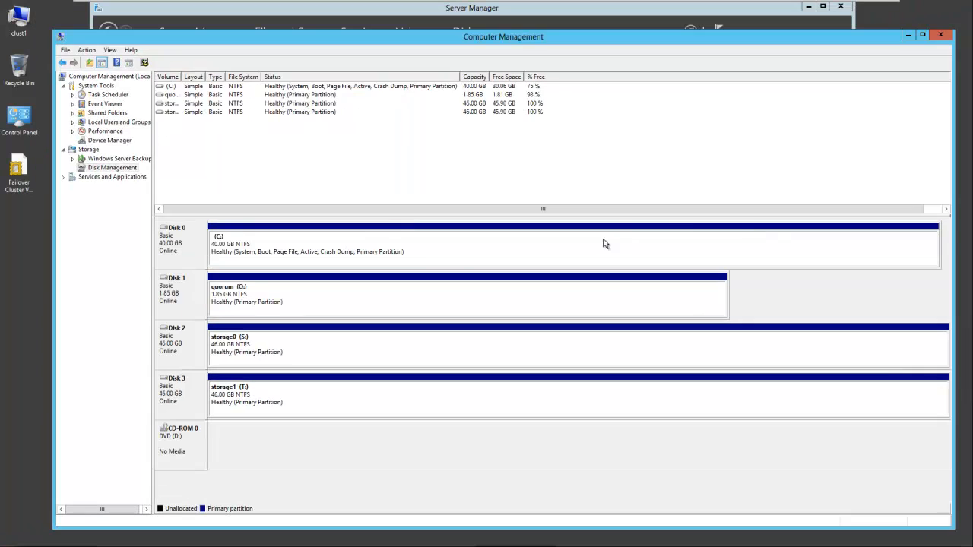
pyautogui.moveTo(261, 359)
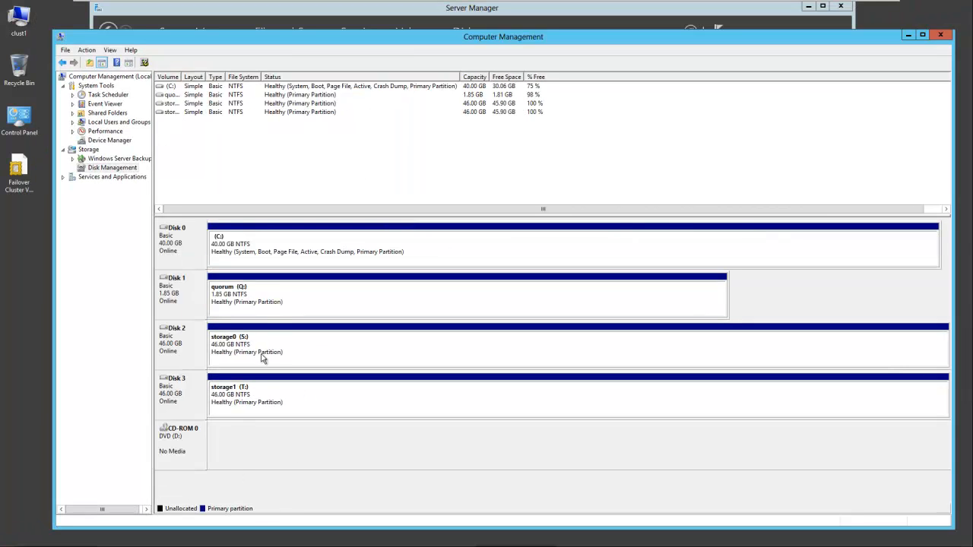
pyautogui.moveTo(310, 296)
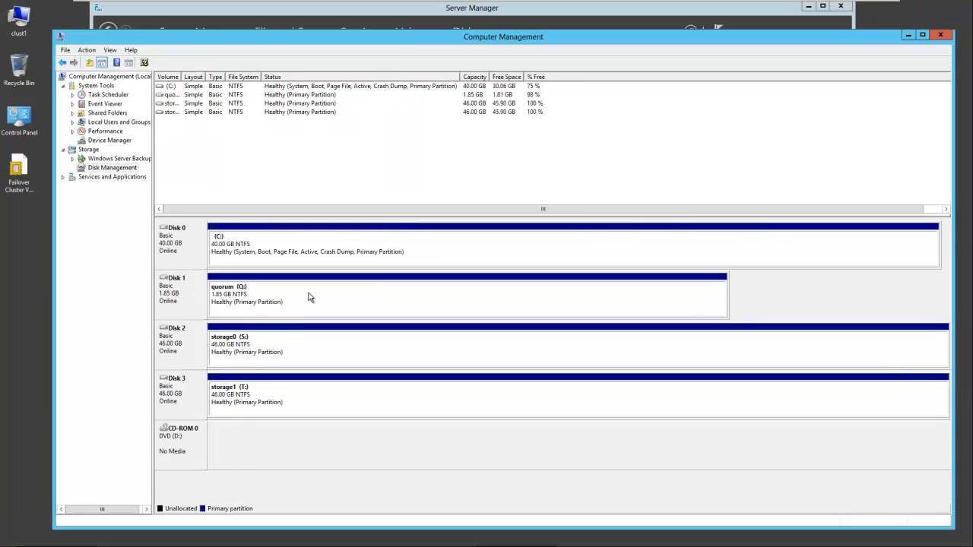
pyautogui.moveTo(307, 403)
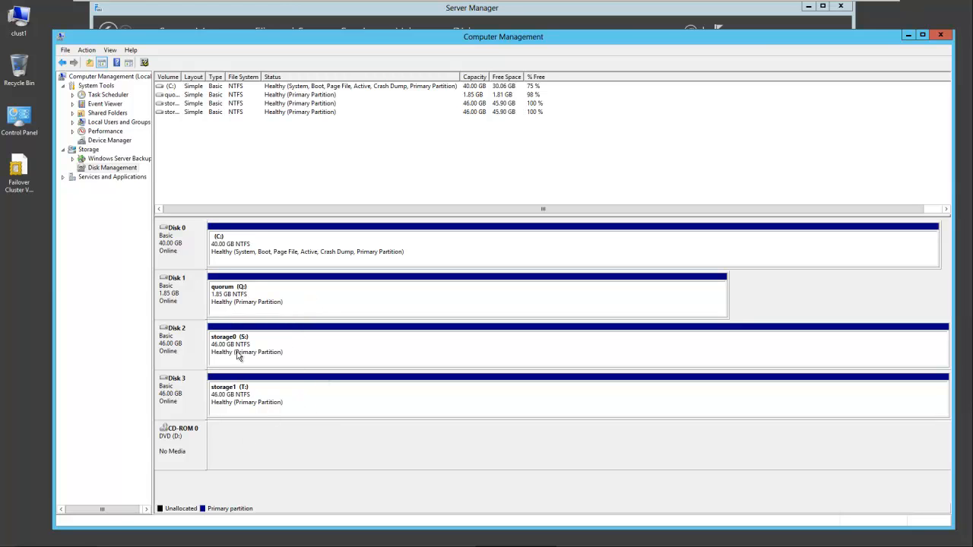
pyautogui.moveTo(280, 398)
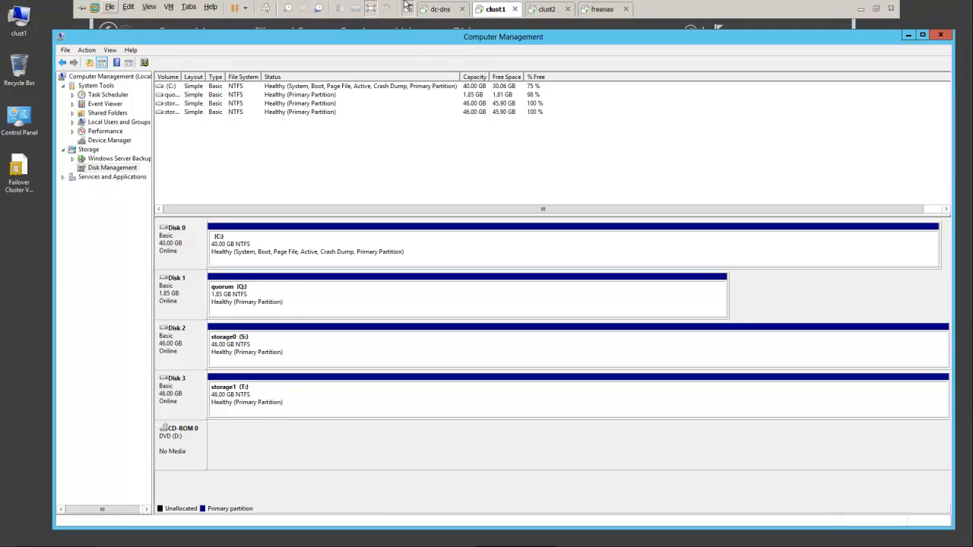
pyautogui.moveTo(546, 9)
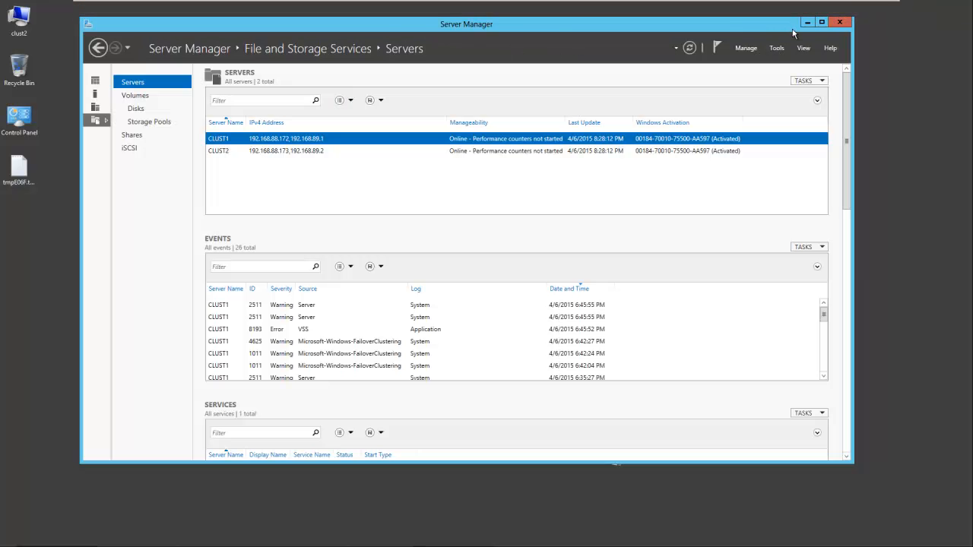
# Launch the iSCSI Initiator on clust2 and start the Microsoft iSCSI service
pyautogui.click(808, 21)
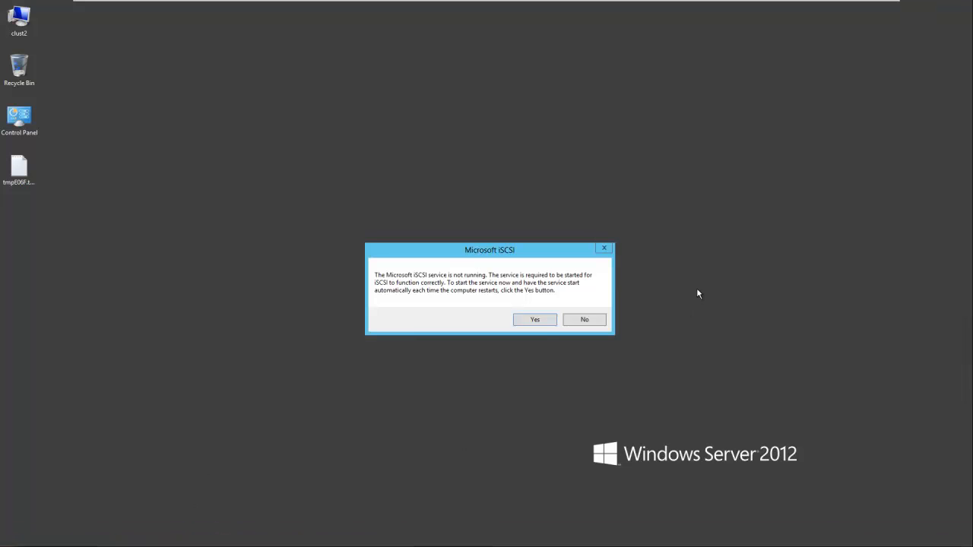
pyautogui.click(535, 319)
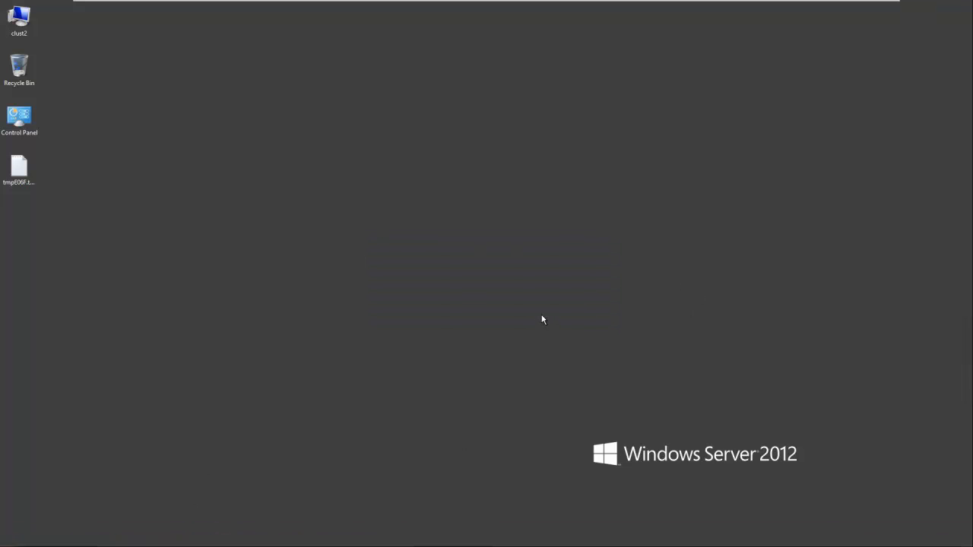
pyautogui.moveTo(426, 207)
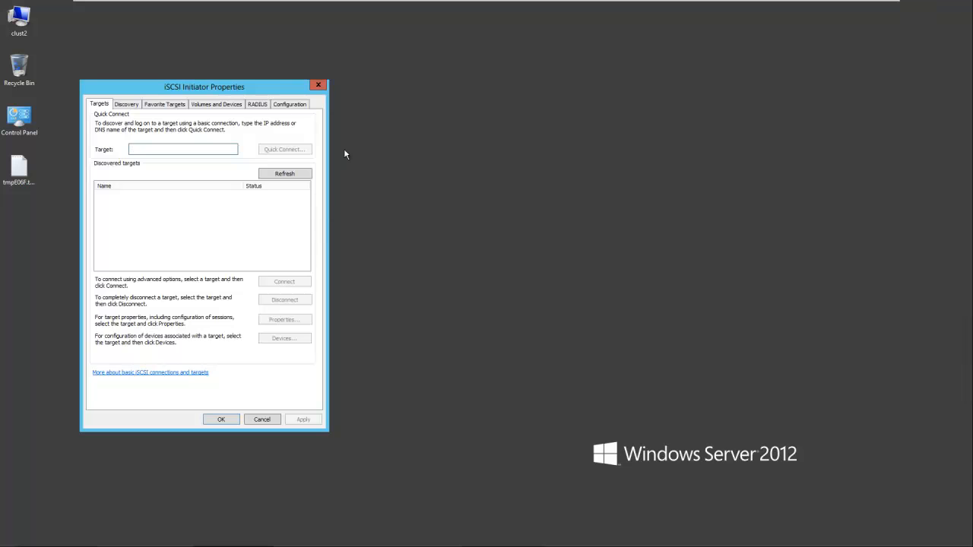
pyautogui.moveTo(204, 87); pyautogui.dragTo(533, 148)
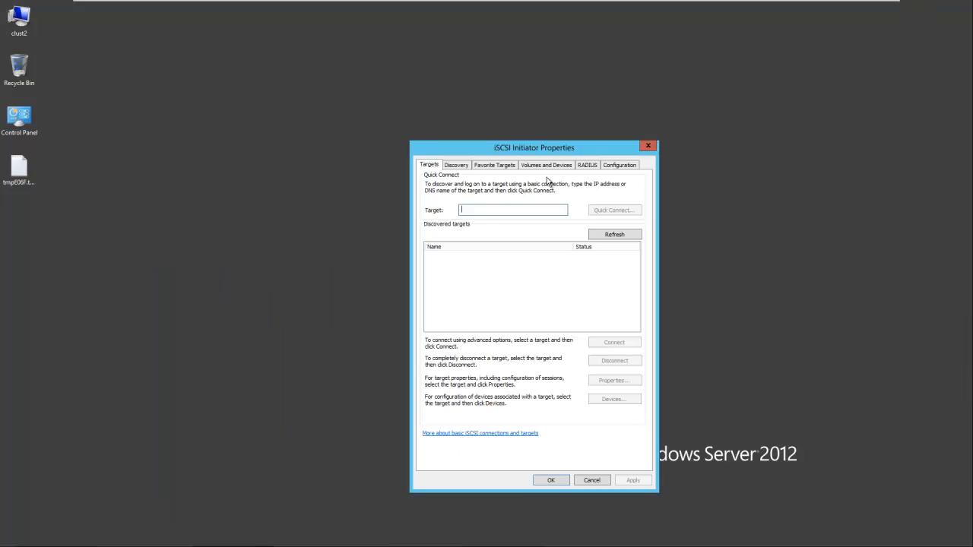
# Quick Connect to freenas.test.net and connect the quorum, storage0 and storage1 targets
pyautogui.write('f')
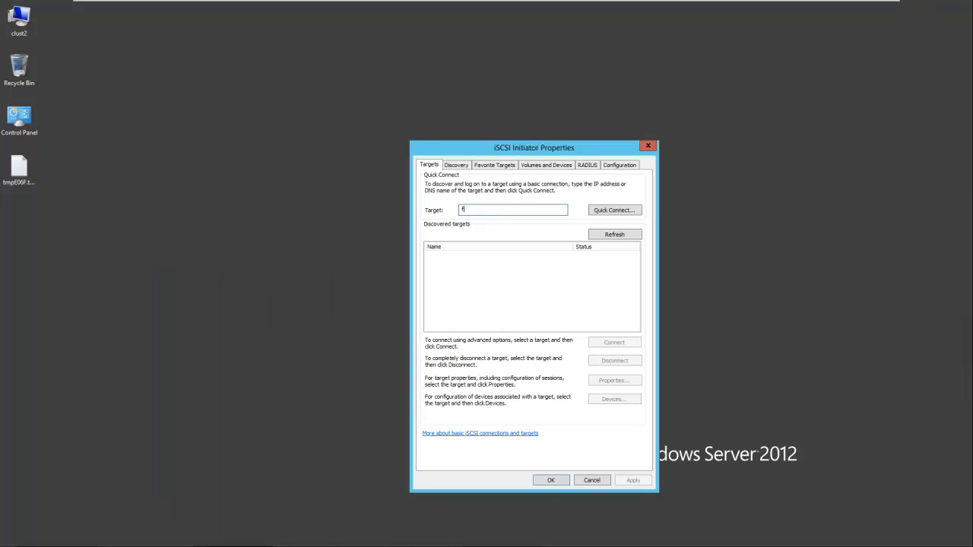
pyautogui.write('reenas')
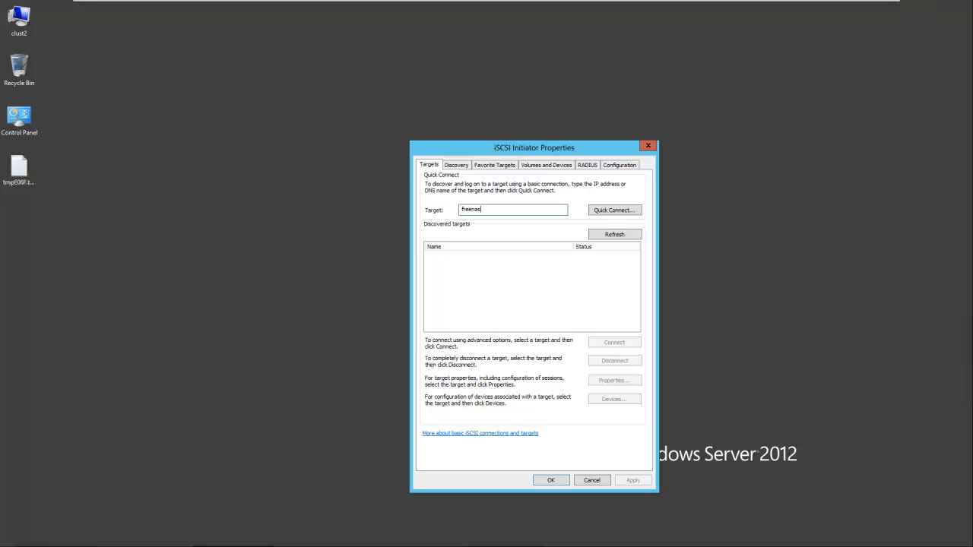
pyautogui.write('.test')
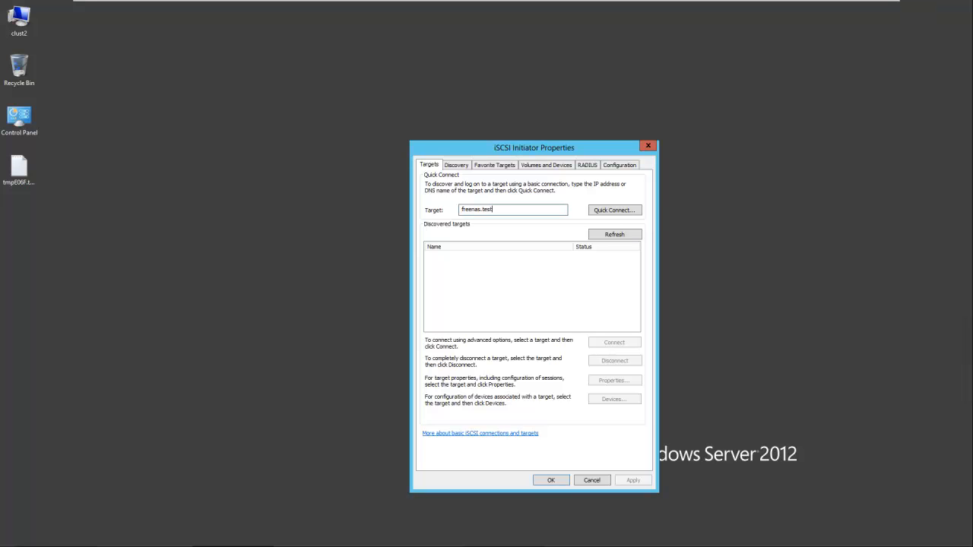
pyautogui.write('.net')
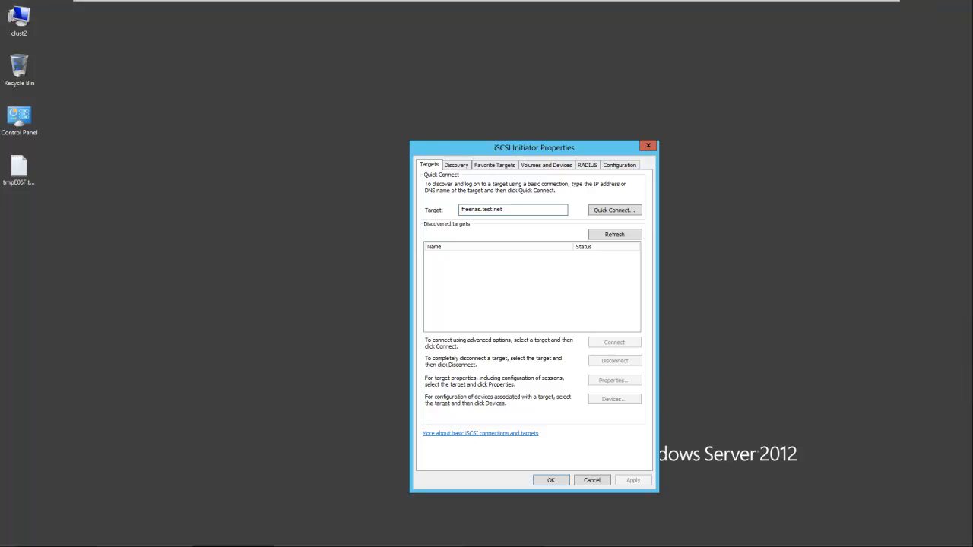
pyautogui.click(614, 210)
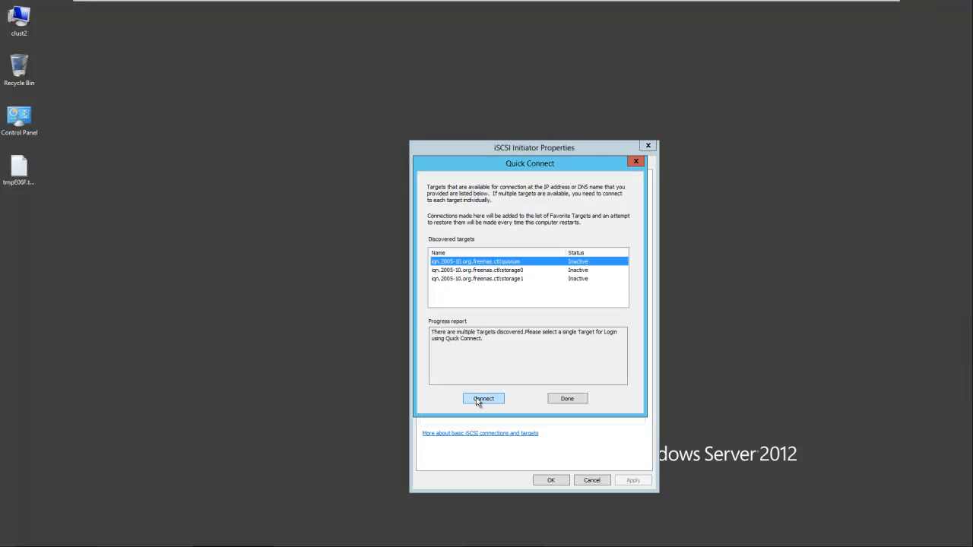
pyautogui.click(483, 398)
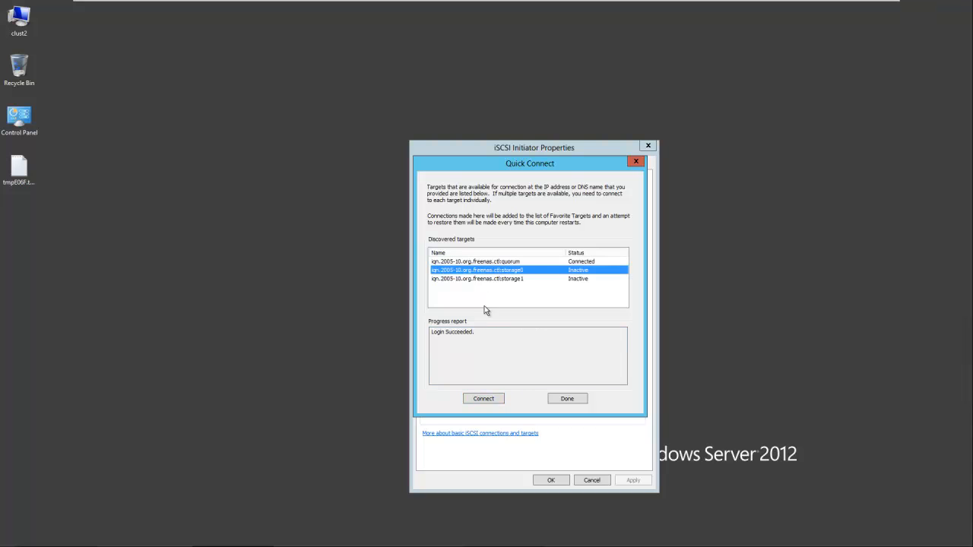
pyautogui.click(483, 399)
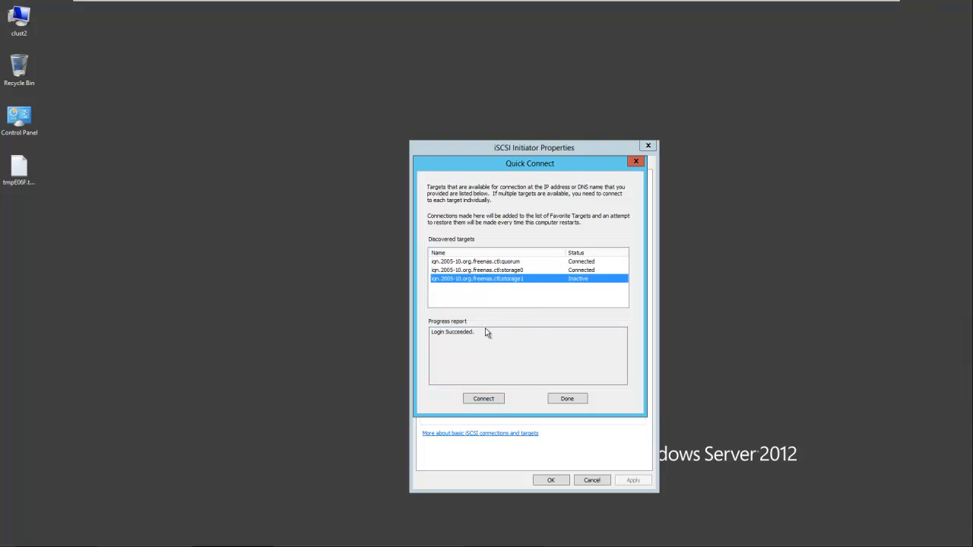
pyautogui.click(567, 398)
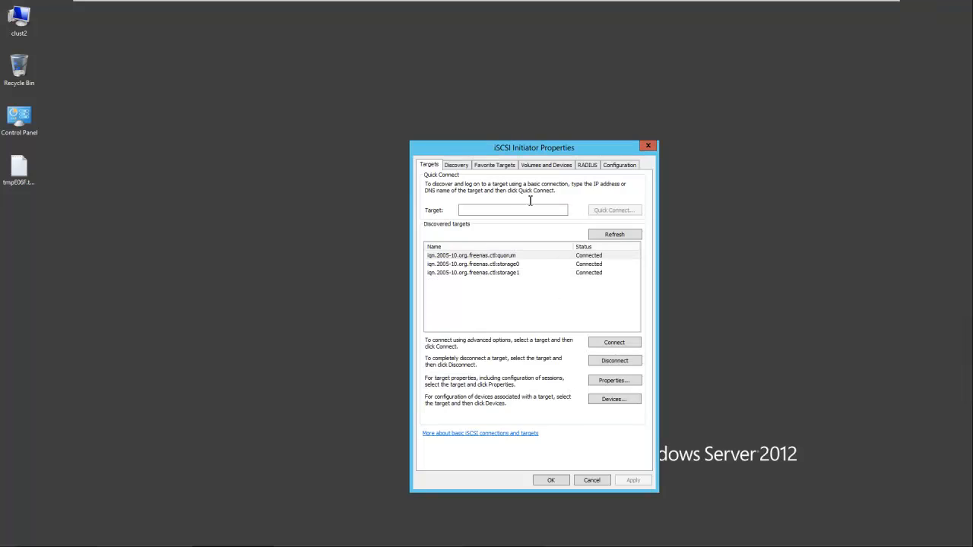
# Review the Discovery portal, Favorite Targets and Volumes and Devices tabs for the three FreeNAS targets
pyautogui.click(456, 164)
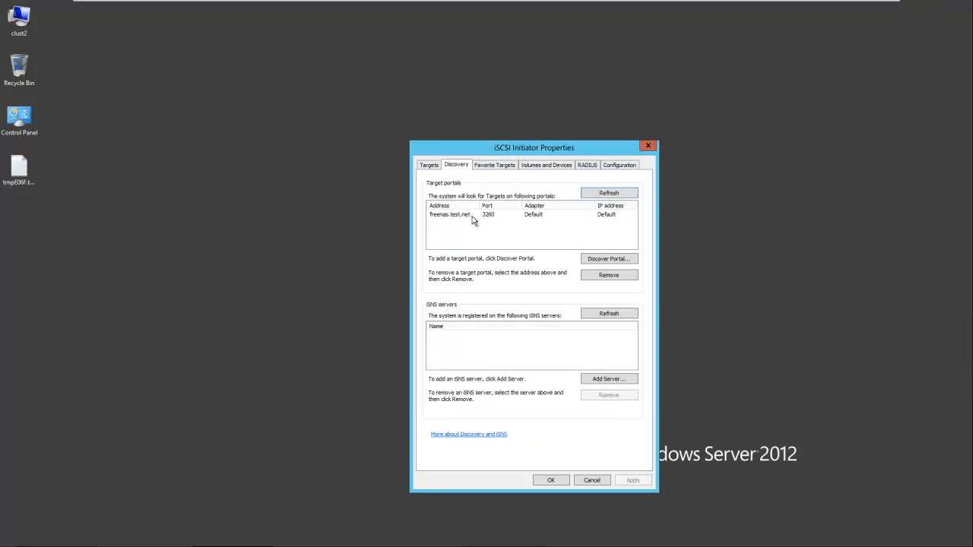
pyautogui.click(496, 164)
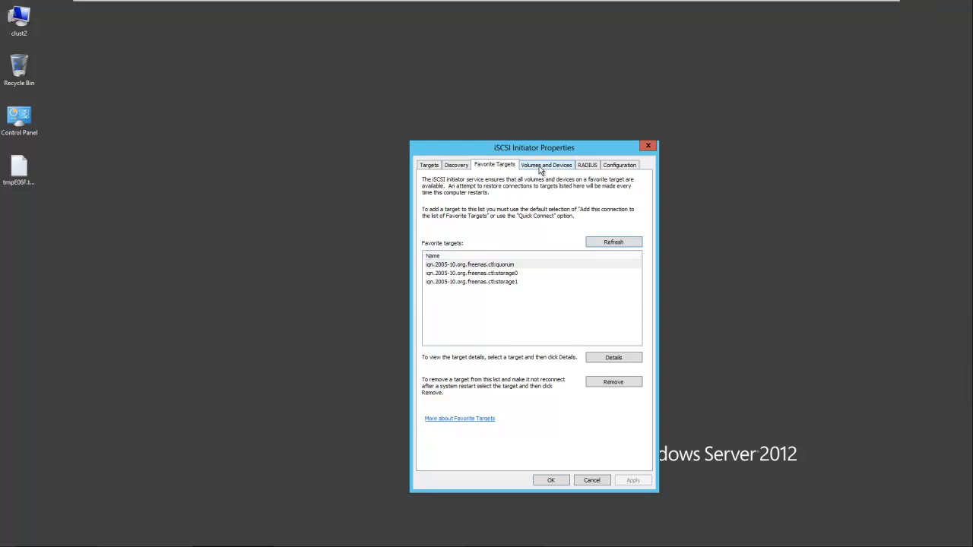
pyautogui.click(548, 165)
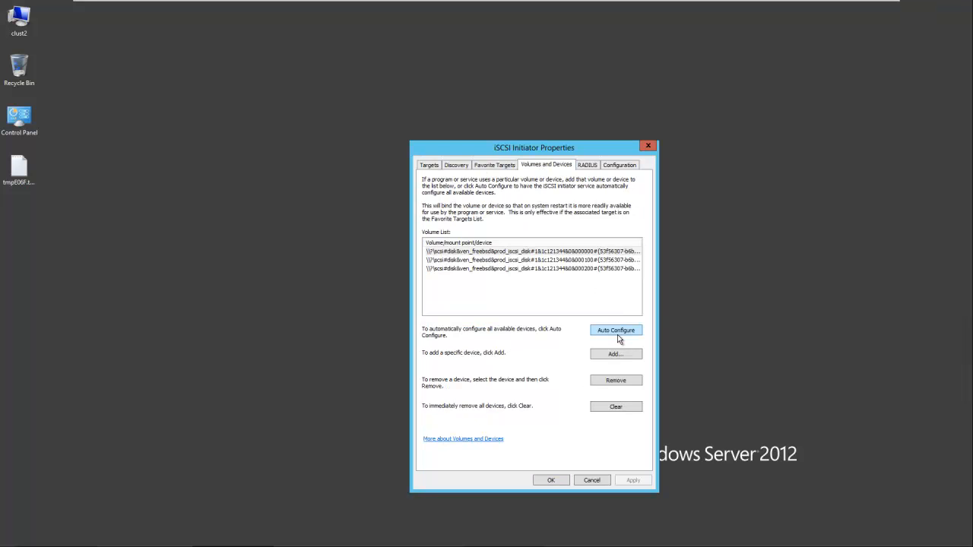
pyautogui.moveTo(546, 348)
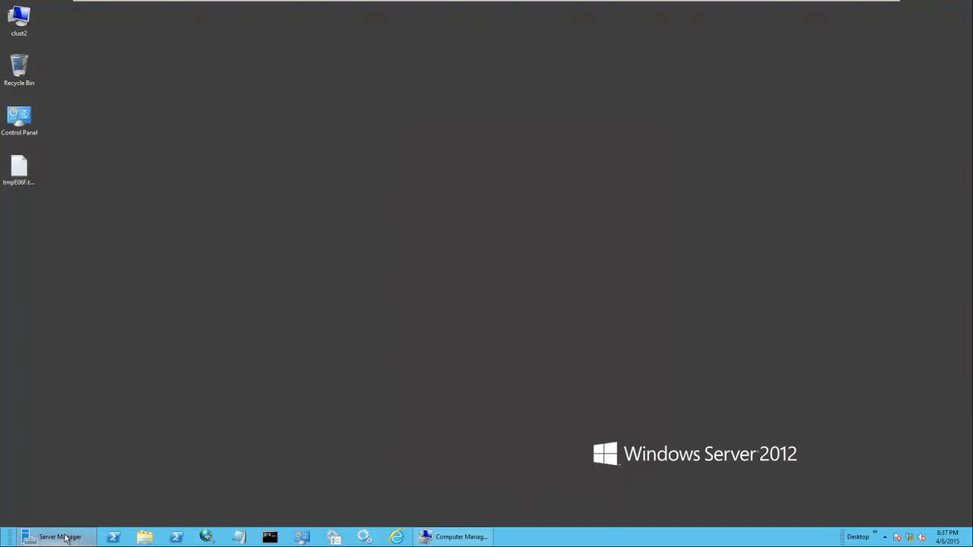
# Launch Computer Management from Server Manager Tools and show Disk Management
pyautogui.click(59, 537)
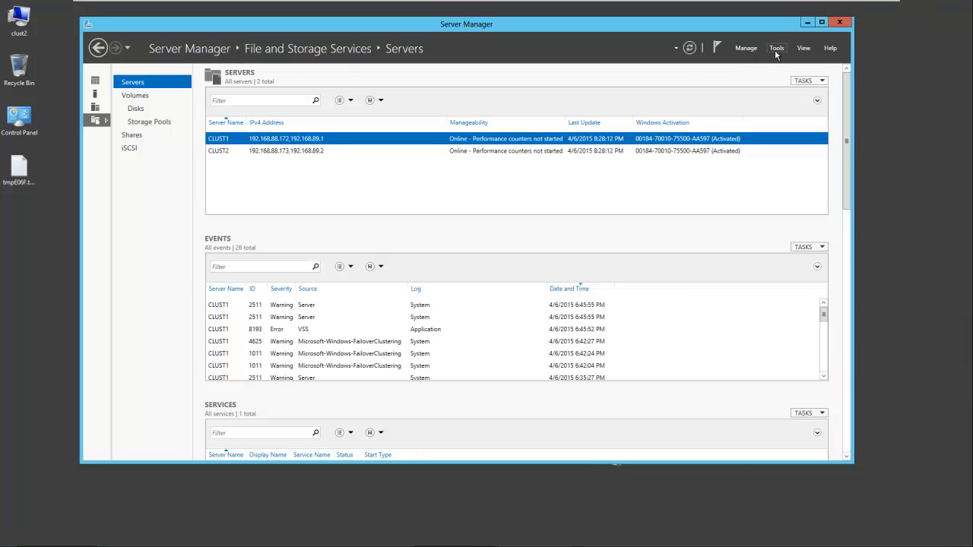
pyautogui.click(775, 48)
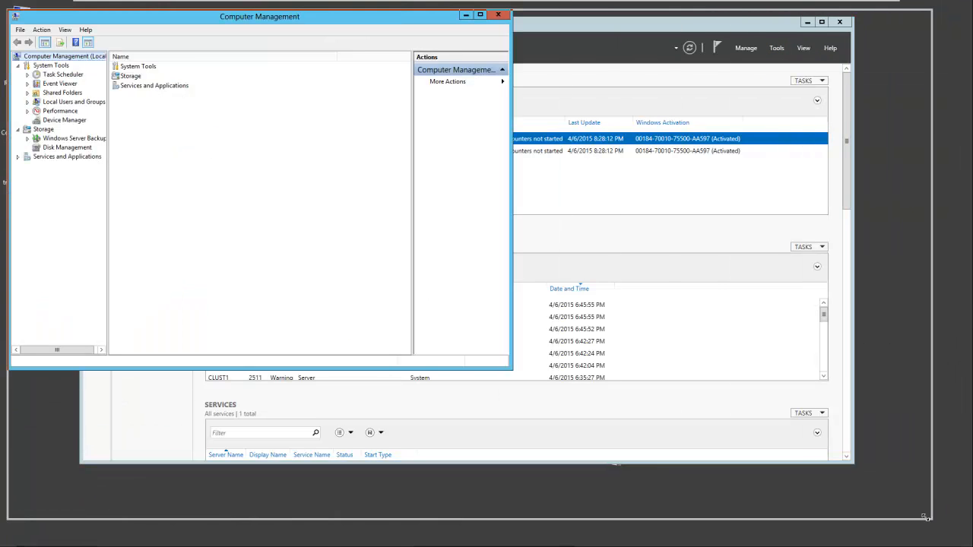
pyautogui.click(480, 13)
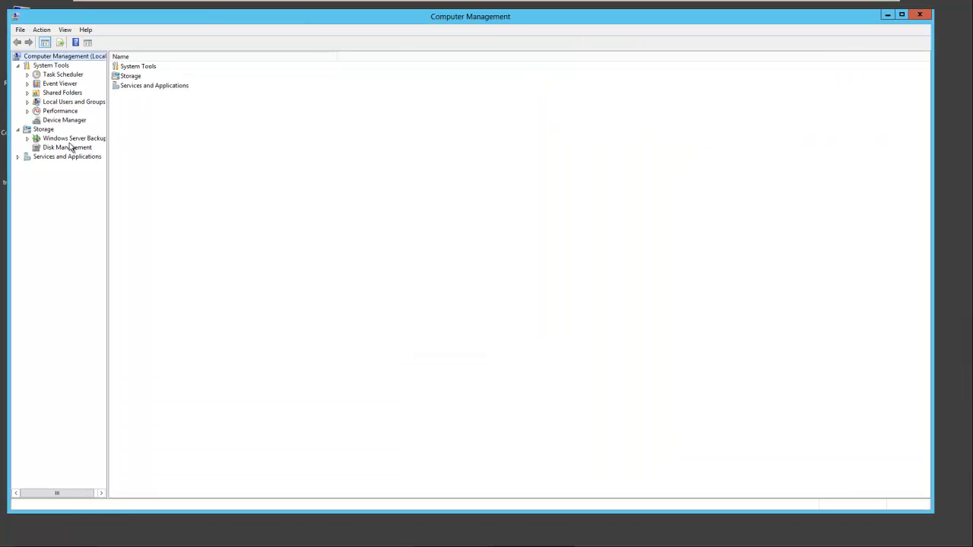
pyautogui.click(67, 146)
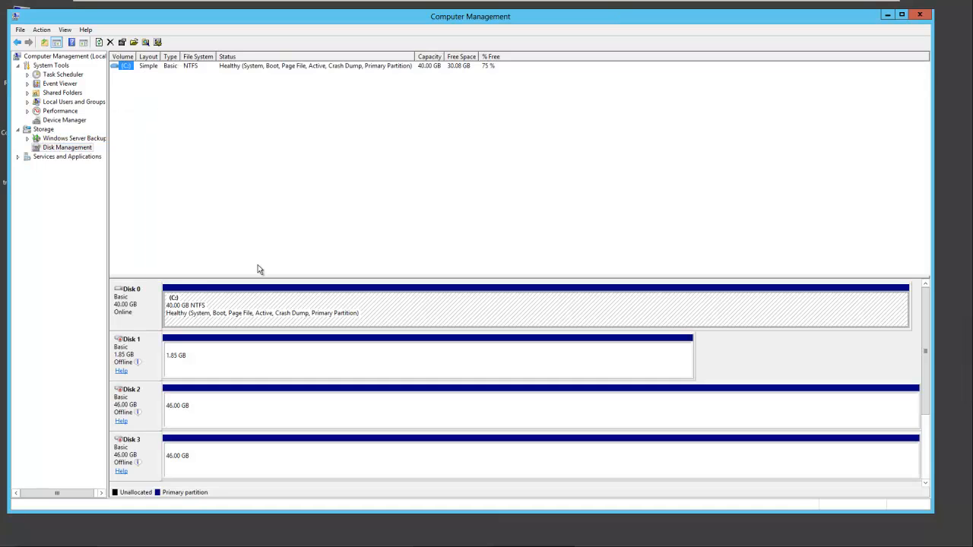
pyautogui.moveTo(751, 46)
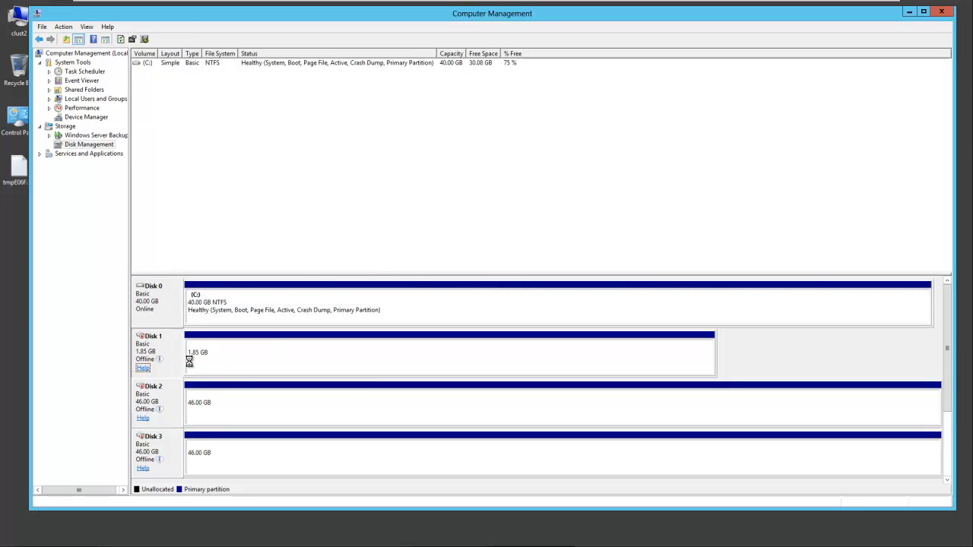
# Bring the offline quorum and storage disks online from their context menu
pyautogui.rightClick(155, 395)
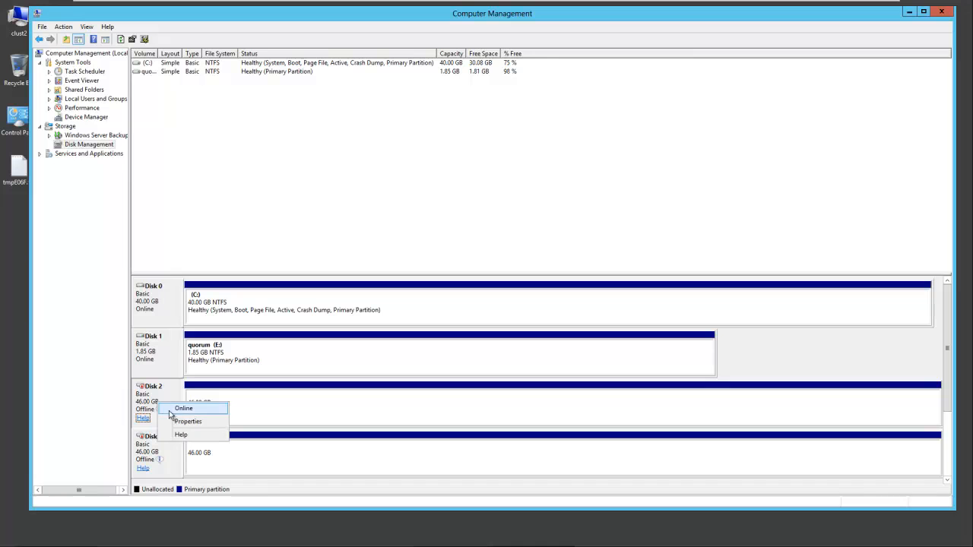
pyautogui.click(182, 408)
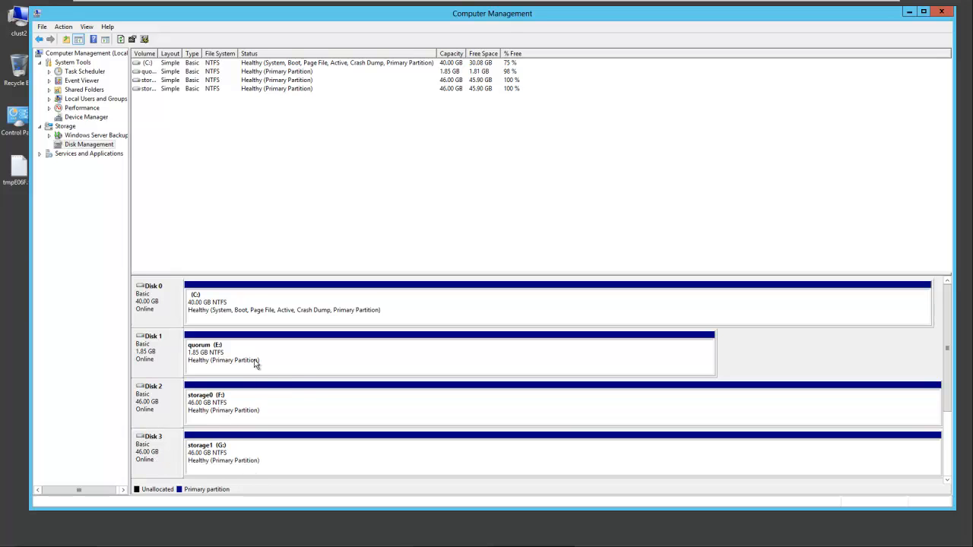
# Change the quorum volume's drive letter and confirm the change
pyautogui.rightClick(256, 352)
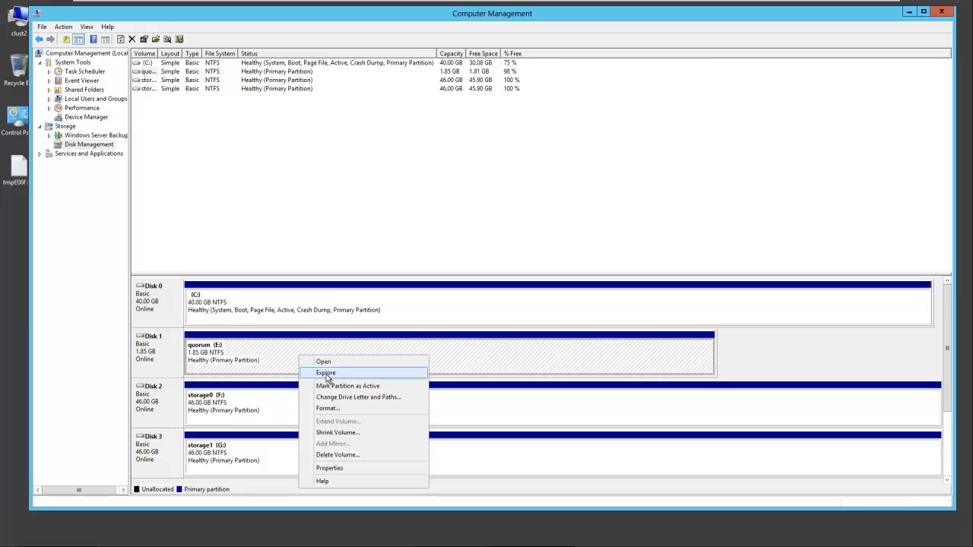
pyautogui.moveTo(331, 397)
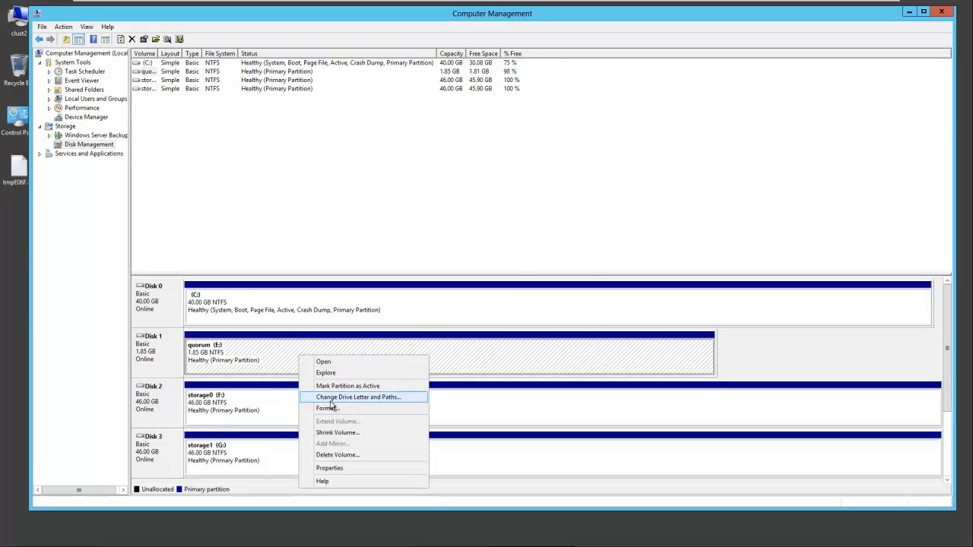
pyautogui.click(359, 397)
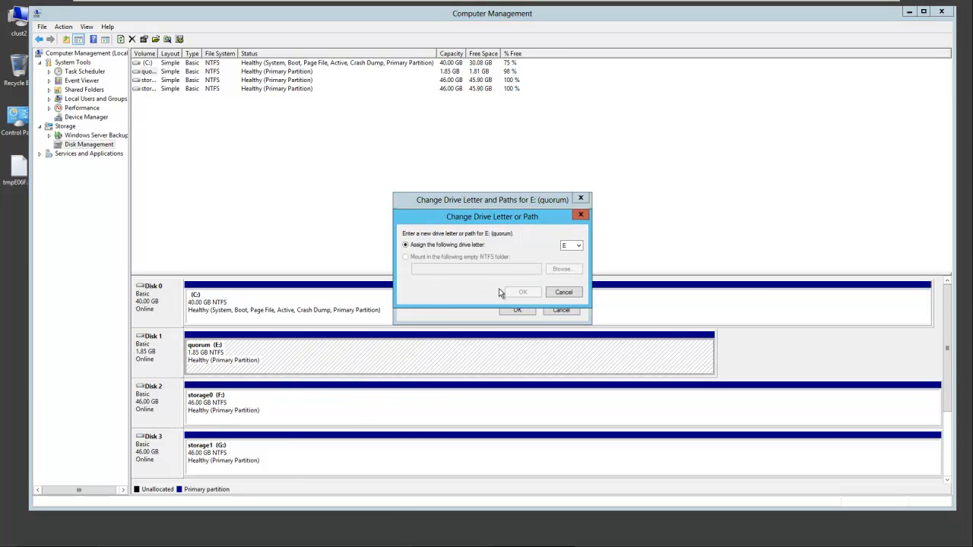
pyautogui.click(578, 245)
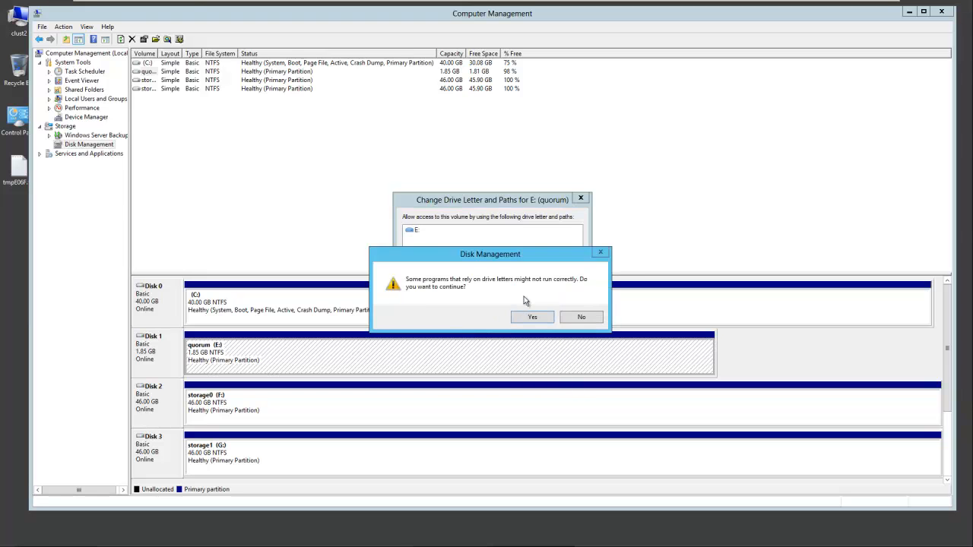
pyautogui.click(532, 318)
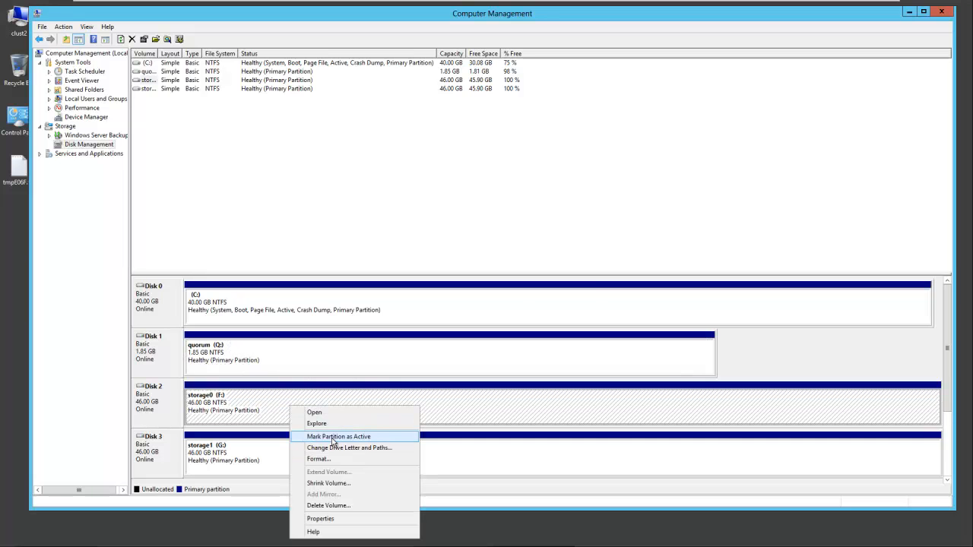
# Assign letter S to storage0 and T to storage1, then minimize Computer Management
pyautogui.click(350, 447)
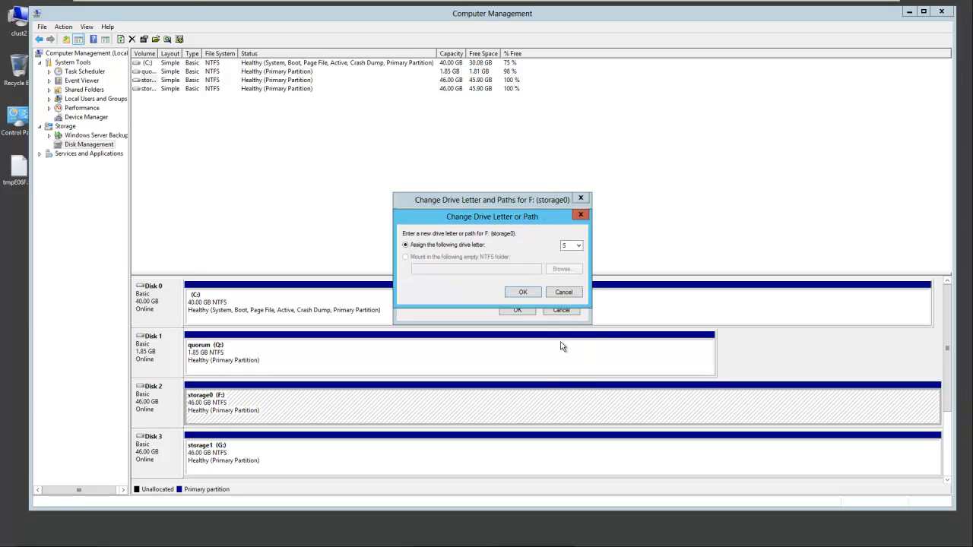
pyautogui.click(523, 292)
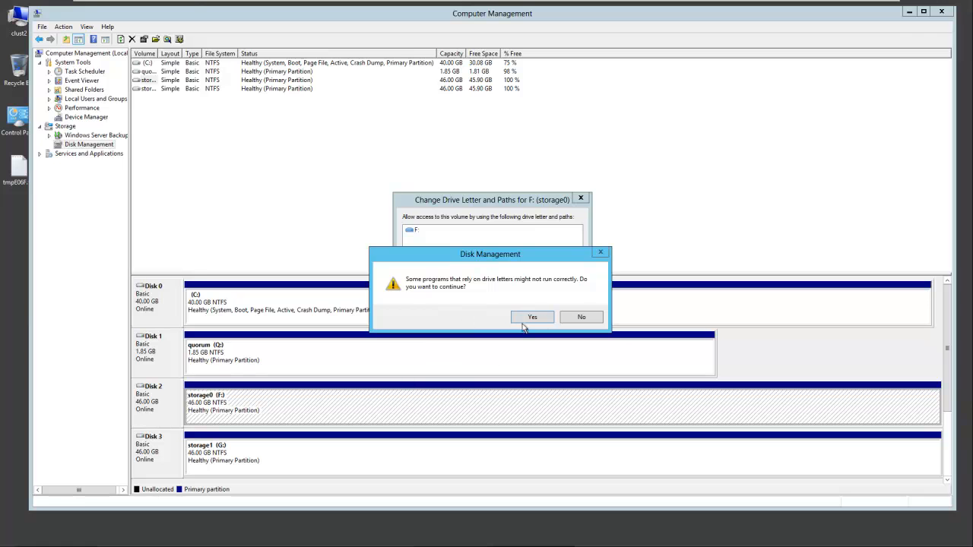
pyautogui.click(532, 318)
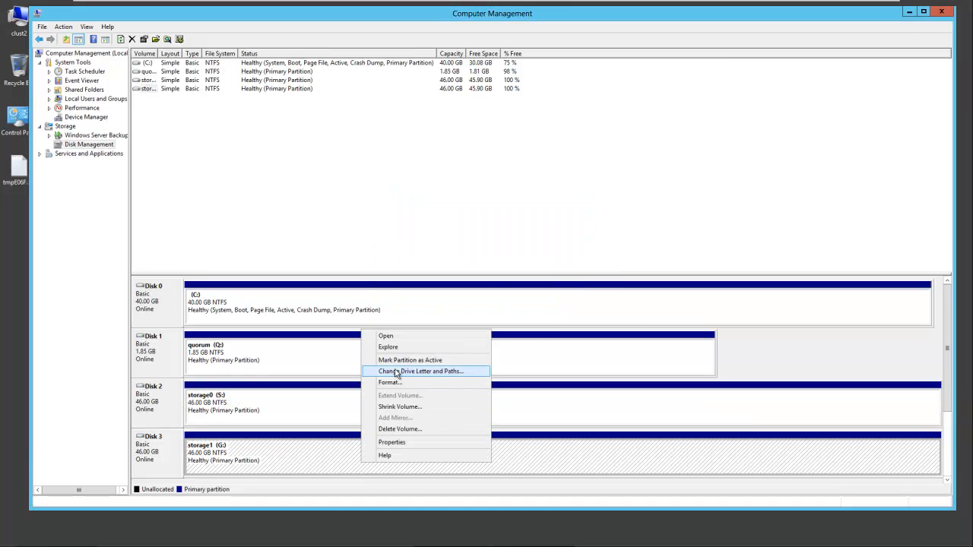
pyautogui.click(421, 371)
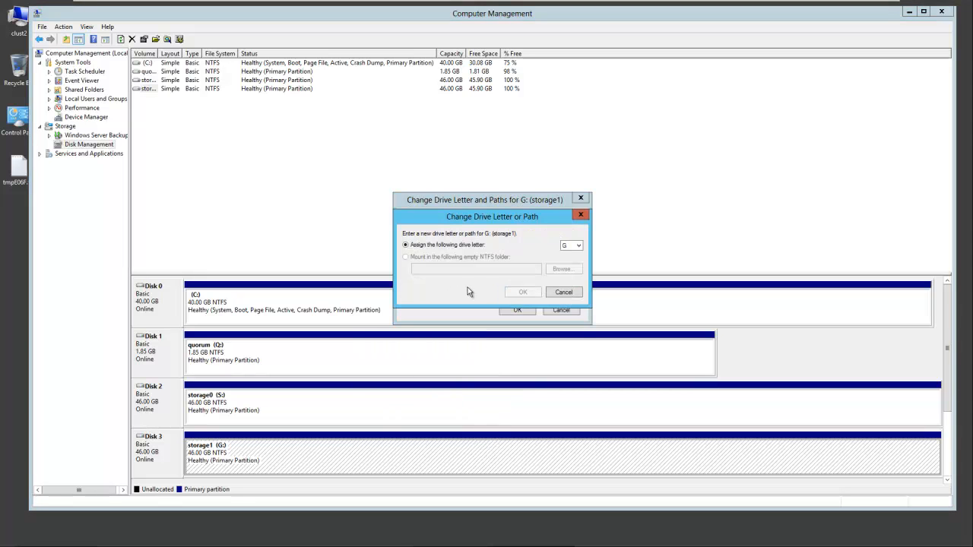
pyautogui.click(578, 245)
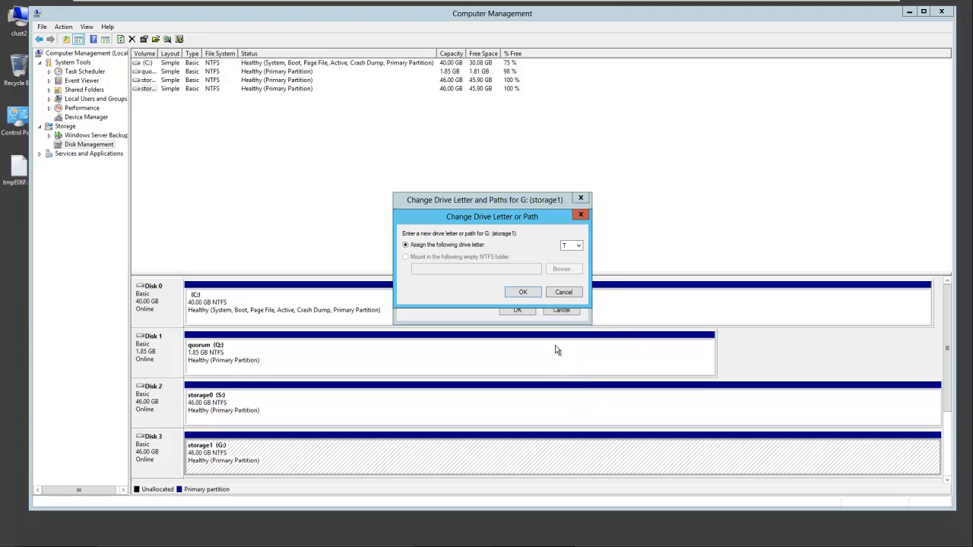
pyautogui.click(523, 292)
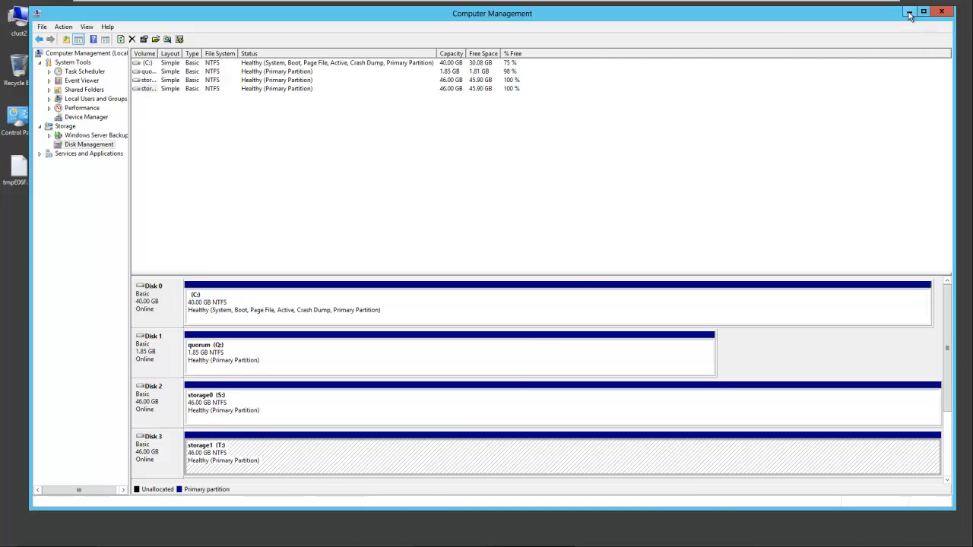
pyautogui.moveTo(909, 15)
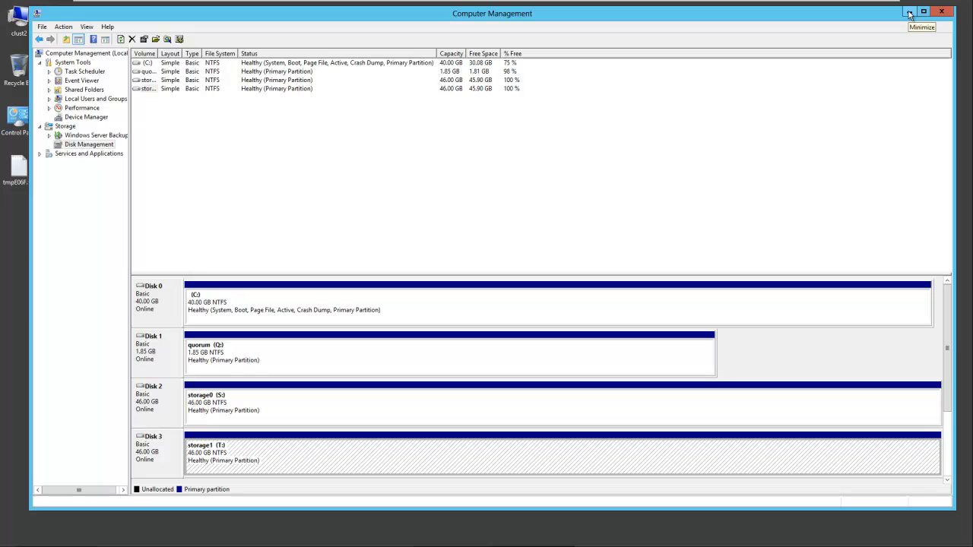
pyautogui.click(909, 14)
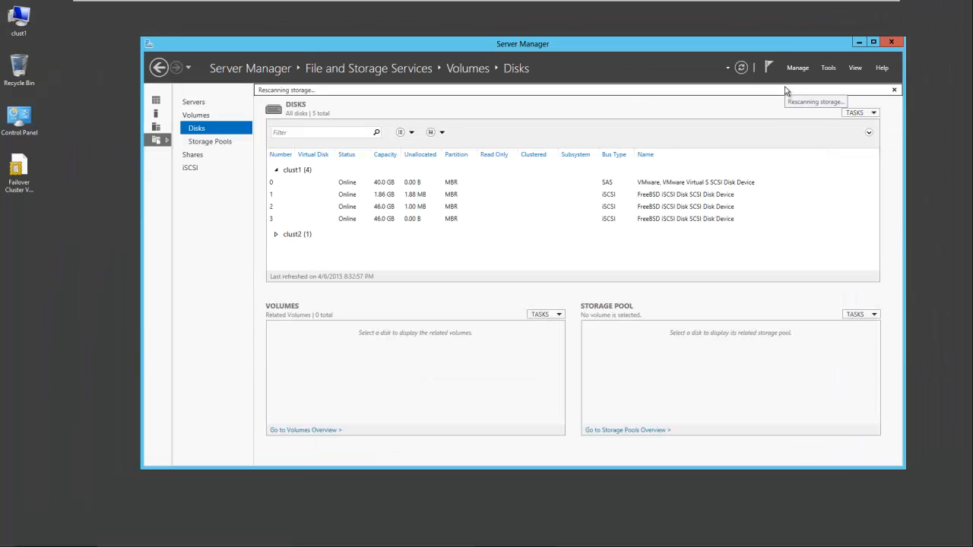
# Start Add Roles and Features with clust1 as destination, skipping the roles page
pyautogui.click(797, 67)
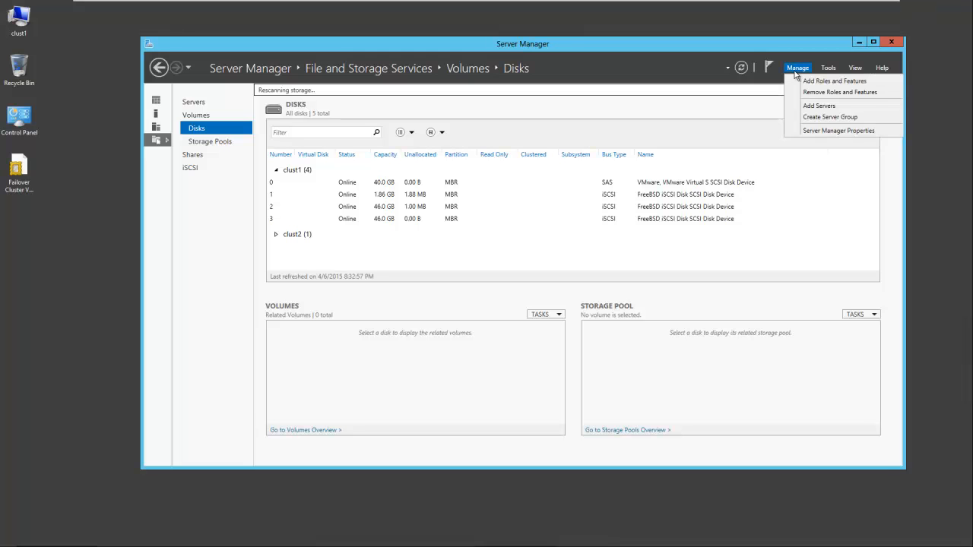
pyautogui.click(835, 80)
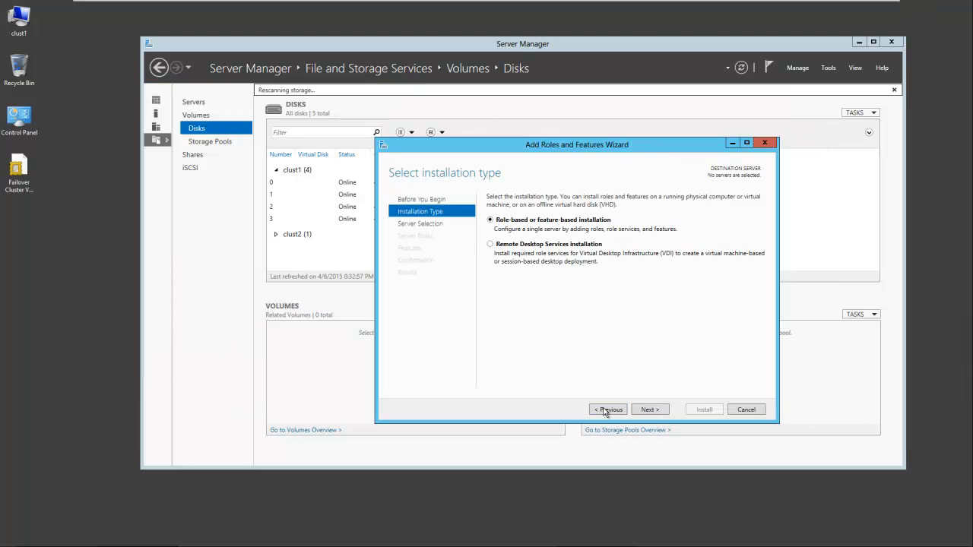
pyautogui.click(651, 409)
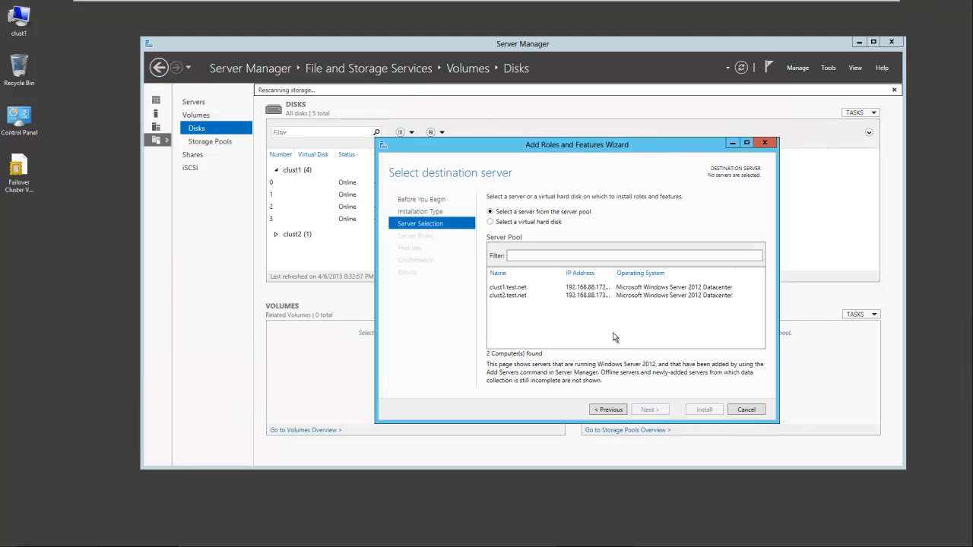
pyautogui.click(507, 286)
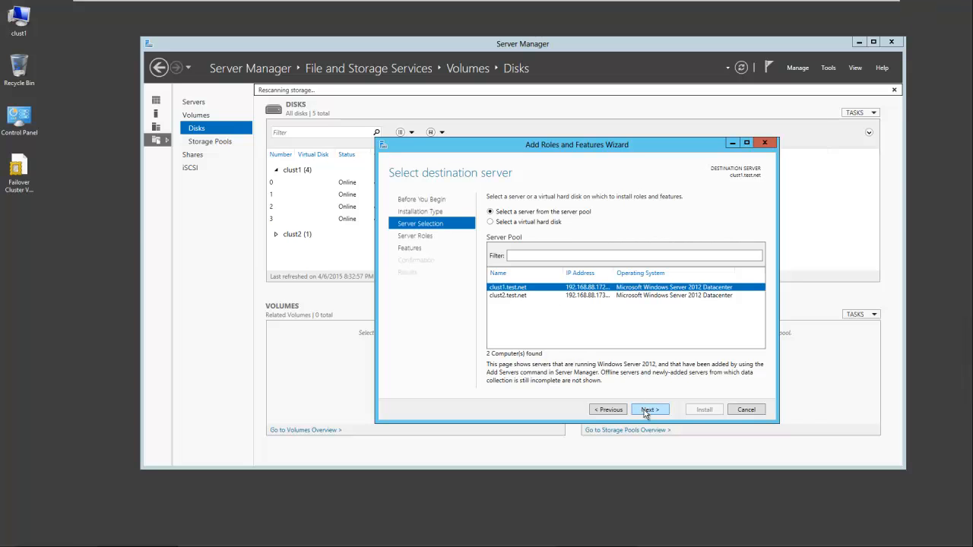
pyautogui.click(648, 409)
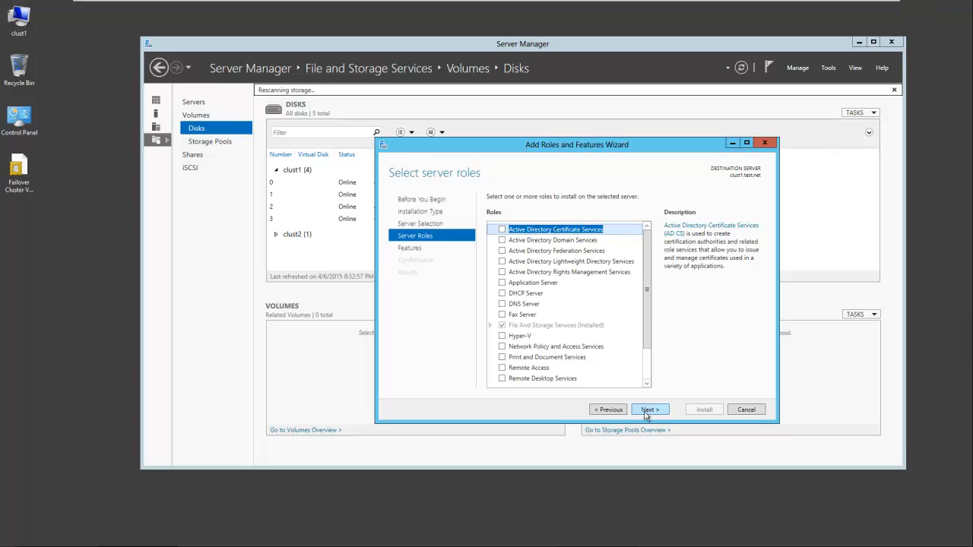
pyautogui.click(647, 409)
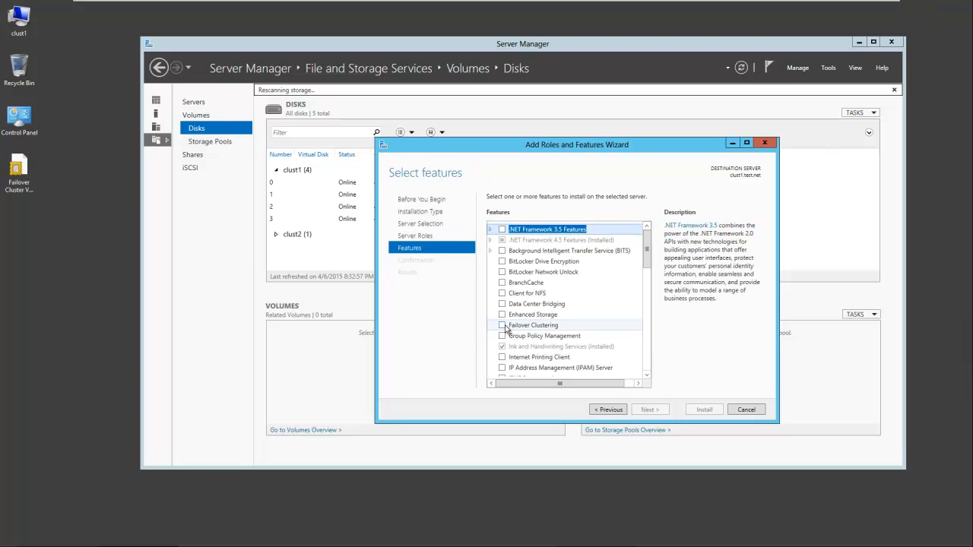
# Select Failover Clustering with its management tools and continue to confirmation
pyautogui.click(502, 326)
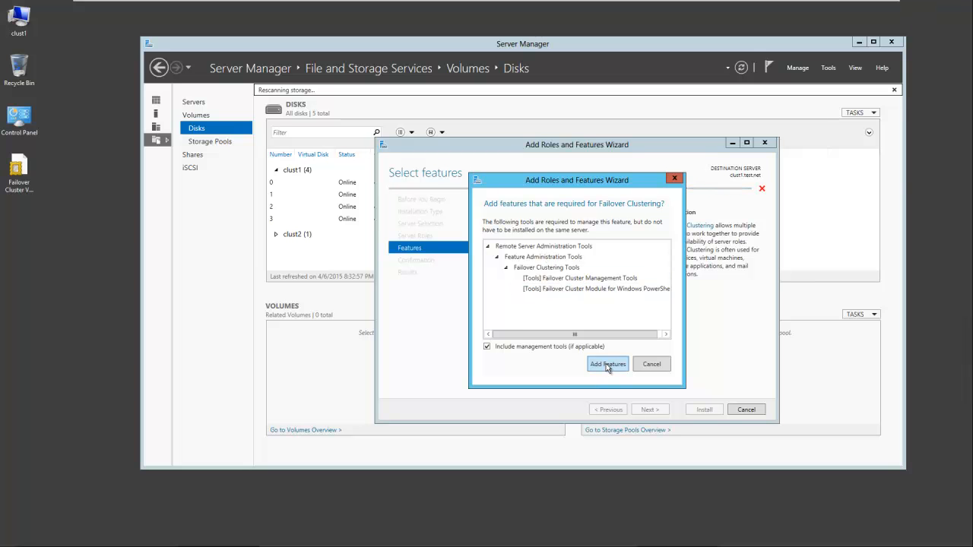
pyautogui.click(608, 363)
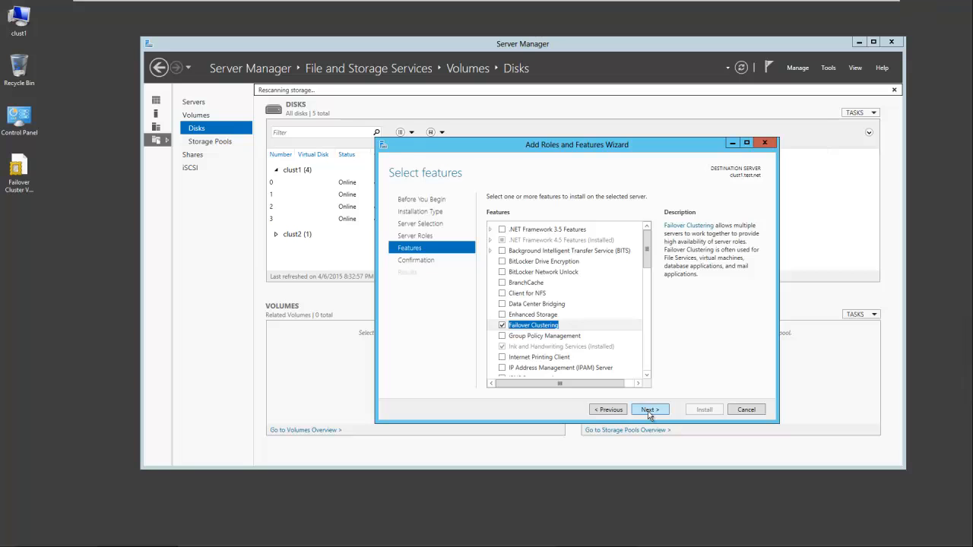
pyautogui.click(702, 409)
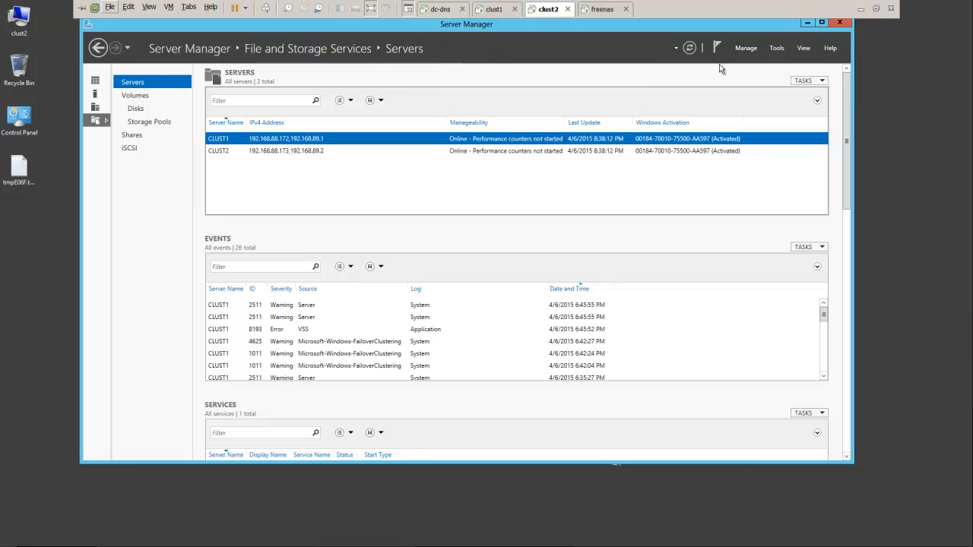
# Start Add Roles and Features on clust2 with clust2 as destination, skipping roles
pyautogui.click(745, 47)
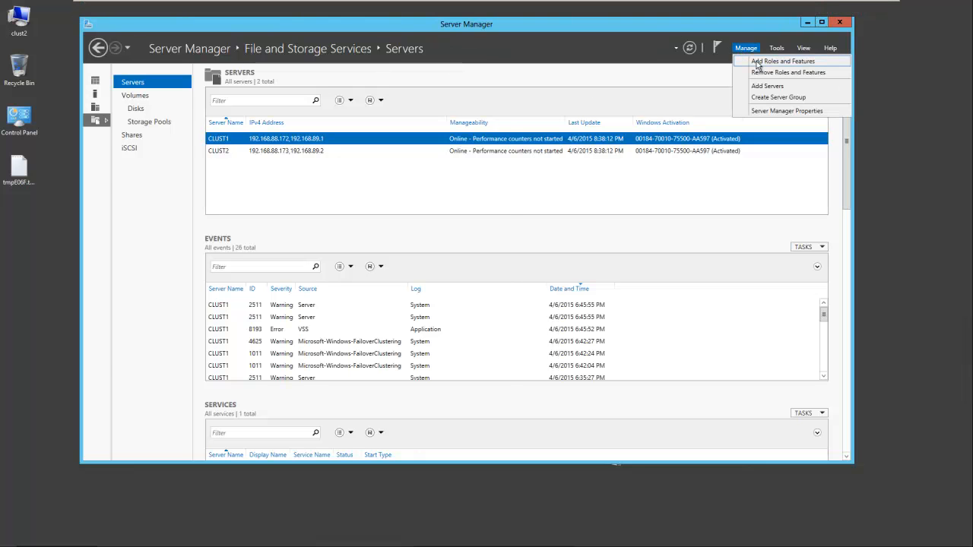
pyautogui.click(783, 61)
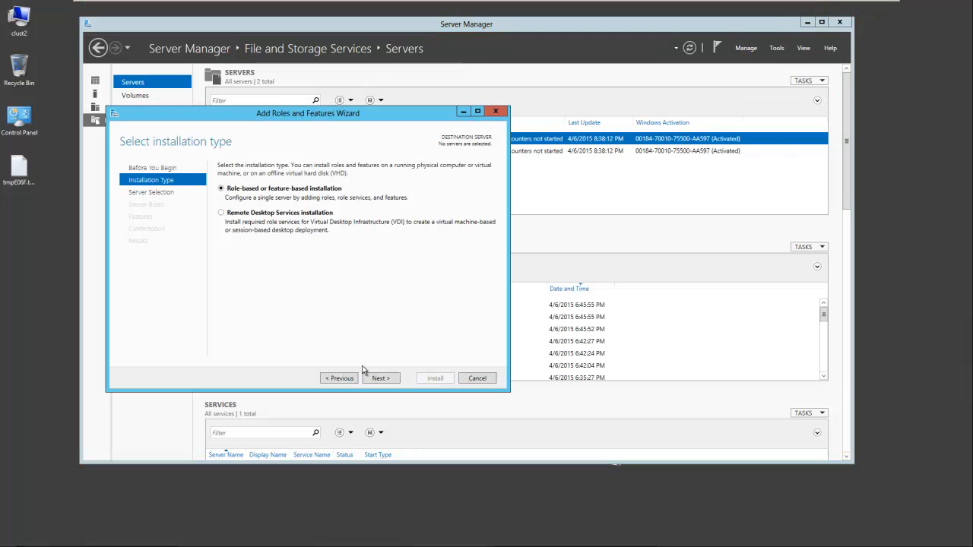
pyautogui.click(380, 377)
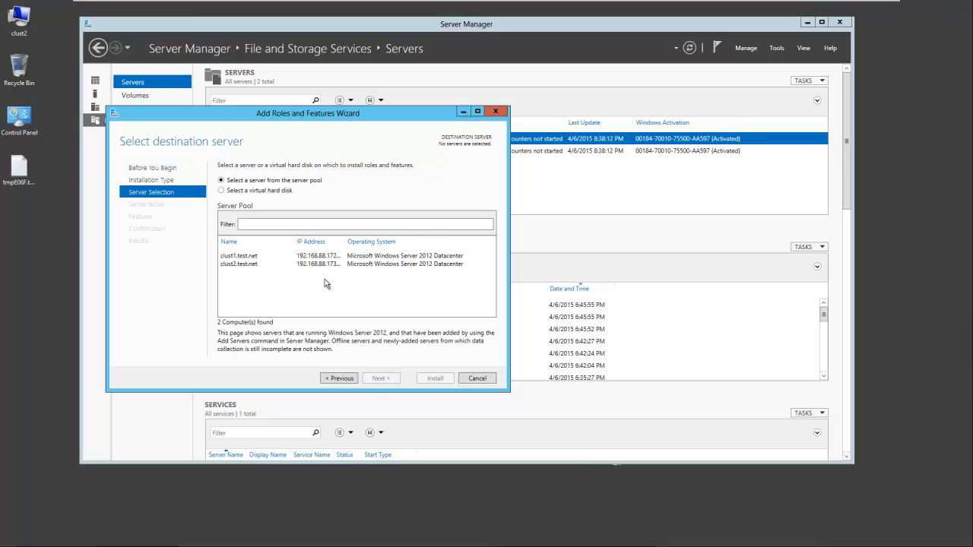
pyautogui.click(240, 265)
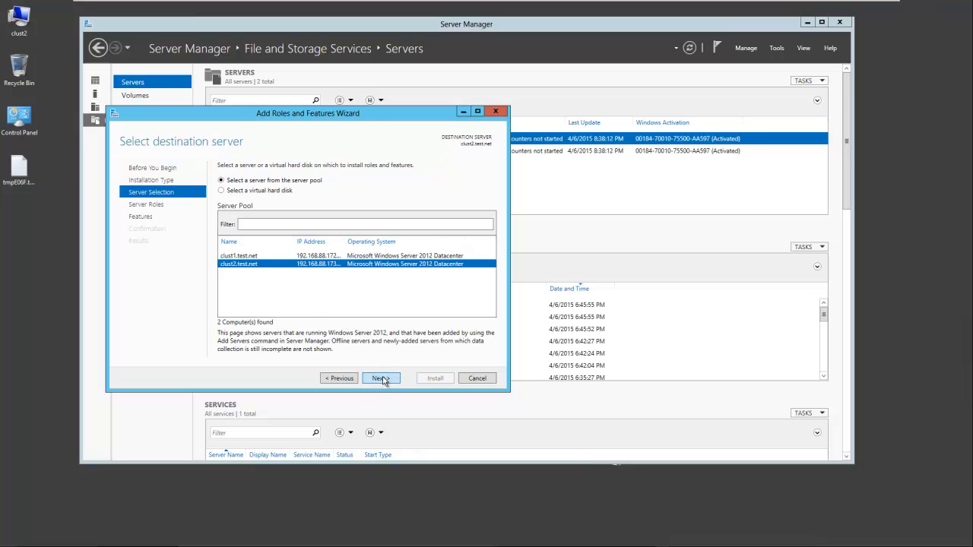
pyautogui.click(380, 377)
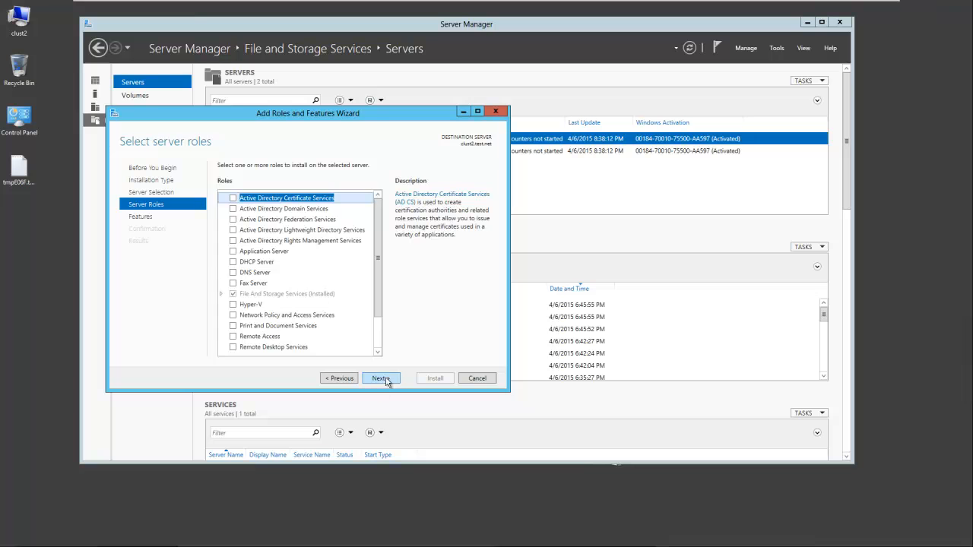
pyautogui.click(381, 377)
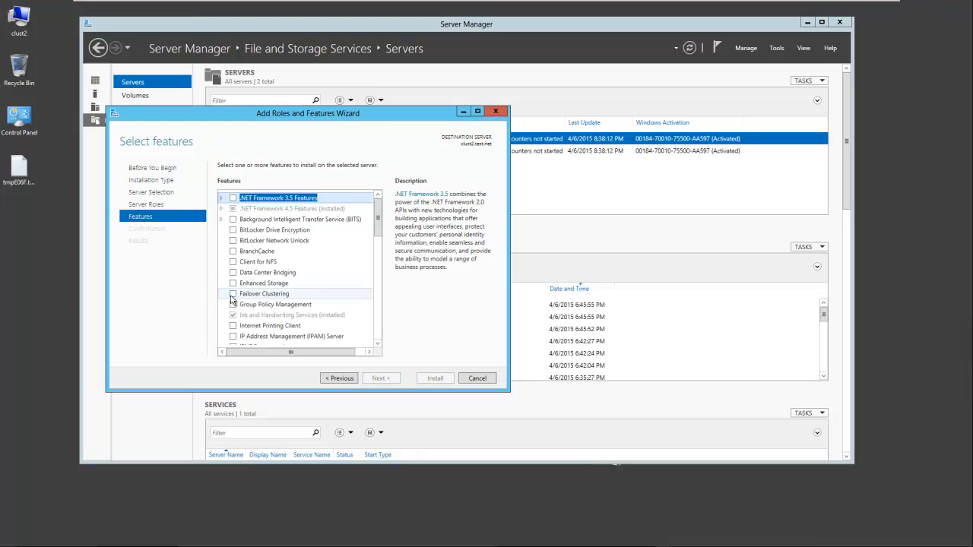
# Select Failover Clustering with its management tools and install it on clust2
pyautogui.click(234, 294)
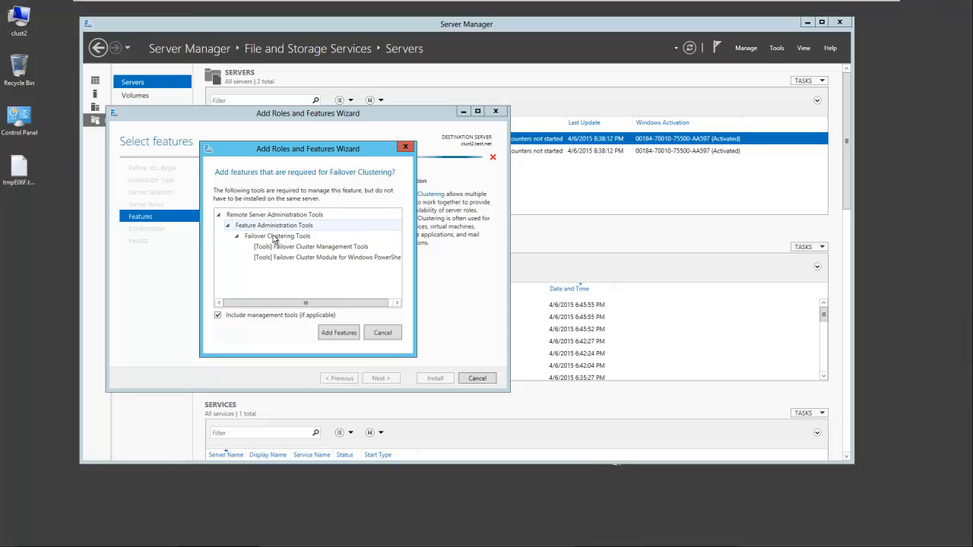
pyautogui.click(338, 332)
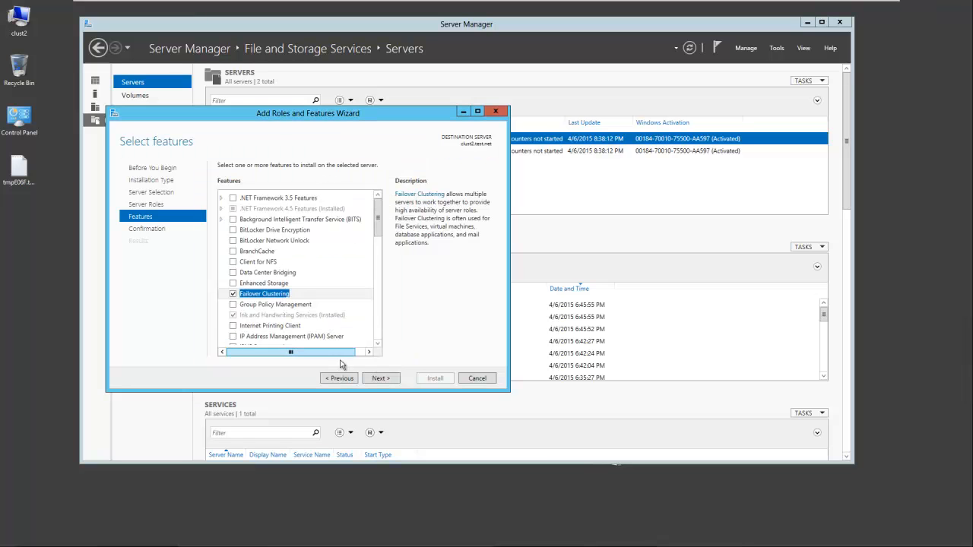
pyautogui.click(380, 377)
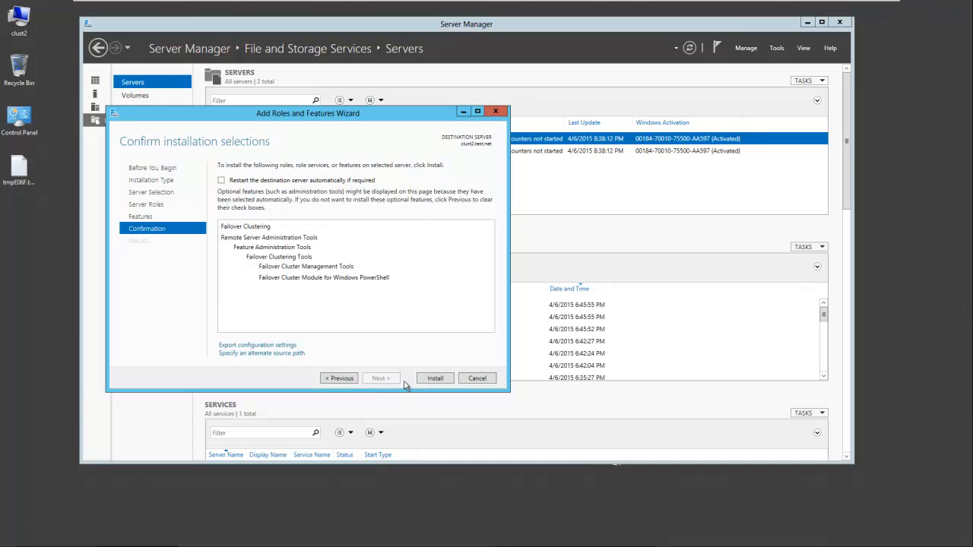
pyautogui.click(435, 377)
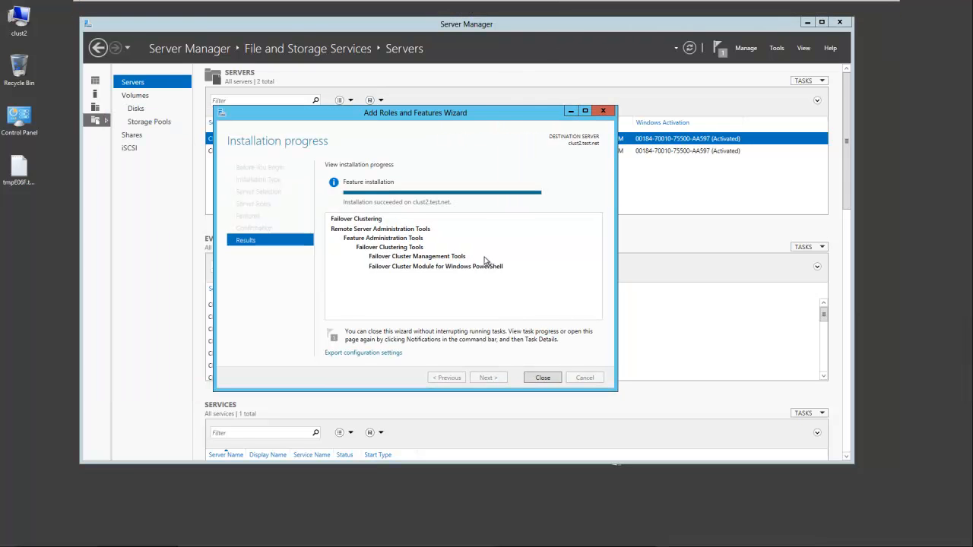
pyautogui.moveTo(352, 216)
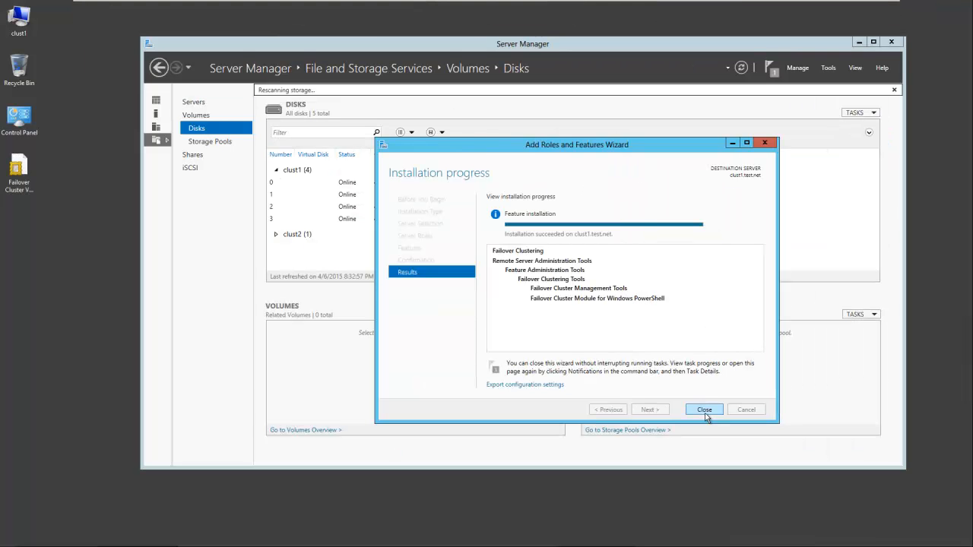
# Close both finished installation wizards and launch Failover Cluster Manager from Tools
pyautogui.click(702, 409)
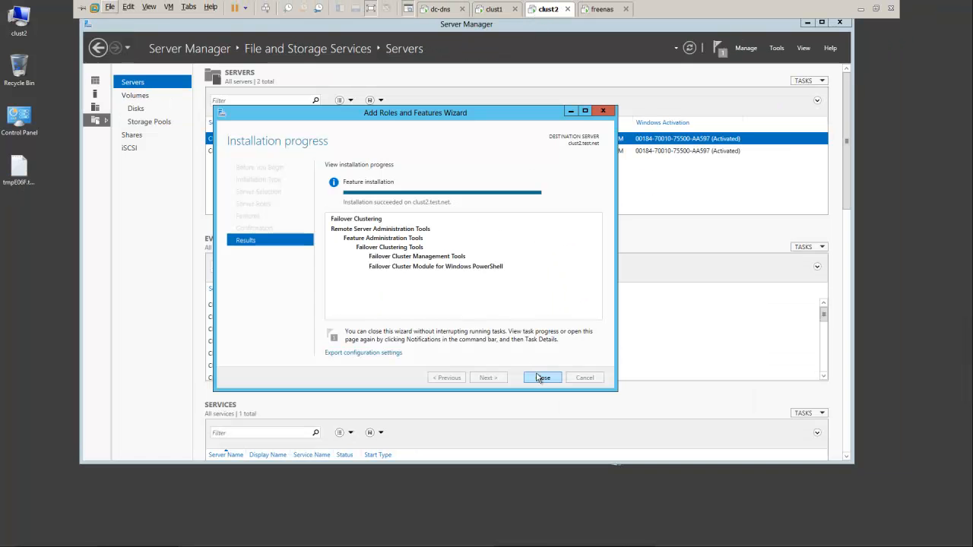
pyautogui.click(542, 377)
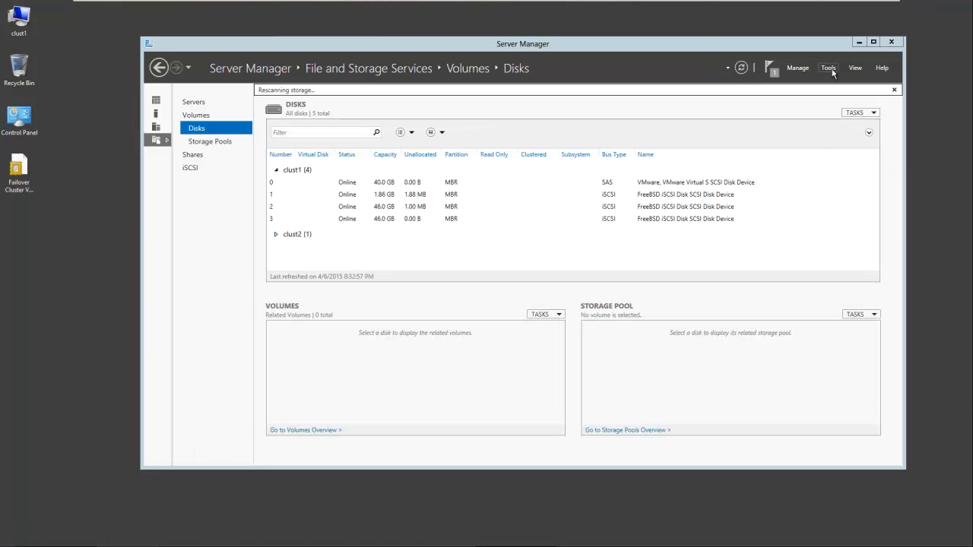
pyautogui.click(827, 67)
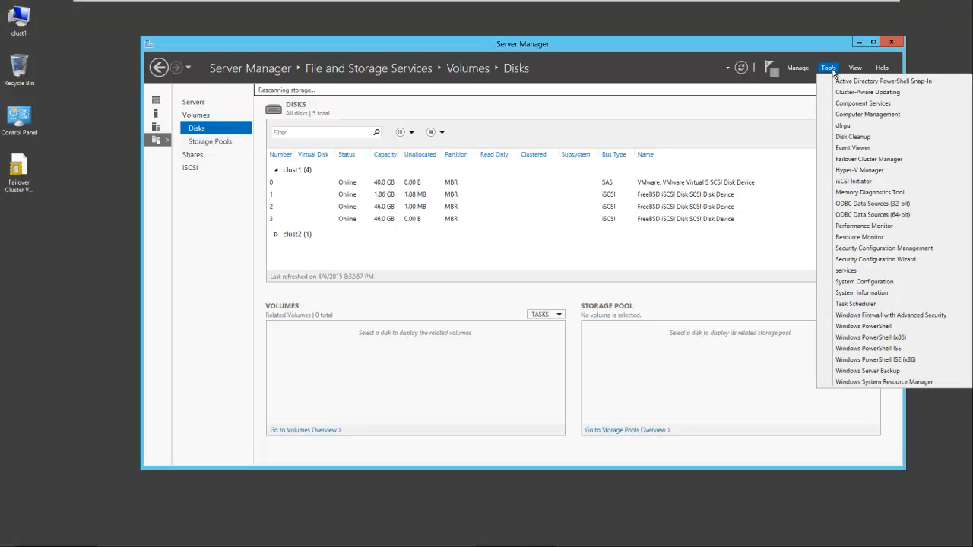
pyautogui.moveTo(868, 159)
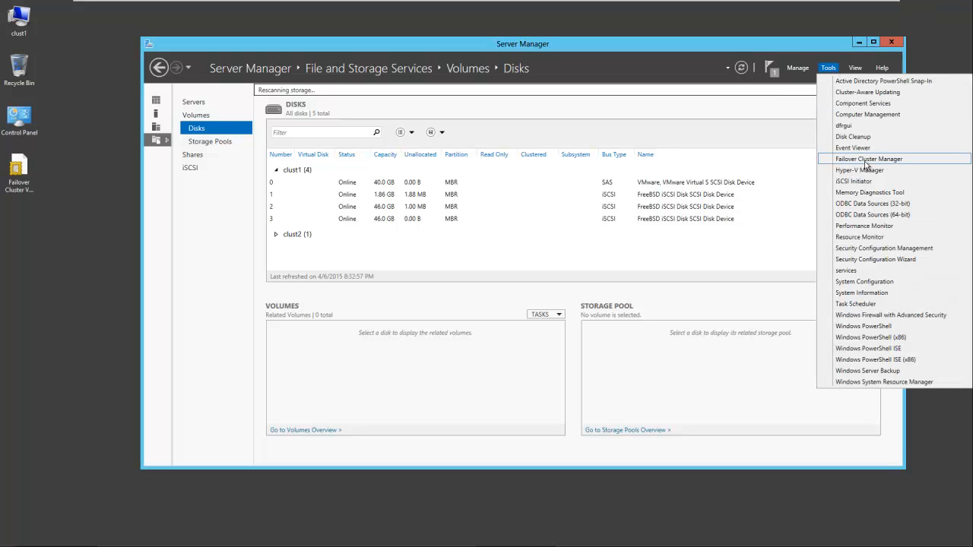
pyautogui.click(827, 67)
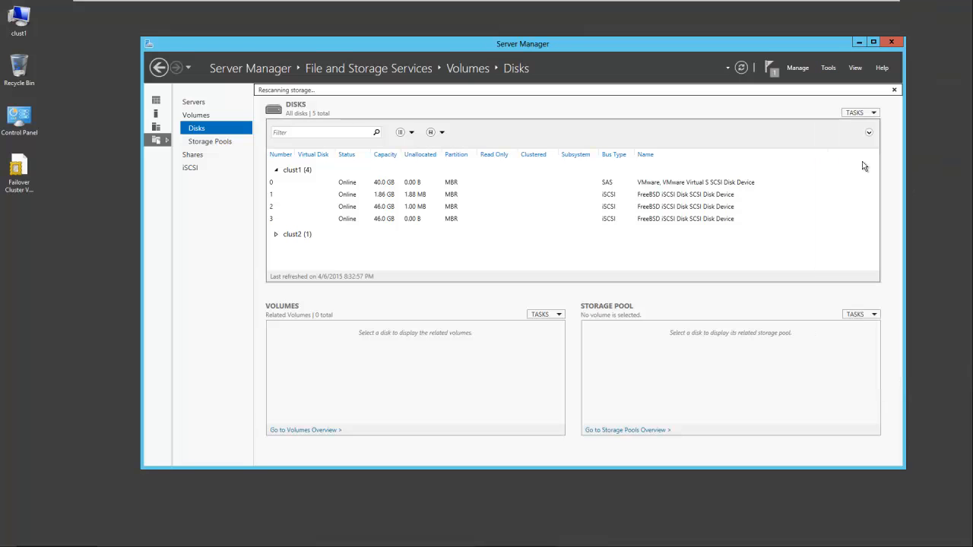
pyautogui.moveTo(742, 129)
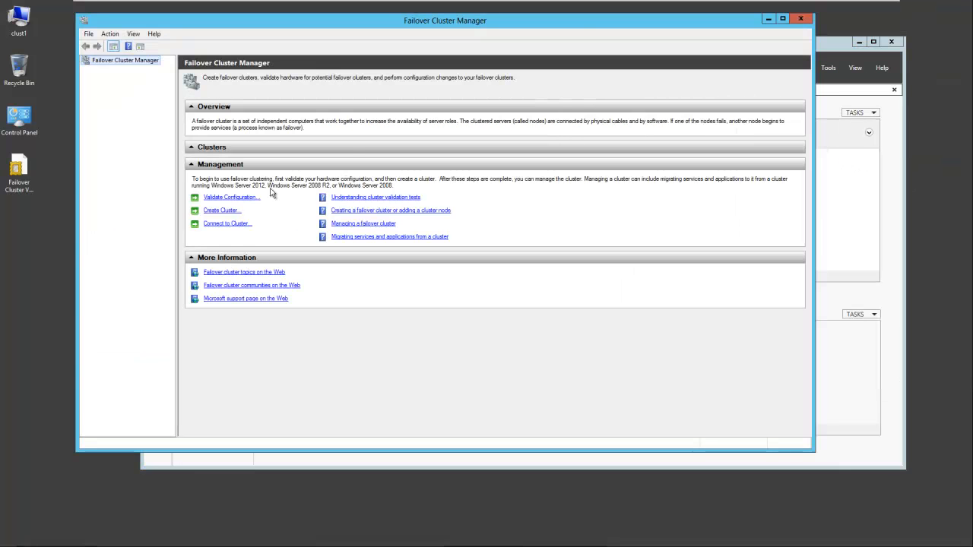
# Reposition Failover Cluster Manager and start Validate Configuration
pyautogui.moveTo(444, 22); pyautogui.dragTo(508, 45)
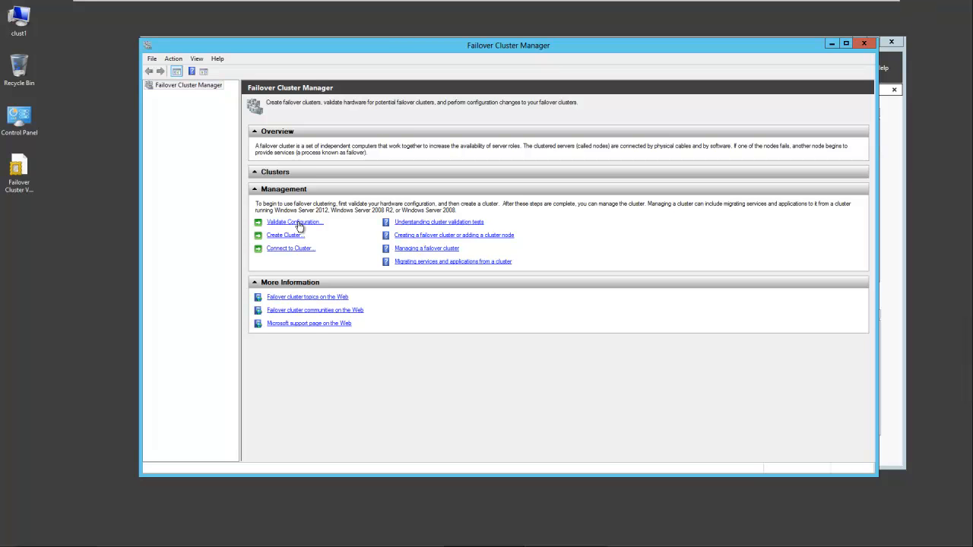
pyautogui.click(292, 222)
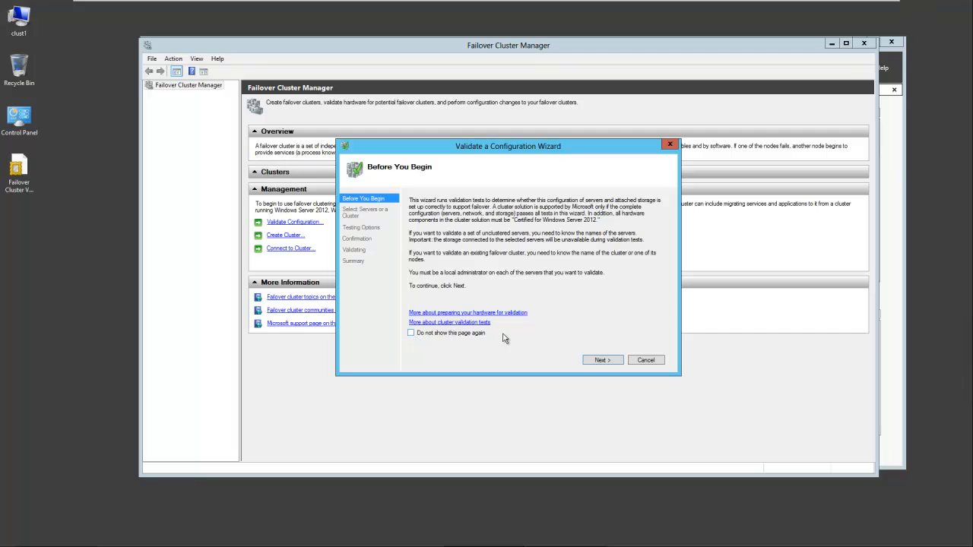
# Add CLUST1 and CLUST2 as the servers to validate via Browse
pyautogui.click(602, 359)
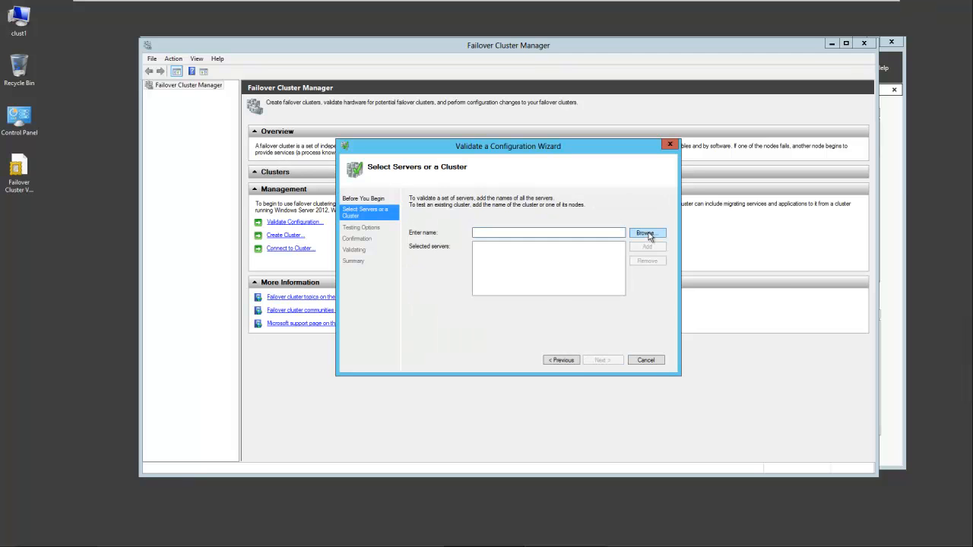
pyautogui.click(648, 233)
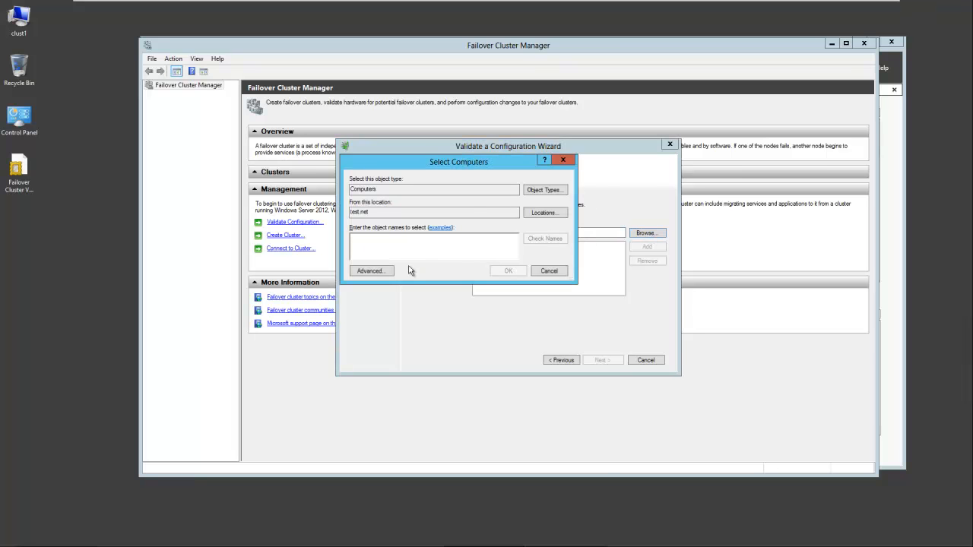
pyautogui.click(371, 270)
pyautogui.write('CLUST1; CLUST2')
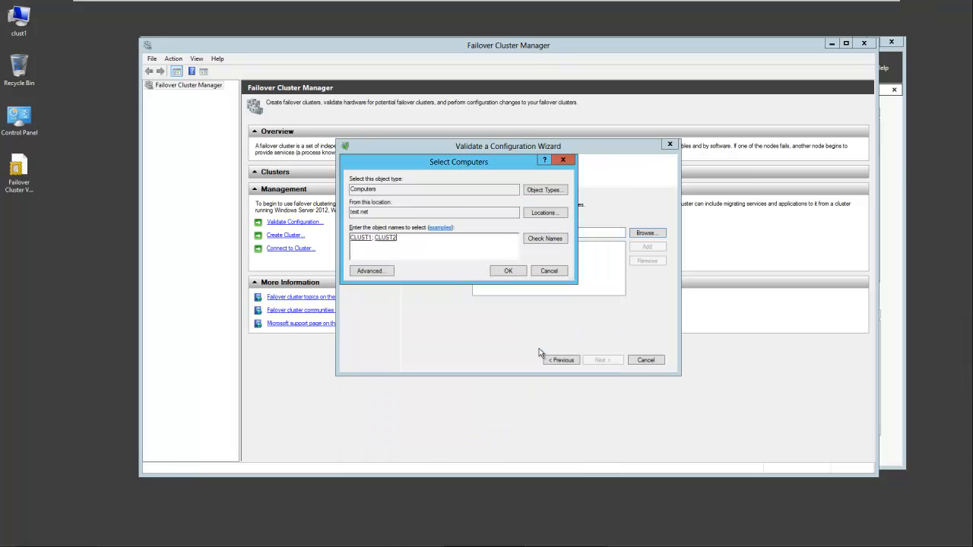
pyautogui.click(507, 271)
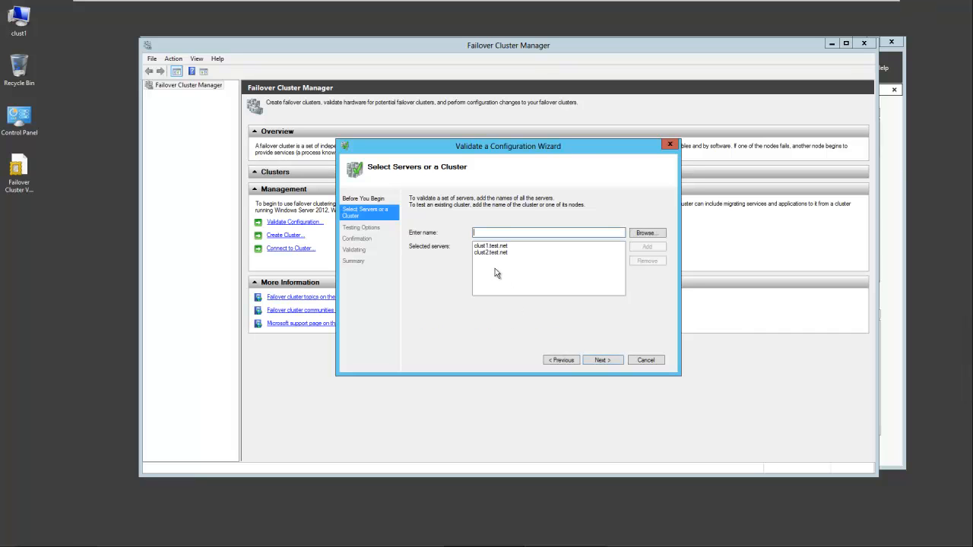
pyautogui.moveTo(583, 352)
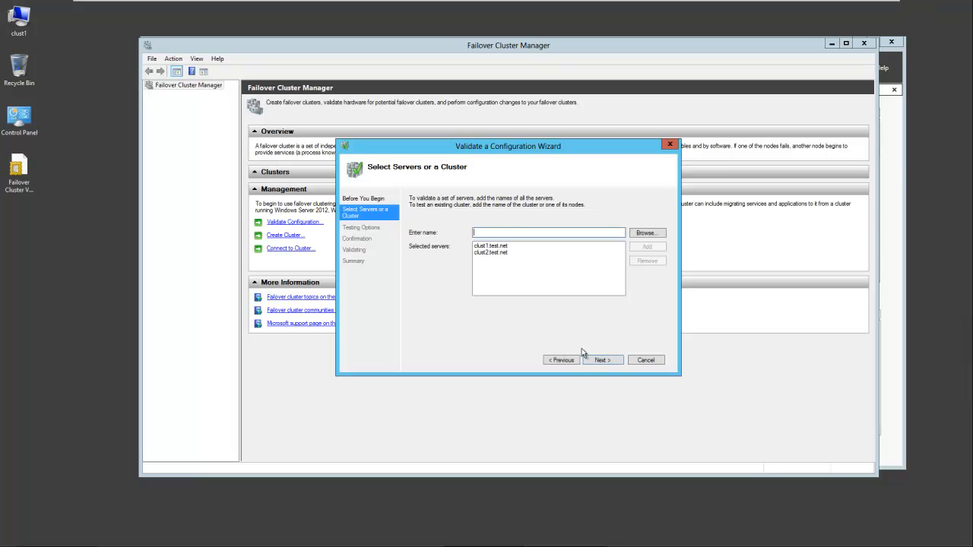
# Keep Run all tests and run the validation on both nodes
pyautogui.click(602, 359)
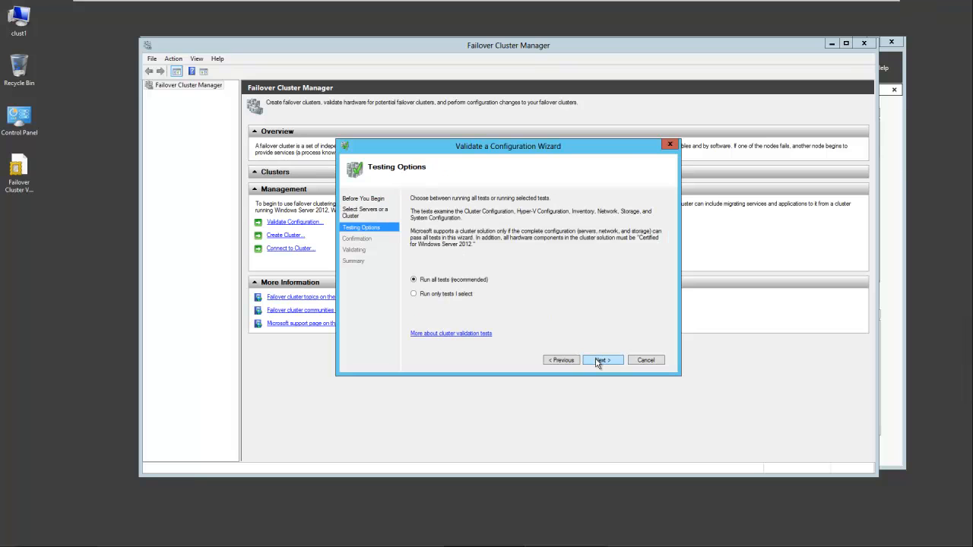
pyautogui.moveTo(473, 285)
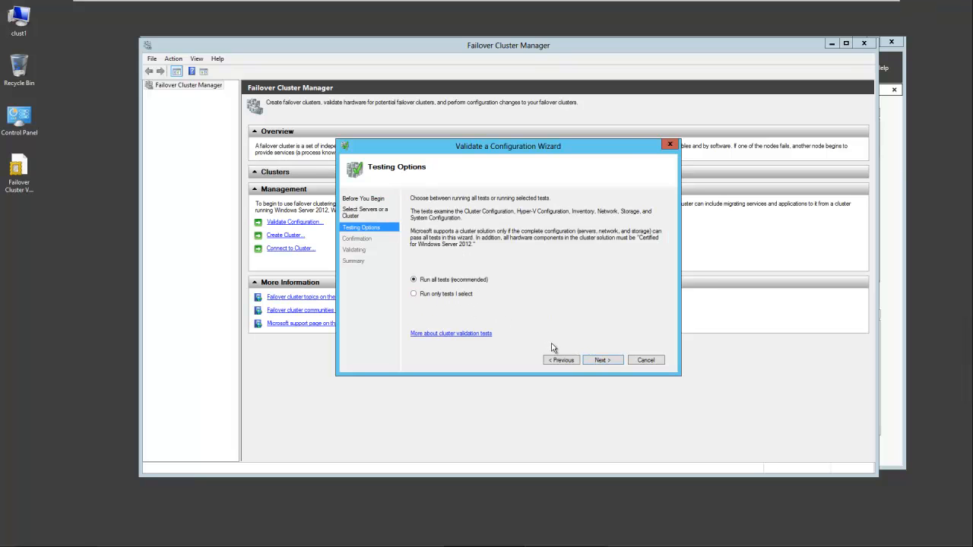
pyautogui.click(602, 359)
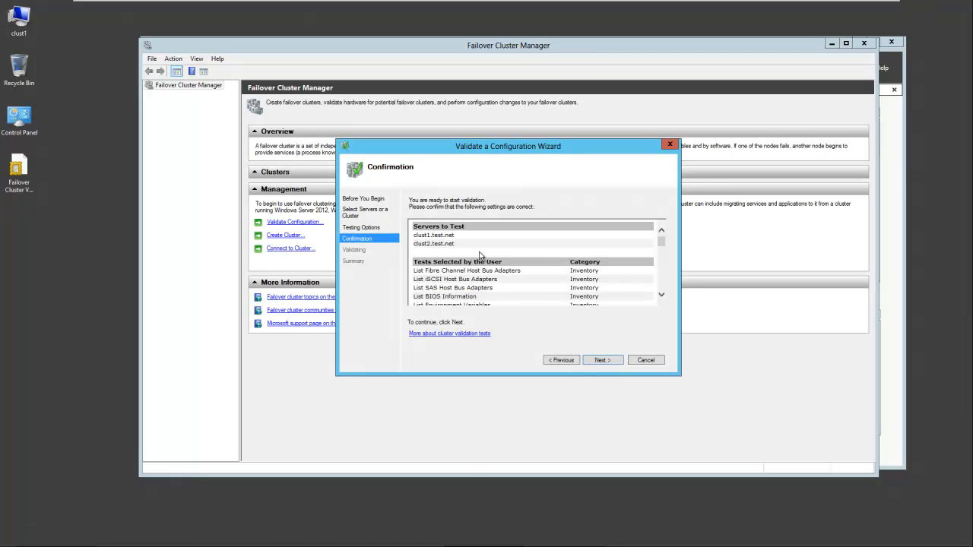
pyautogui.moveTo(528, 320)
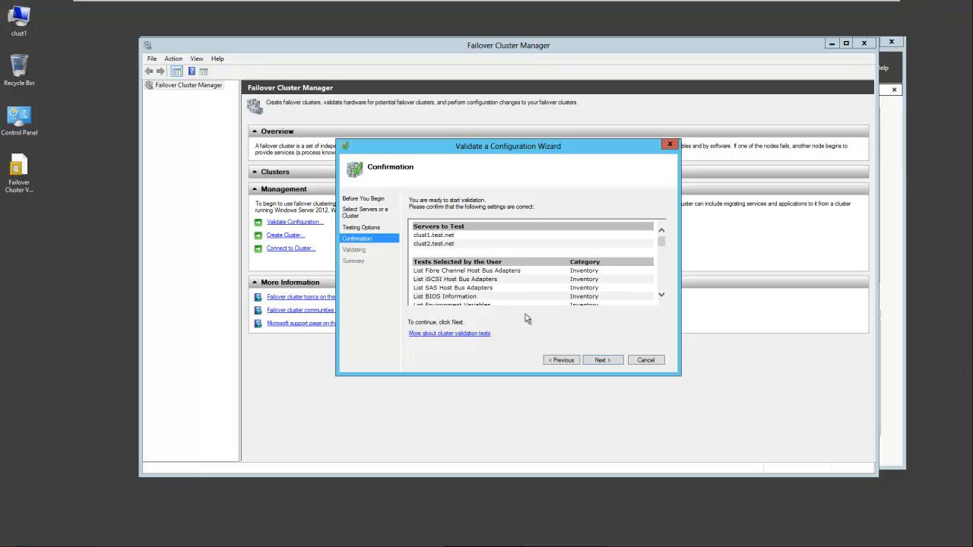
pyautogui.click(602, 359)
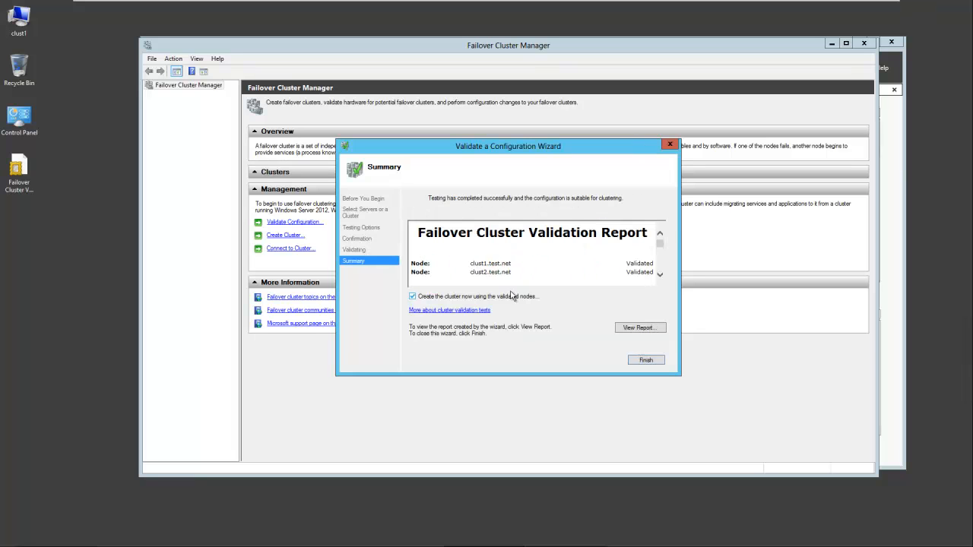
pyautogui.moveTo(487, 258)
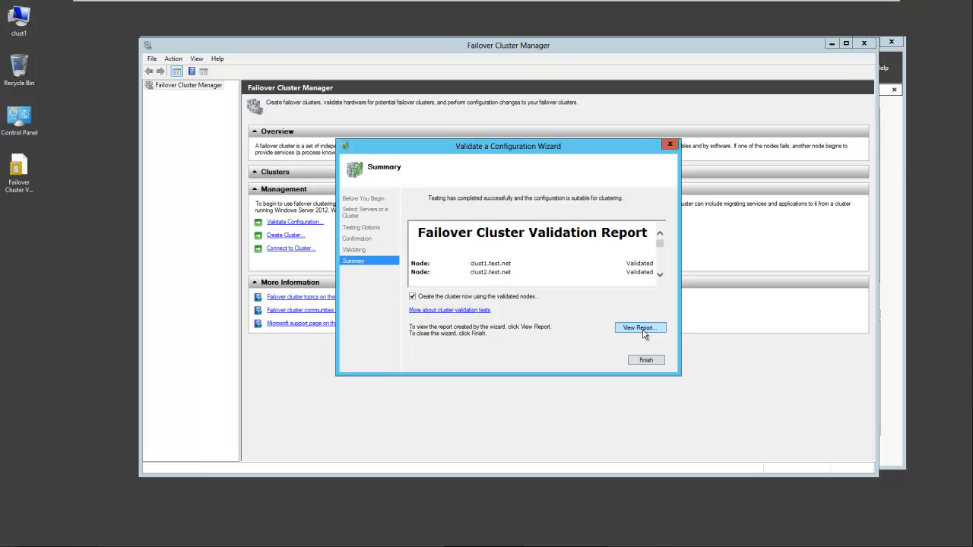
# View the detailed cluster validation report from the Summary page
pyautogui.click(639, 328)
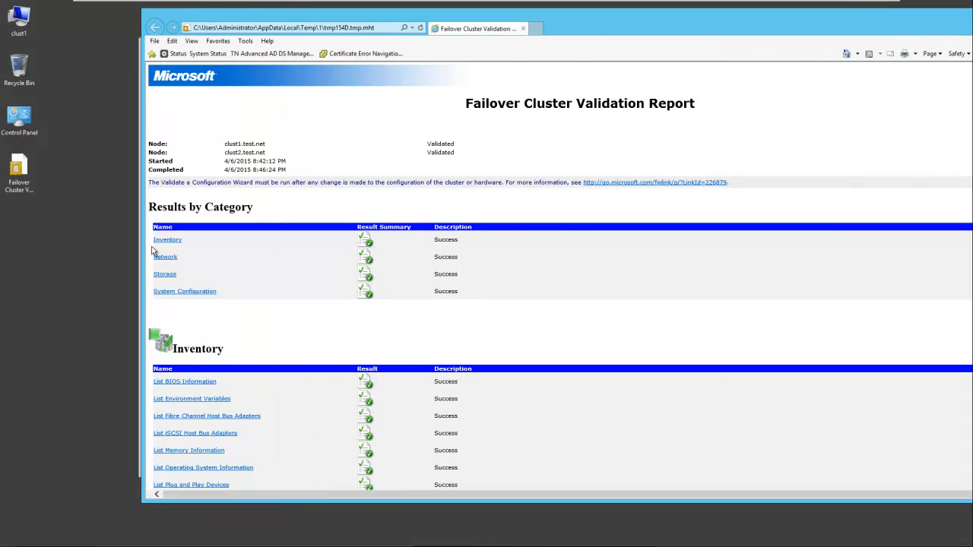
pyautogui.moveTo(255, 295)
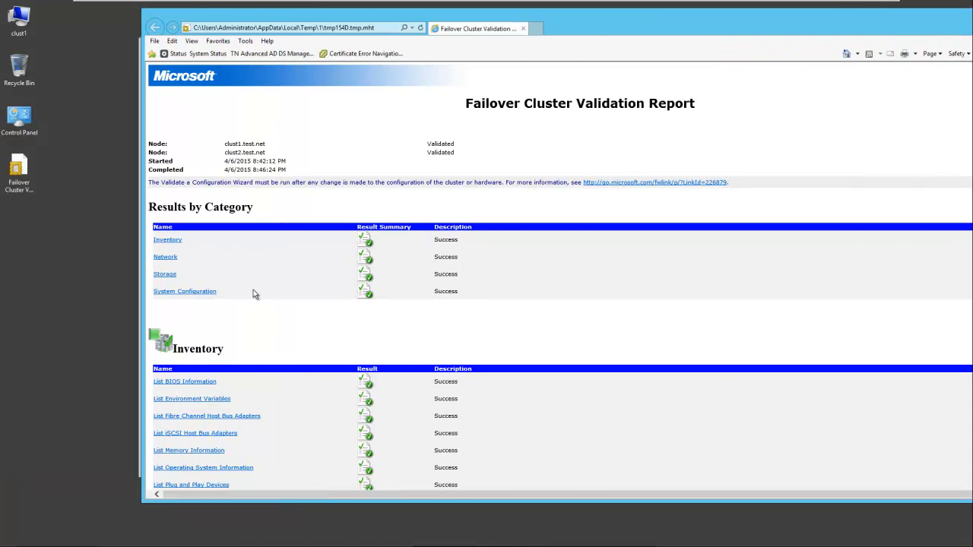
pyautogui.moveTo(177, 253)
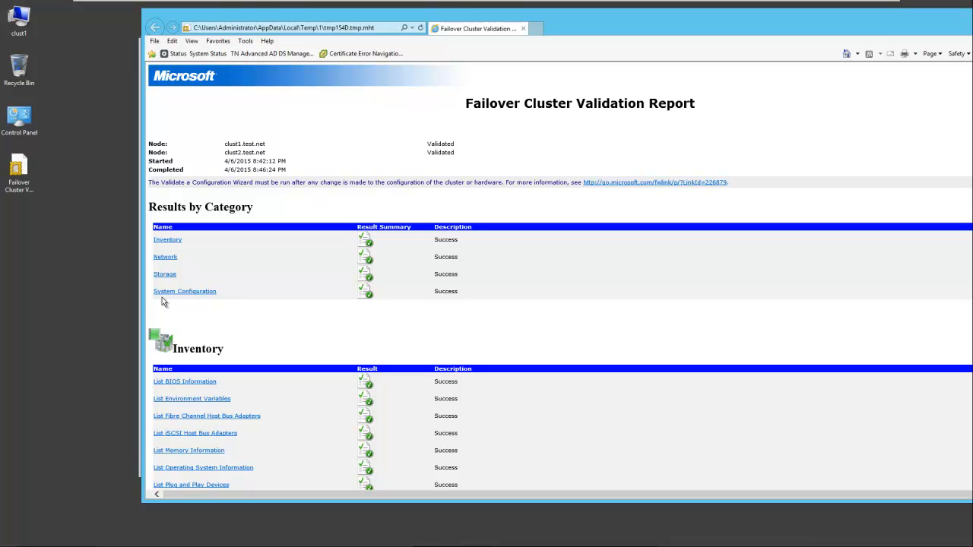
pyautogui.moveTo(493, 289)
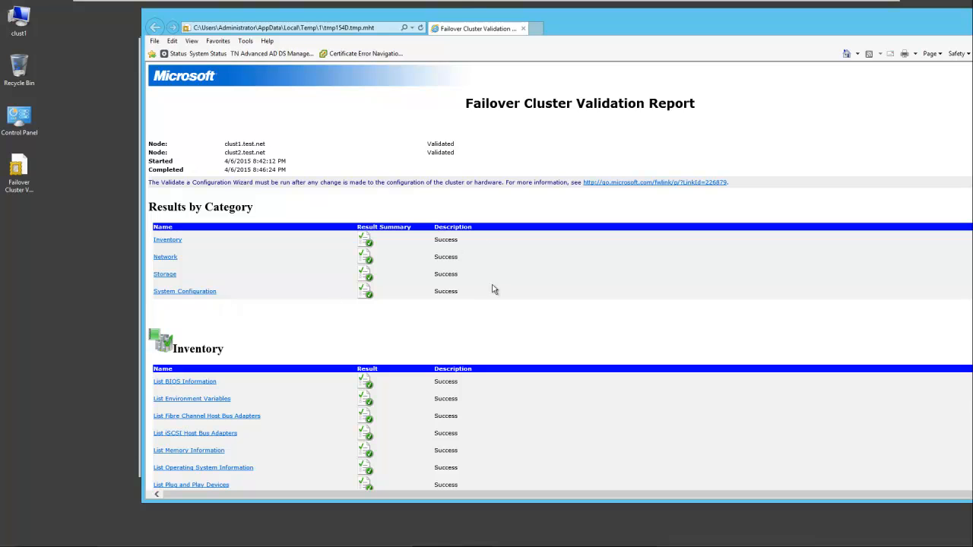
pyautogui.moveTo(164, 275)
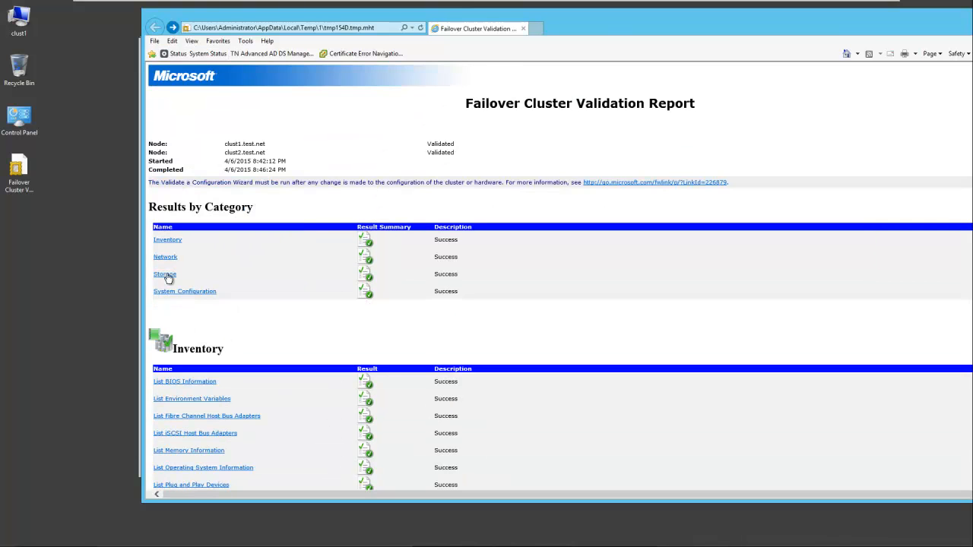
# Jump to the Storage test results and begin saving the report via File > Save as
pyautogui.click(164, 273)
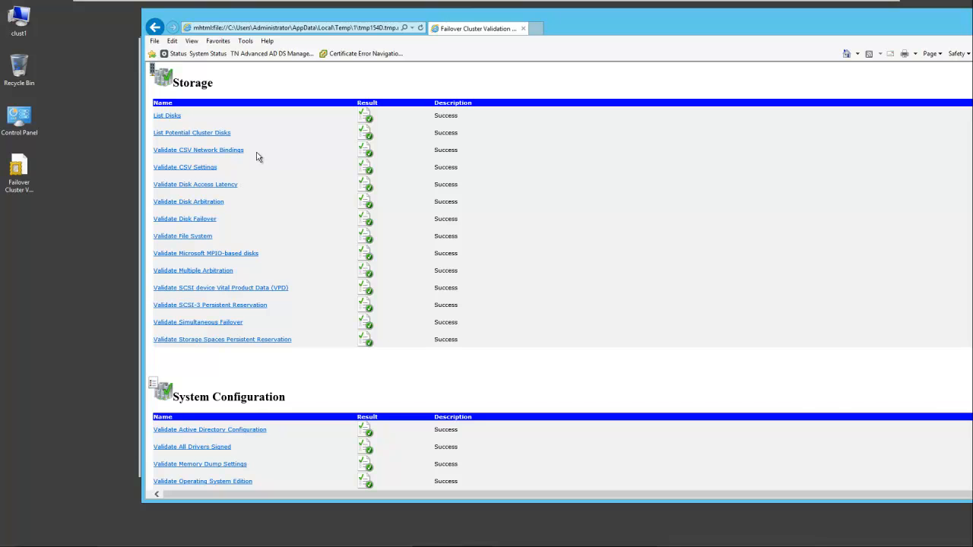
pyautogui.moveTo(201, 137)
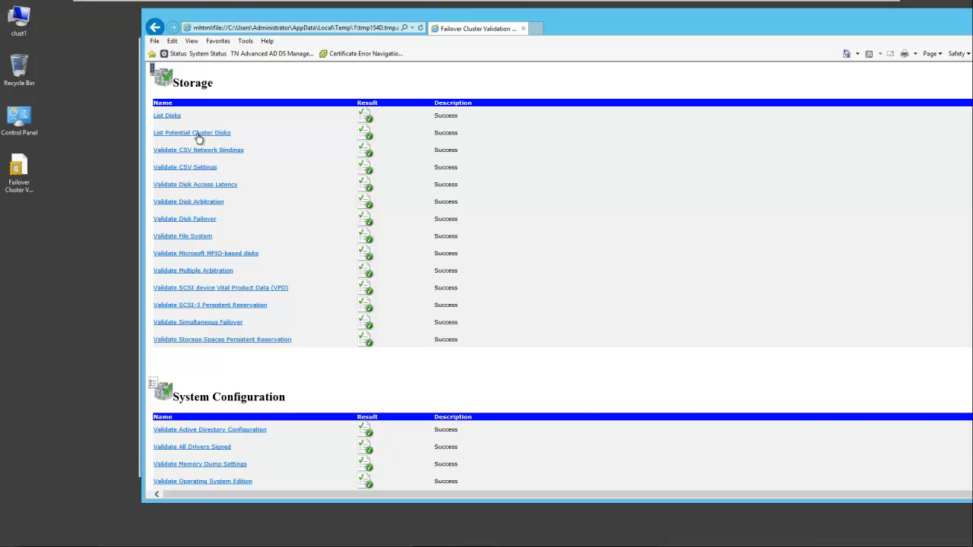
pyautogui.click(192, 132)
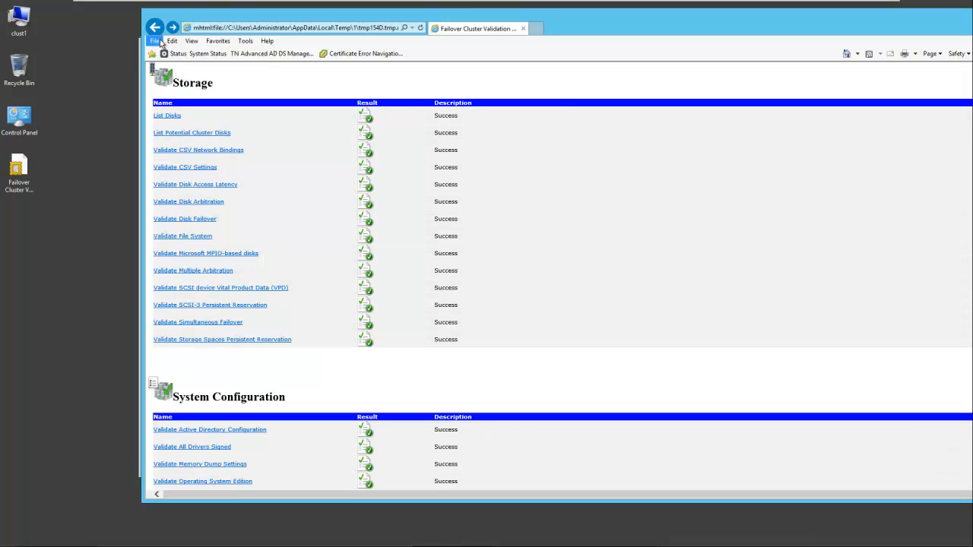
pyautogui.click(155, 39)
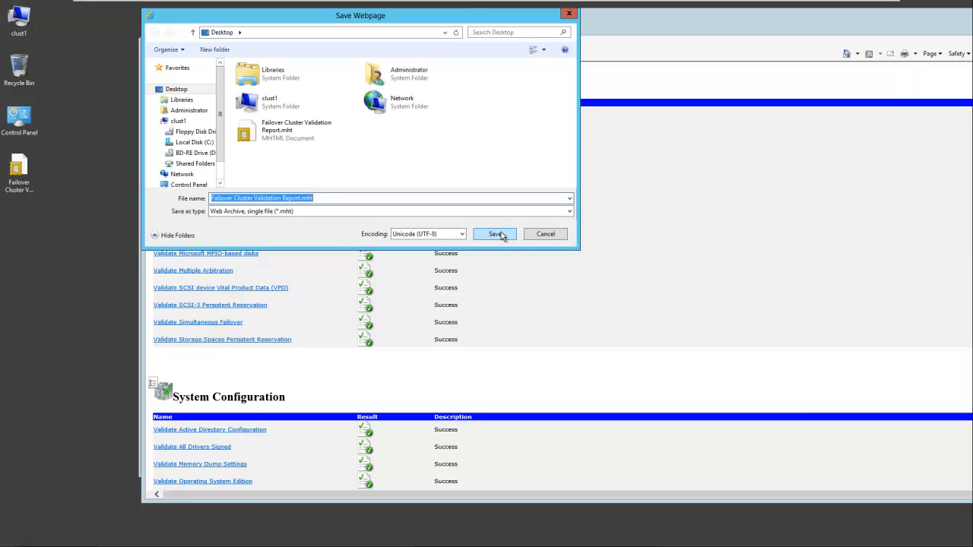
# Save the report to the desktop, replacing the old copy, and finish validation to create the cluster
pyautogui.click(494, 234)
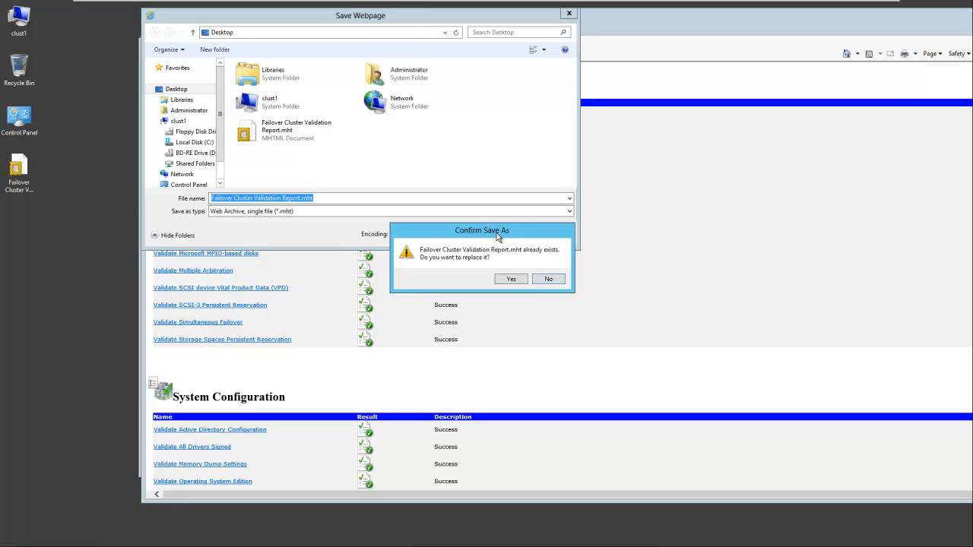
pyautogui.click(511, 278)
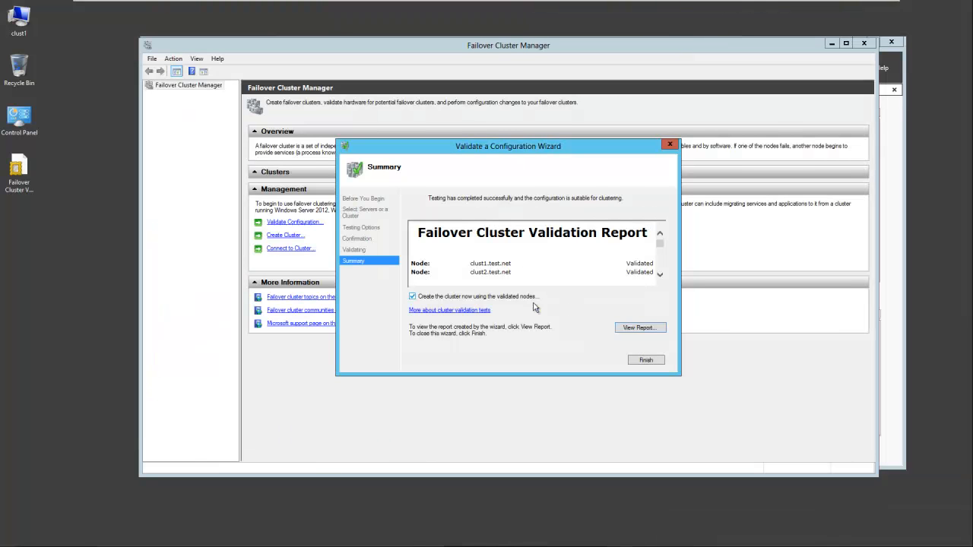
pyautogui.moveTo(475, 303)
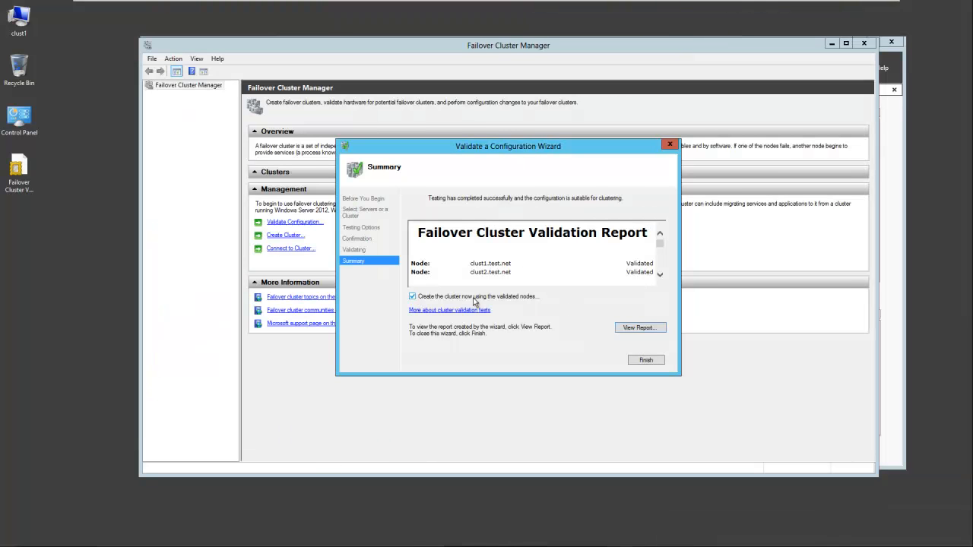
pyautogui.moveTo(626, 352)
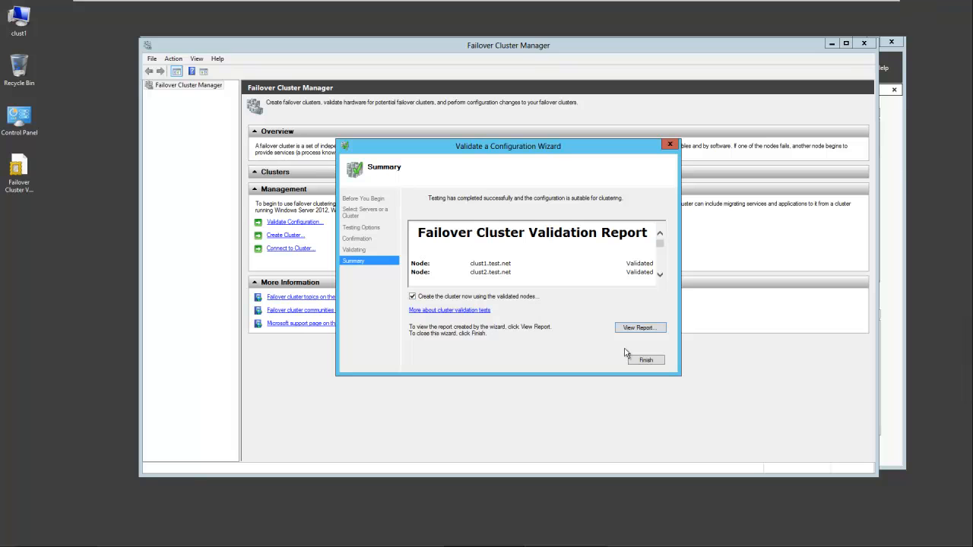
pyautogui.click(645, 359)
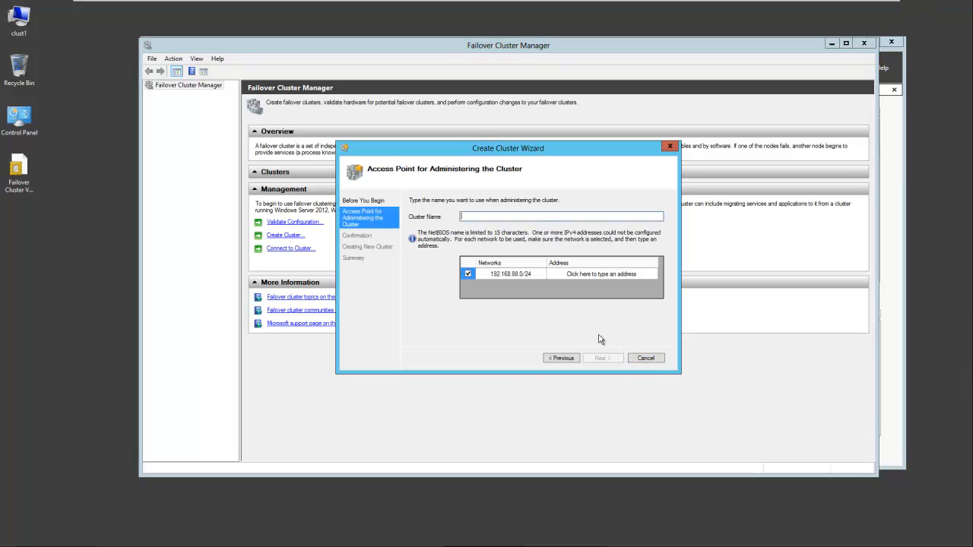
# Enter cluster name 'cluster' and address 192.168.88.175, then continue the wizard
pyautogui.click(561, 216)
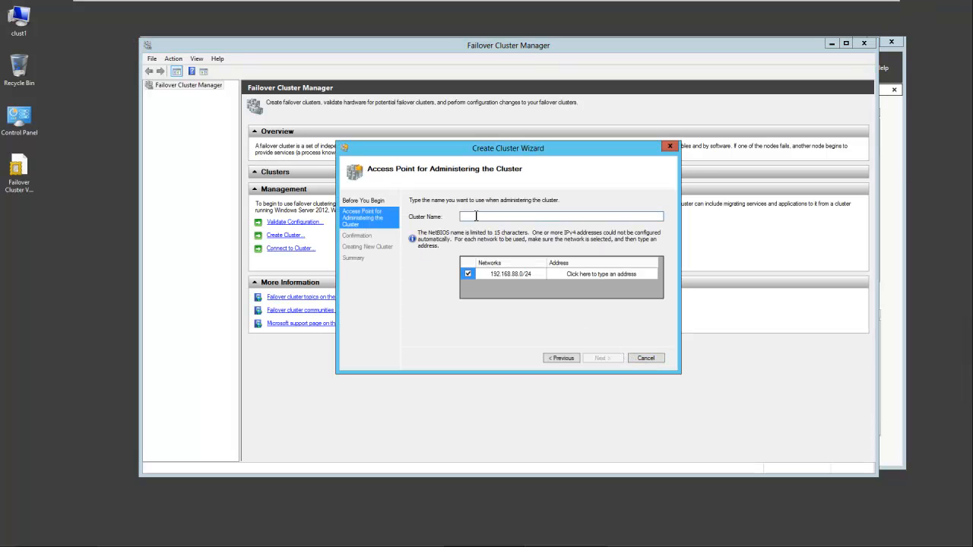
pyautogui.write('clus')
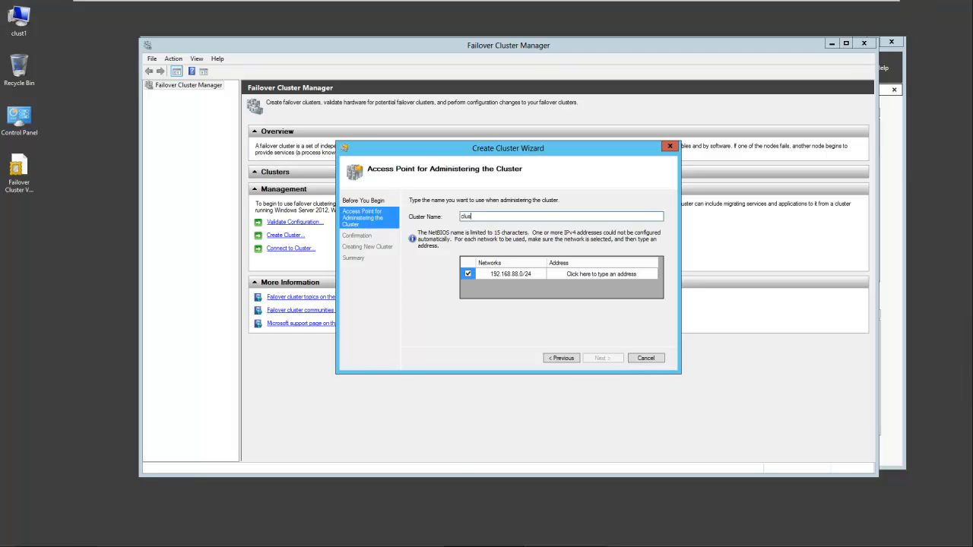
pyautogui.write('ter')
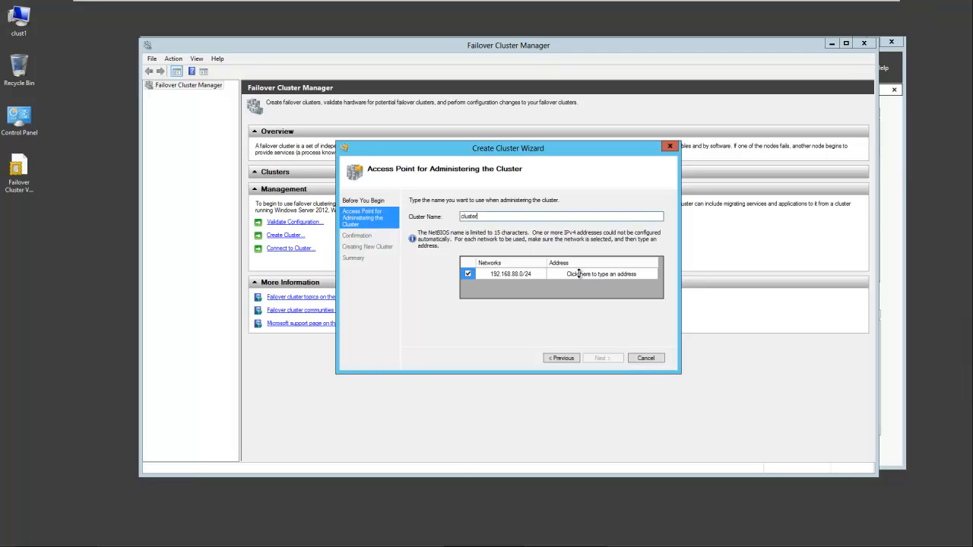
pyautogui.click(601, 274)
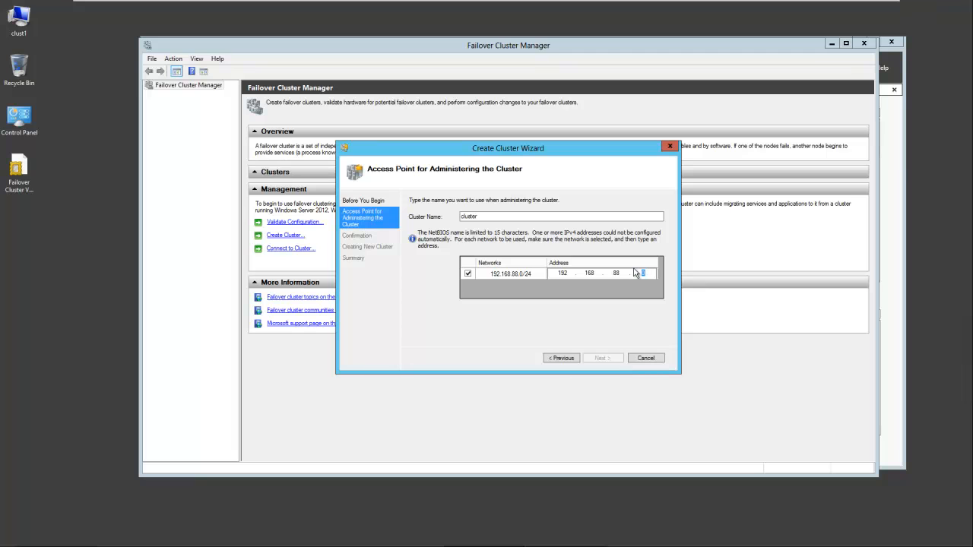
pyautogui.write('175')
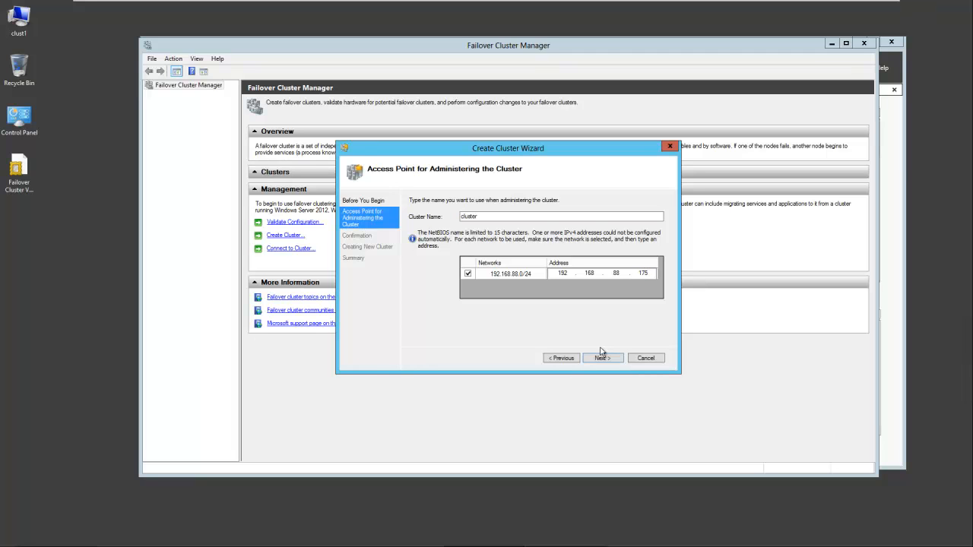
pyautogui.click(602, 357)
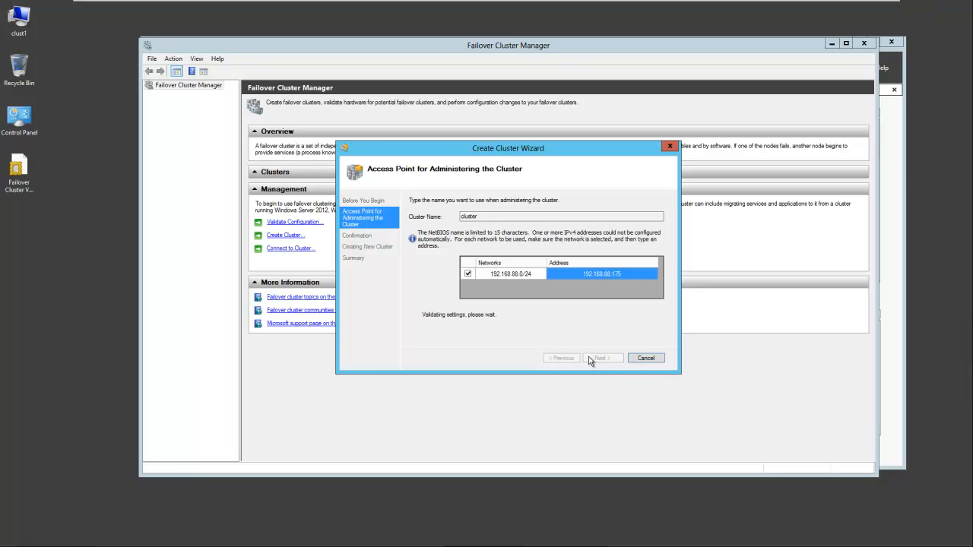
pyautogui.click(602, 359)
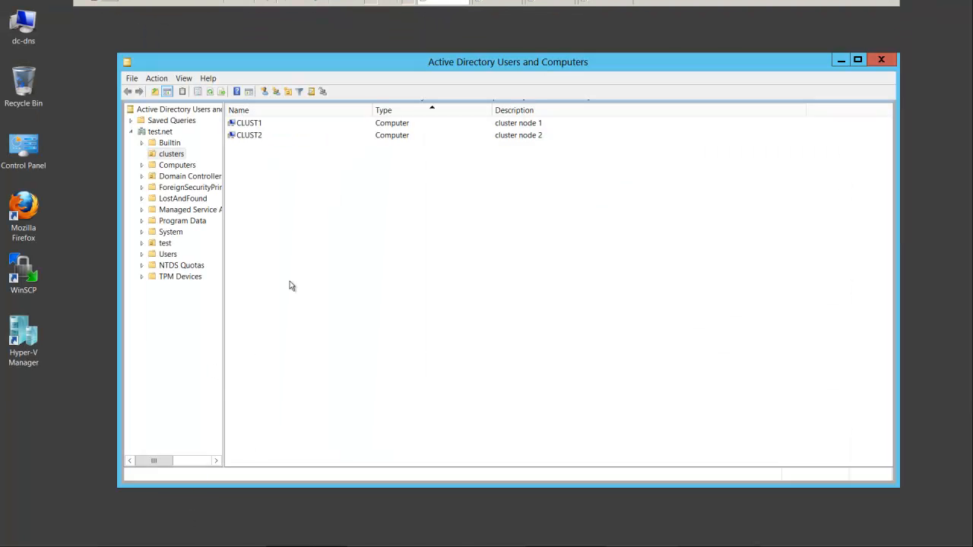
pyautogui.moveTo(261, 135)
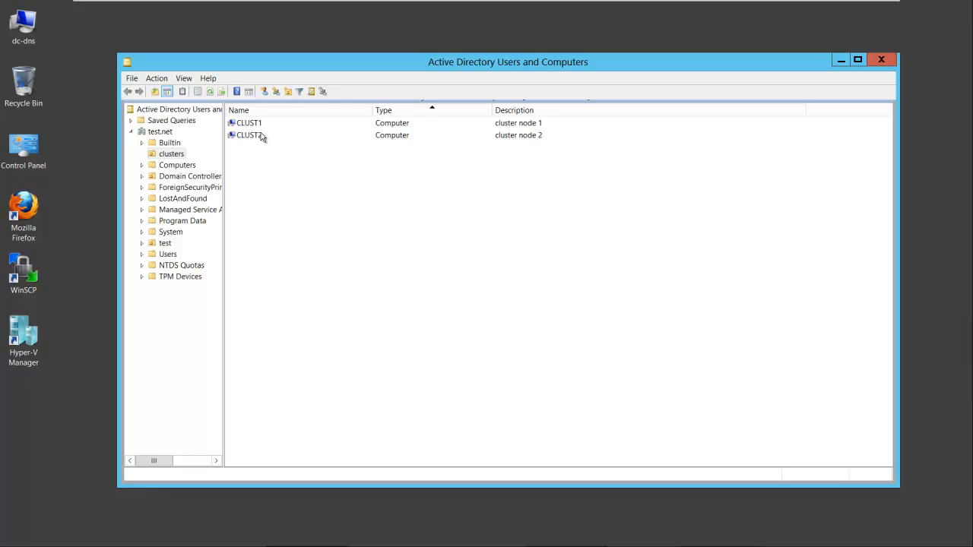
pyautogui.moveTo(170, 161)
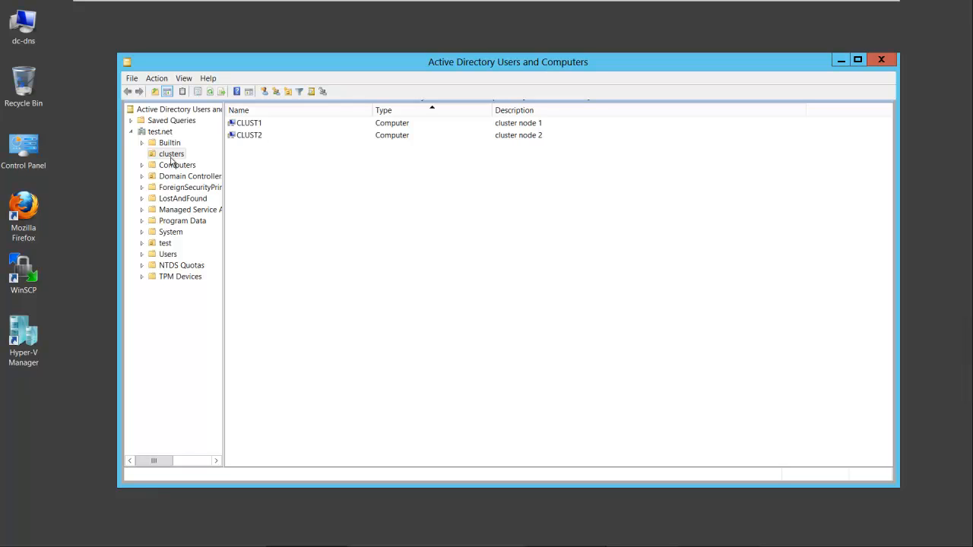
pyautogui.click(172, 153)
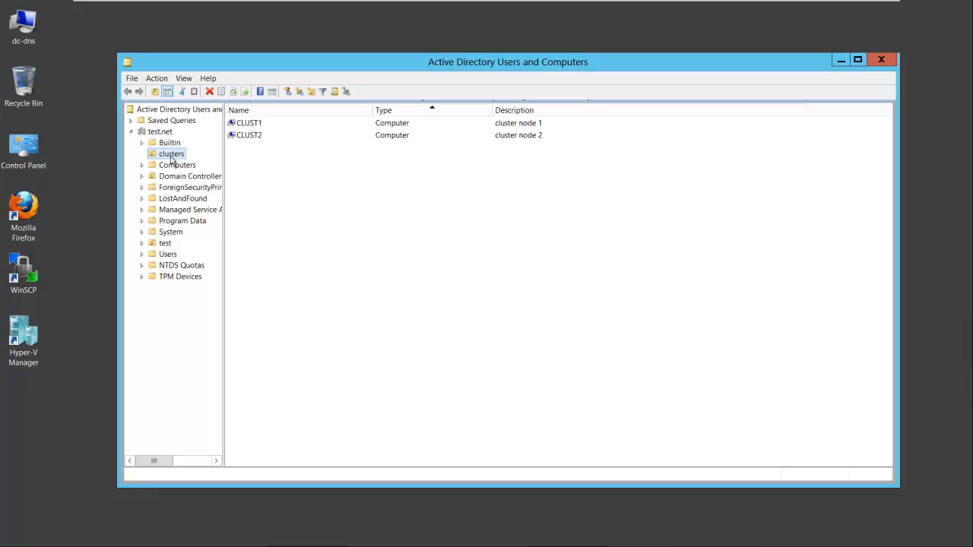
pyautogui.rightClick(170, 154)
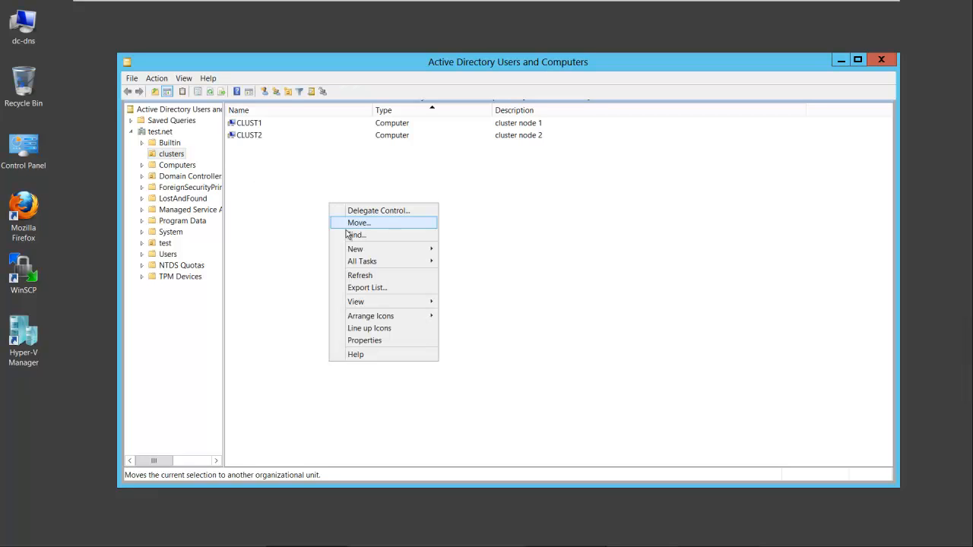
pyautogui.click(272, 132)
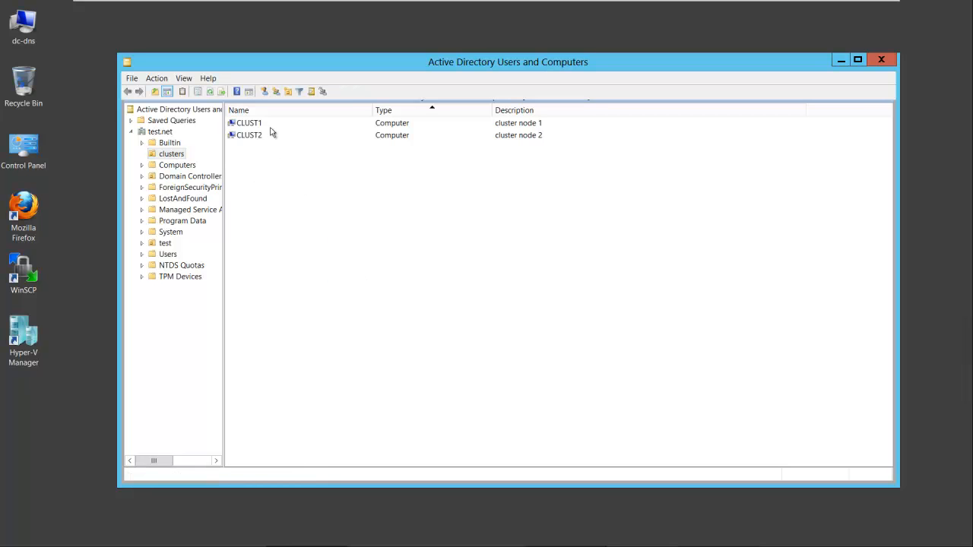
pyautogui.moveTo(264, 142)
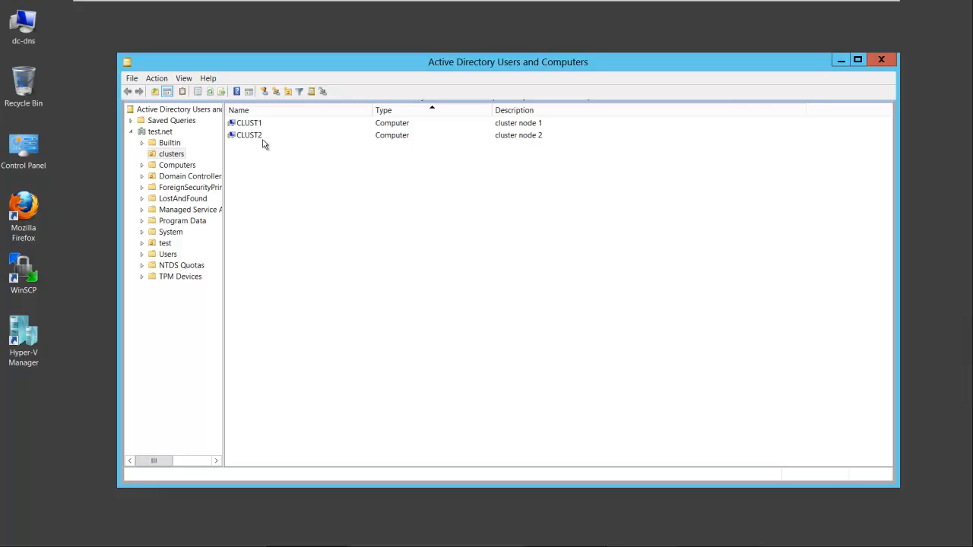
pyautogui.moveTo(417, 37)
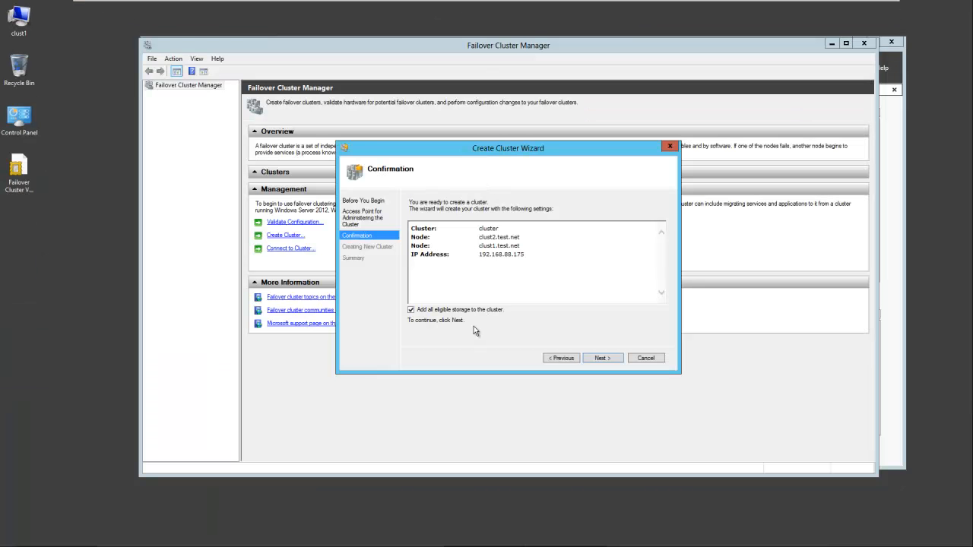
pyautogui.moveTo(447, 336)
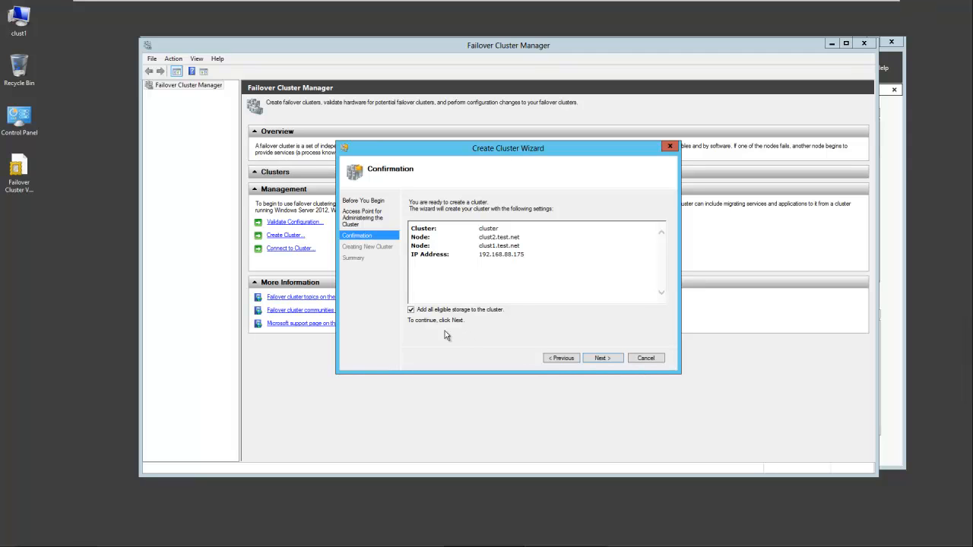
pyautogui.moveTo(435, 336)
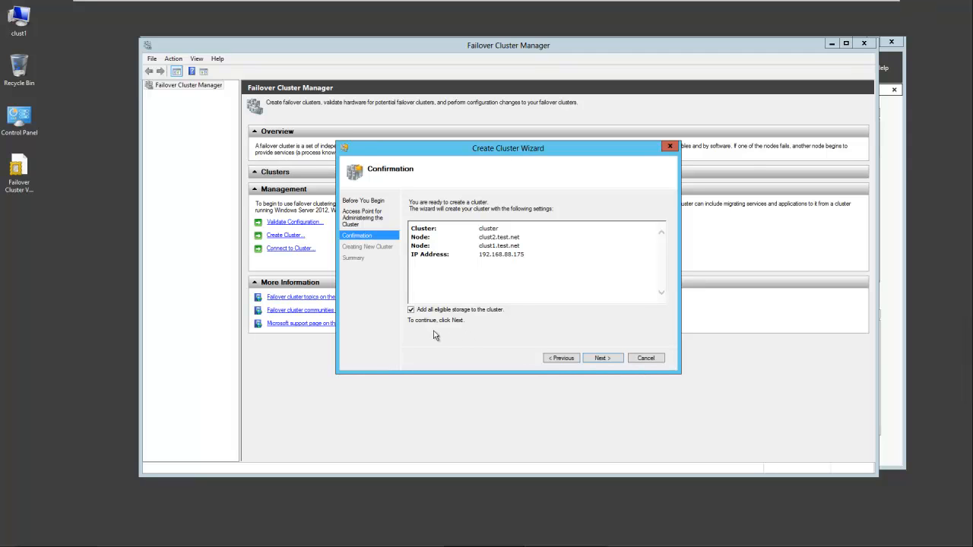
pyautogui.moveTo(428, 331)
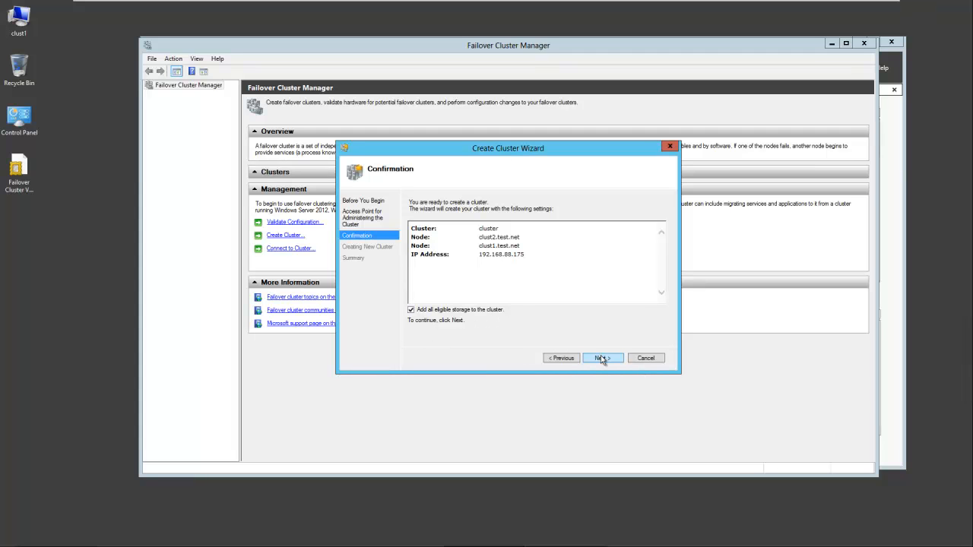
# Confirm the settings to build cluster.test.net and finish the Create Cluster Wizard
pyautogui.click(602, 359)
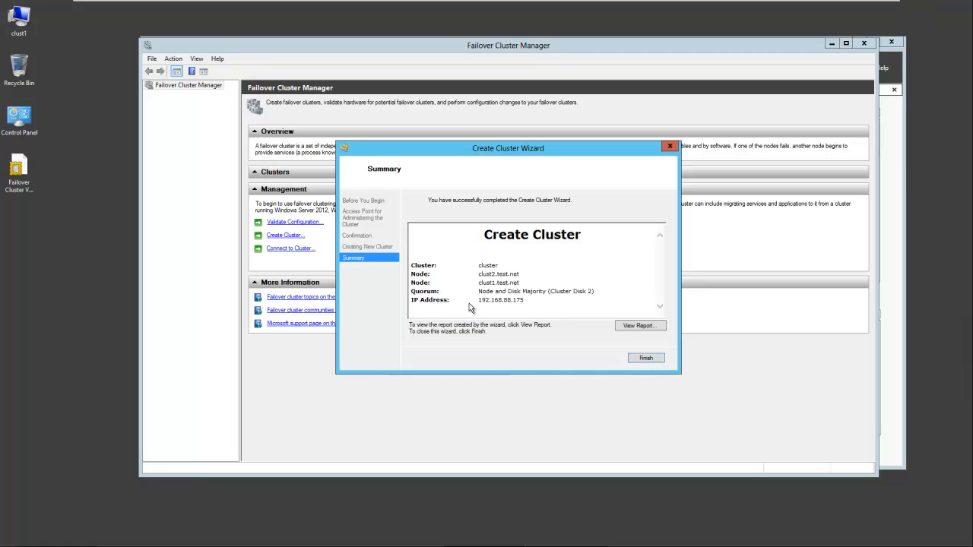
pyautogui.moveTo(575, 261)
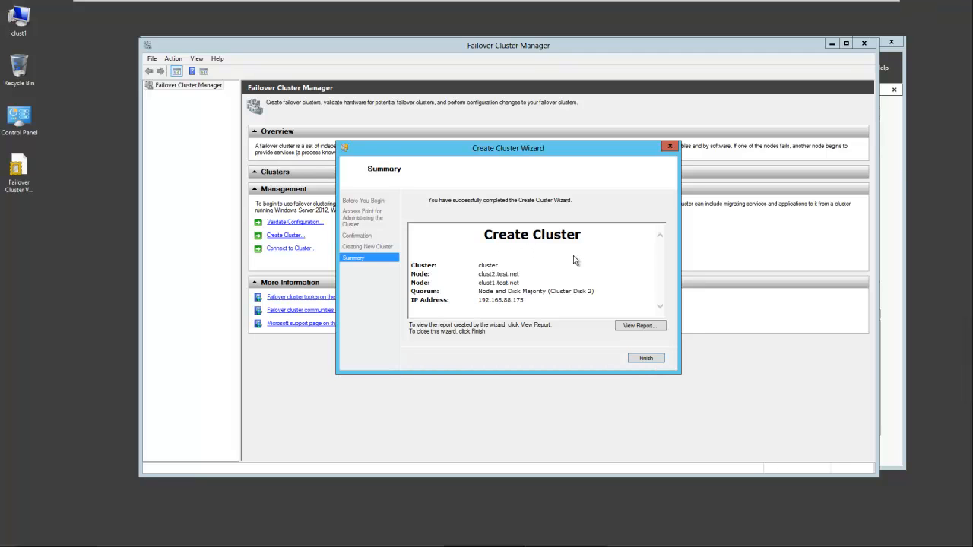
pyautogui.click(644, 359)
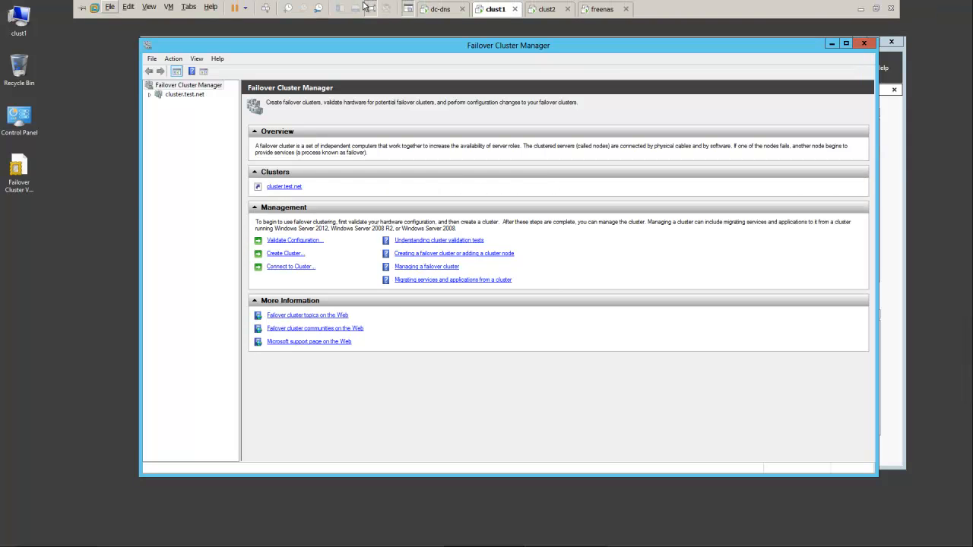
# On the dc-dns machine, inspect the new CLUSTER computer account in the clusters OU
pyautogui.click(441, 9)
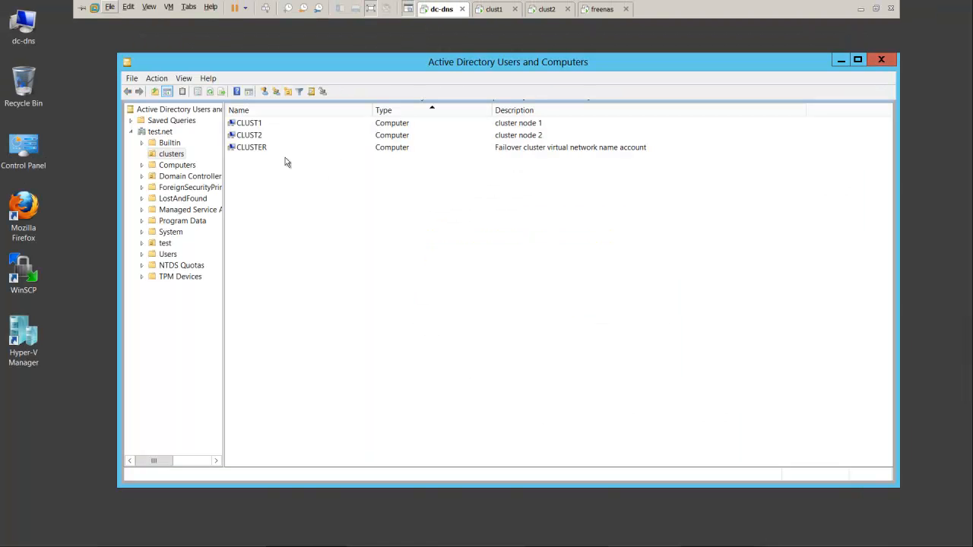
pyautogui.click(252, 146)
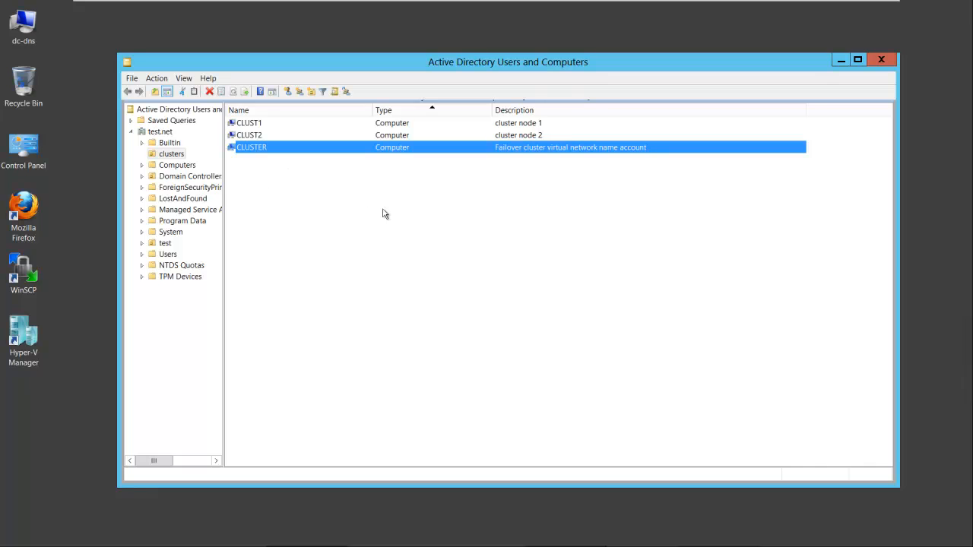
pyautogui.moveTo(620, 156)
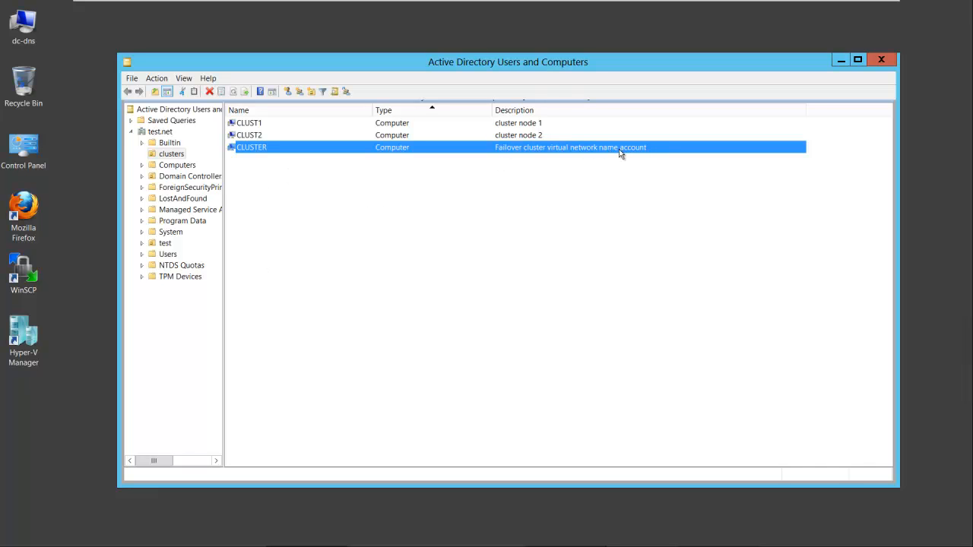
pyautogui.moveTo(307, 157)
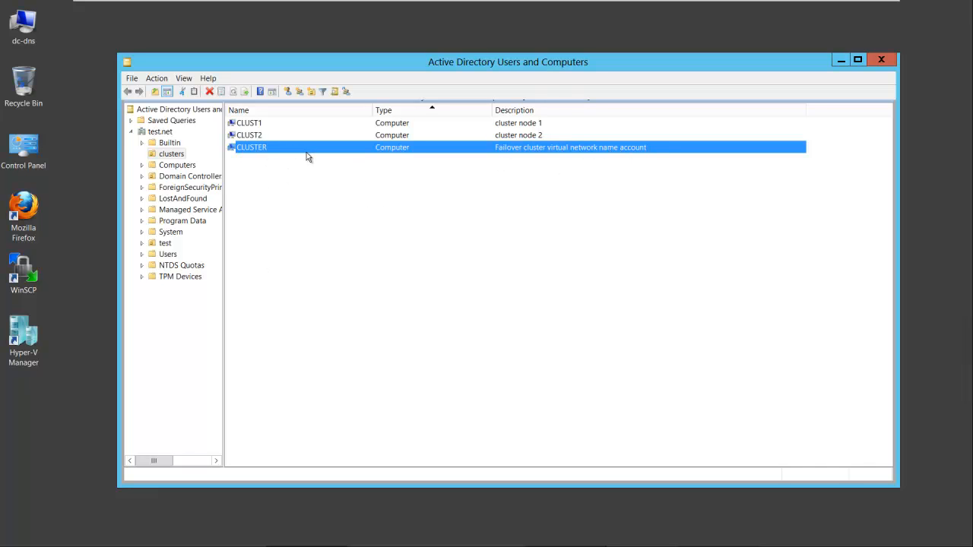
pyautogui.moveTo(246, 125)
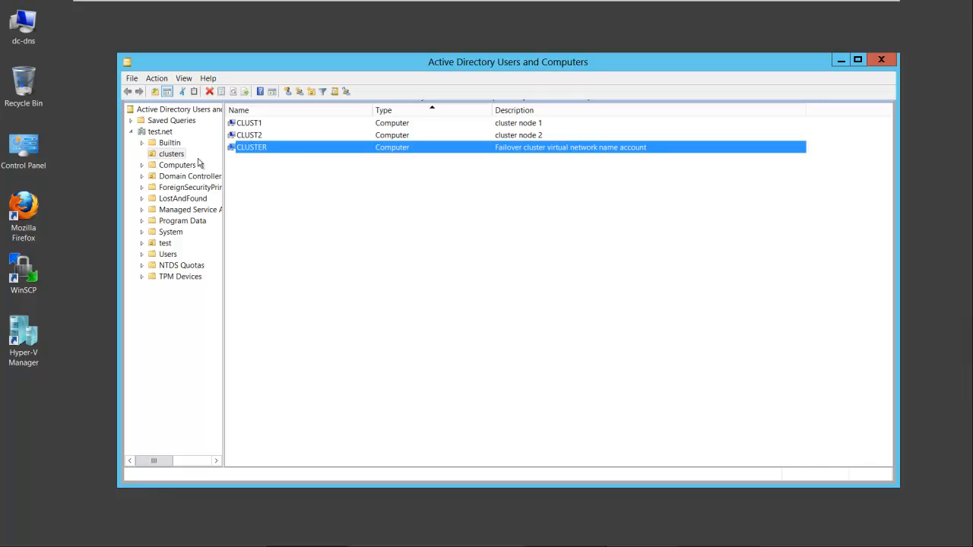
pyautogui.moveTo(538, 5)
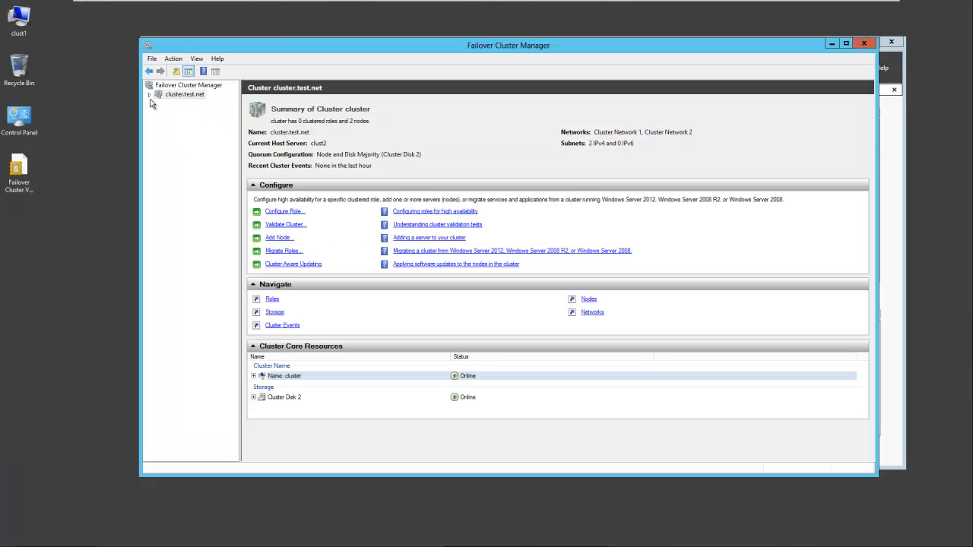
# Expand cluster.test.net and review its empty Roles, both nodes Up, and Storage overview
pyautogui.click(149, 94)
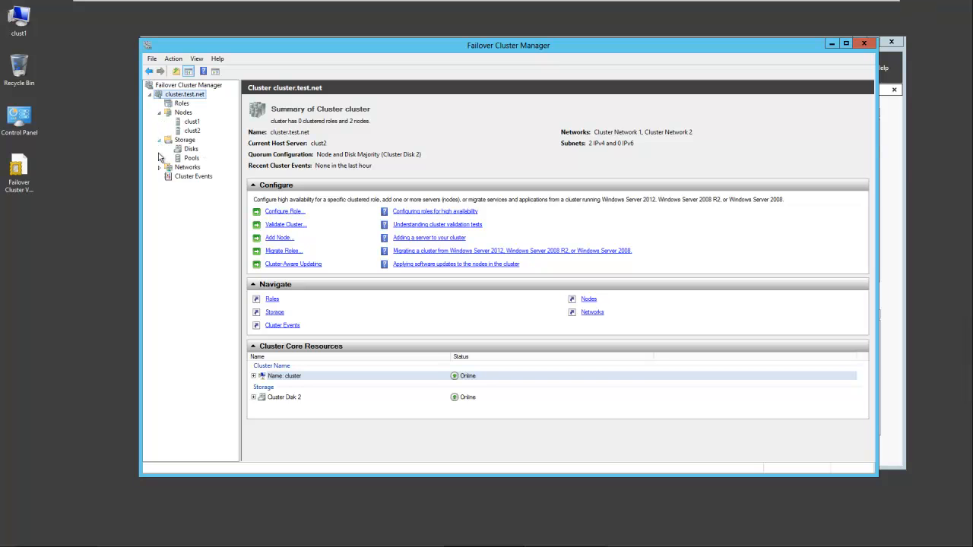
pyautogui.click(158, 167)
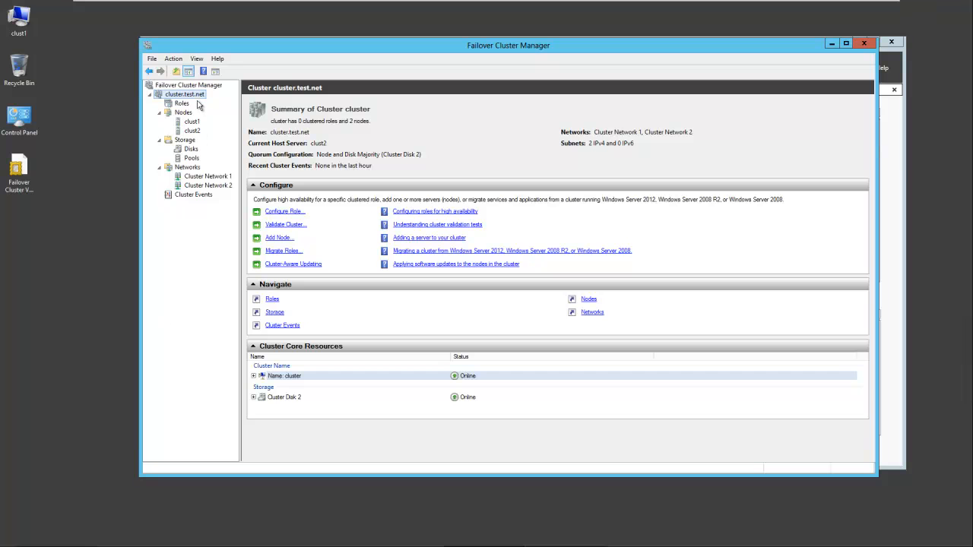
pyautogui.click(183, 103)
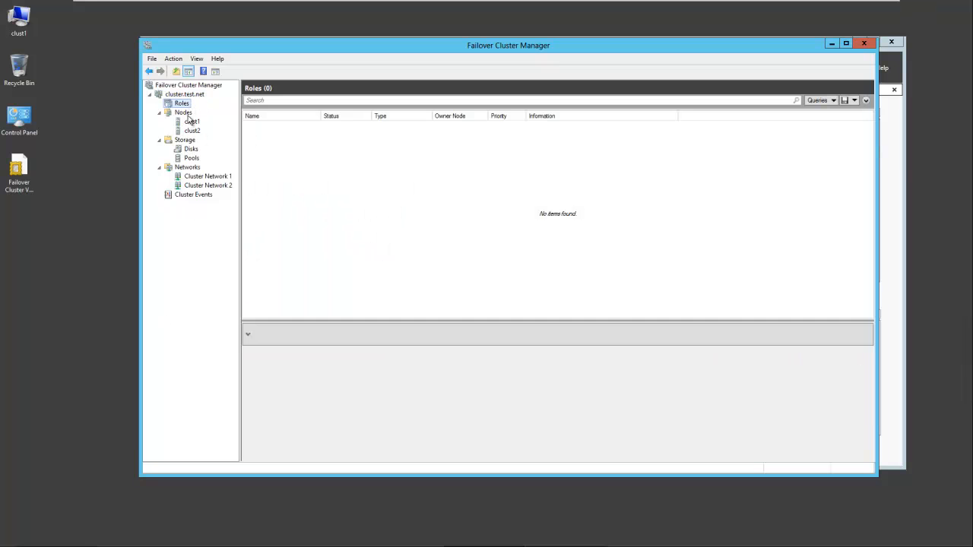
pyautogui.click(182, 112)
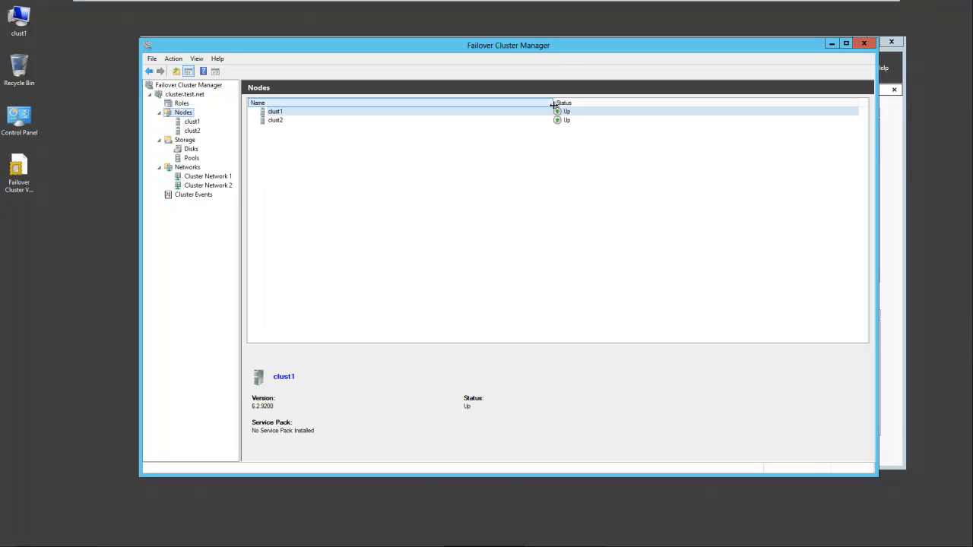
pyautogui.click(185, 140)
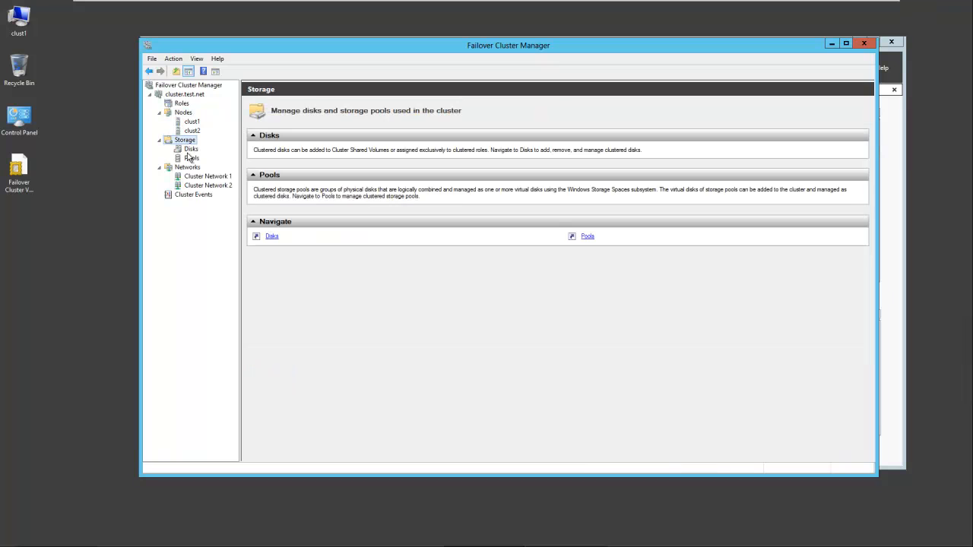
# Review the three cluster disks with Cluster Disk 2 as quorum witness, then the empty Pools list
pyautogui.click(192, 149)
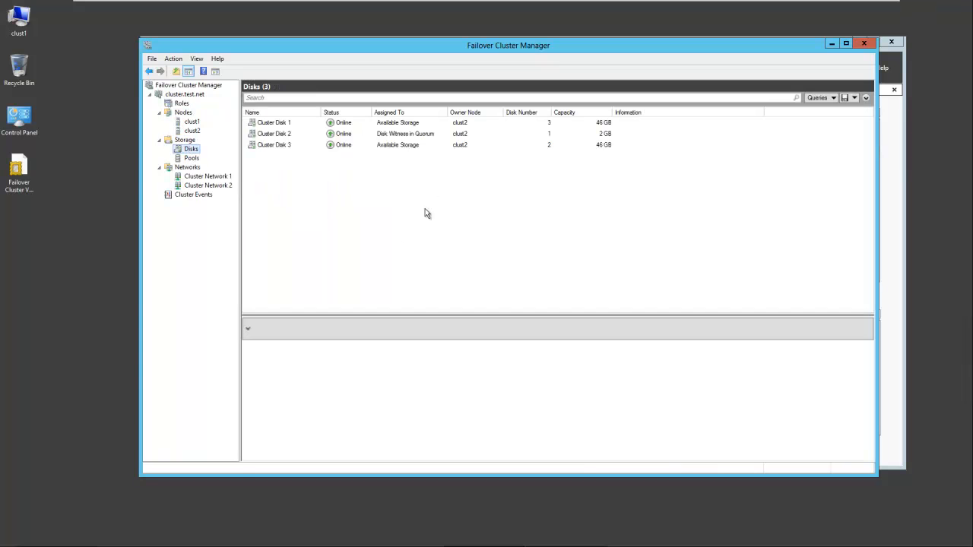
pyautogui.moveTo(292, 179)
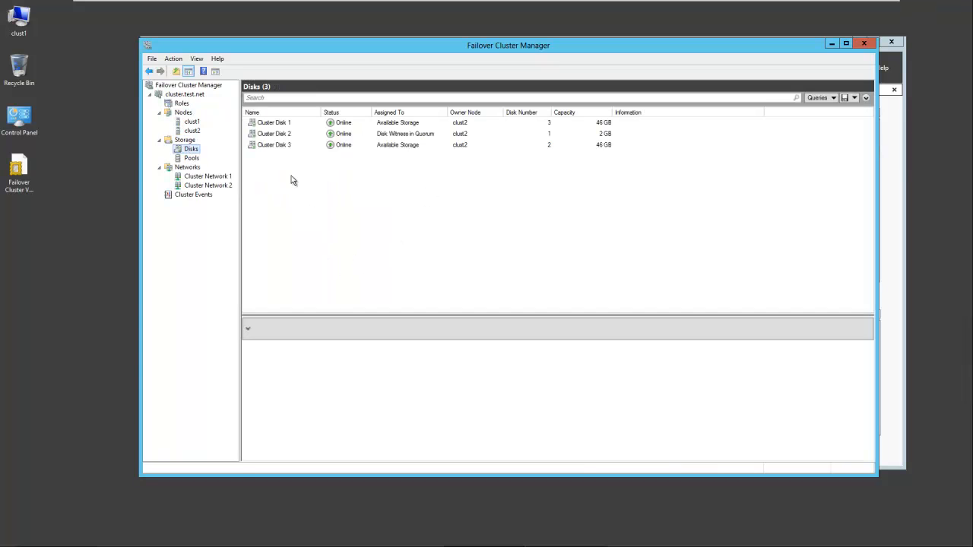
pyautogui.click(274, 122)
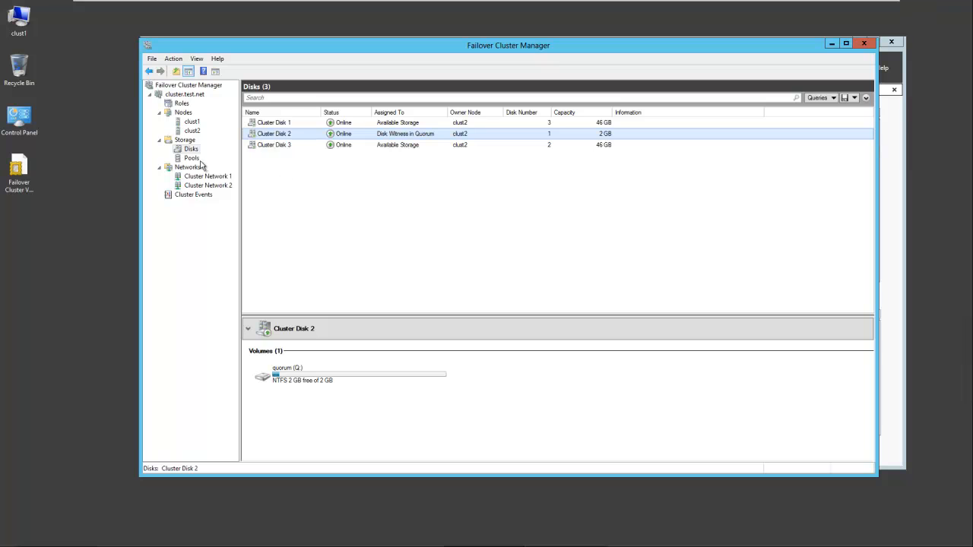
pyautogui.click(192, 158)
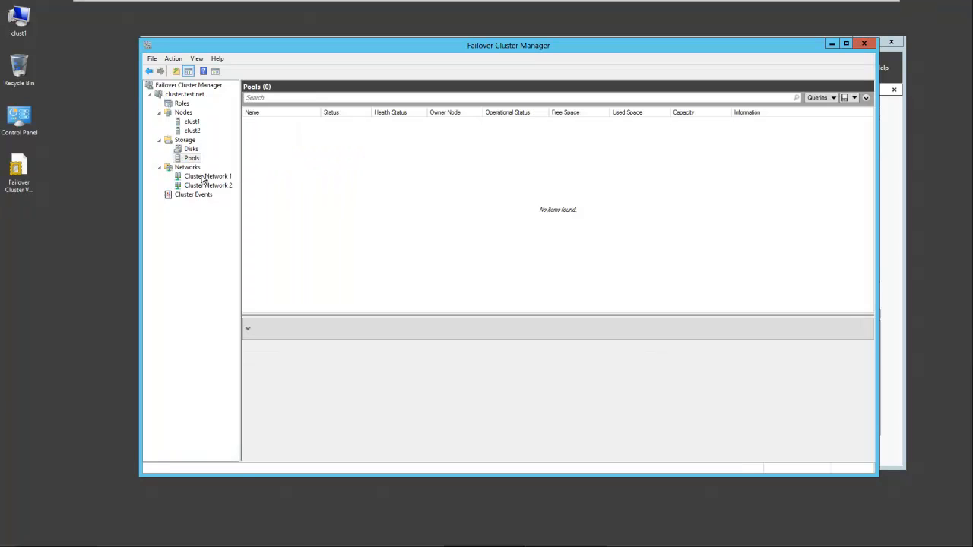
# Review clust1 and clust2 adapters and IP addresses on Cluster Network 1
pyautogui.click(189, 166)
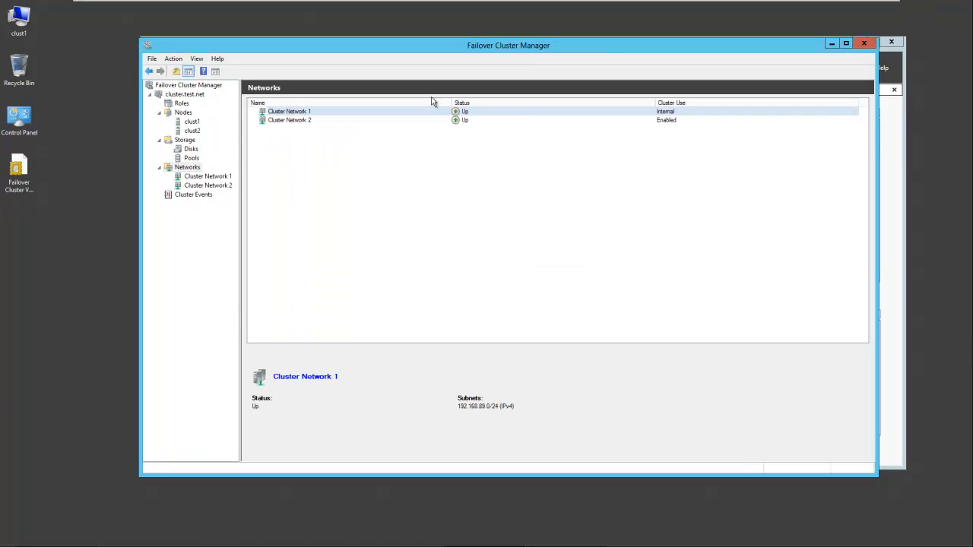
pyautogui.moveTo(692, 118)
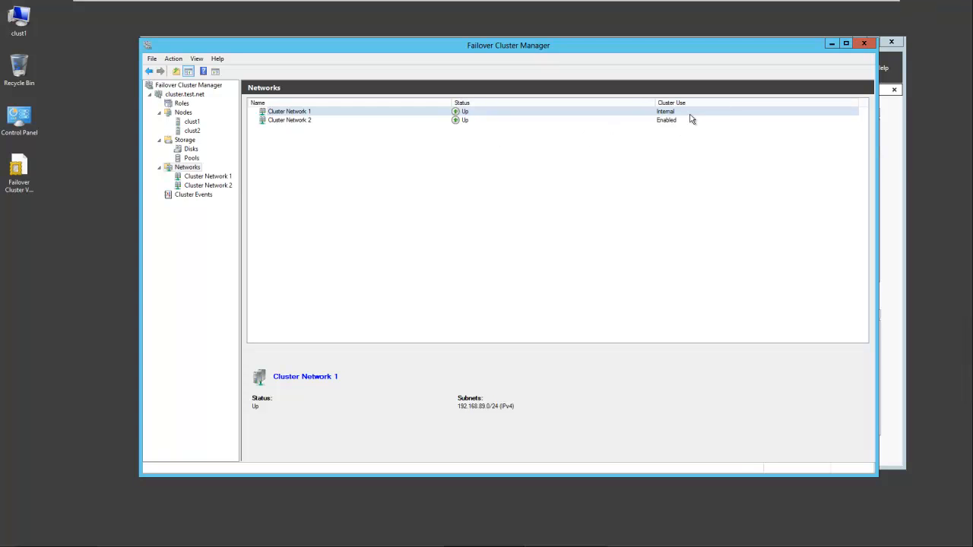
pyautogui.click(289, 120)
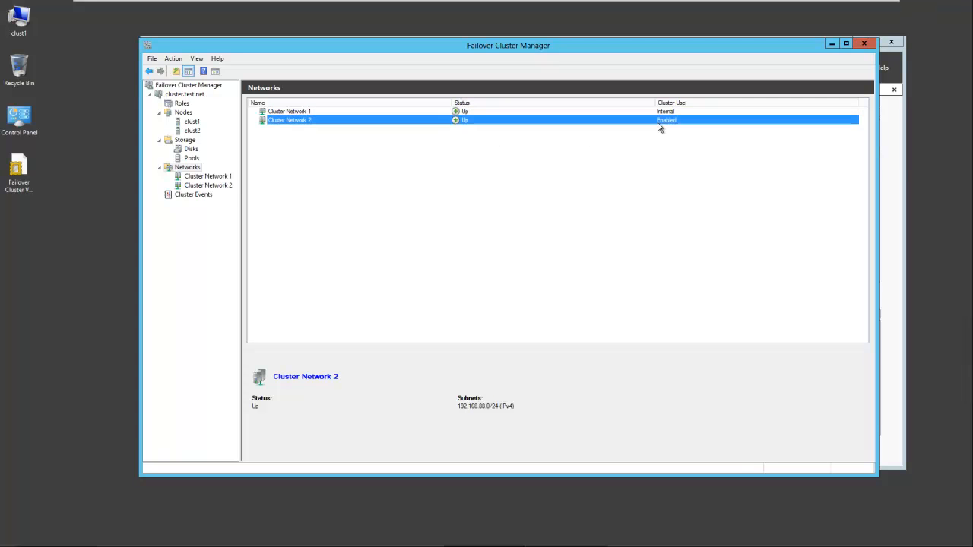
pyautogui.click(207, 176)
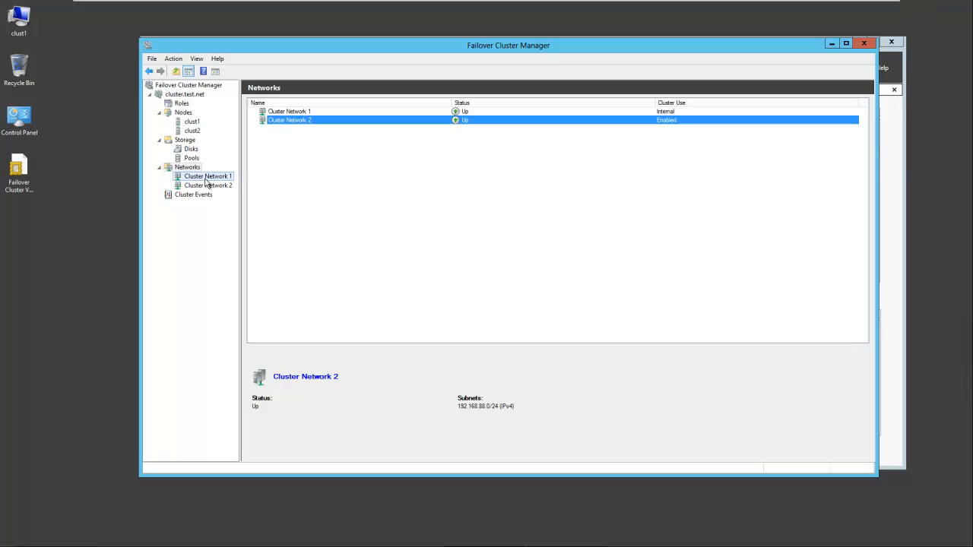
pyautogui.click(207, 176)
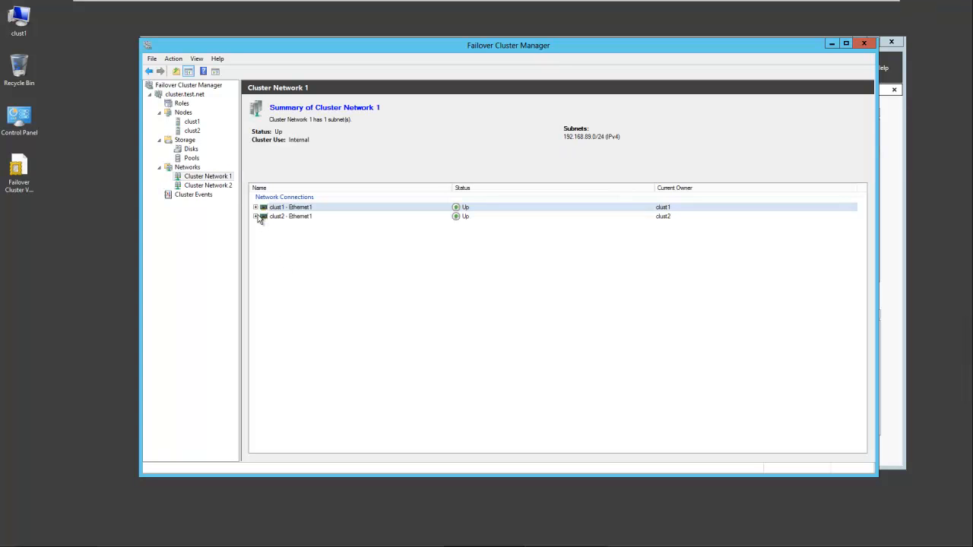
pyautogui.click(255, 207)
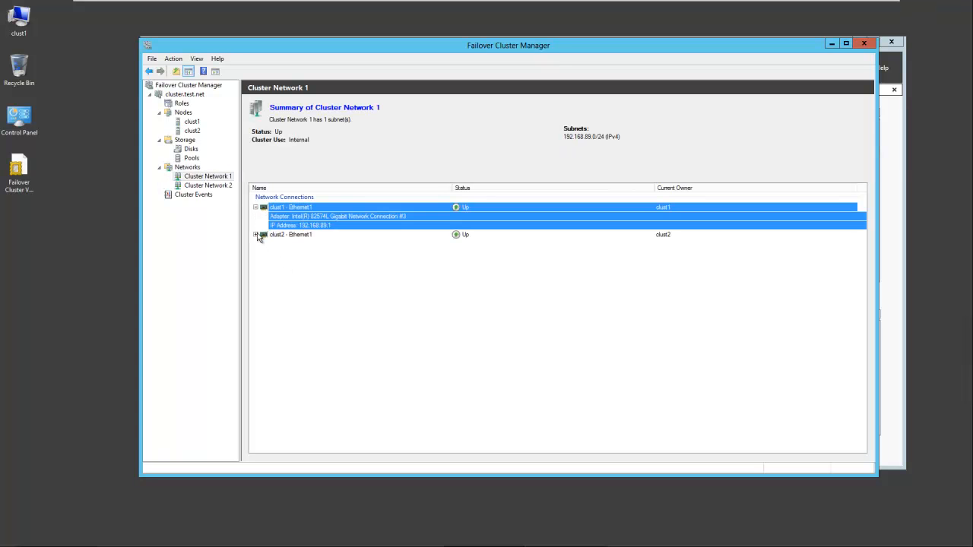
pyautogui.click(255, 234)
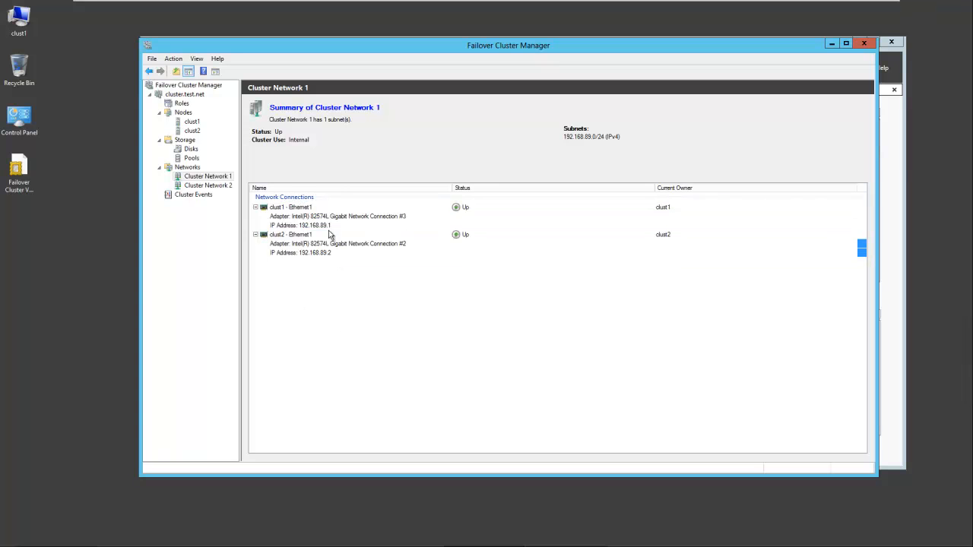
pyautogui.click(289, 234)
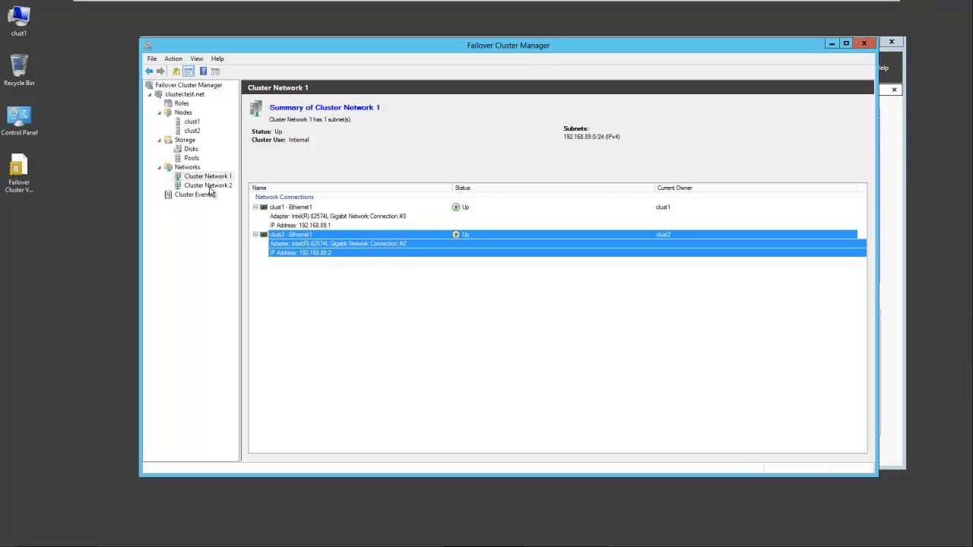
# Review both nodes' connections and IP addresses on Cluster Network 2
pyautogui.click(206, 186)
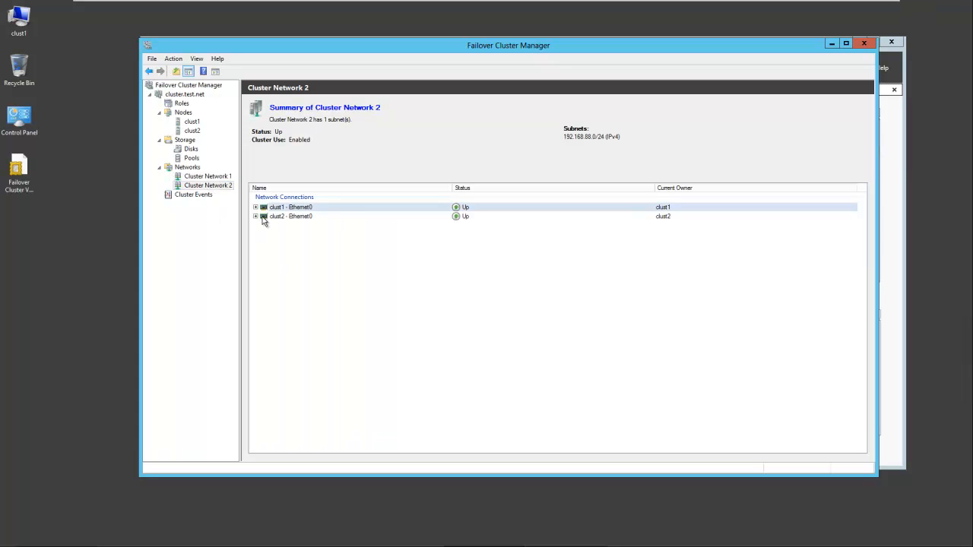
pyautogui.click(256, 207)
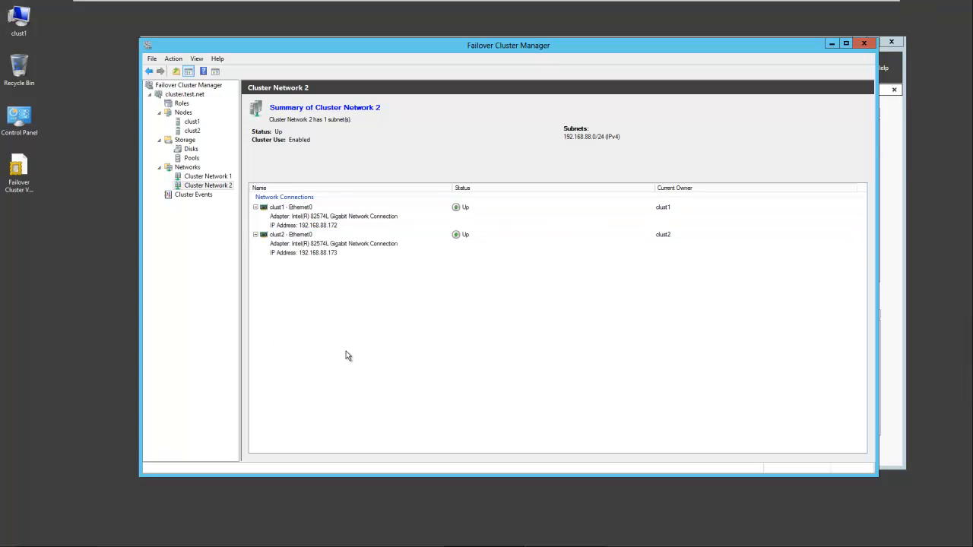
pyautogui.click(304, 207)
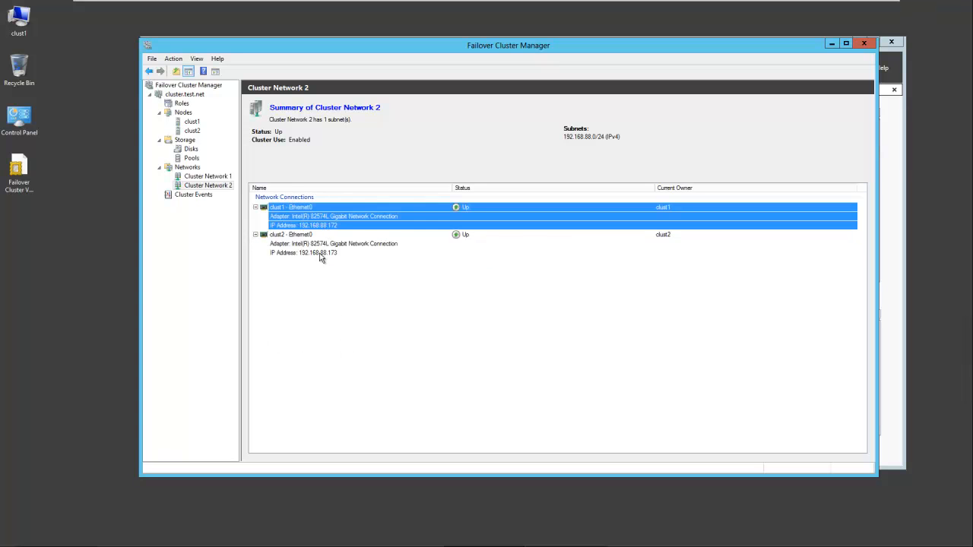
pyautogui.click(304, 234)
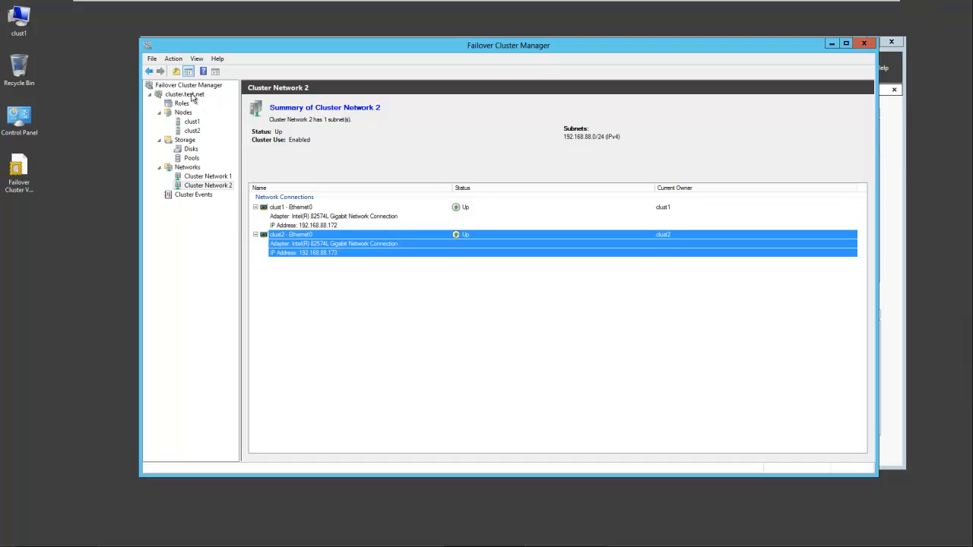
pyautogui.rightClick(180, 94)
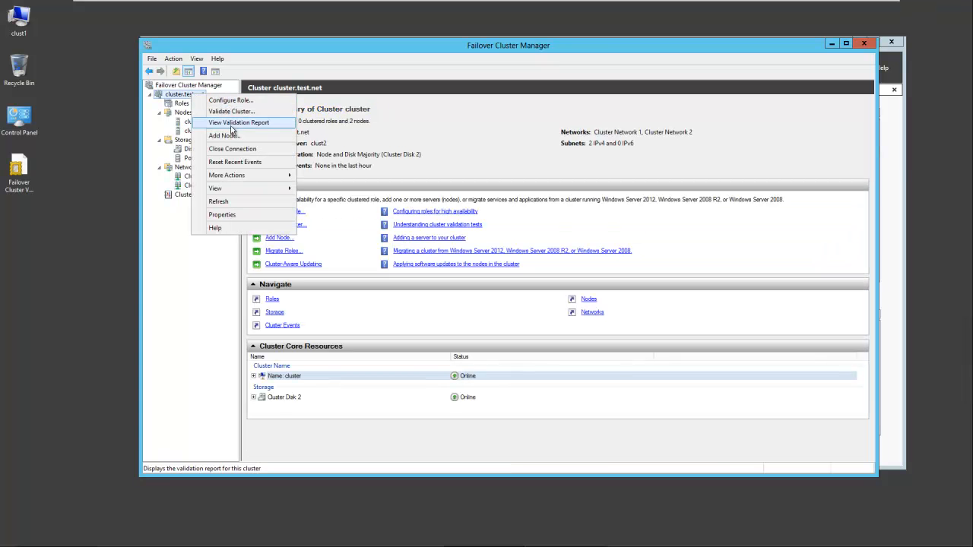
pyautogui.moveTo(228, 111)
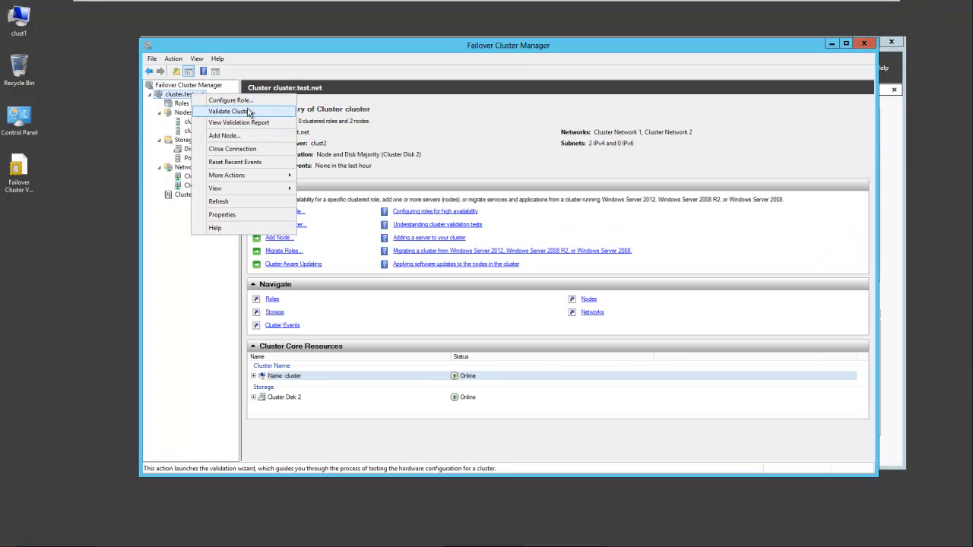
pyautogui.moveTo(234, 162)
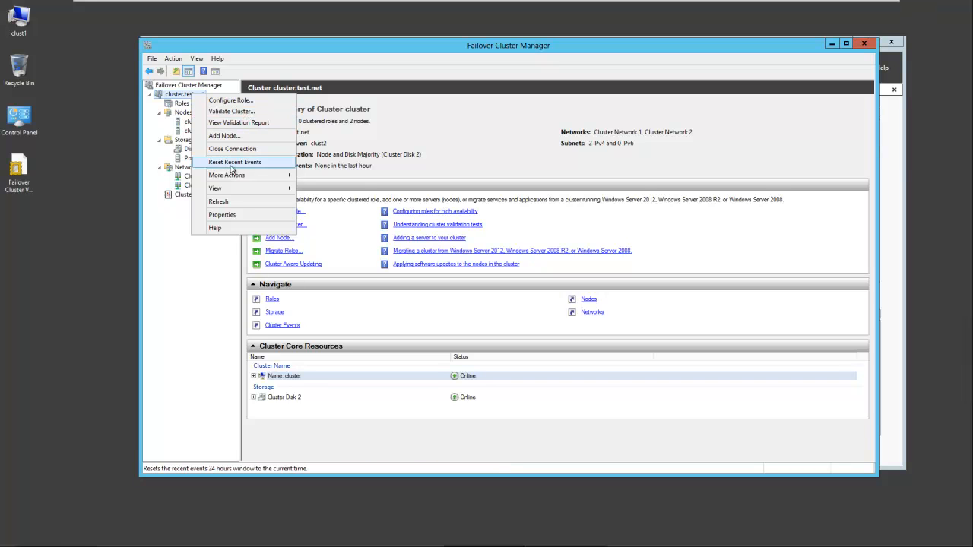
pyautogui.moveTo(246, 166)
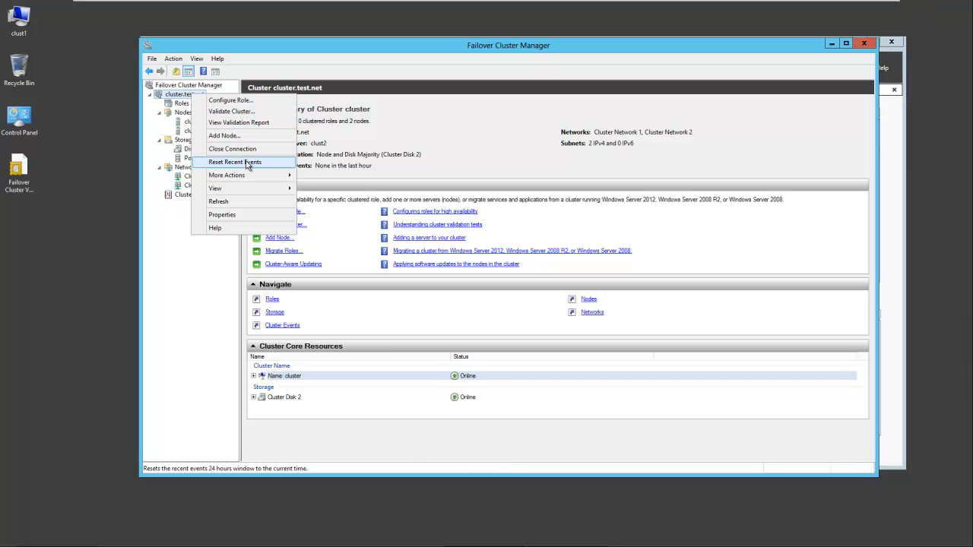
pyautogui.moveTo(222, 214)
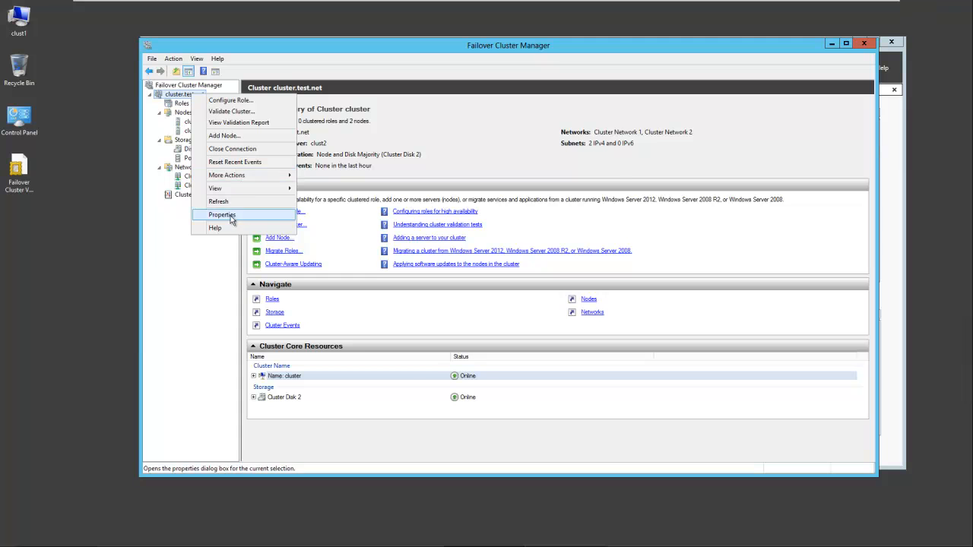
# Open the Properties dialog of cluster.test.net
pyautogui.click(222, 215)
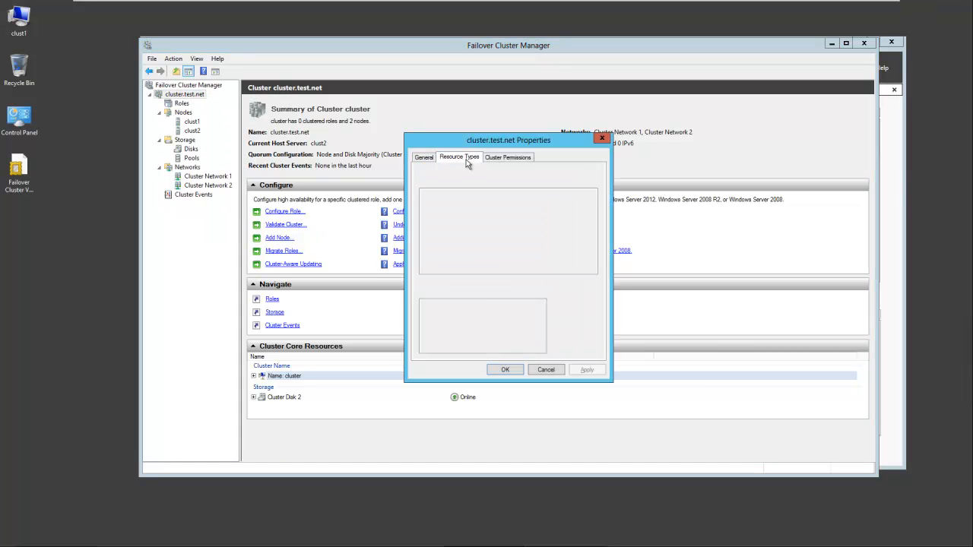
# Review Resource Types and Cluster Permissions, then cancel the properties unchanged
pyautogui.click(451, 156)
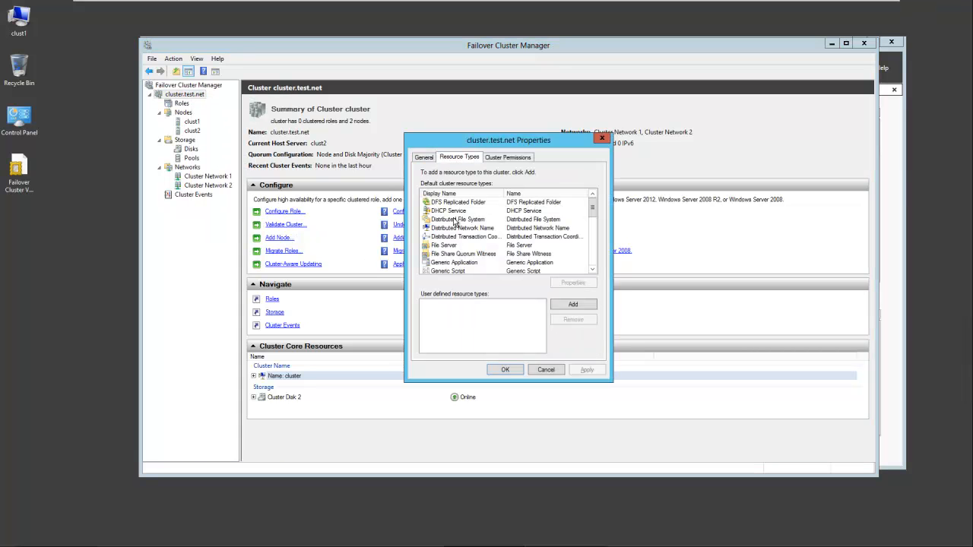
pyautogui.click(508, 157)
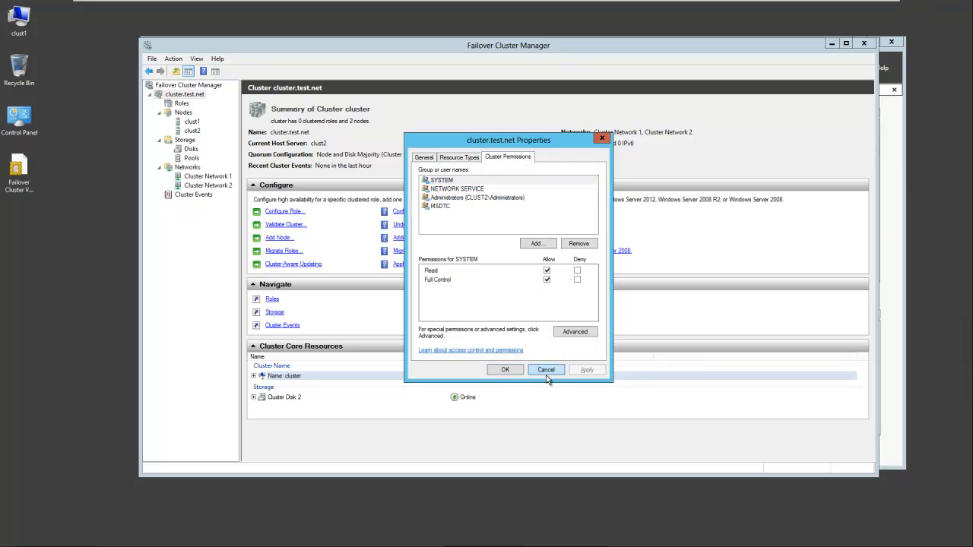
pyautogui.click(546, 370)
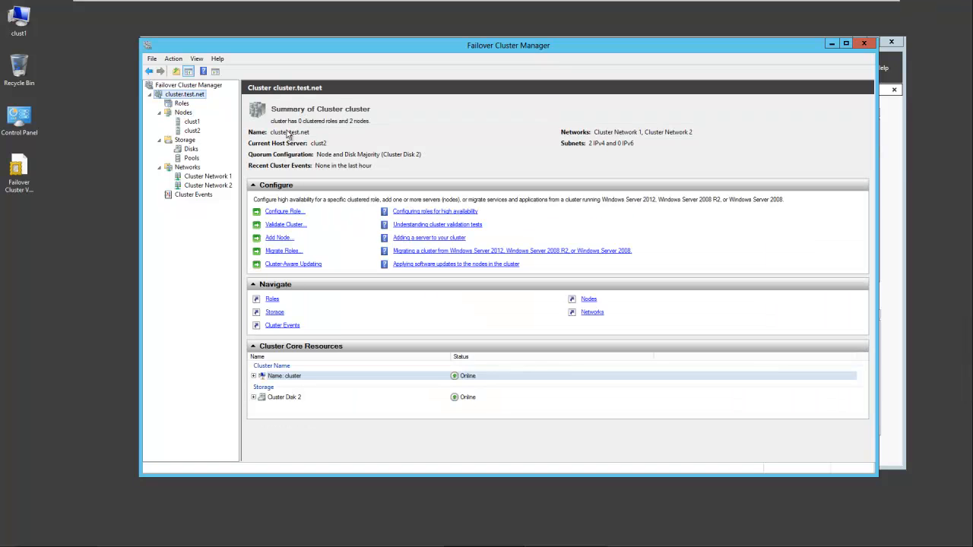
pyautogui.moveTo(330, 126)
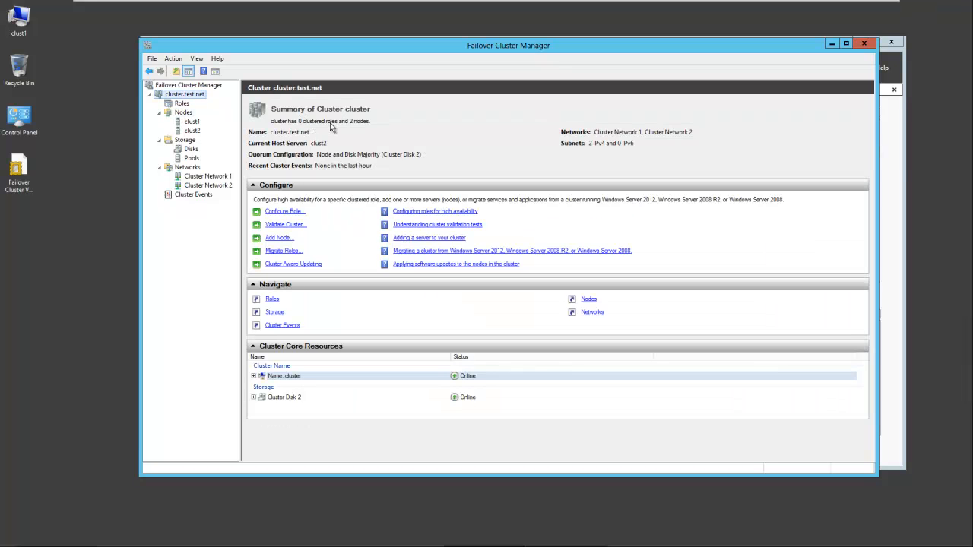
pyautogui.moveTo(353, 134)
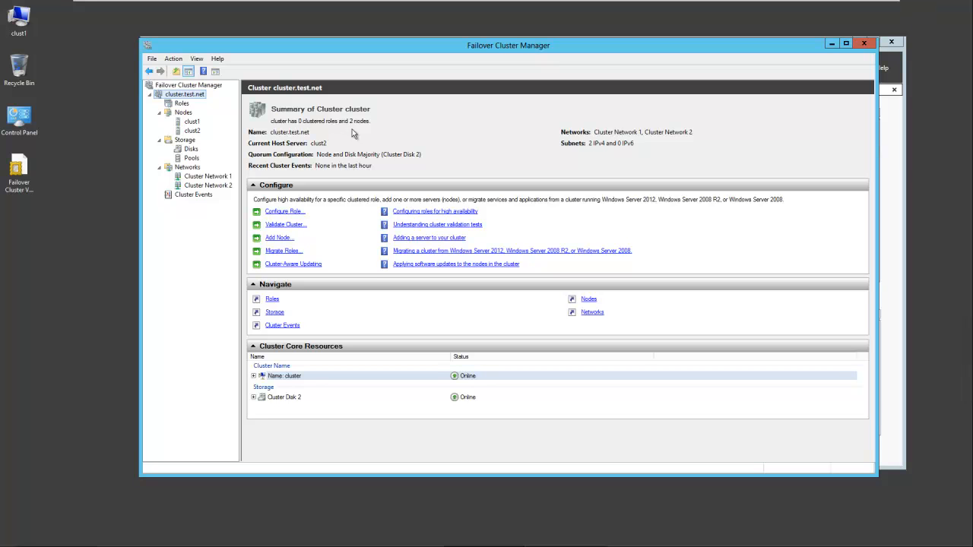
pyautogui.moveTo(297, 143)
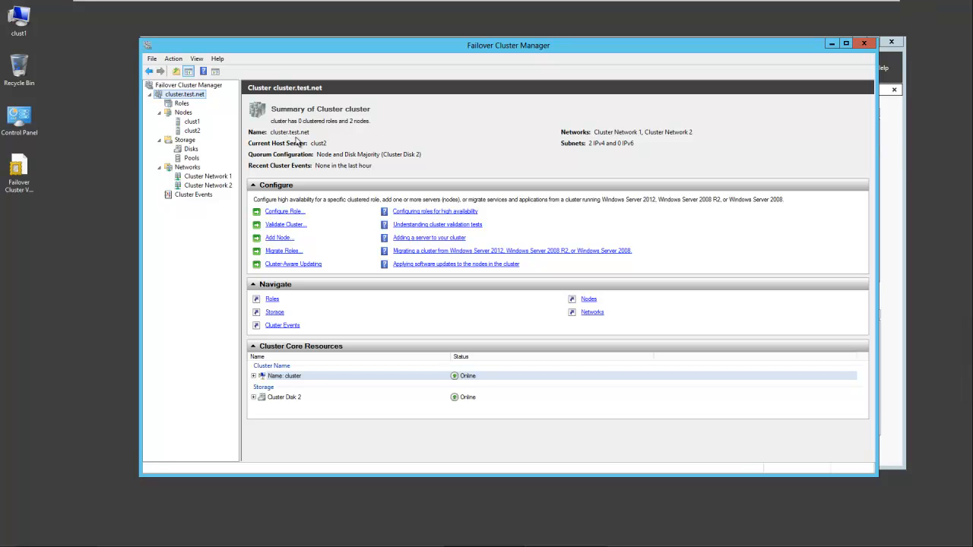
pyautogui.moveTo(266, 149)
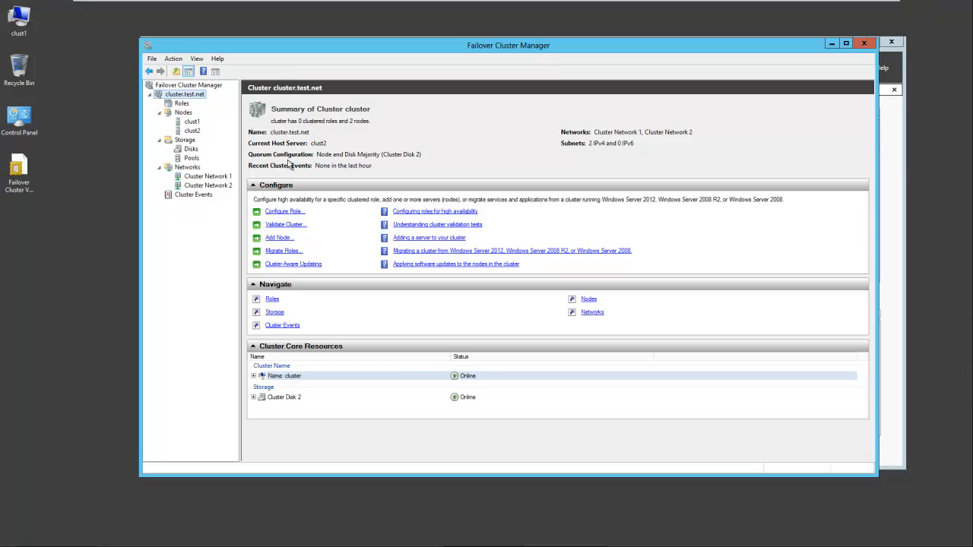
pyautogui.moveTo(368, 163)
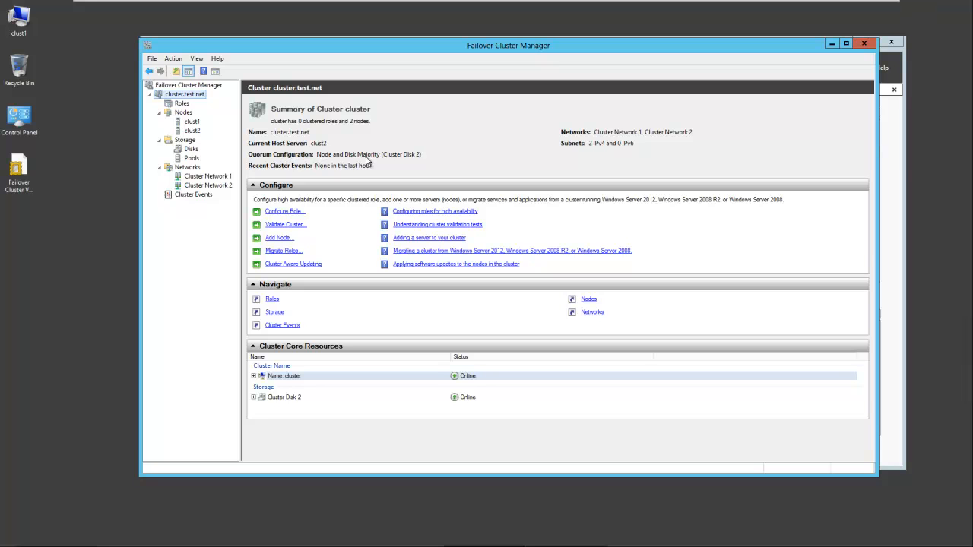
pyautogui.moveTo(292, 175)
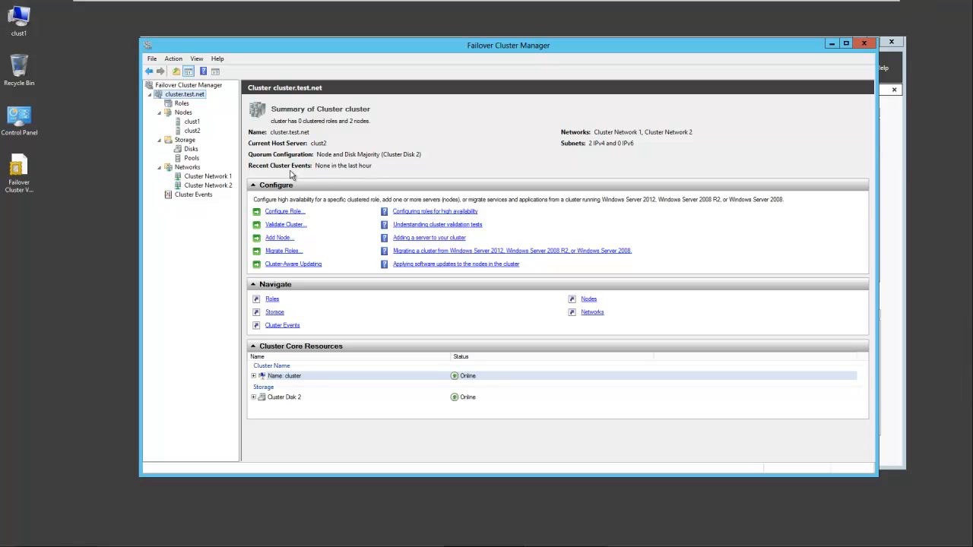
# Expand Cluster Core Resources to show the name at 192.168.88.175 and Disk 2, then view Roles
pyautogui.click(254, 375)
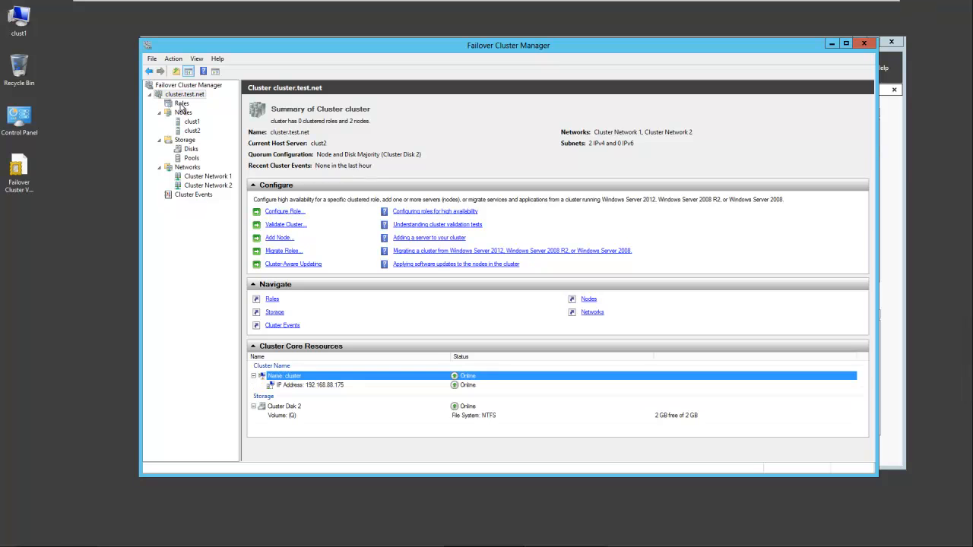
pyautogui.click(181, 103)
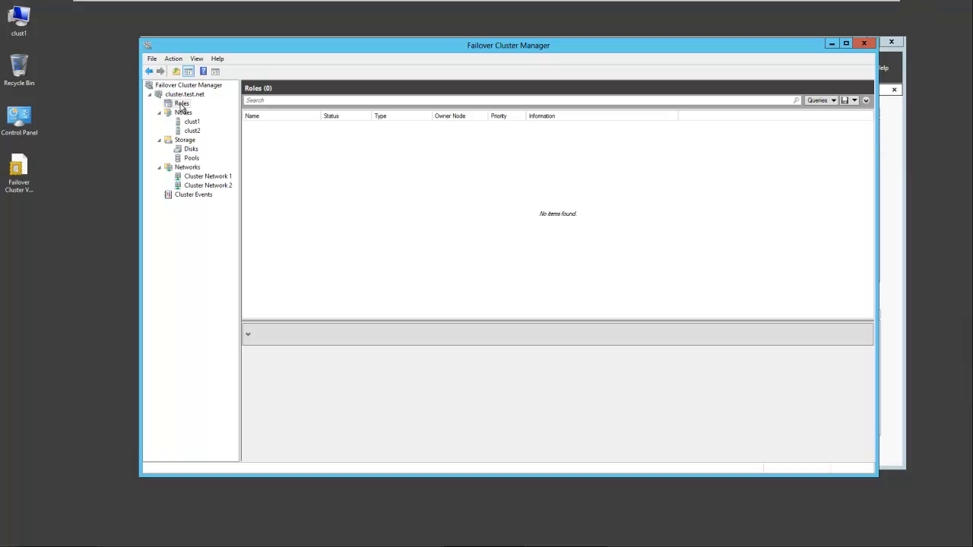
# Start the High Availability Wizard and choose File Server as the role to cluster
pyautogui.rightClick(181, 103)
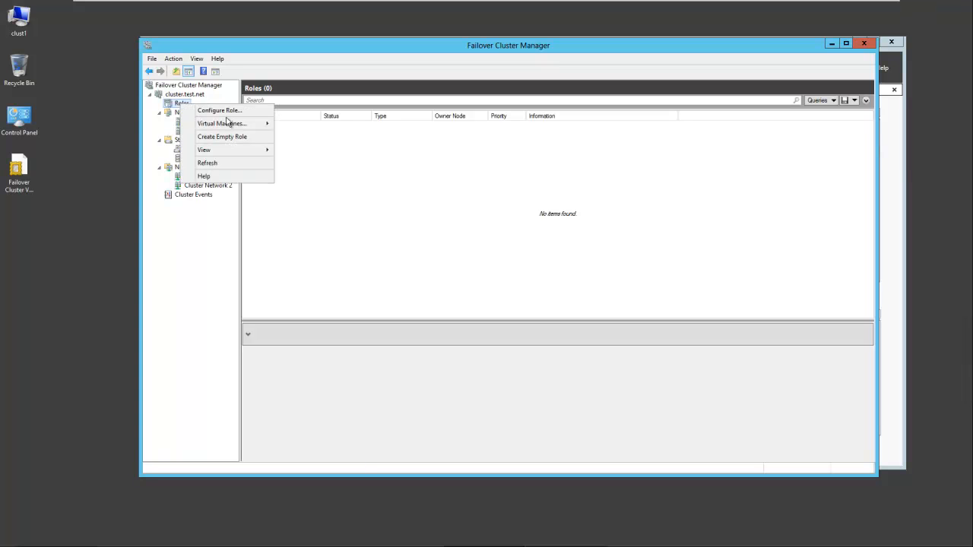
pyautogui.click(219, 110)
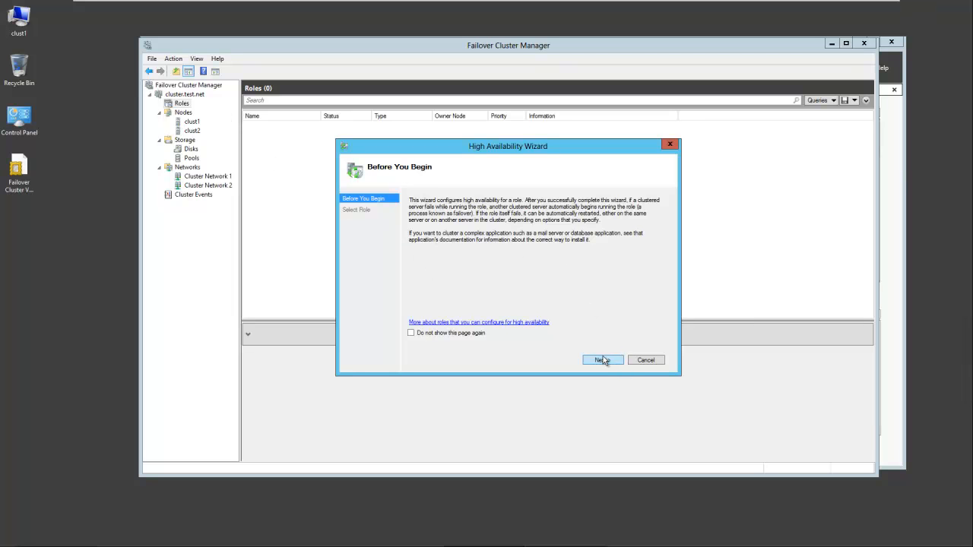
pyautogui.click(602, 359)
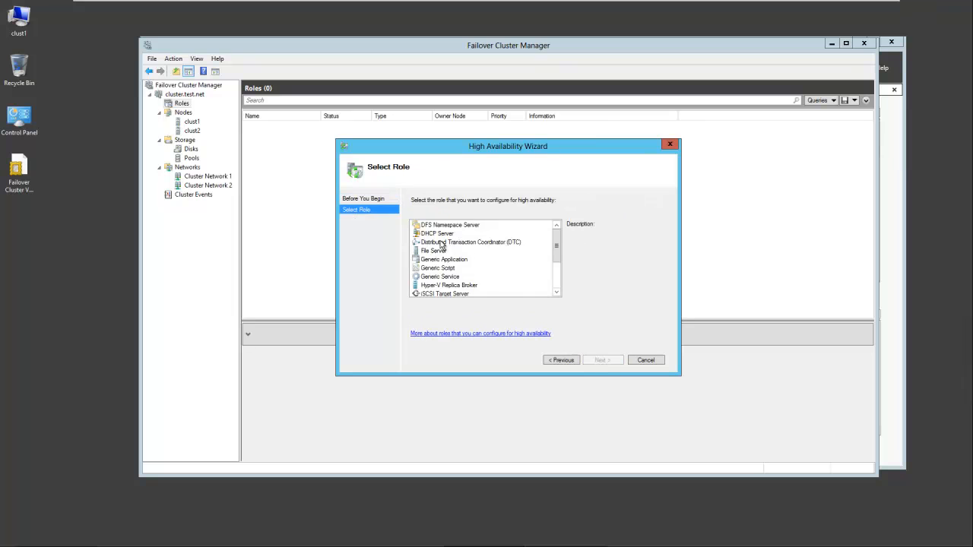
pyautogui.click(432, 251)
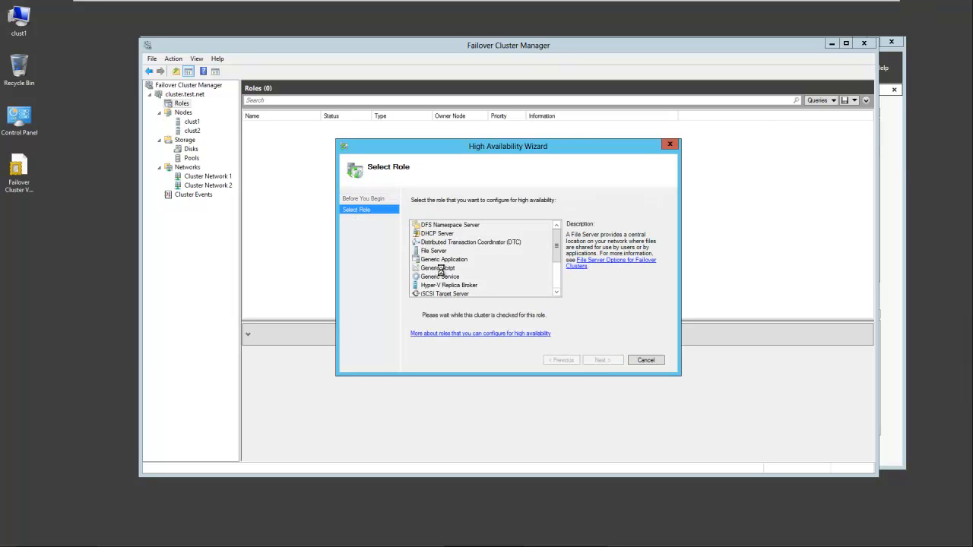
pyautogui.click(433, 251)
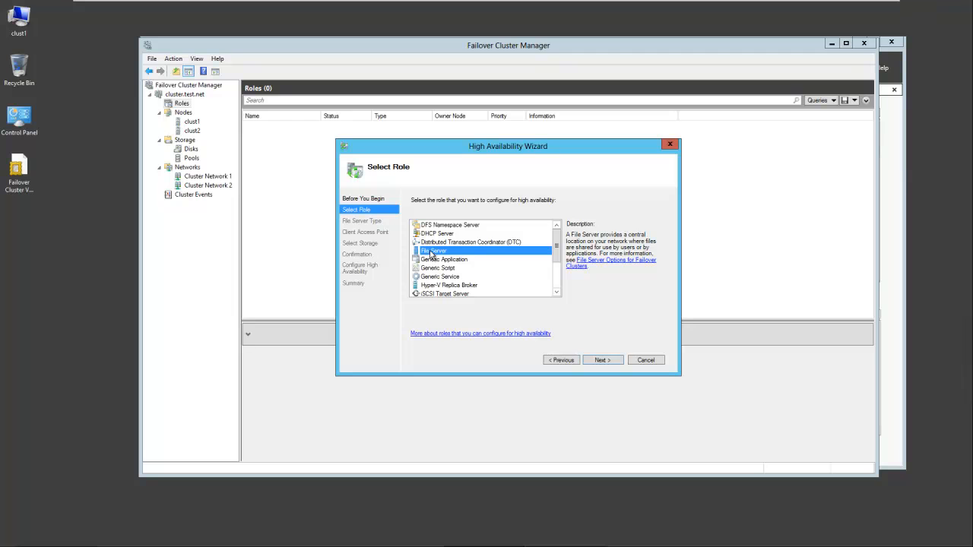
pyautogui.moveTo(437, 261)
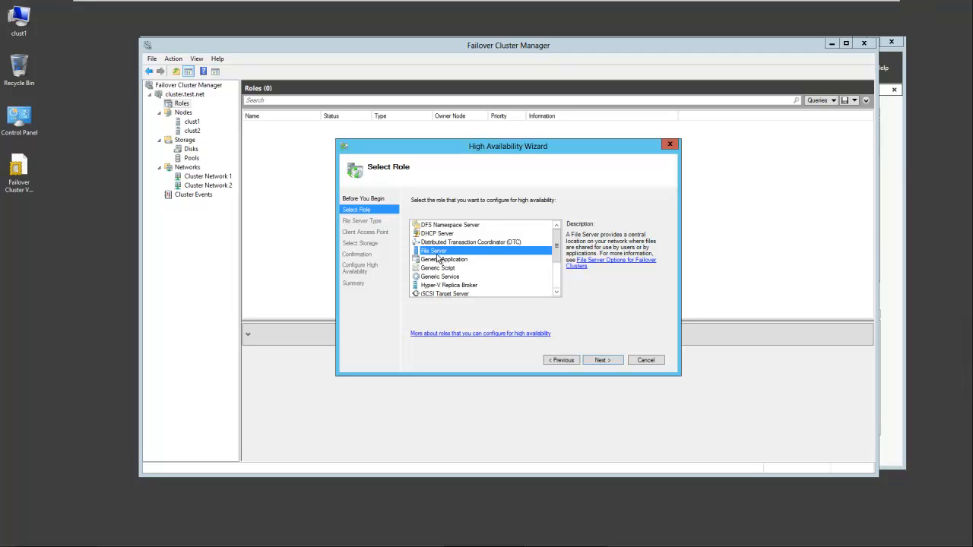
pyautogui.moveTo(605, 372)
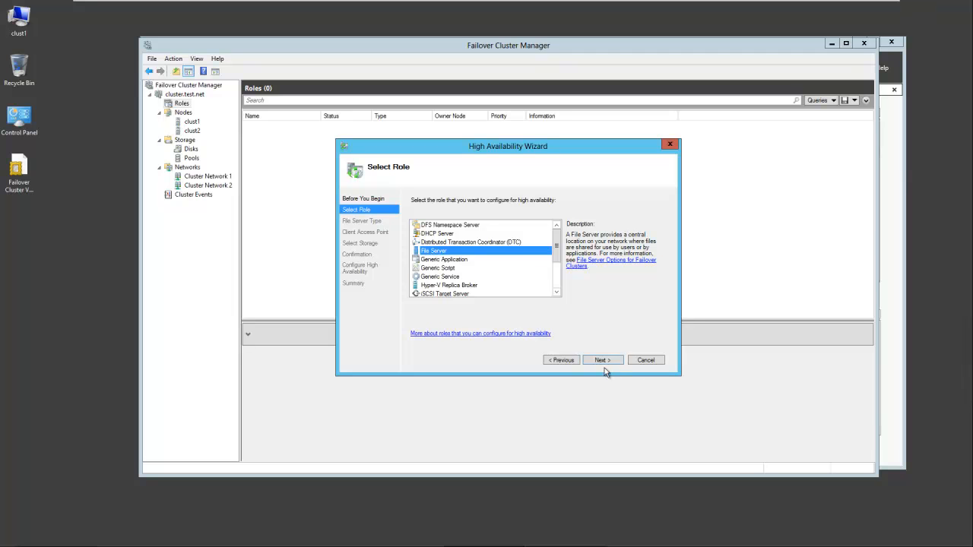
pyautogui.click(602, 359)
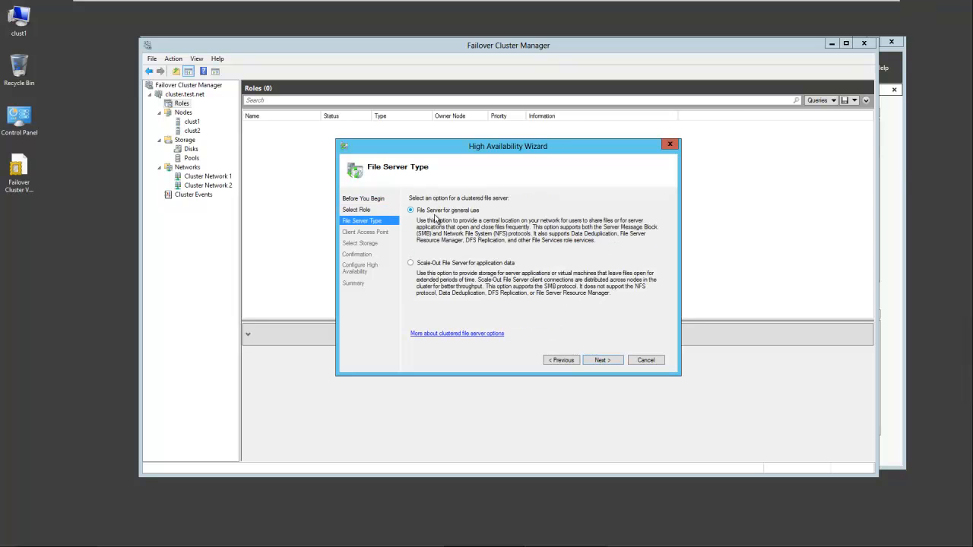
pyautogui.moveTo(500, 220)
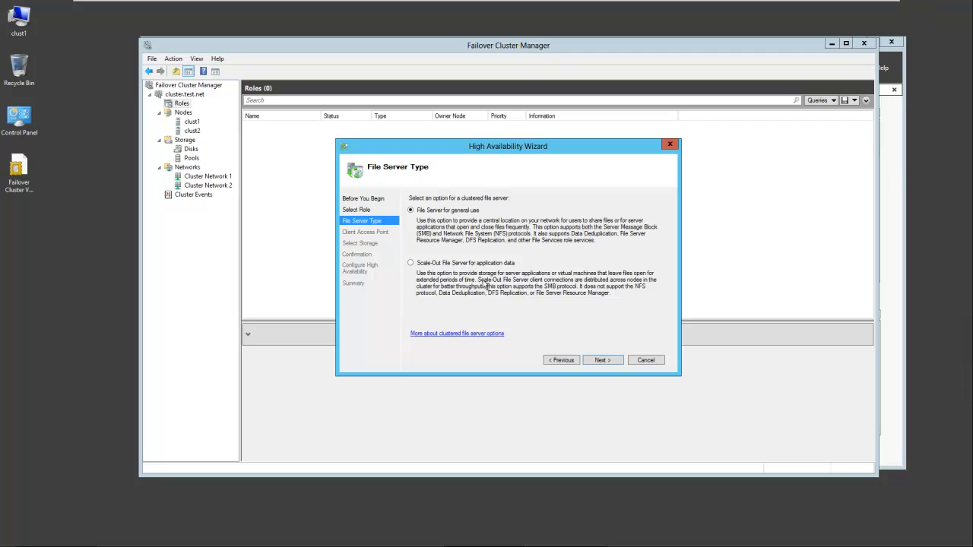
pyautogui.moveTo(468, 295)
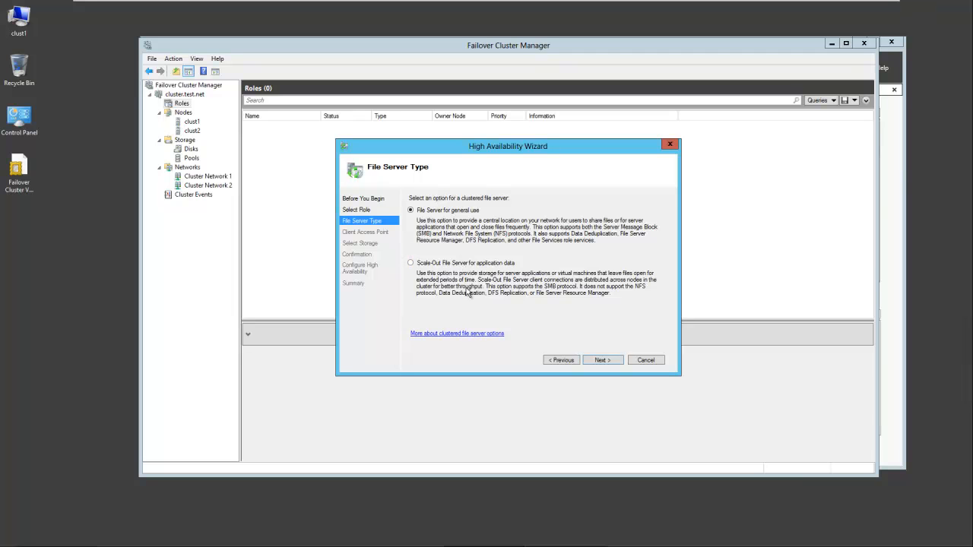
pyautogui.moveTo(459, 231)
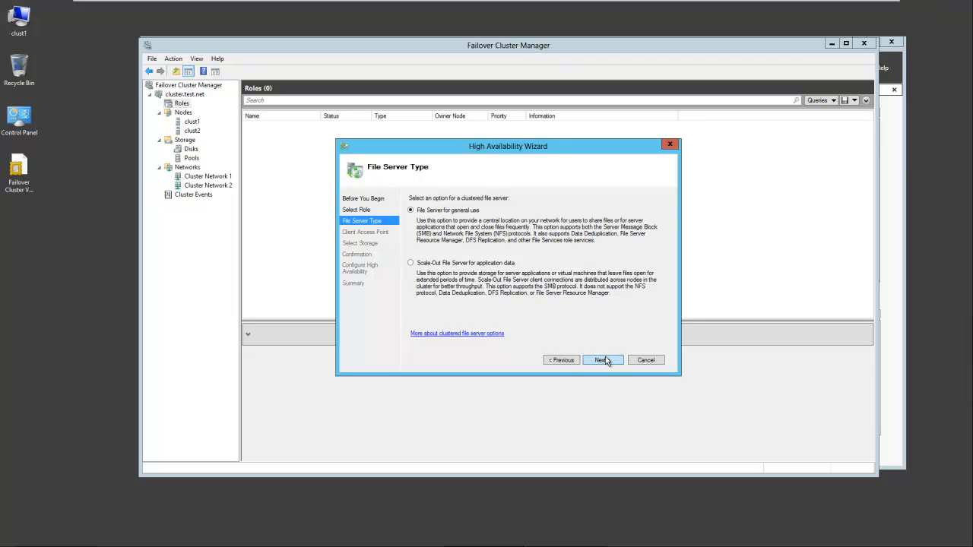
# Keep 'File Server for general use' and continue to the client access point step
pyautogui.click(601, 358)
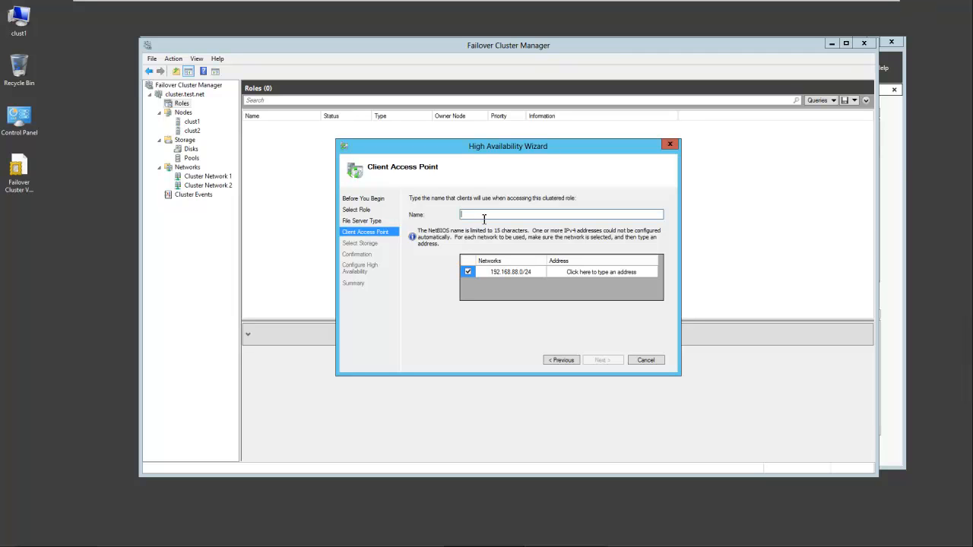
# Name the access point testshare with address 192.168.88.190 and continue to storage selection
pyautogui.write('test')
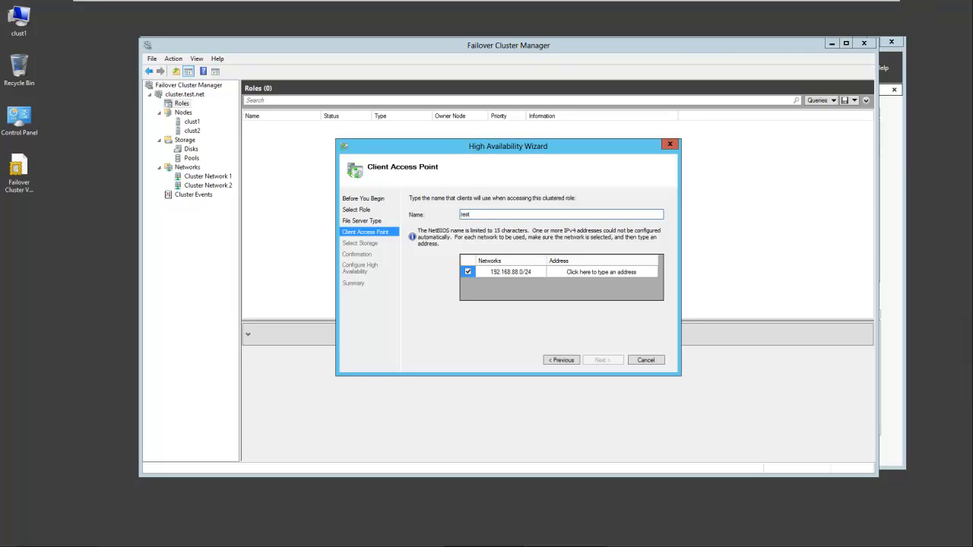
pyautogui.write('share')
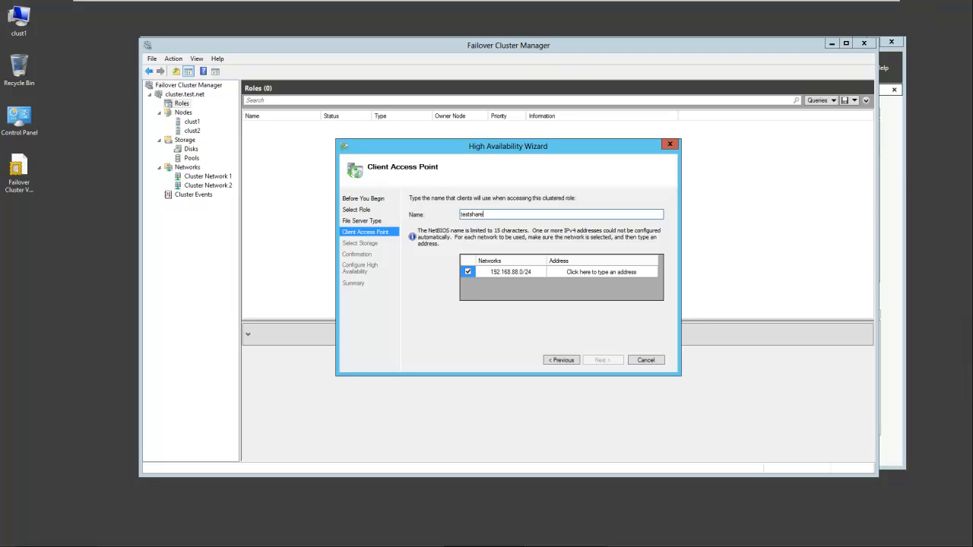
pyautogui.moveTo(602, 270)
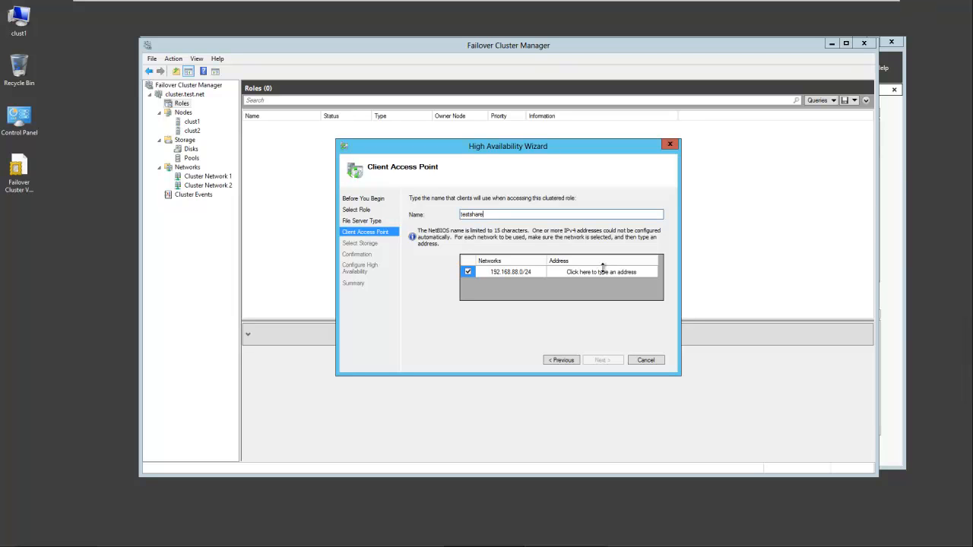
pyautogui.click(600, 270)
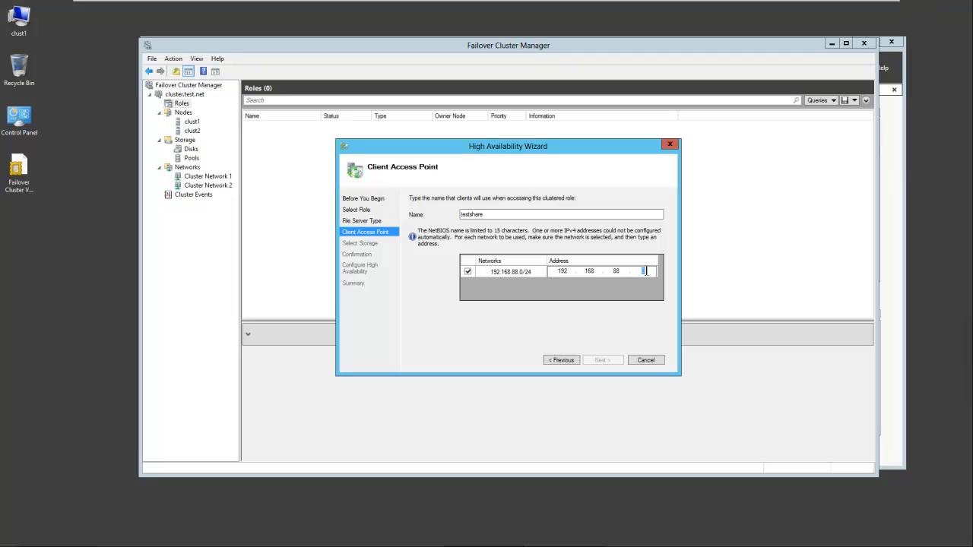
pyautogui.write('190')
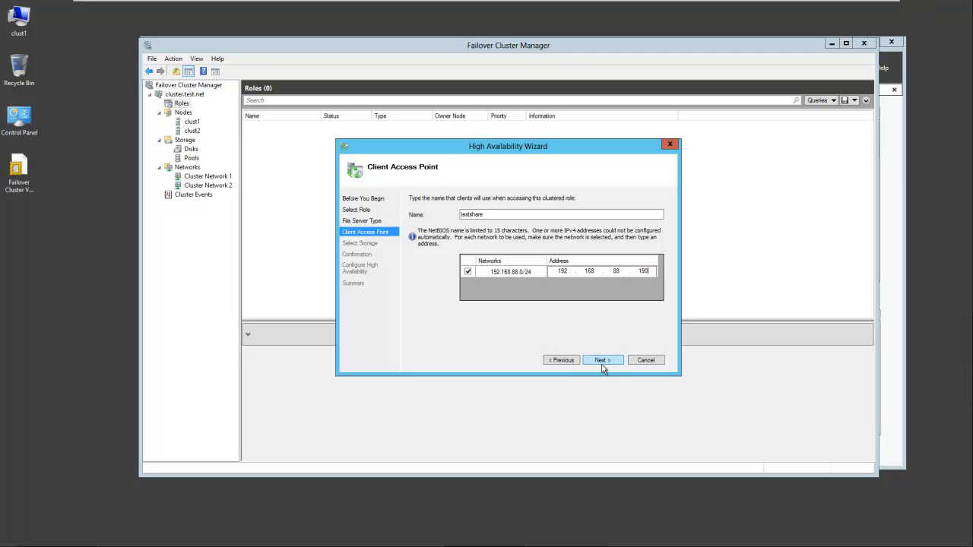
pyautogui.click(602, 359)
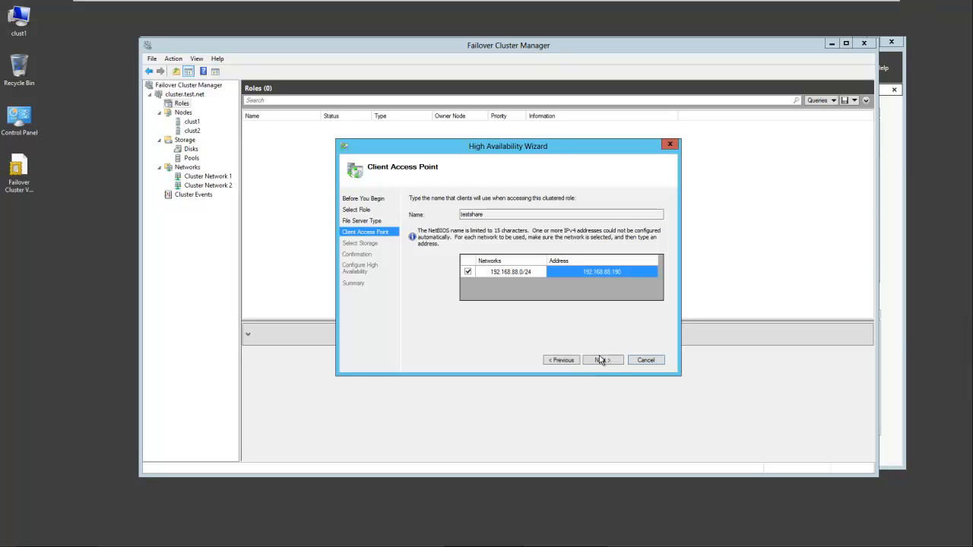
pyautogui.click(599, 359)
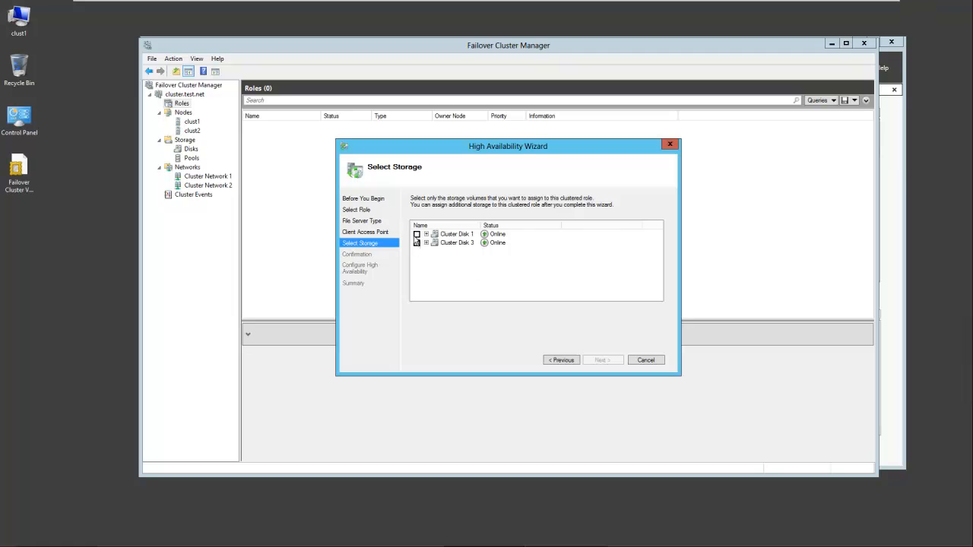
# Select the cluster disks as role storage, review their volumes, and continue to Confirmation
pyautogui.click(417, 243)
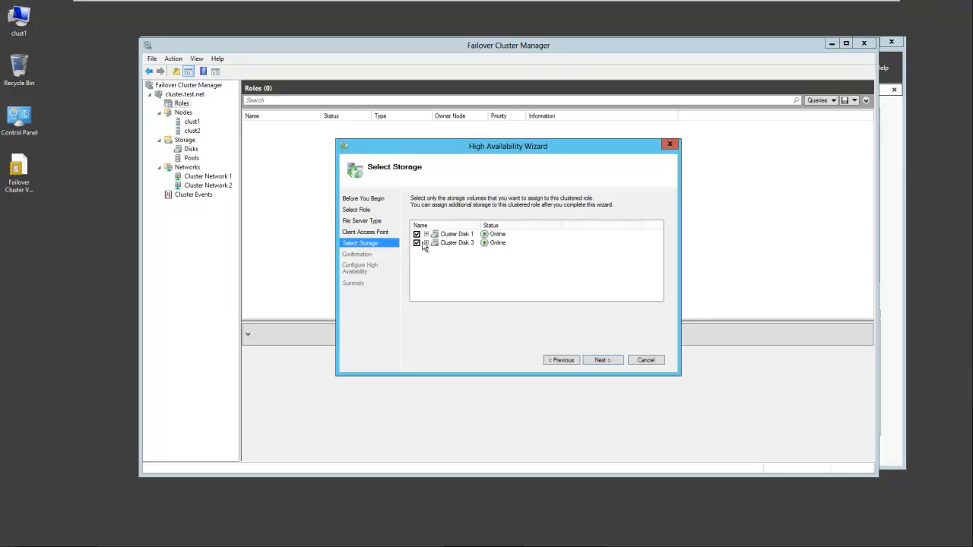
pyautogui.click(432, 244)
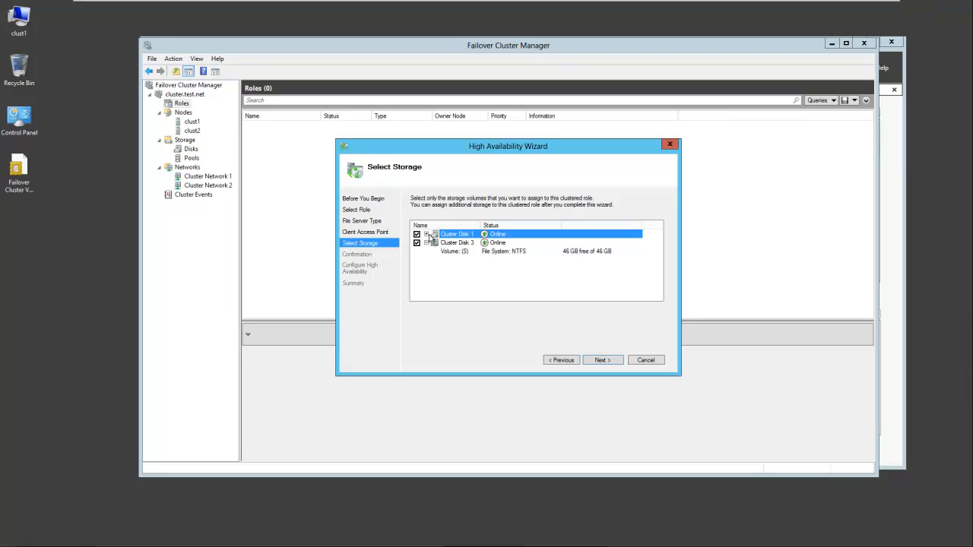
pyautogui.click(427, 234)
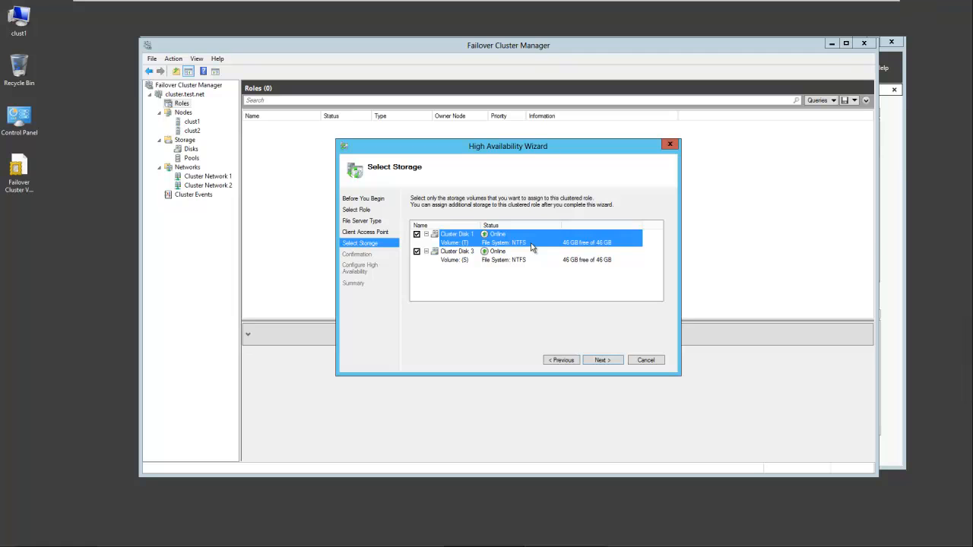
pyautogui.moveTo(470, 257)
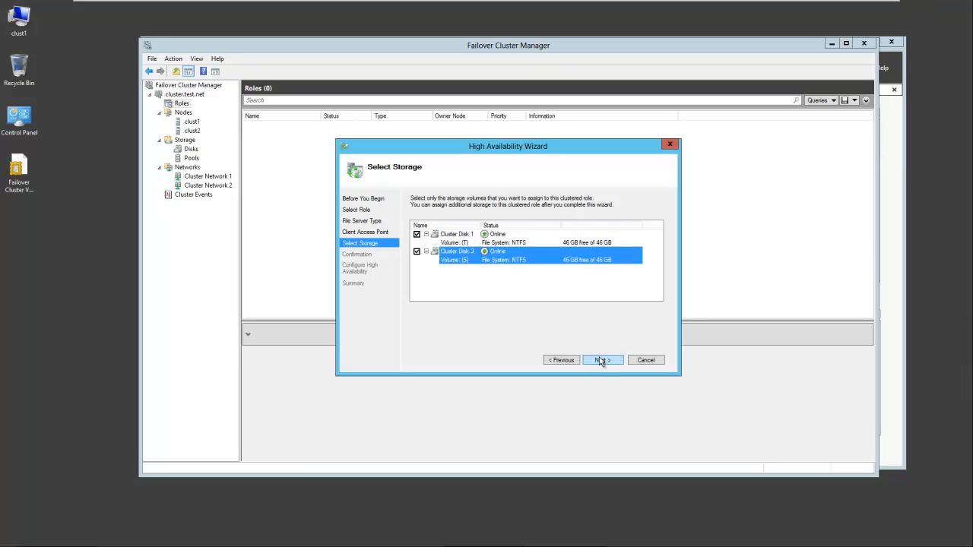
pyautogui.click(456, 234)
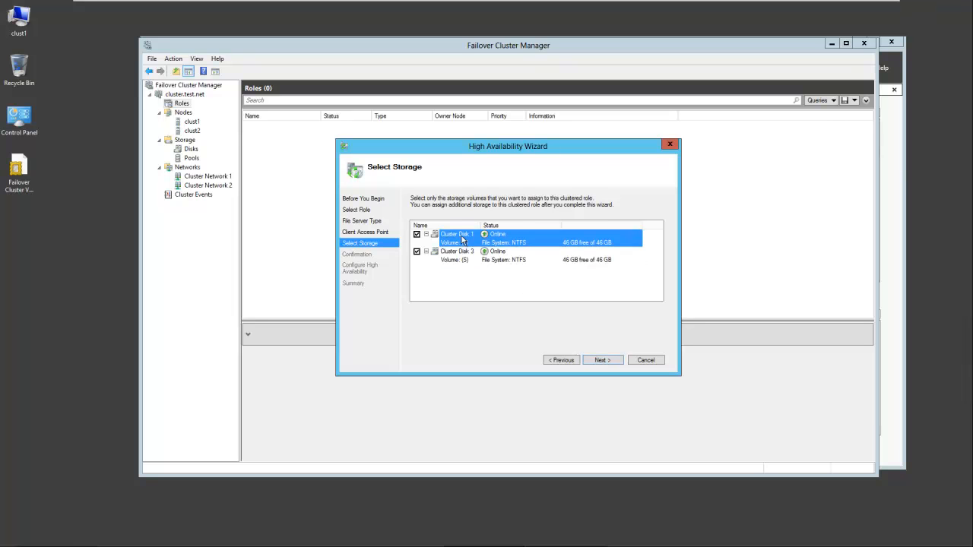
pyautogui.click(456, 255)
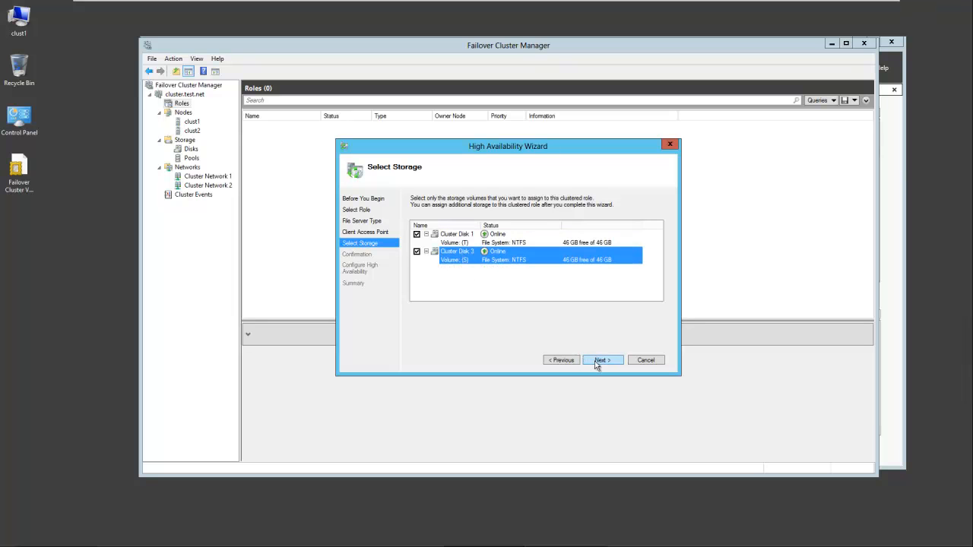
pyautogui.click(602, 359)
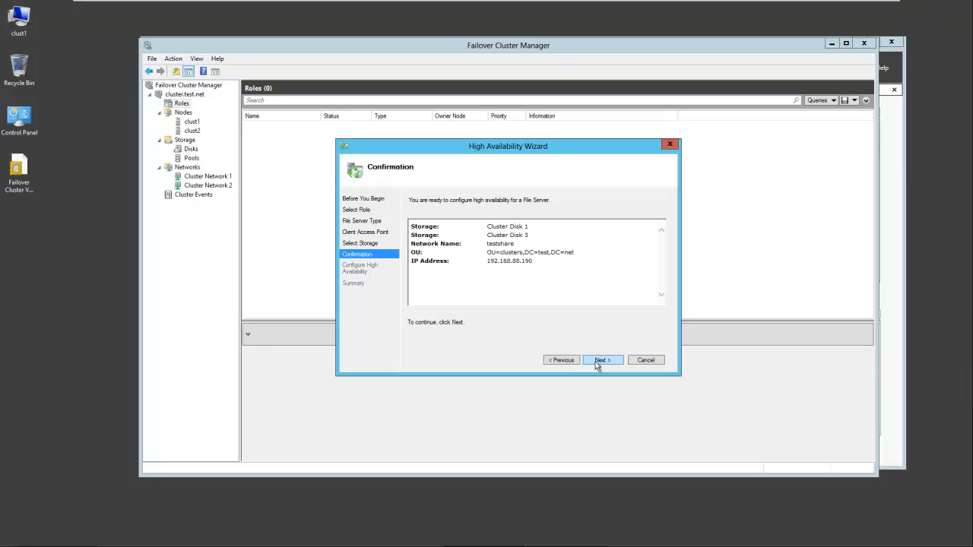
# Apply the configuration so the File Server role is created successfully
pyautogui.click(602, 359)
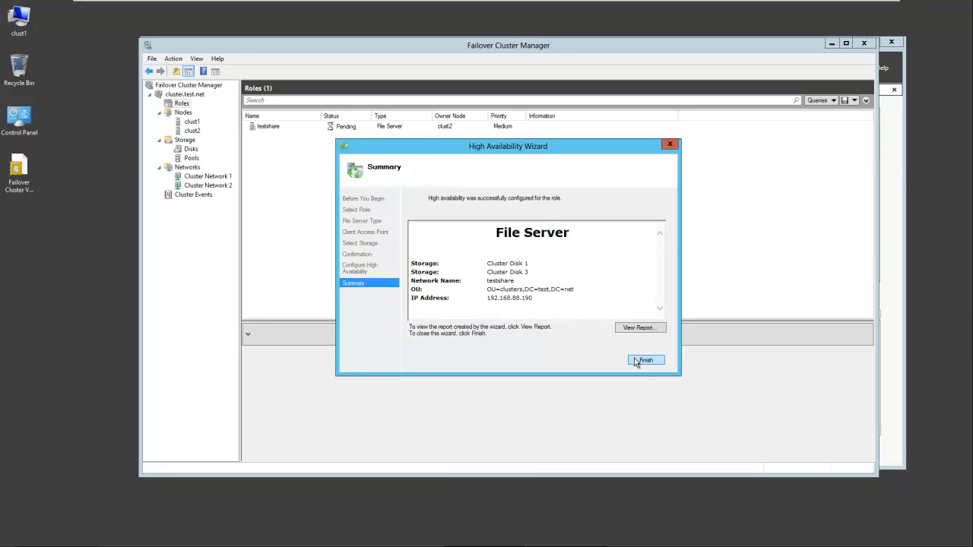
# Finish the wizard and select the testshare role, showing it Failed on clust1
pyautogui.click(644, 358)
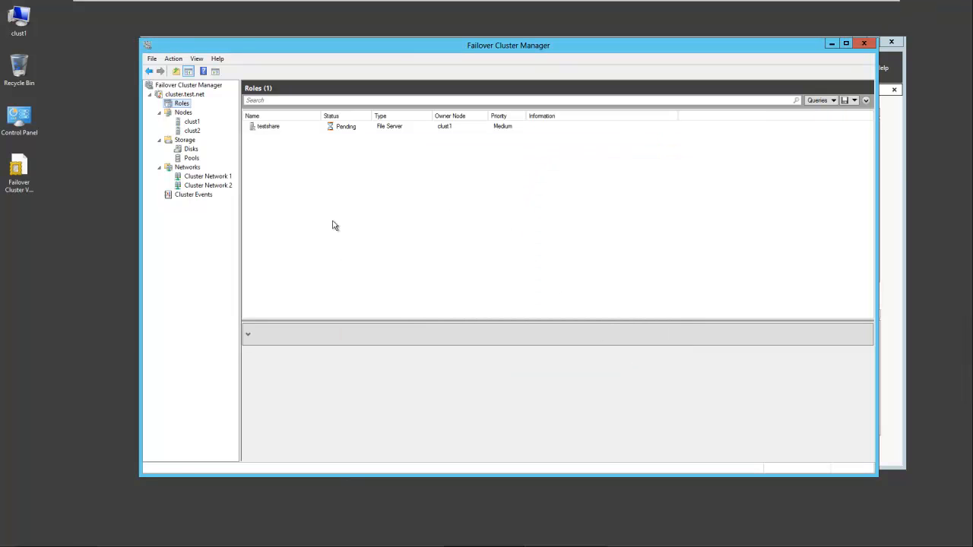
pyautogui.click(268, 127)
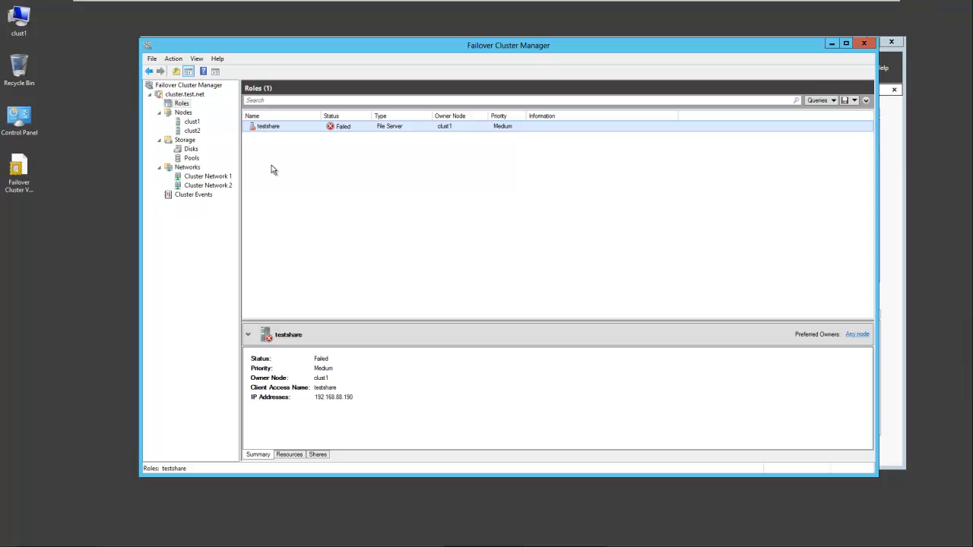
pyautogui.moveTo(367, 182)
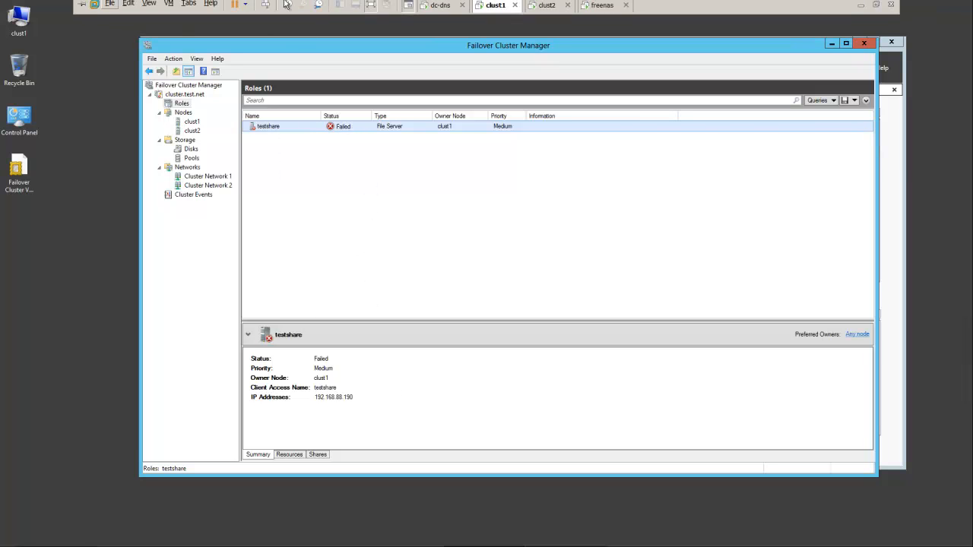
pyautogui.moveTo(441, 10)
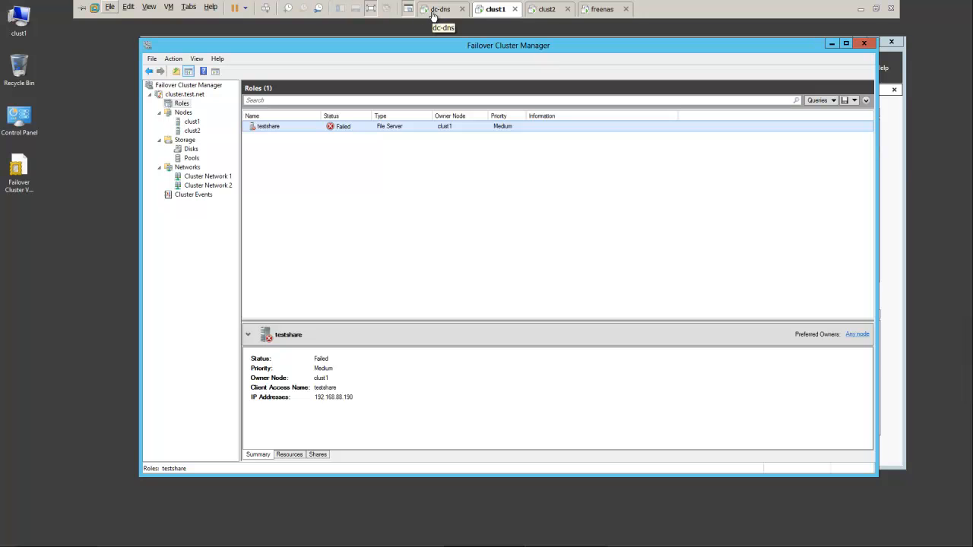
# Switch to the domain controller and open the clusters OU listing CLUST1, CLUST2 and CLUSTER
pyautogui.click(441, 9)
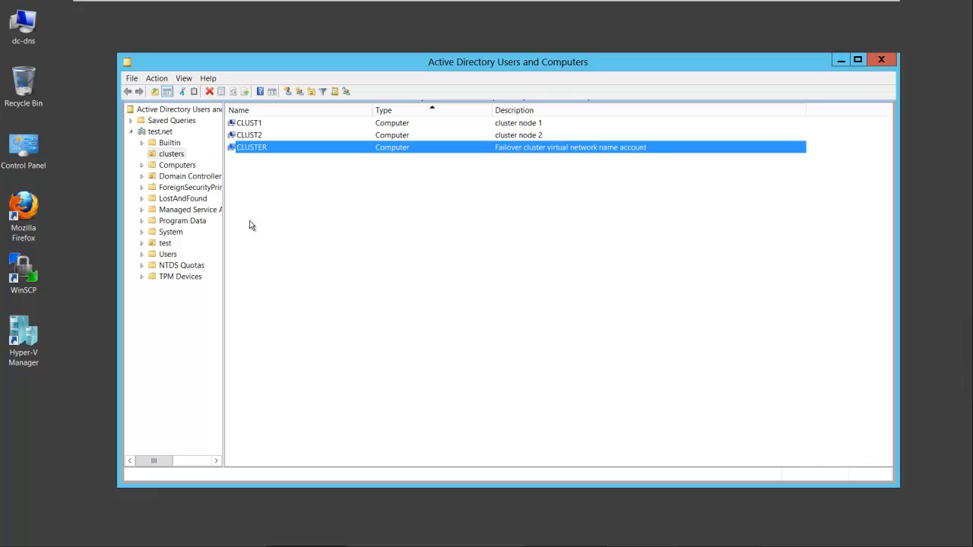
pyautogui.moveTo(252, 157)
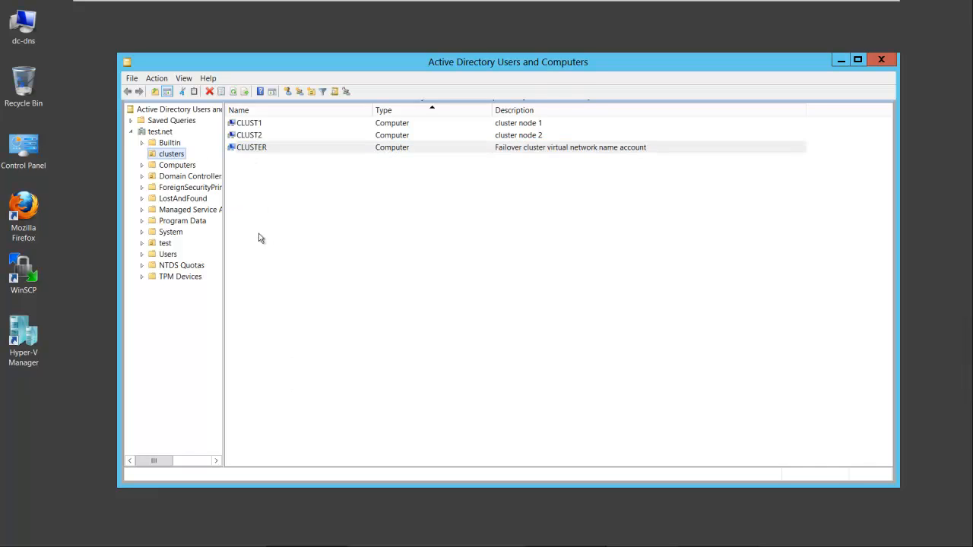
pyautogui.click(249, 134)
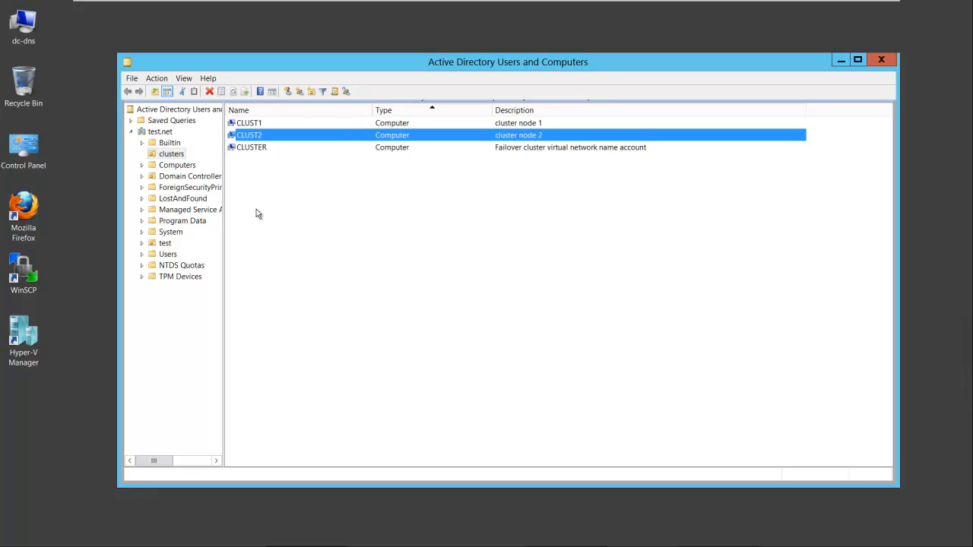
pyautogui.click(266, 238)
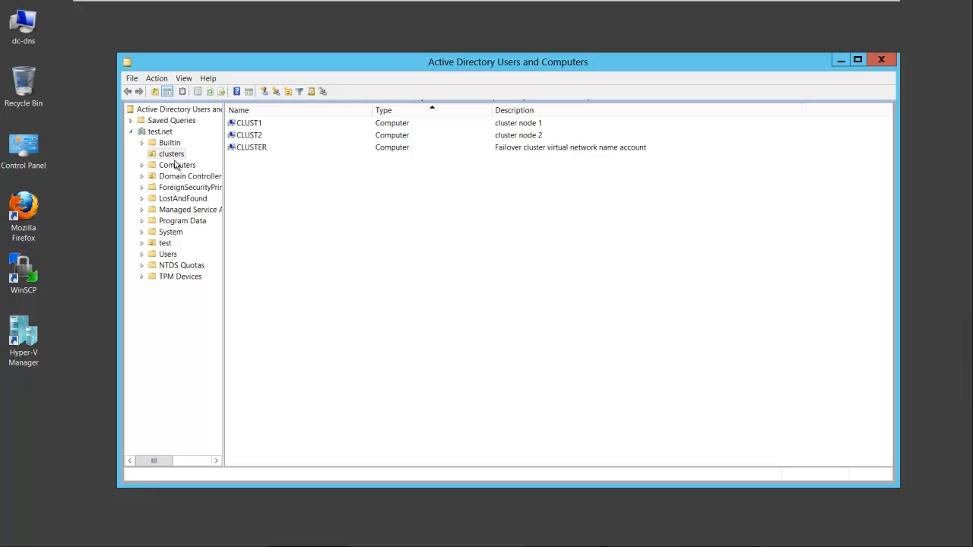
pyautogui.click(170, 154)
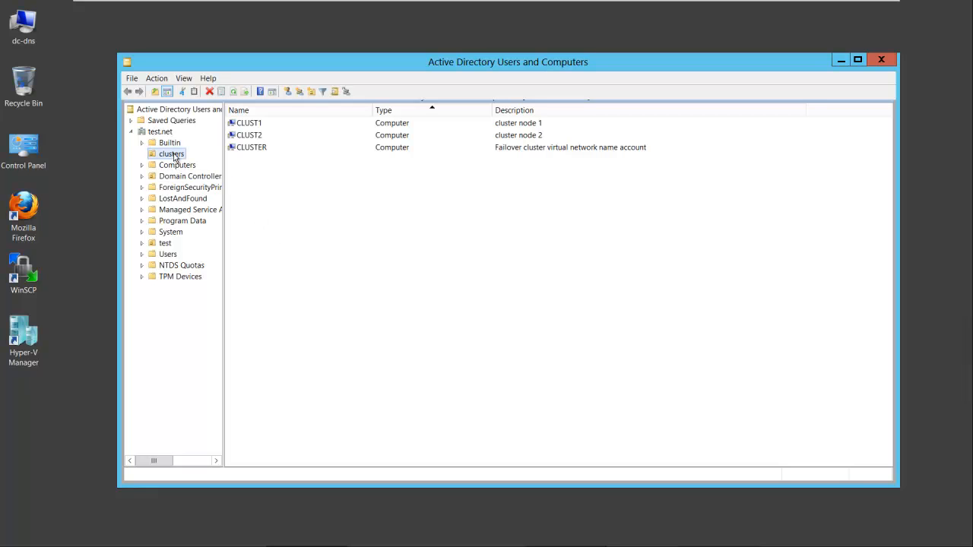
# From the clusters OU's Security properties, start adding a principal with Computers included as an object type
pyautogui.rightClick(170, 153)
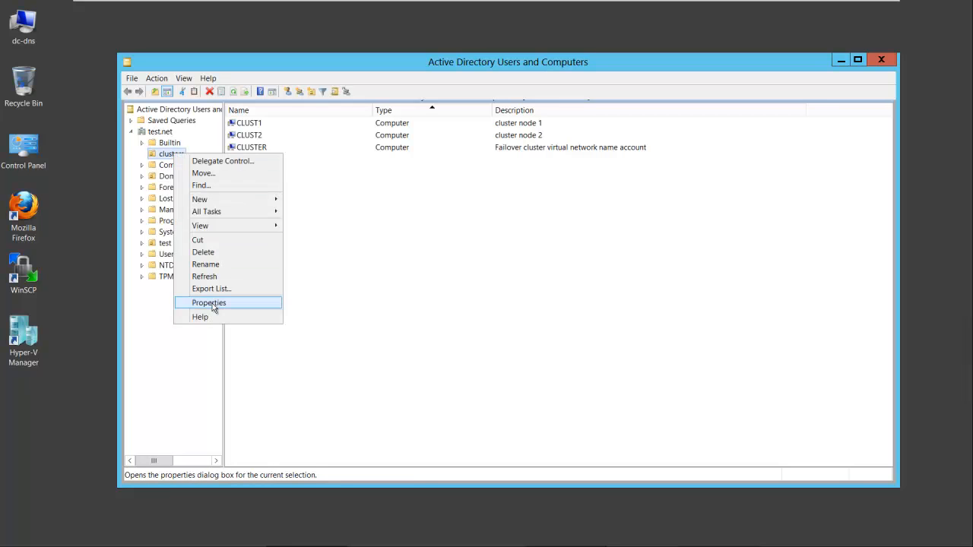
pyautogui.click(209, 303)
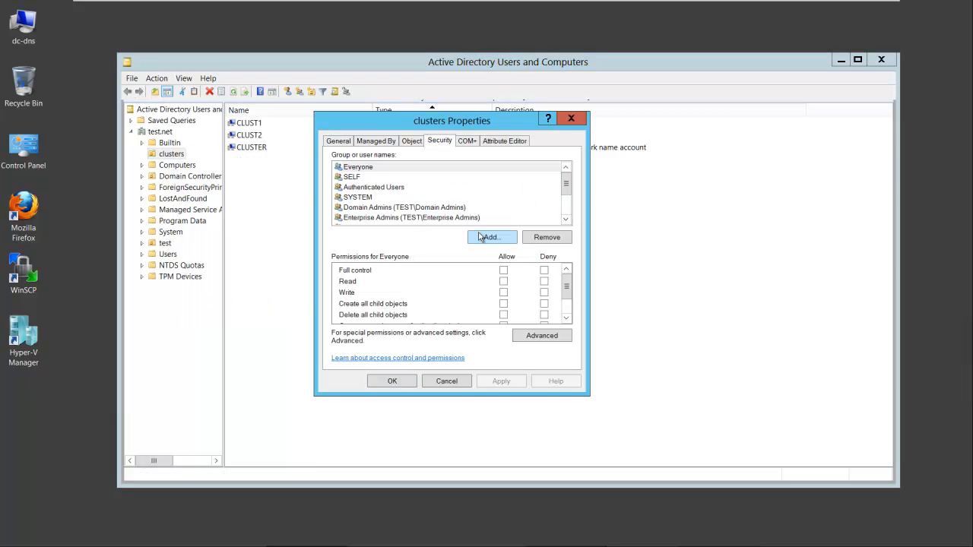
pyautogui.click(488, 238)
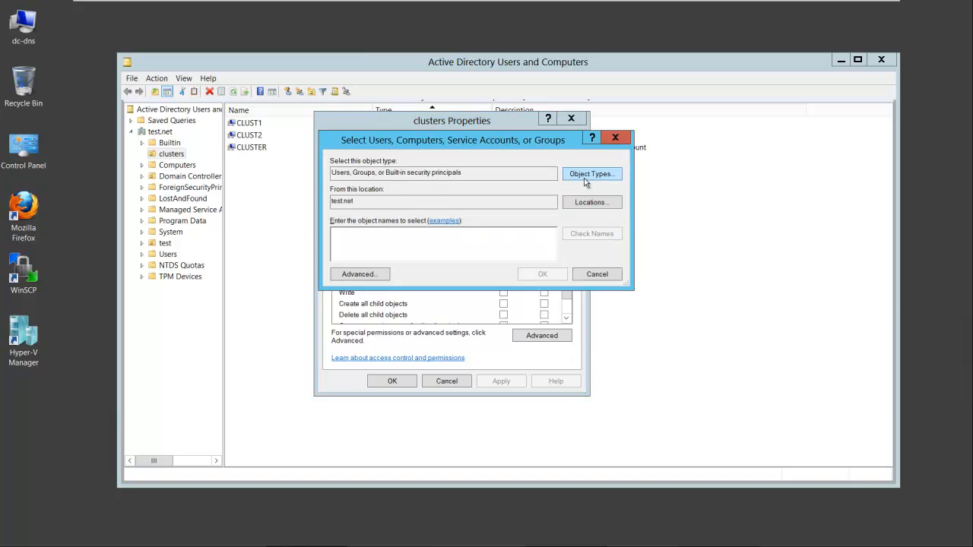
pyautogui.click(592, 174)
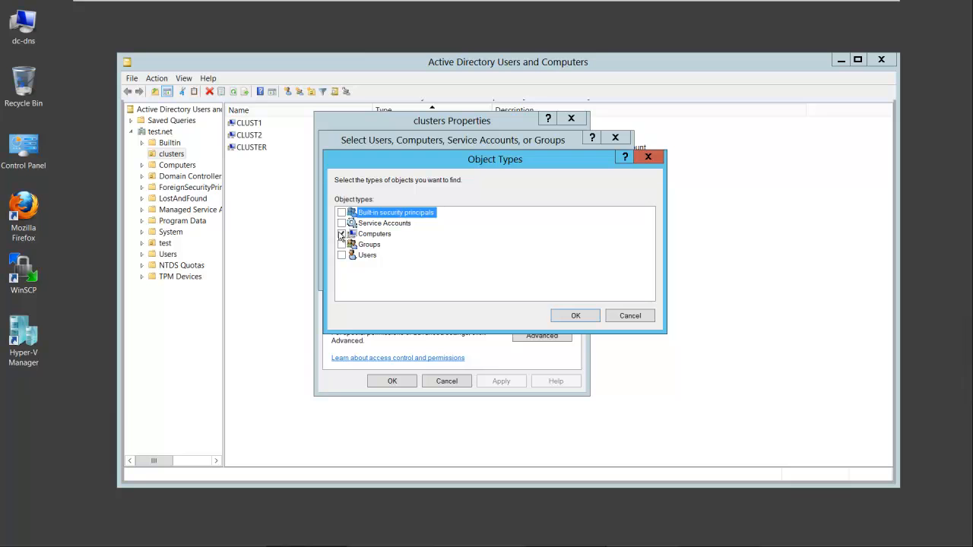
pyautogui.click(341, 234)
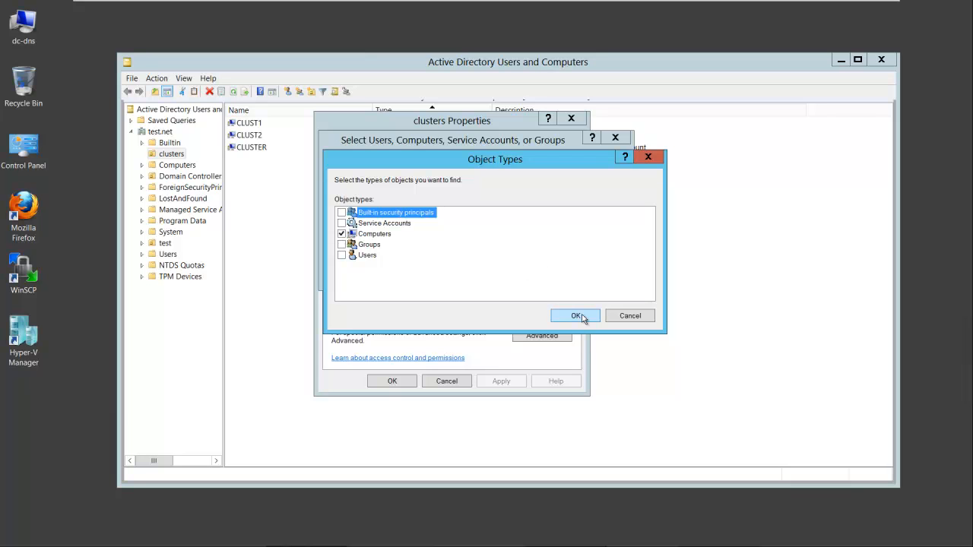
pyautogui.click(575, 315)
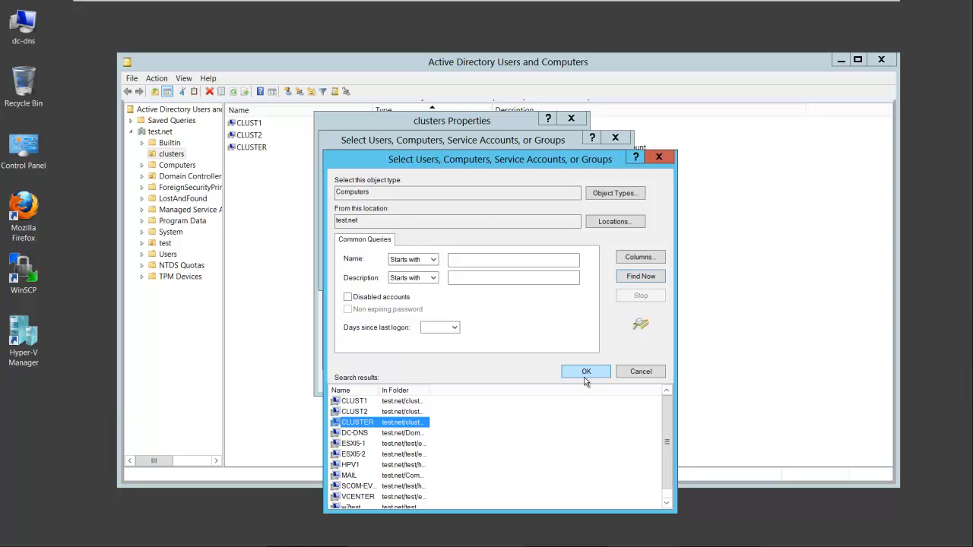
# Add CLUSTER and grant it Create Computer objects in Advanced security, then save the properties
pyautogui.click(587, 371)
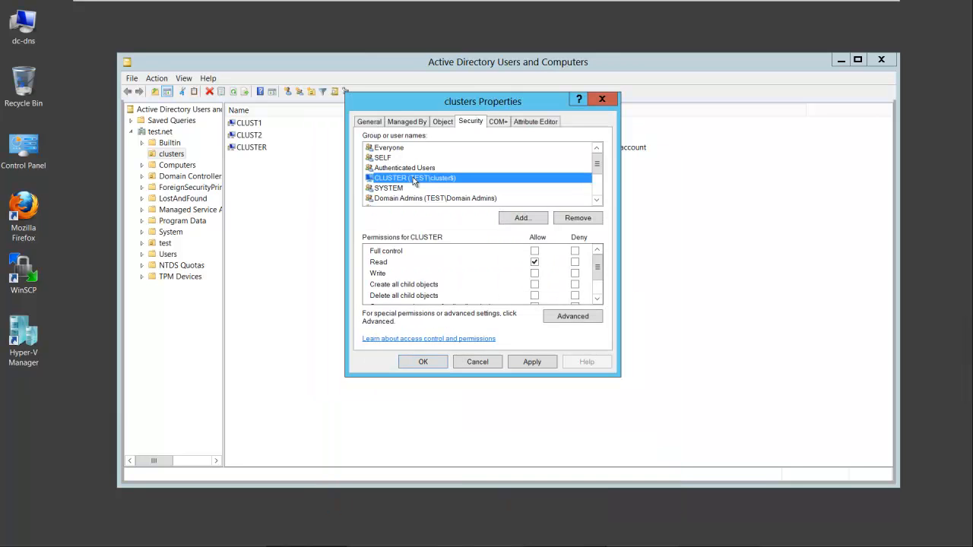
pyautogui.moveTo(489, 319)
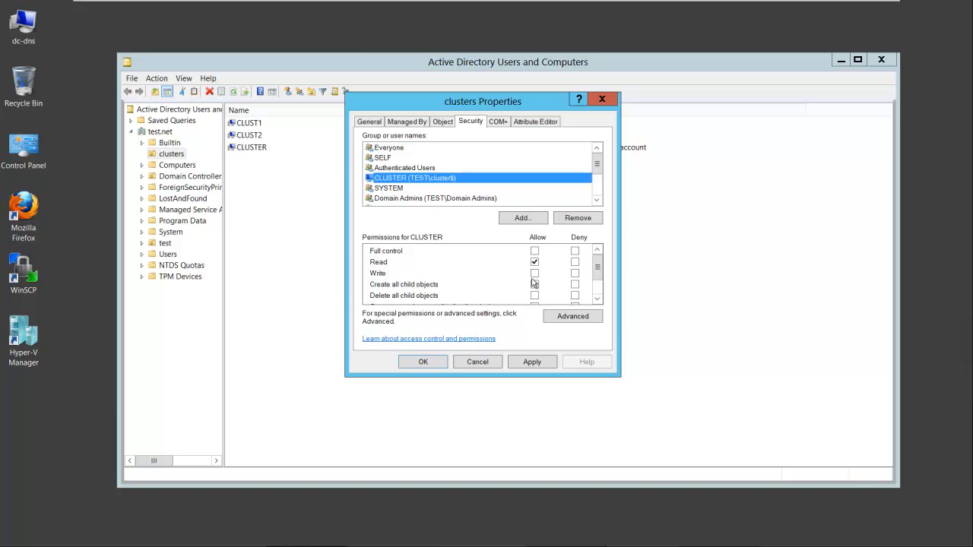
pyautogui.click(572, 315)
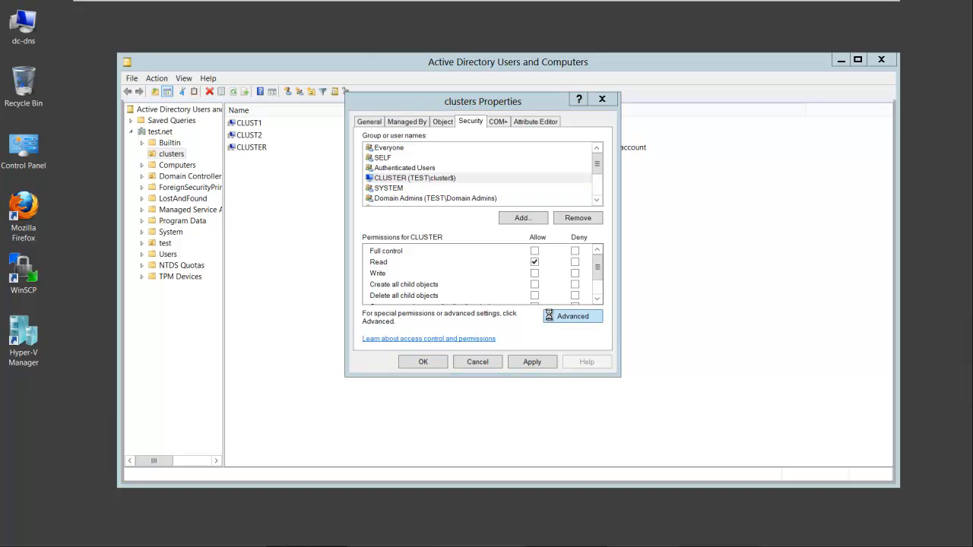
pyautogui.click(571, 315)
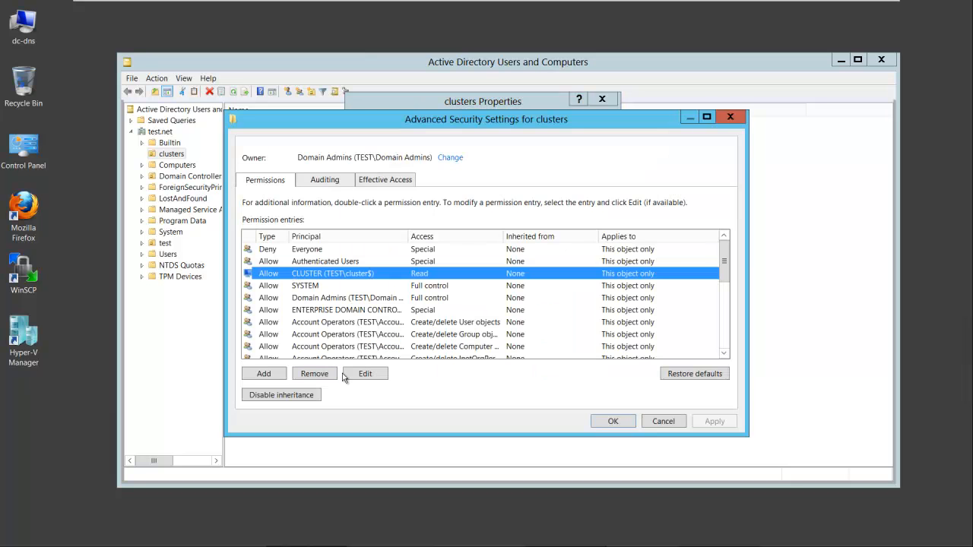
pyautogui.click(365, 374)
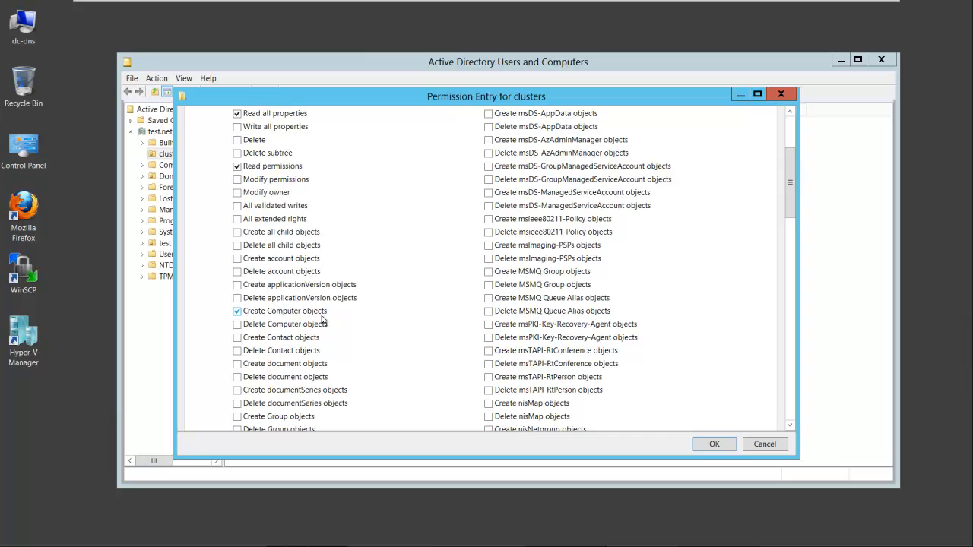
pyautogui.moveTo(681, 427)
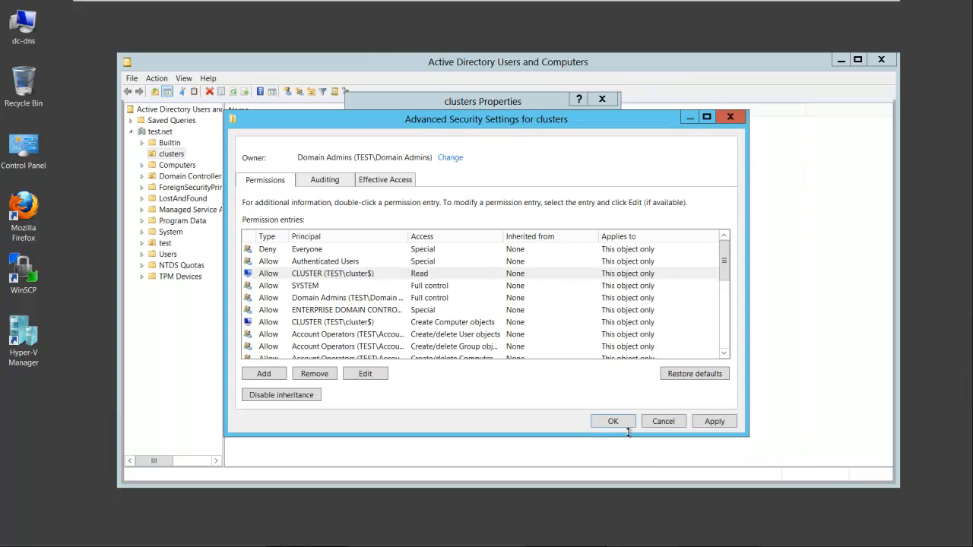
pyautogui.click(613, 421)
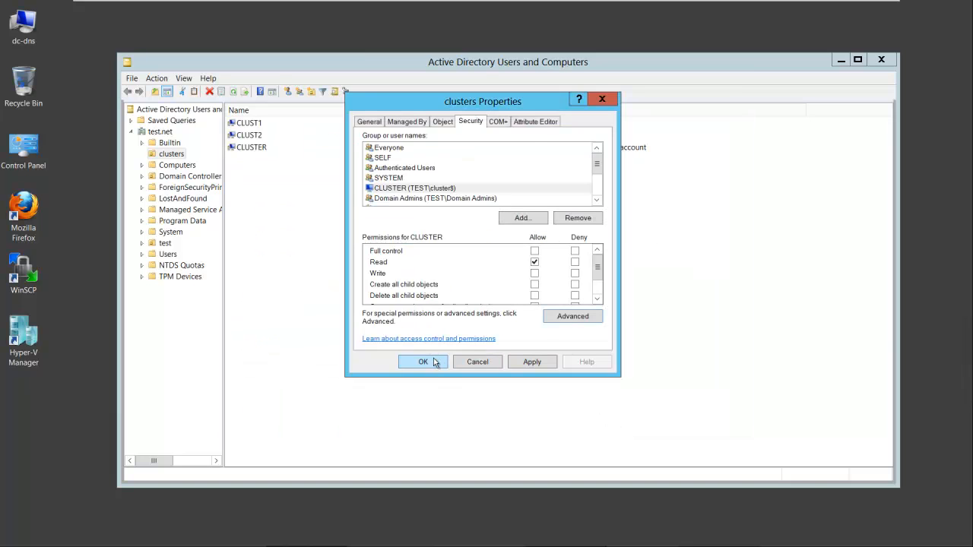
pyautogui.click(422, 362)
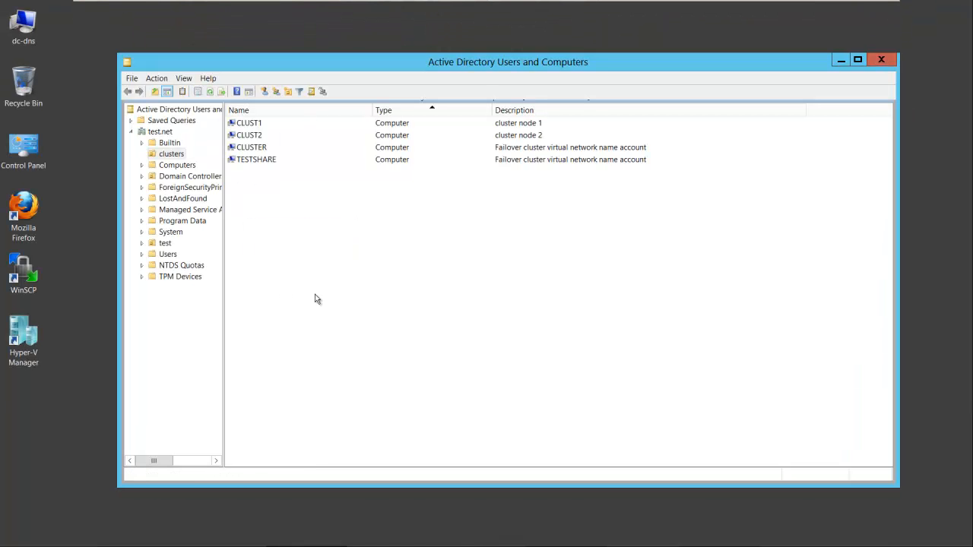
# Inspect the new TESTSHARE account and compare its description with CLUSTER's
pyautogui.click(256, 160)
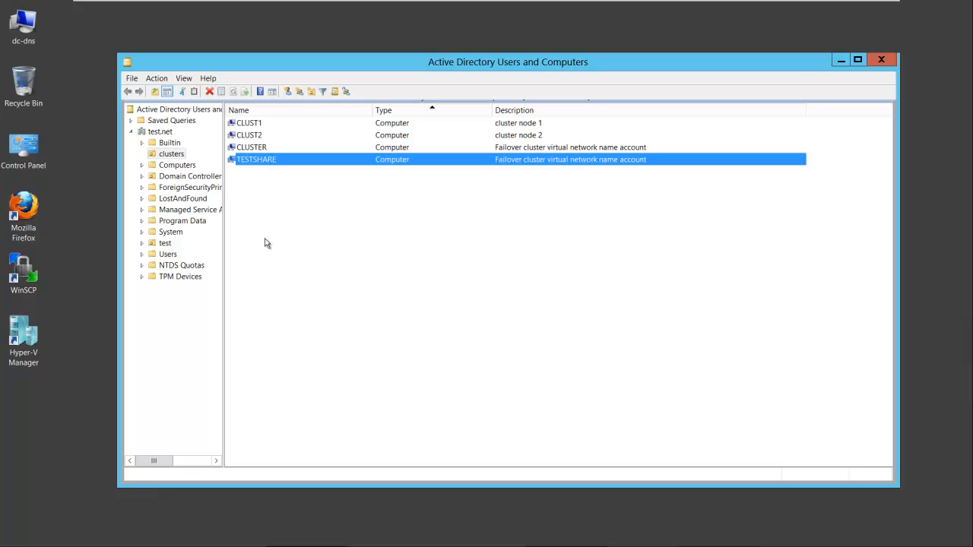
pyautogui.moveTo(436, 176)
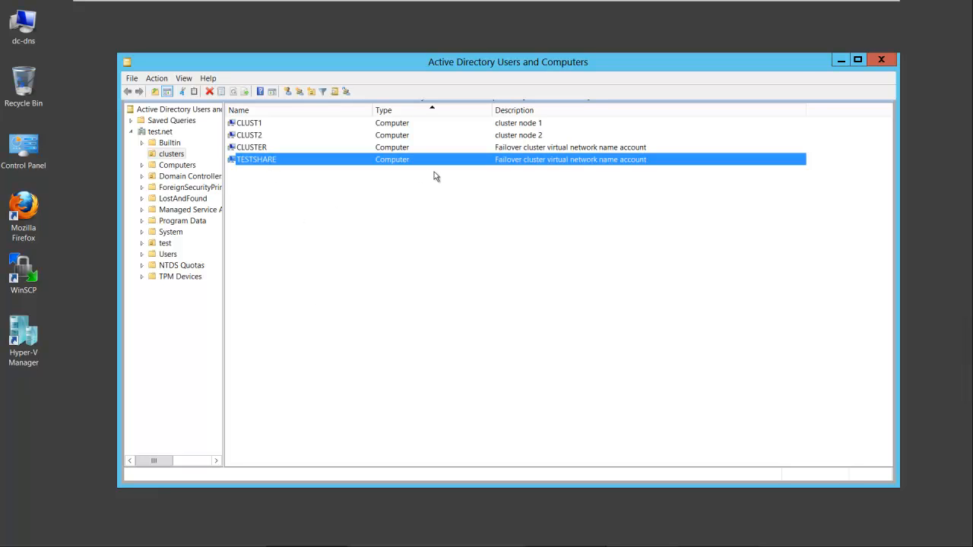
pyautogui.moveTo(277, 219)
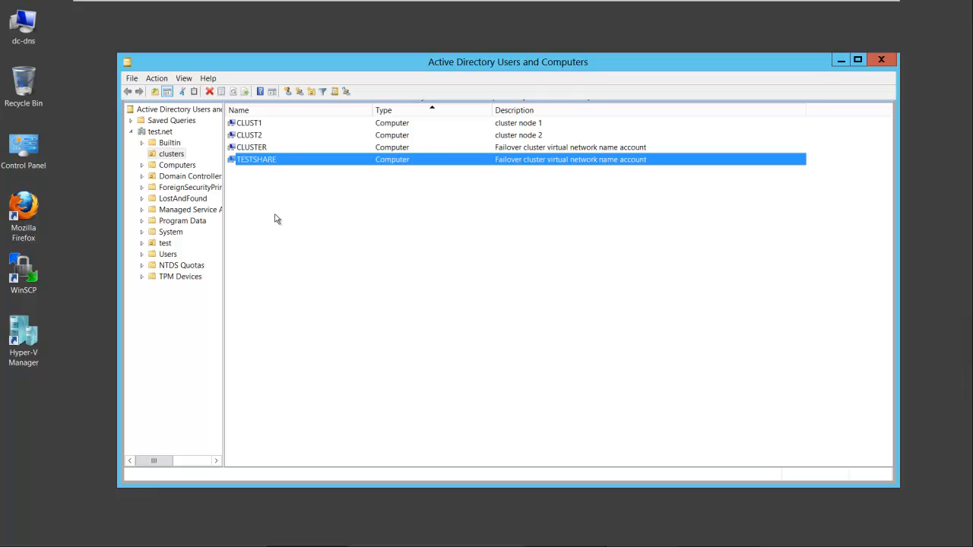
pyautogui.click(252, 146)
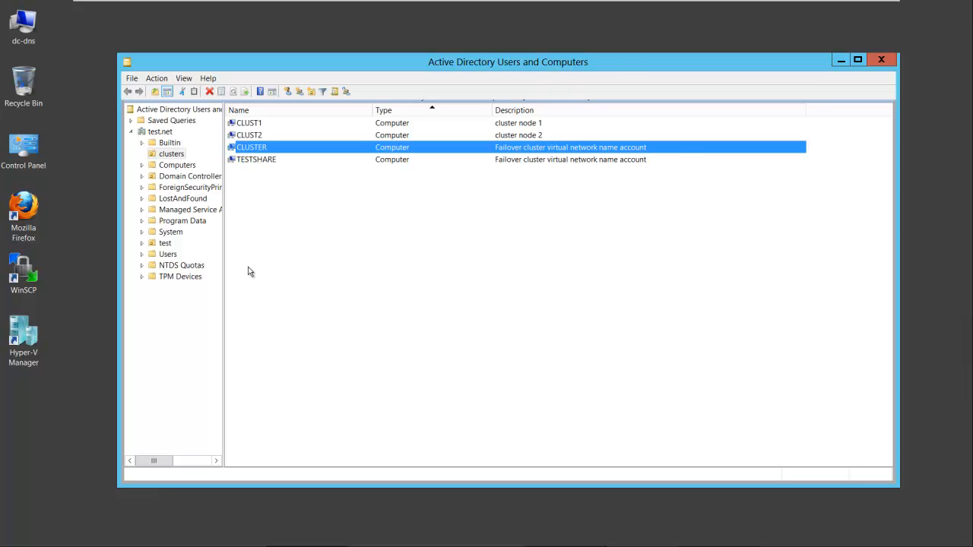
pyautogui.moveTo(272, 213)
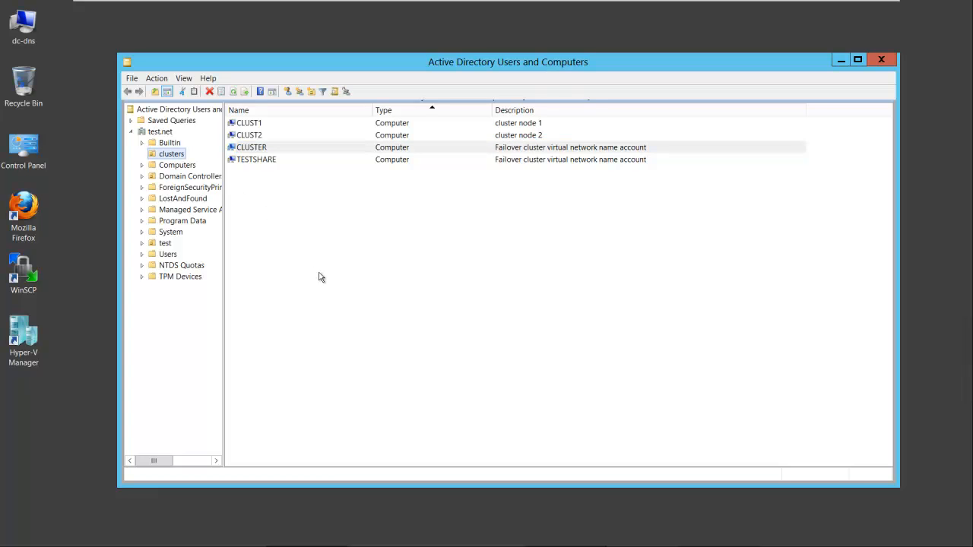
pyautogui.moveTo(493, 3)
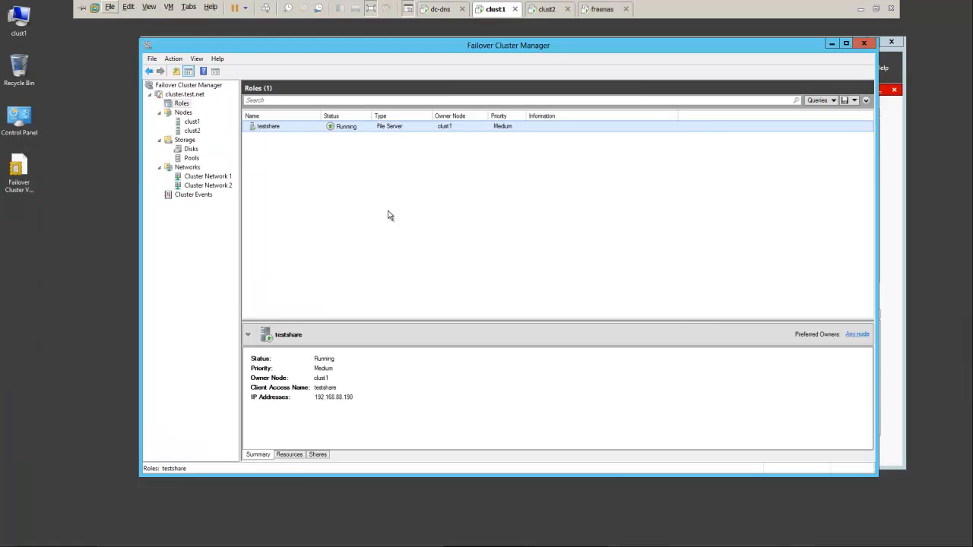
# Start Add File Share on testshare with the SMB Share - Quick profile and reach Share Location
pyautogui.rightClick(268, 126)
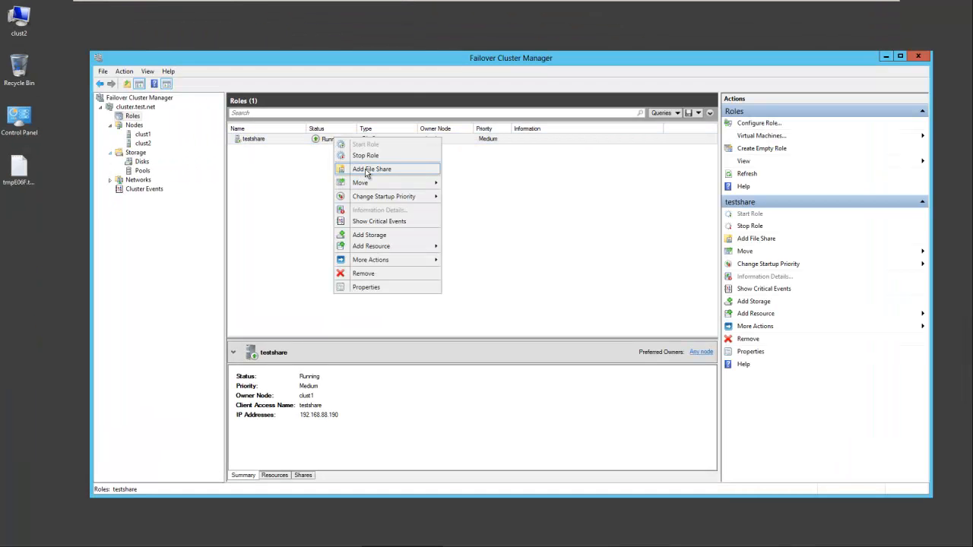
pyautogui.click(371, 169)
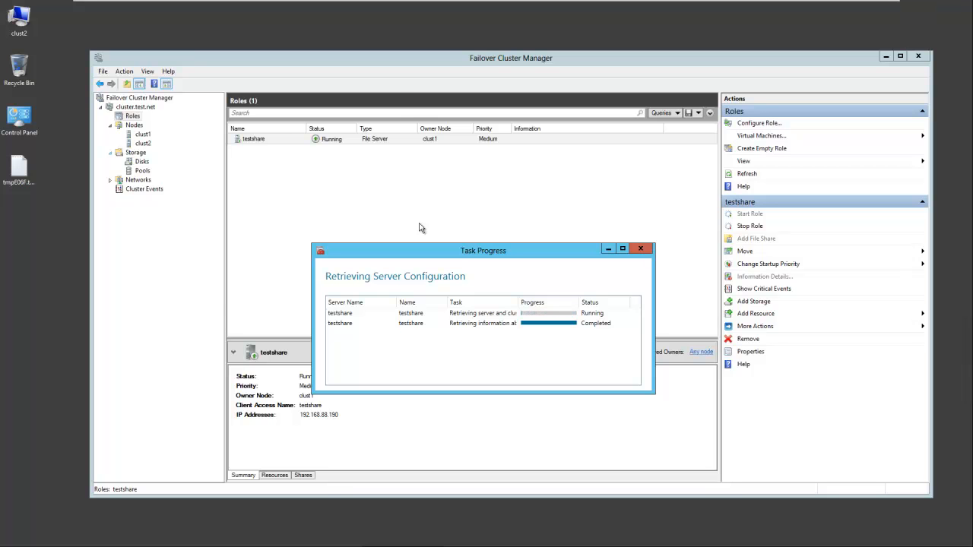
pyautogui.click(755, 237)
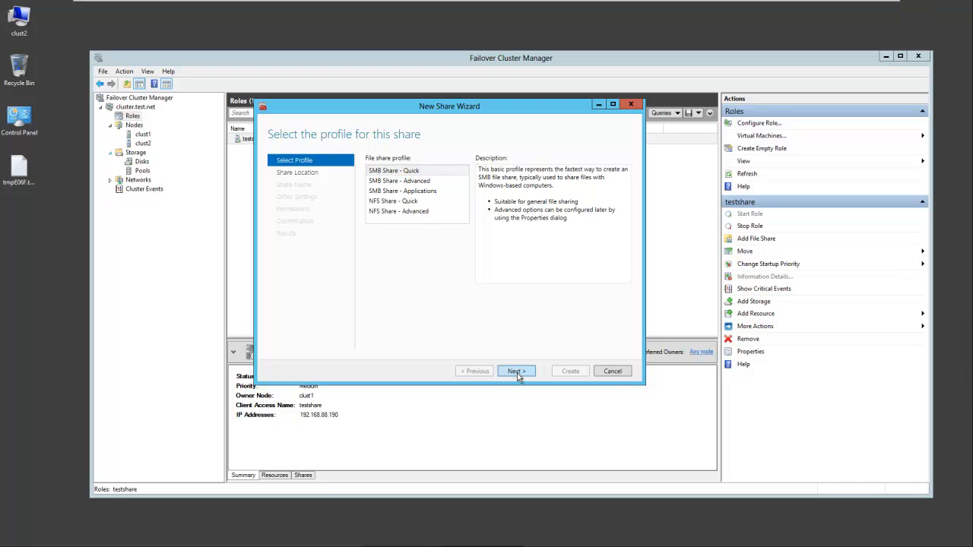
pyautogui.click(515, 371)
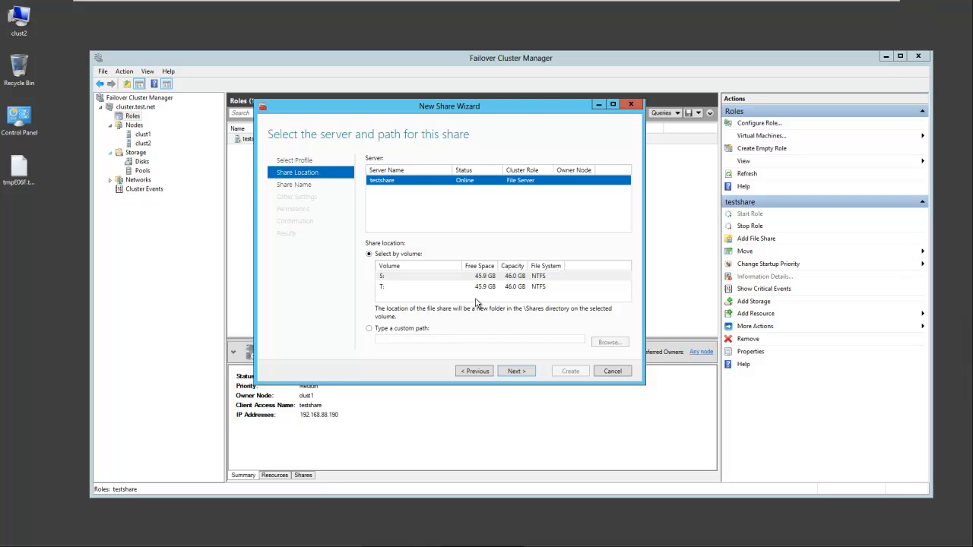
pyautogui.moveTo(499, 359)
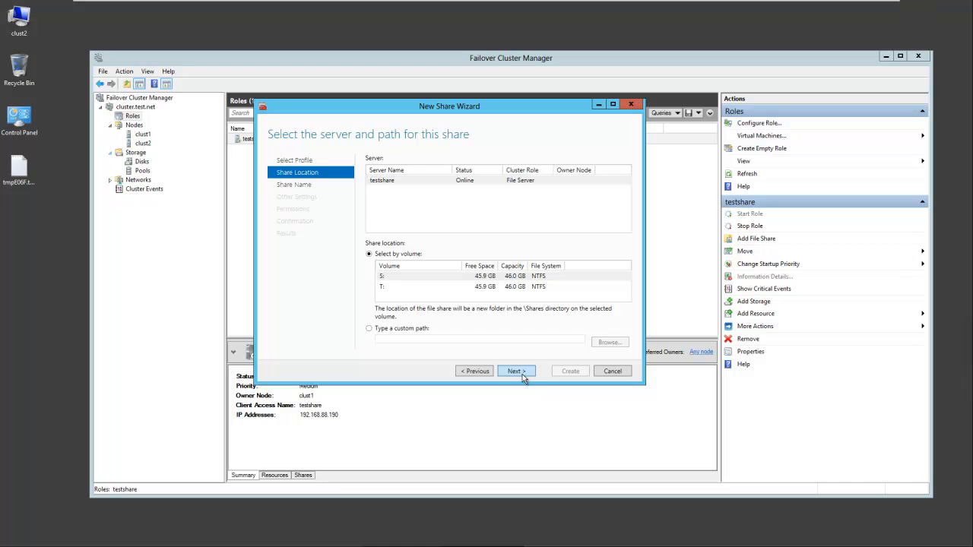
# Name the share Docs, accept the remaining settings, create it and close the wizard
pyautogui.click(517, 371)
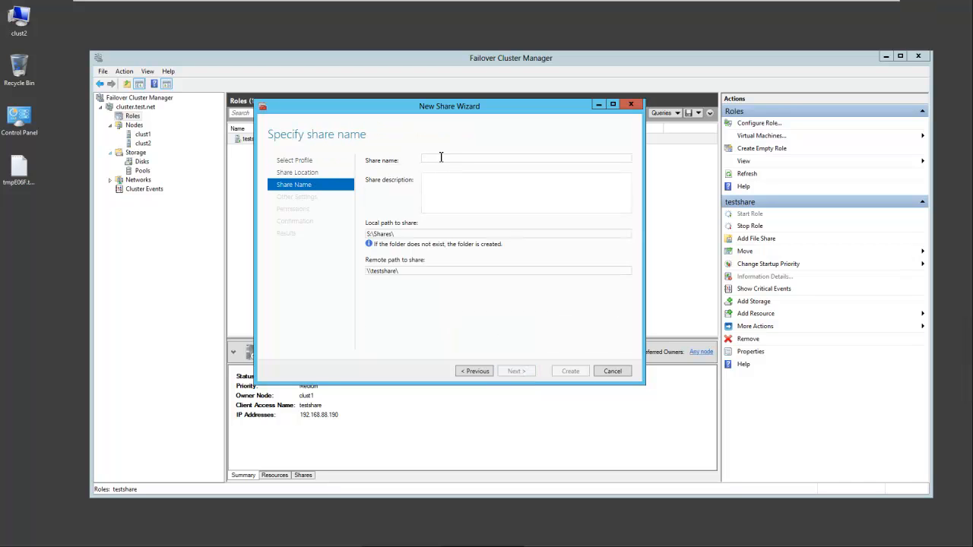
pyautogui.write('Doc')
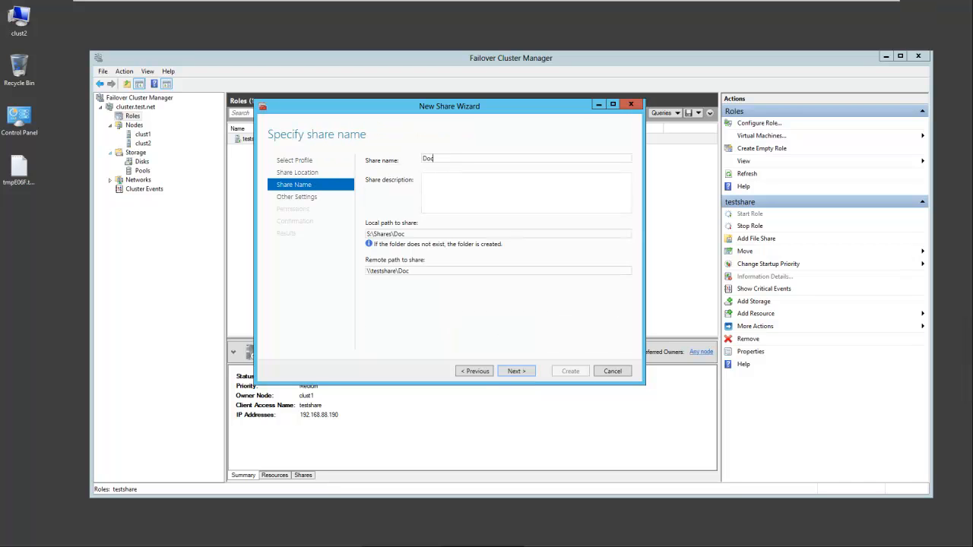
pyautogui.write('s')
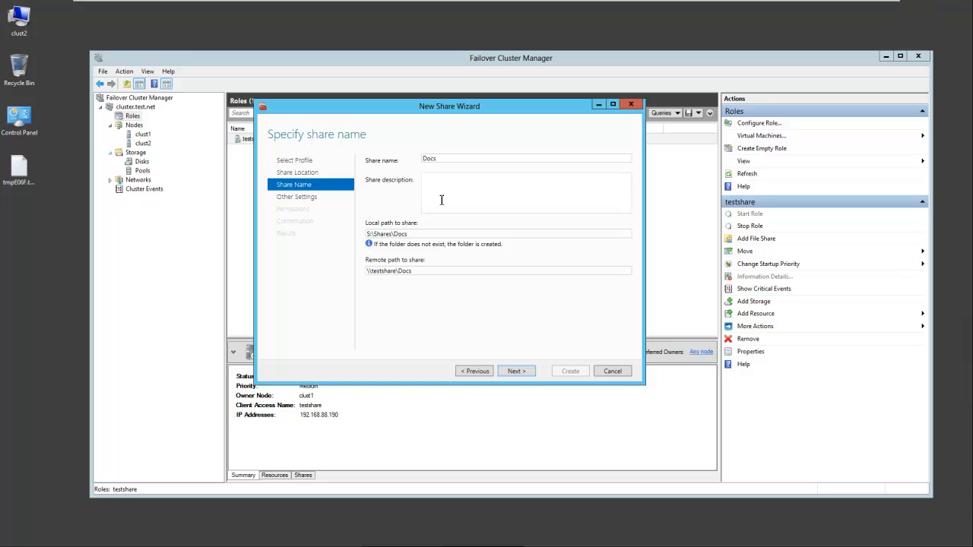
pyautogui.click(515, 371)
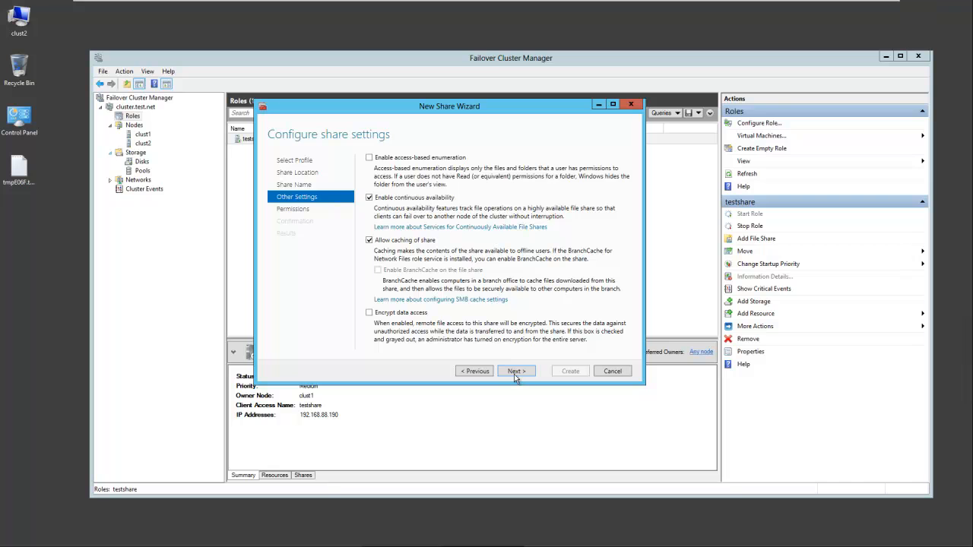
pyautogui.click(516, 371)
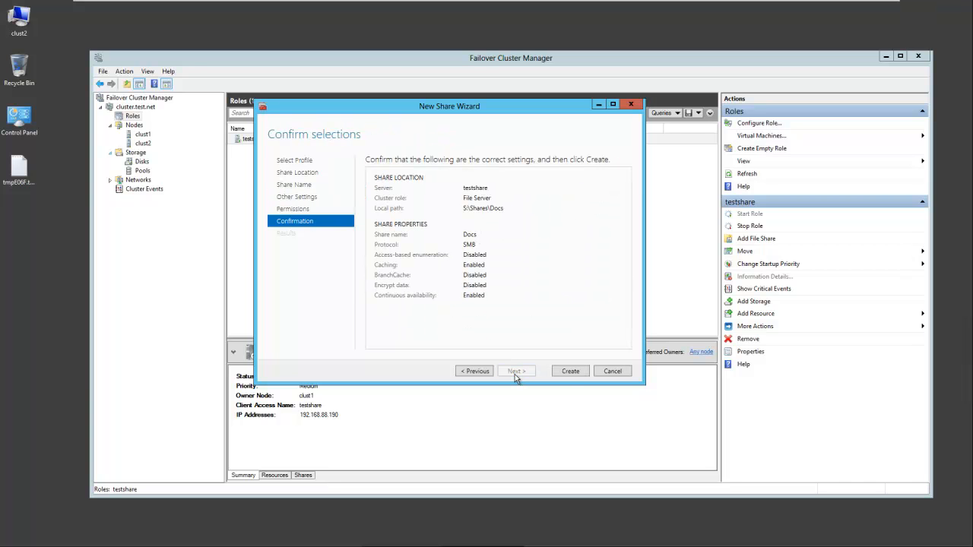
pyautogui.click(568, 371)
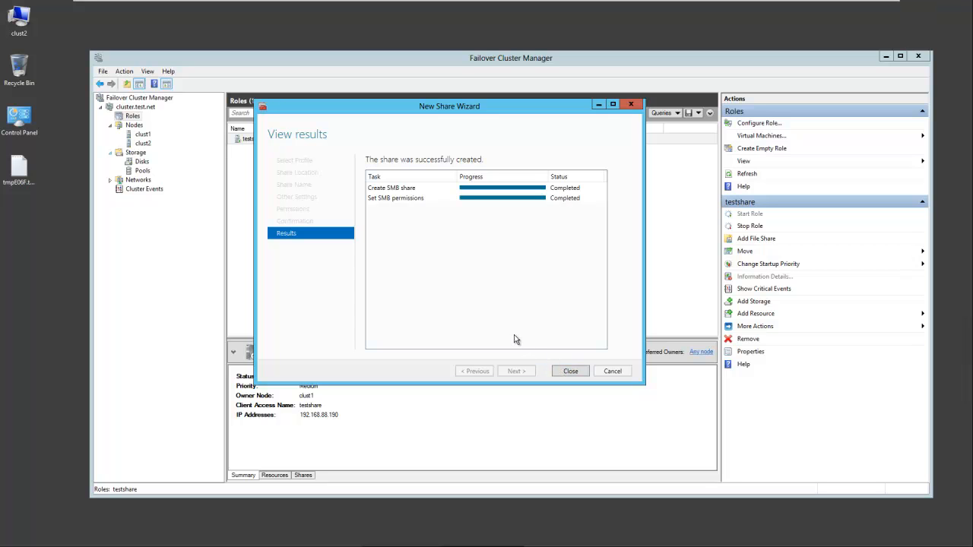
pyautogui.click(570, 371)
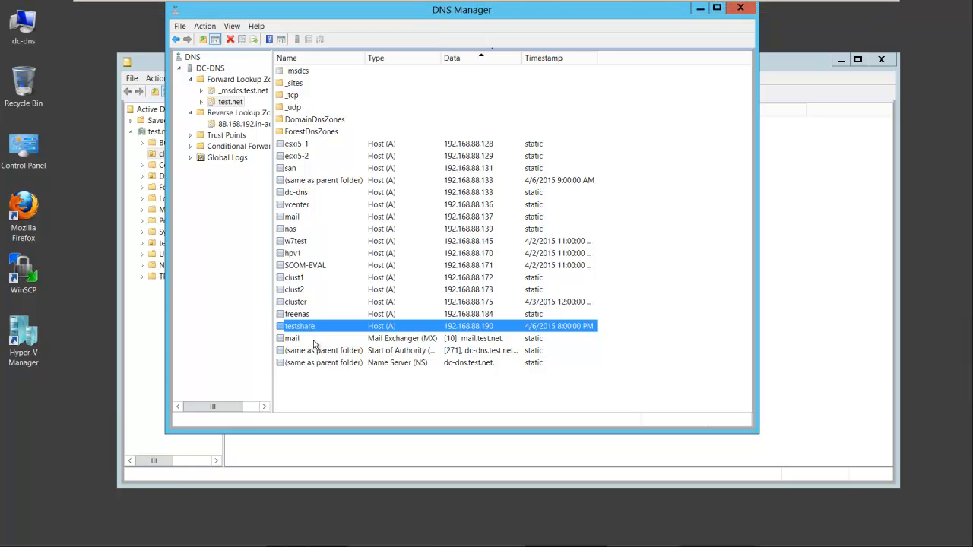
pyautogui.moveTo(494, 325)
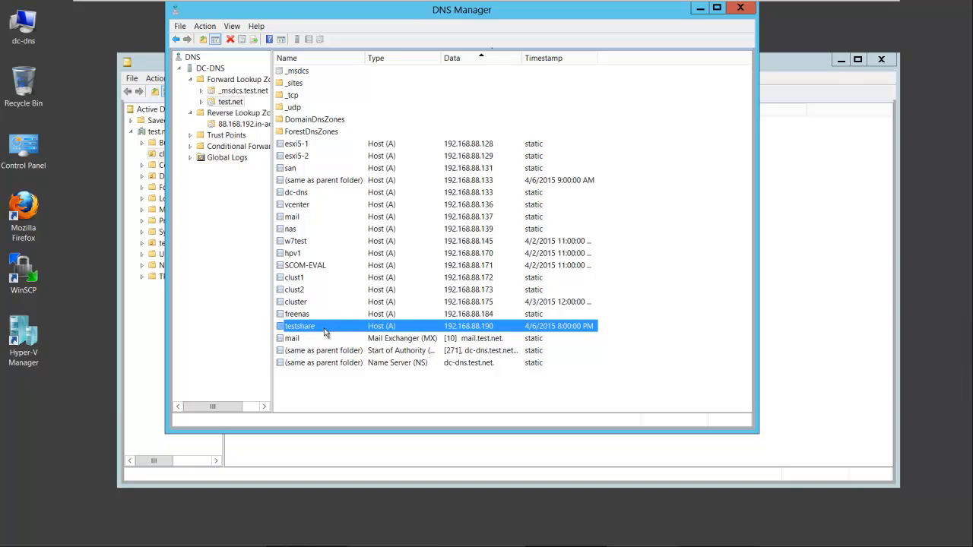
pyautogui.moveTo(658, 15)
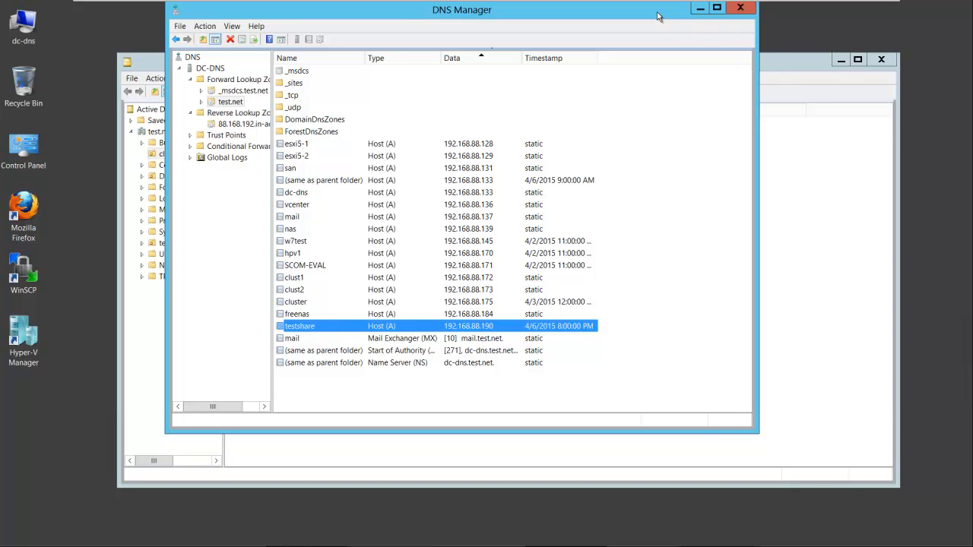
# Review the testshare A record and the clusters OU computer accounts
pyautogui.moveTo(463, 9); pyautogui.dragTo(480, 41)
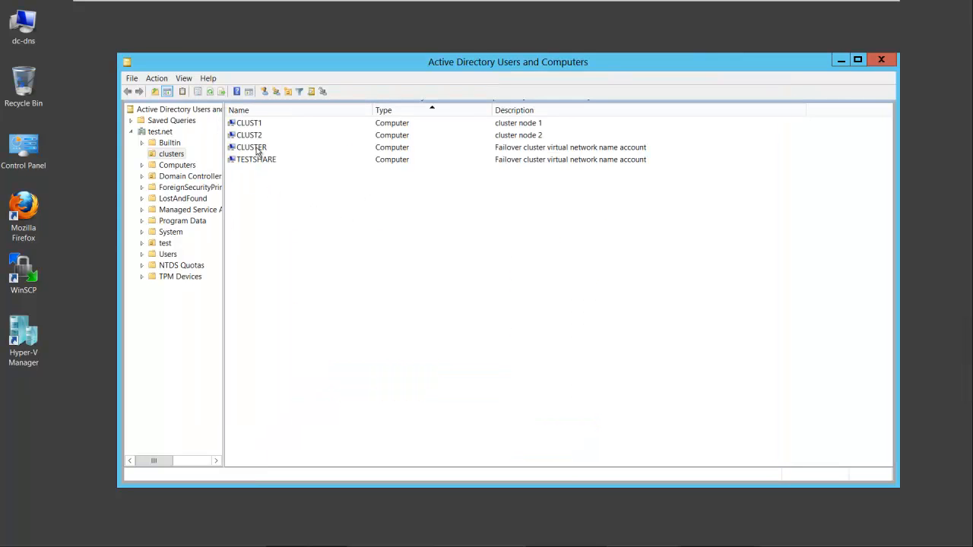
pyautogui.moveTo(289, 222)
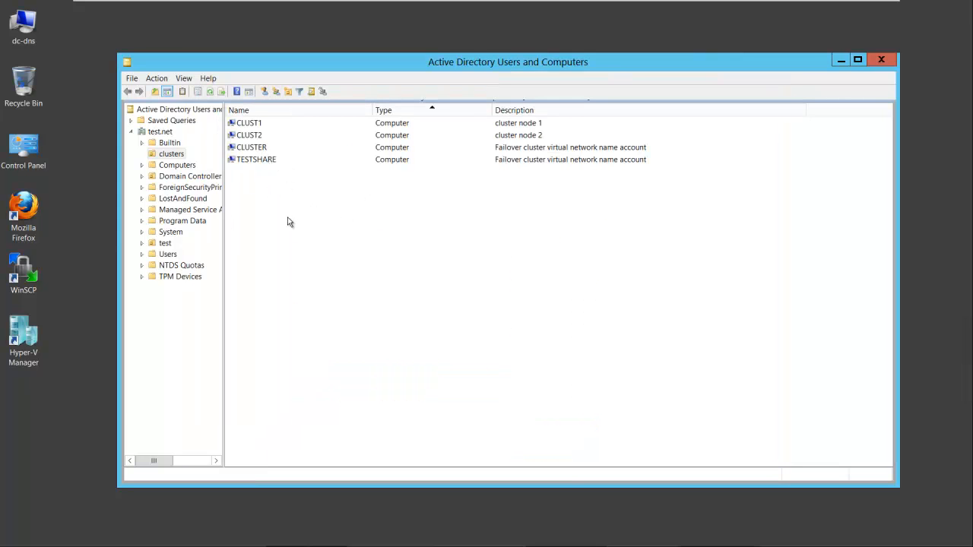
pyautogui.moveTo(346, 252)
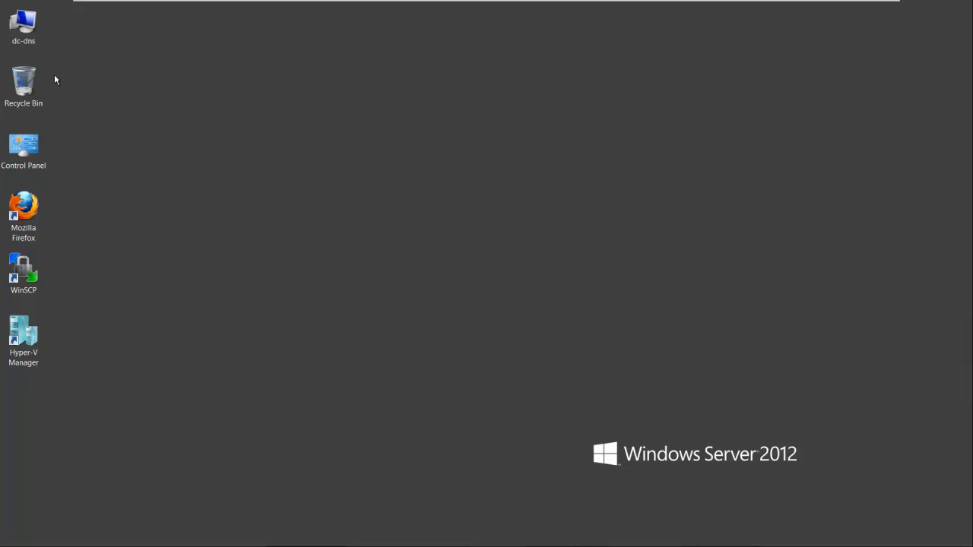
pyautogui.moveTo(560, 276)
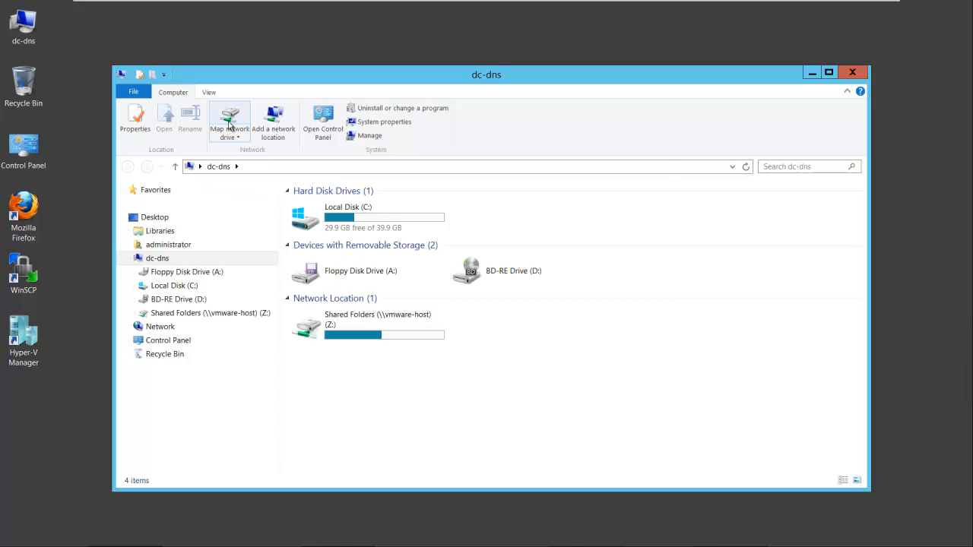
# Map \\testshare\docs as network drive Y: and open the empty share
pyautogui.click(228, 121)
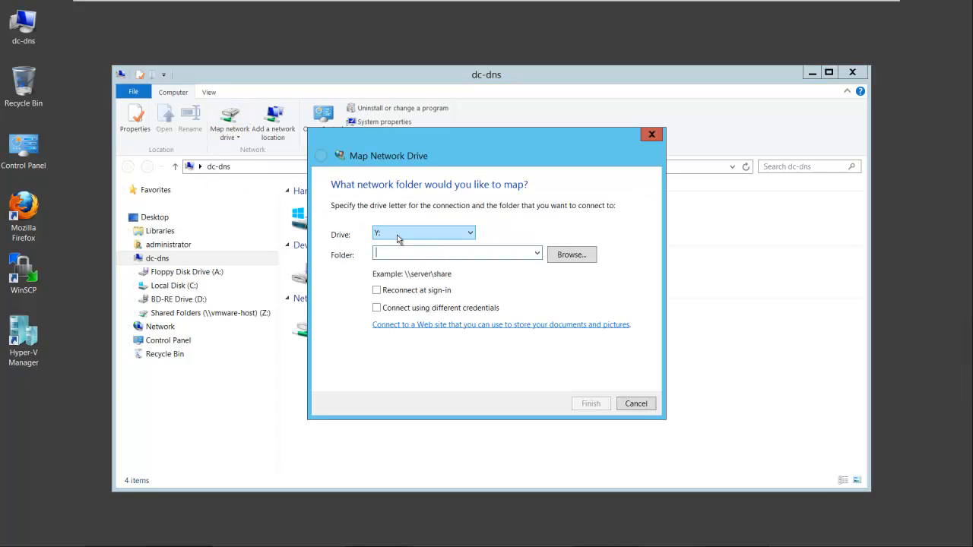
pyautogui.write('\\\\')
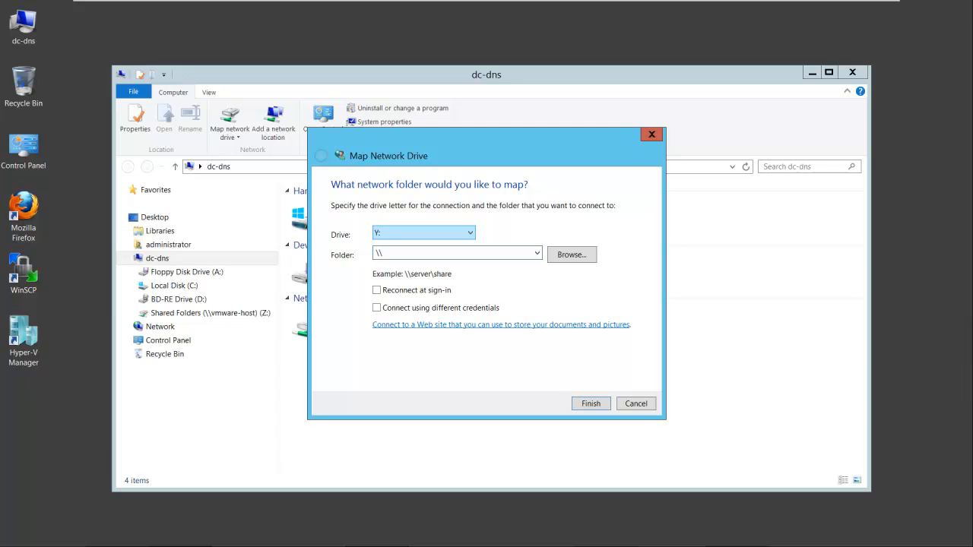
pyautogui.write('testshare\\docs')
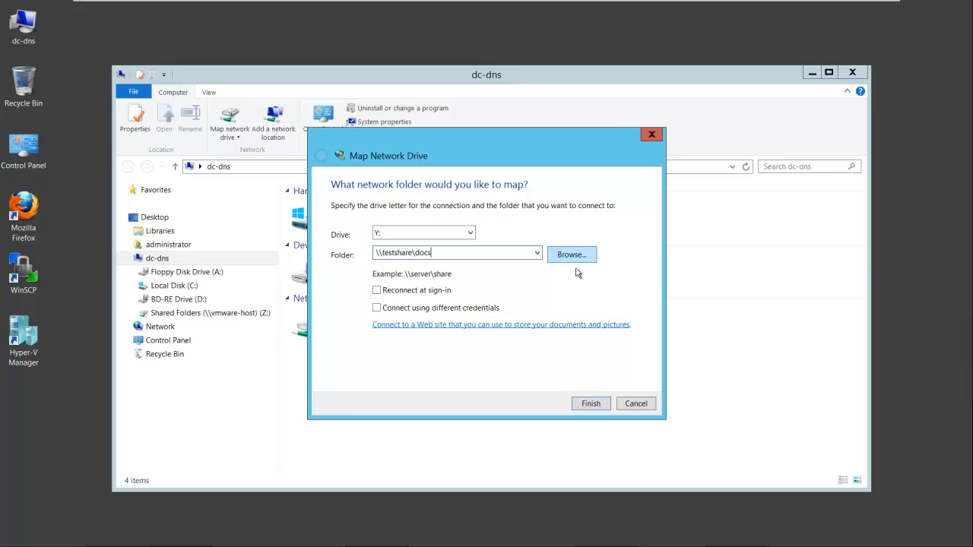
pyautogui.click(590, 404)
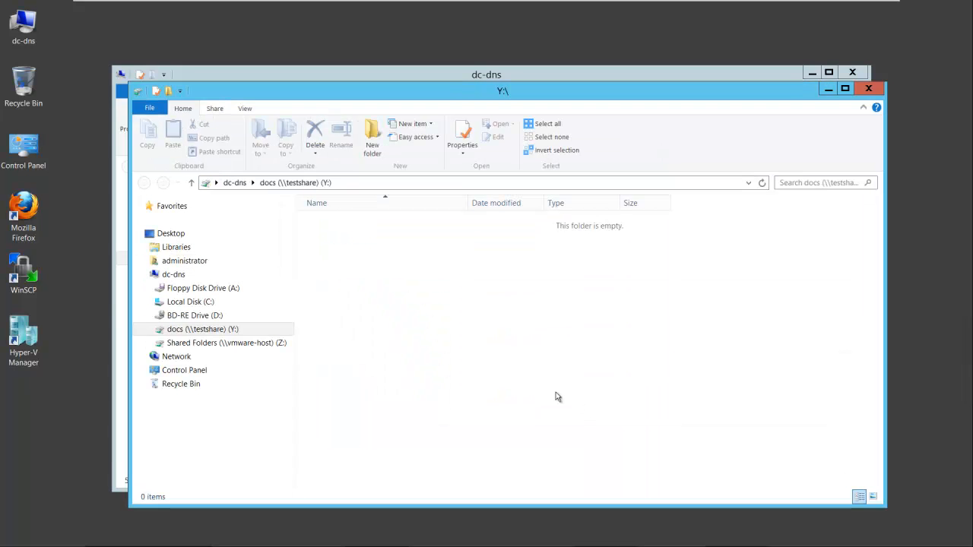
# Create a folder named test on drive Y: and return to the drives overview
pyautogui.click(204, 329)
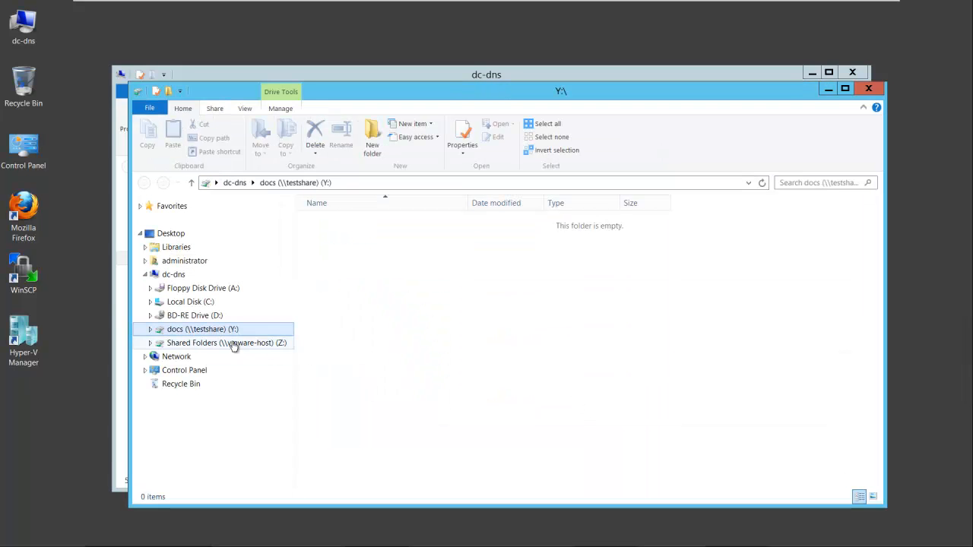
pyautogui.rightClick(423, 320)
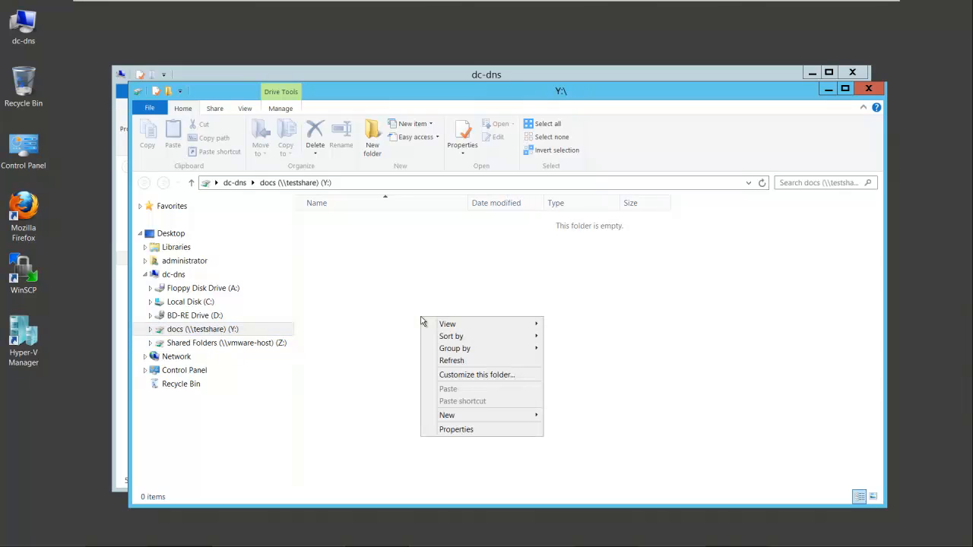
pyautogui.moveTo(454, 349)
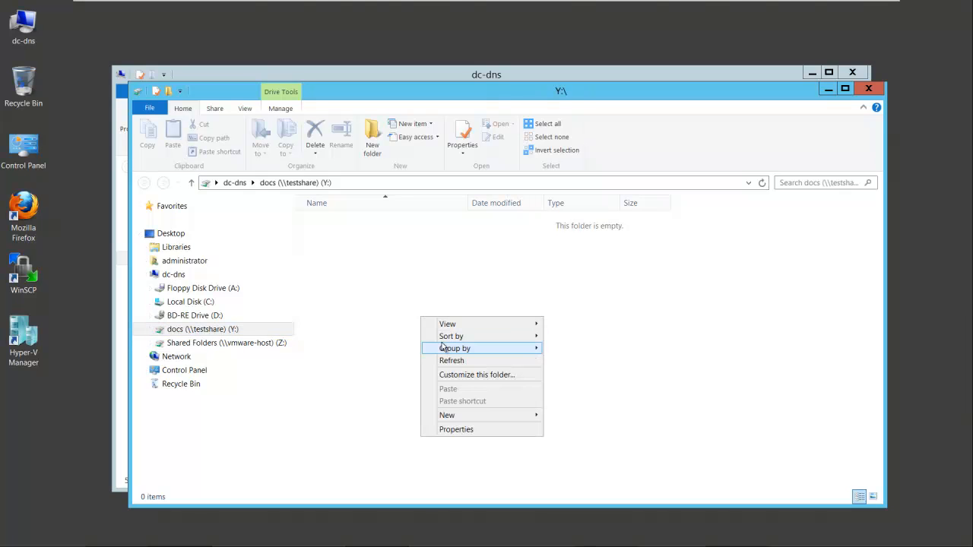
pyautogui.moveTo(447, 415)
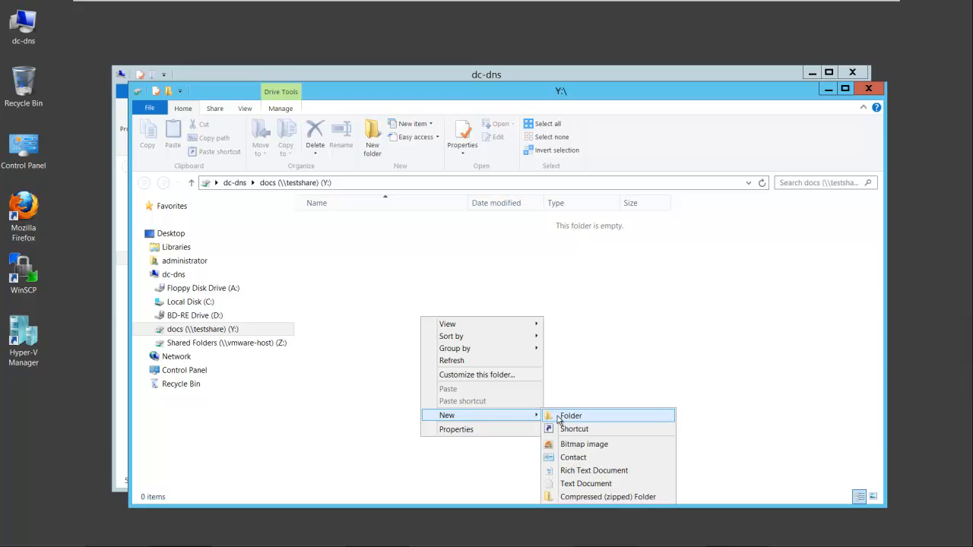
pyautogui.click(572, 416)
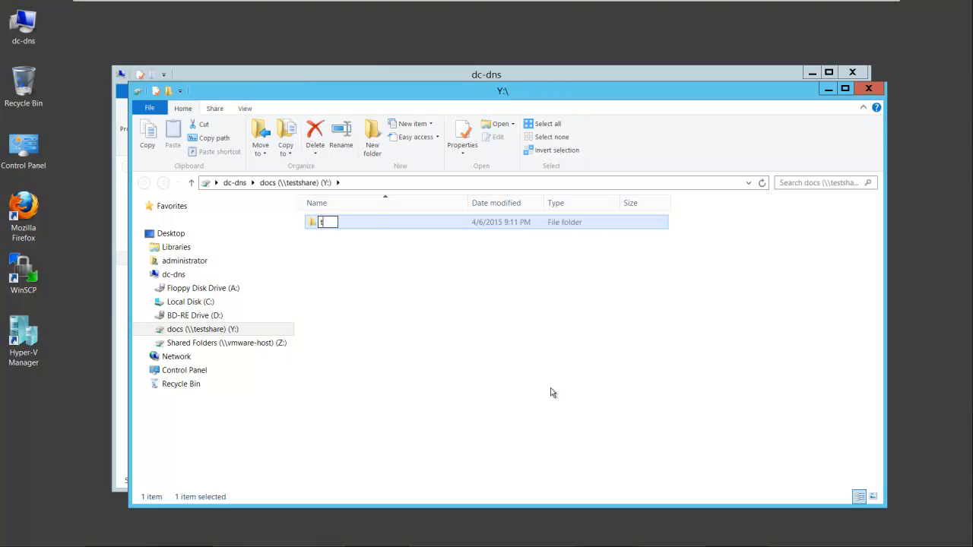
pyautogui.write('test')
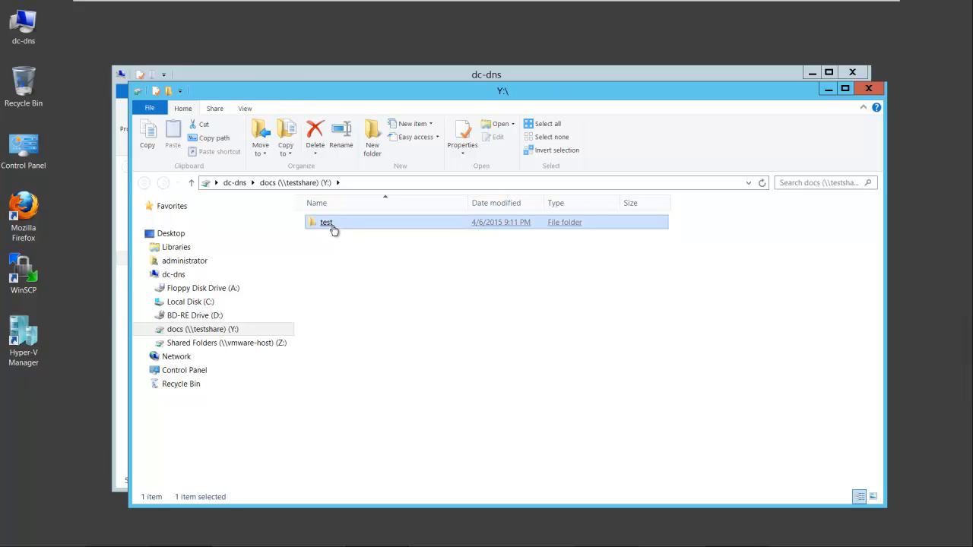
pyautogui.click(173, 274)
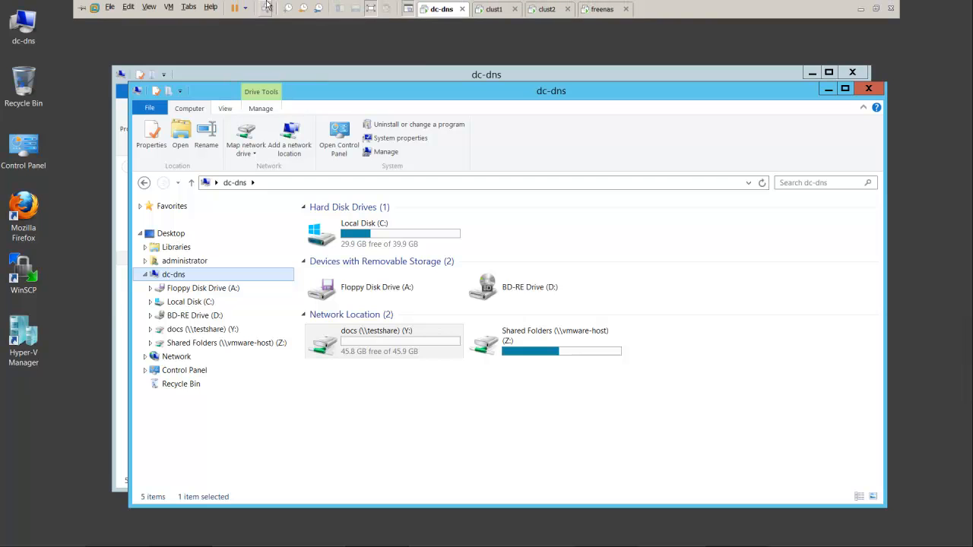
pyautogui.moveTo(489, 10)
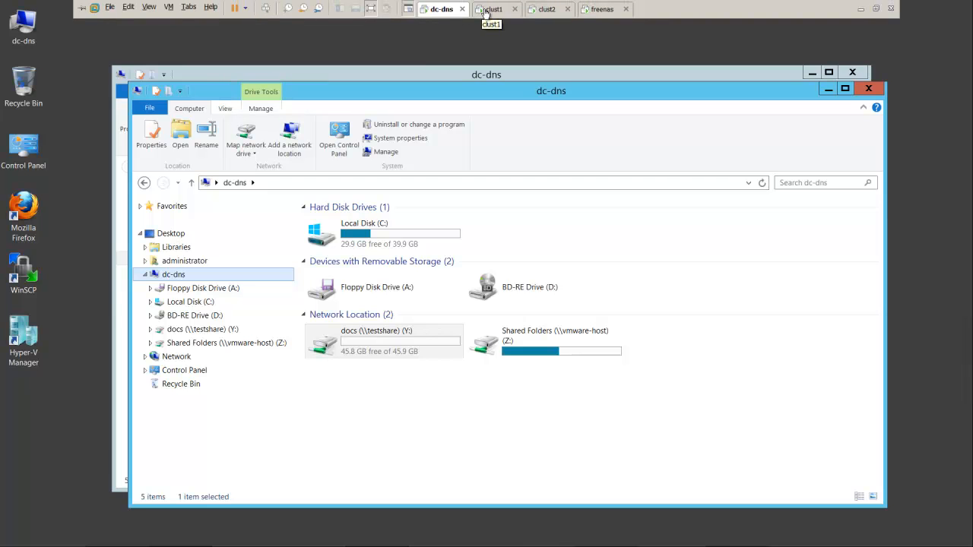
# On the clust1 VM, check Roles to confirm testshare runs on clust1, not clust2
pyautogui.click(495, 9)
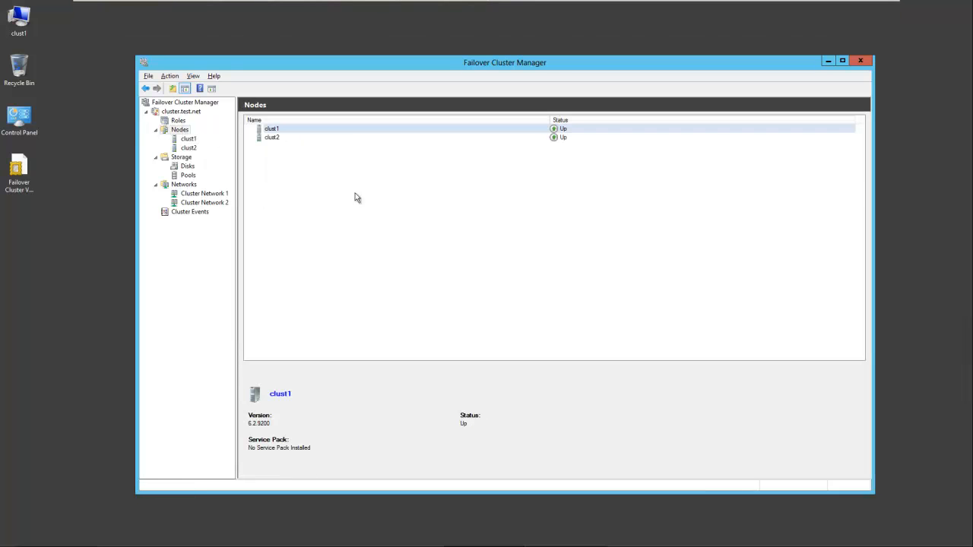
pyautogui.click(178, 120)
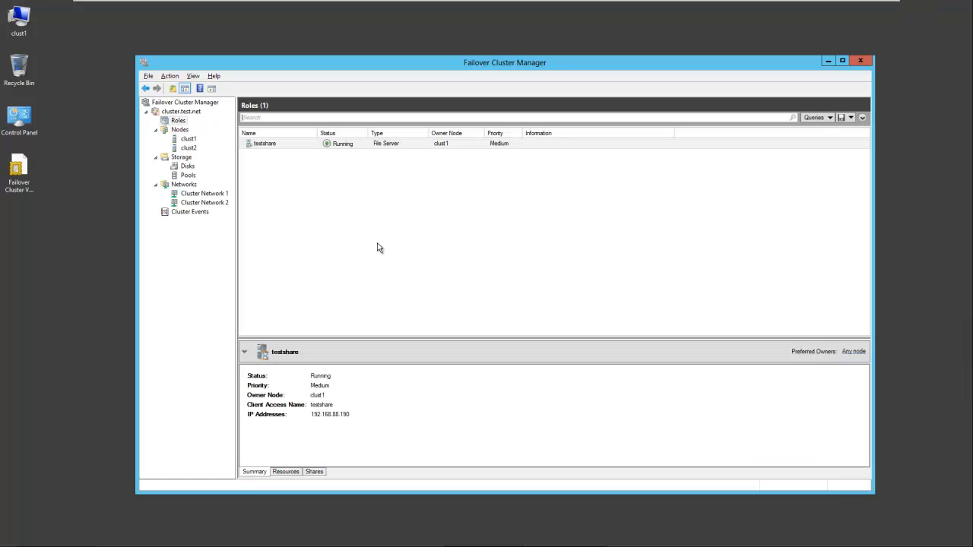
pyautogui.moveTo(436, 178)
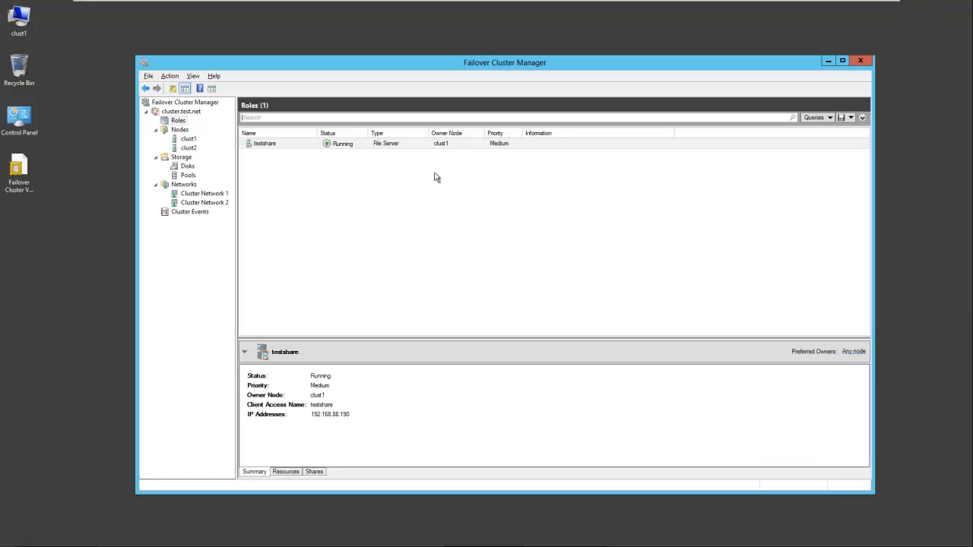
pyautogui.moveTo(447, 151)
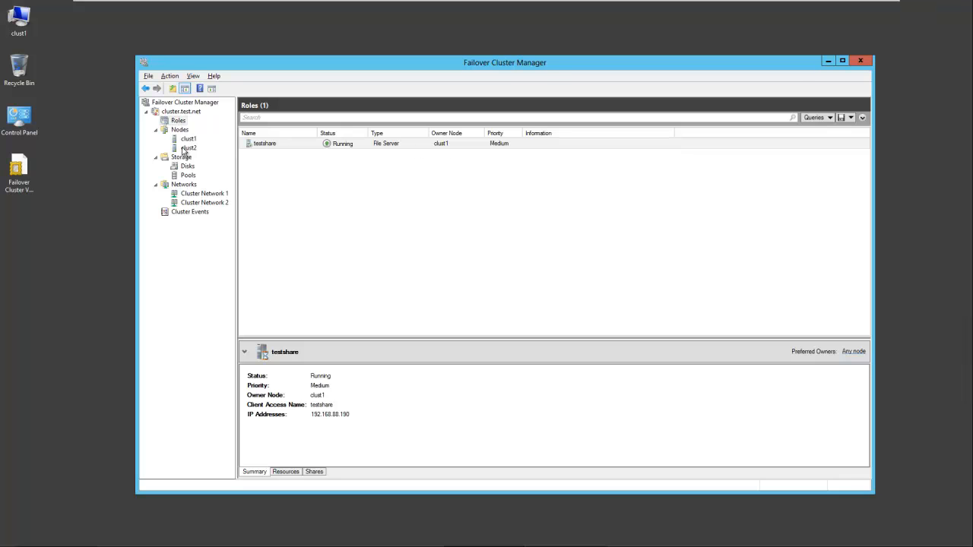
pyautogui.click(189, 147)
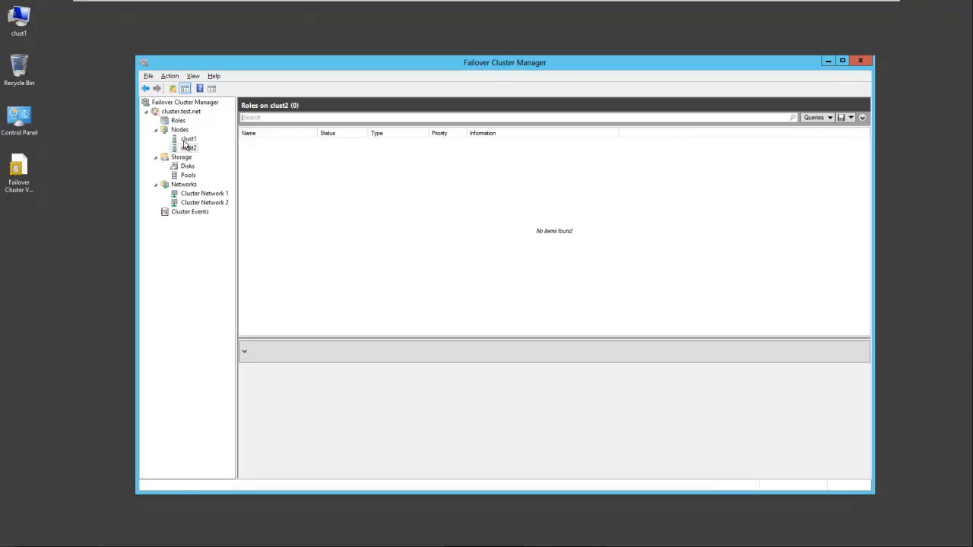
pyautogui.click(187, 139)
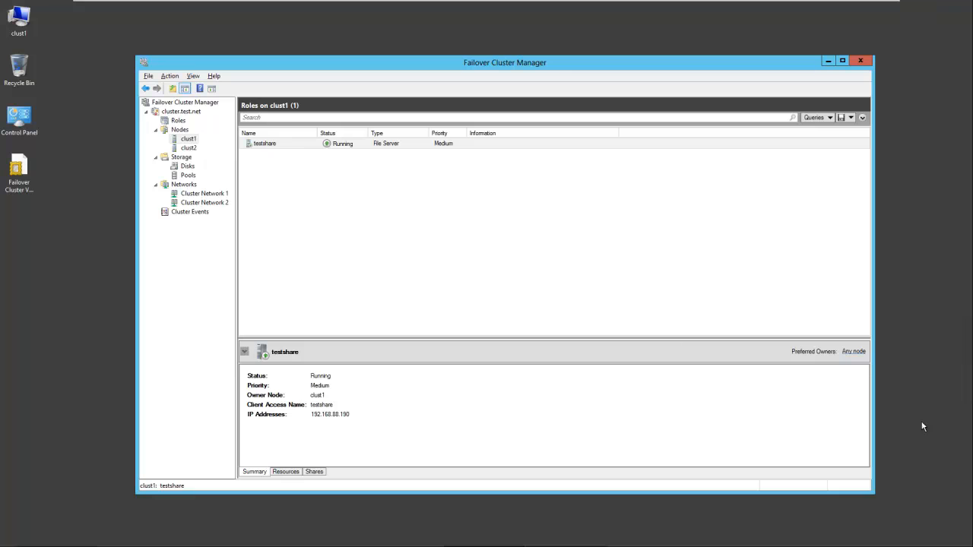
# Shut down clust1 from its power options to force the testshare failover
pyautogui.click(244, 351)
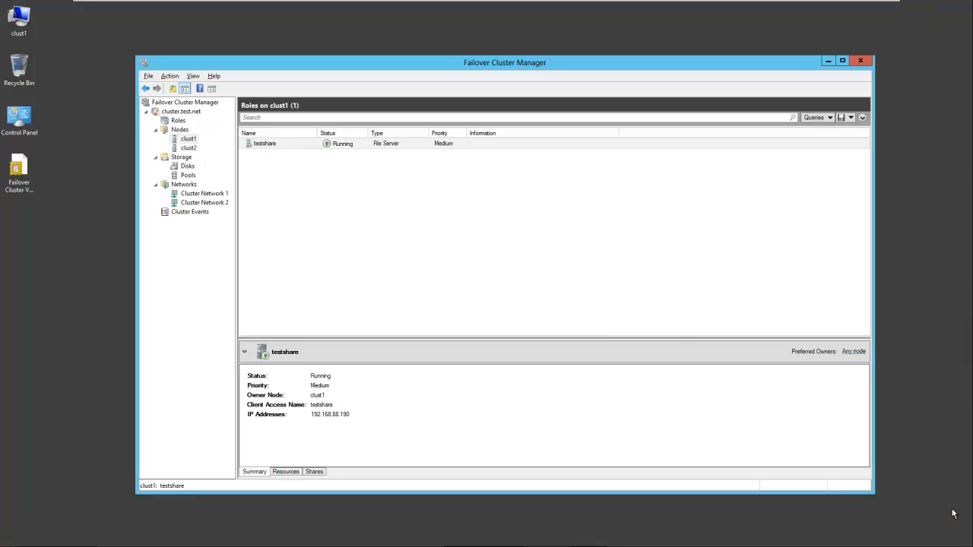
pyautogui.moveTo(972, 514)
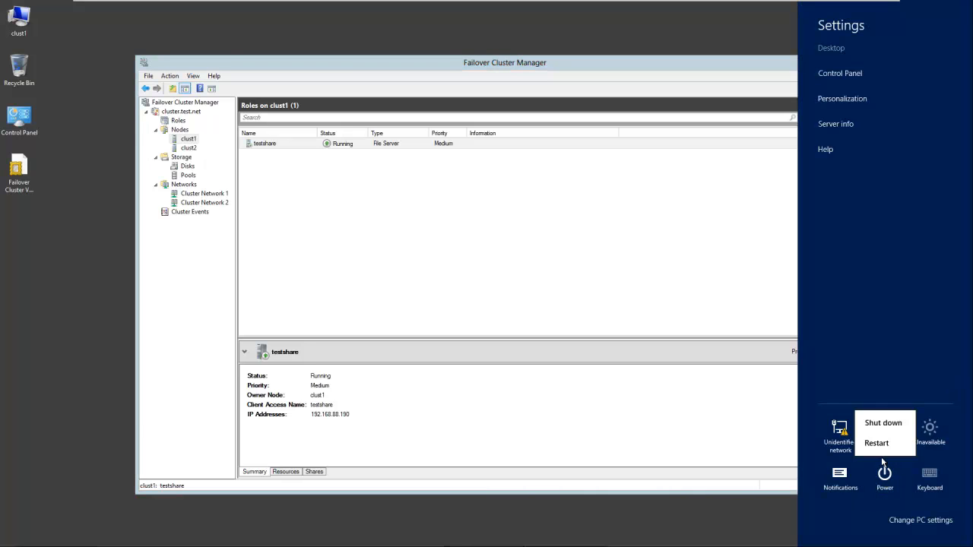
pyautogui.click(882, 422)
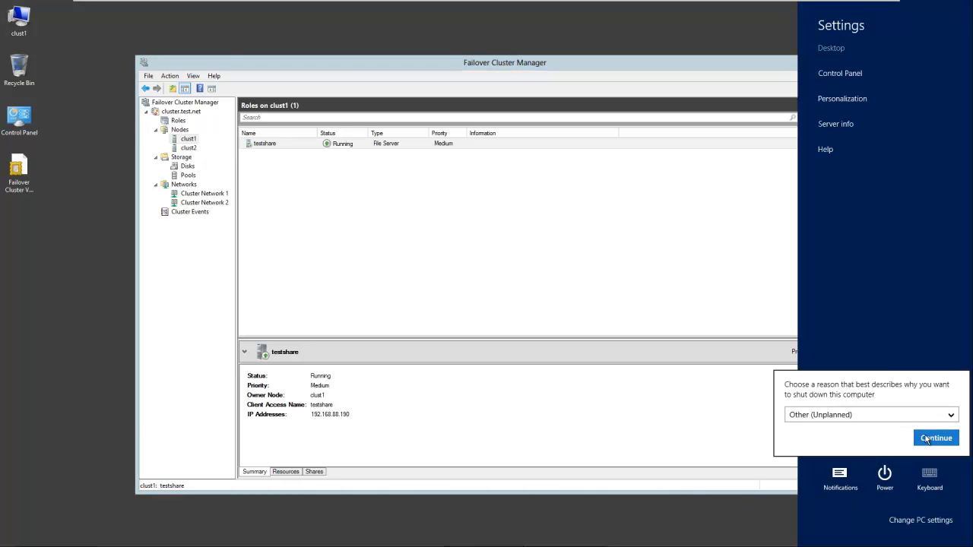
pyautogui.click(937, 438)
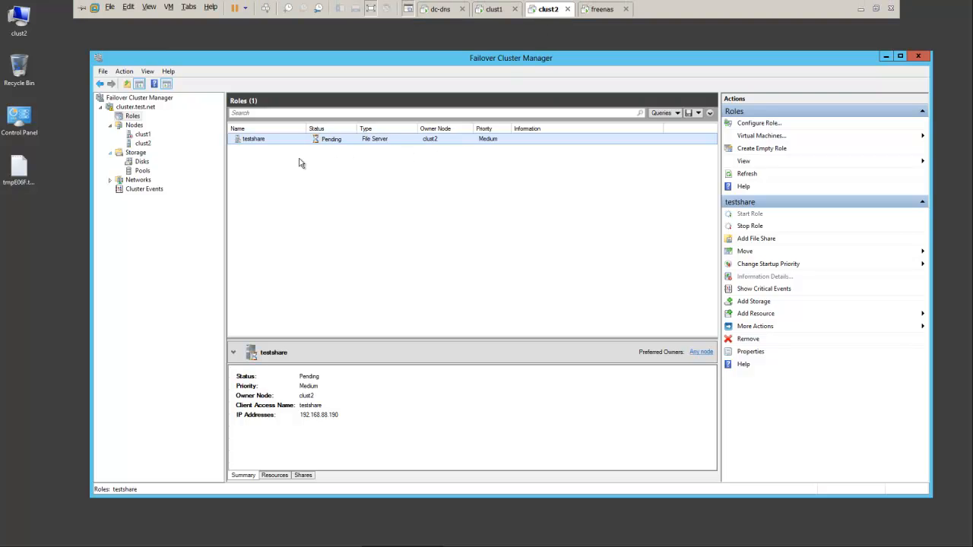
pyautogui.moveTo(268, 189)
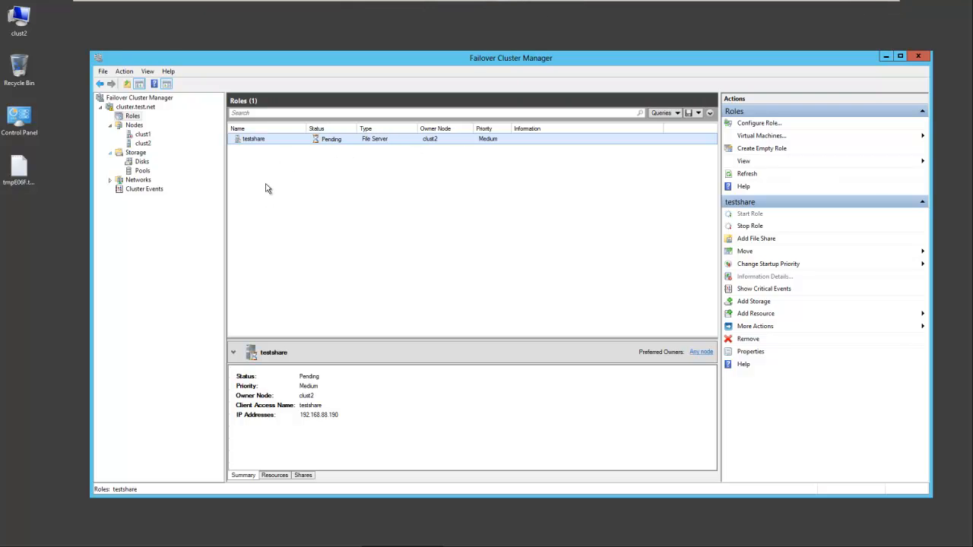
# Select clust2's roles and view testshare now Running on clust2 with clust1 Down
pyautogui.click(134, 125)
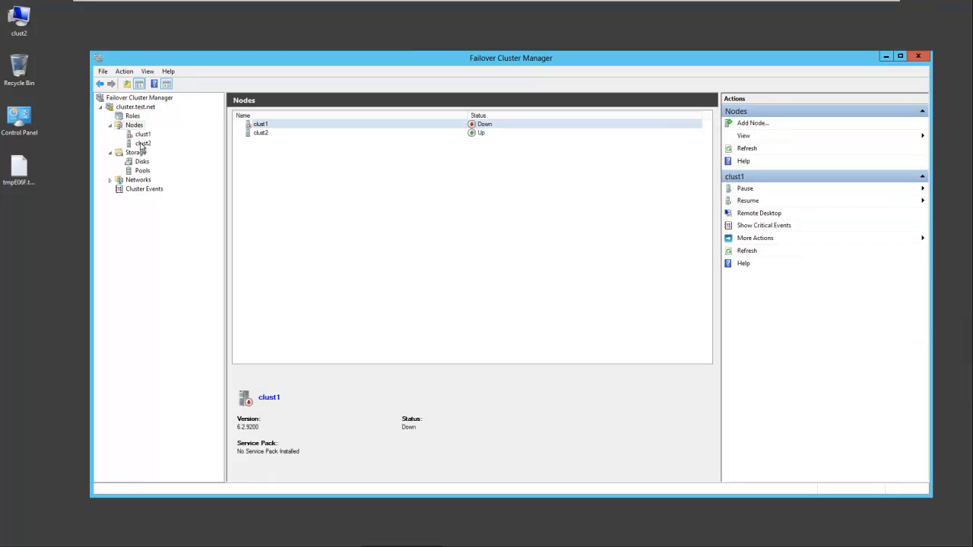
pyautogui.click(143, 143)
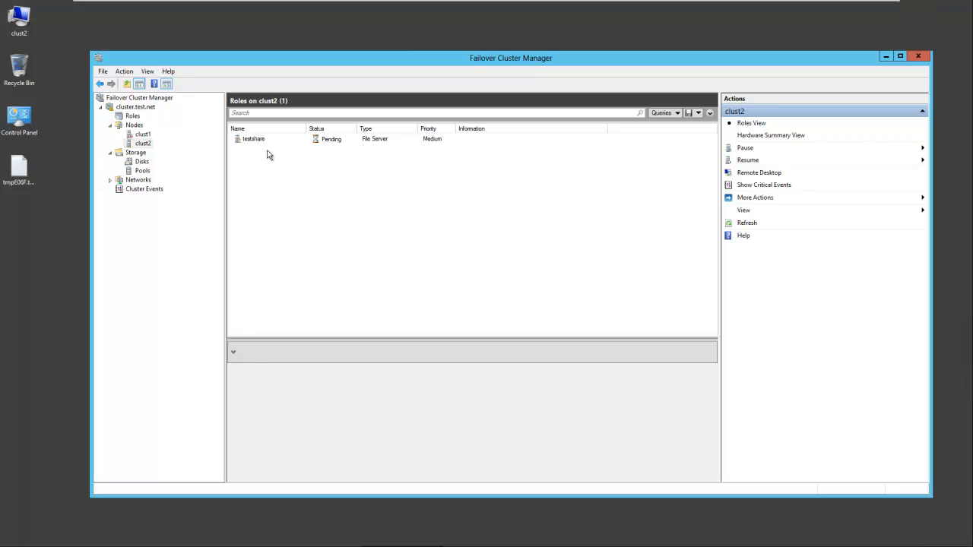
pyautogui.click(252, 139)
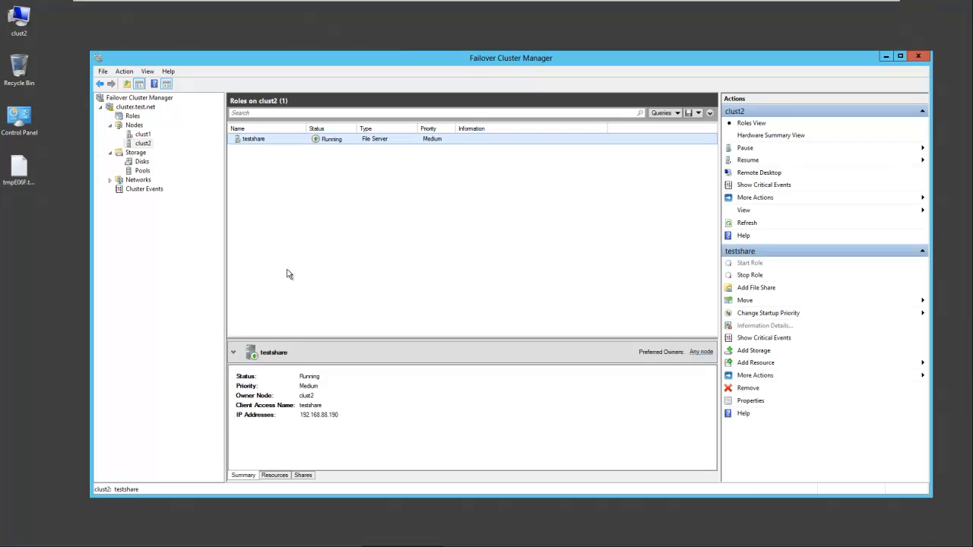
pyautogui.moveTo(370, 146)
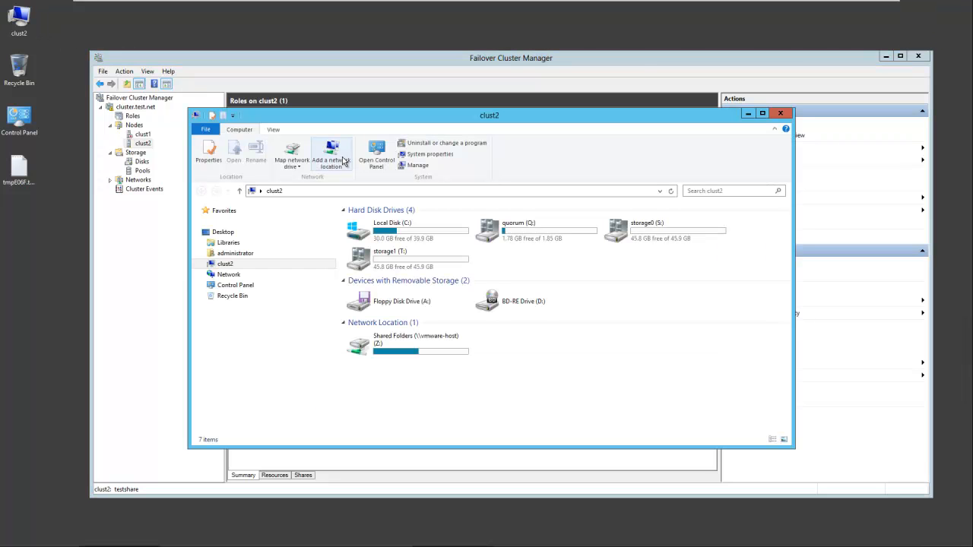
# On clust2, map \\testshare\docs as network drive Y:
pyautogui.click(292, 152)
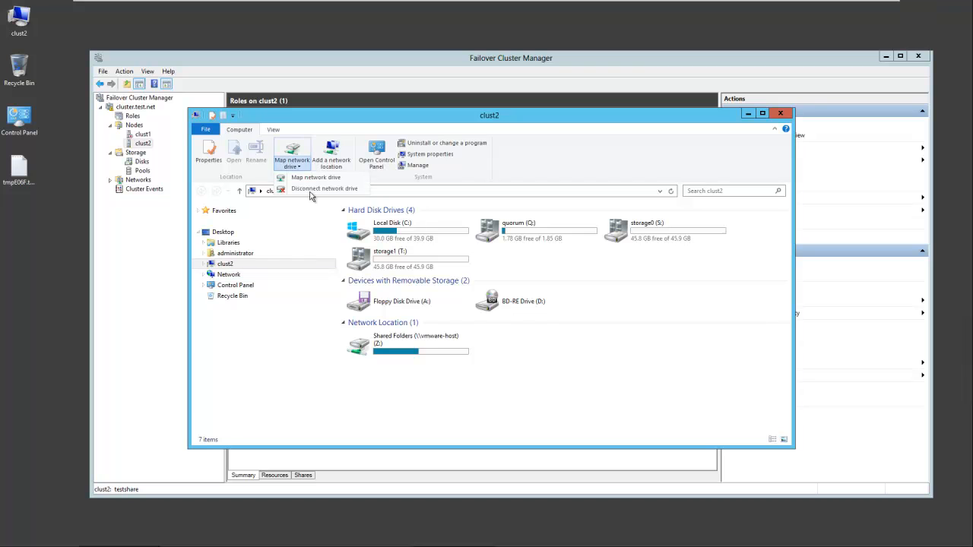
pyautogui.click(316, 176)
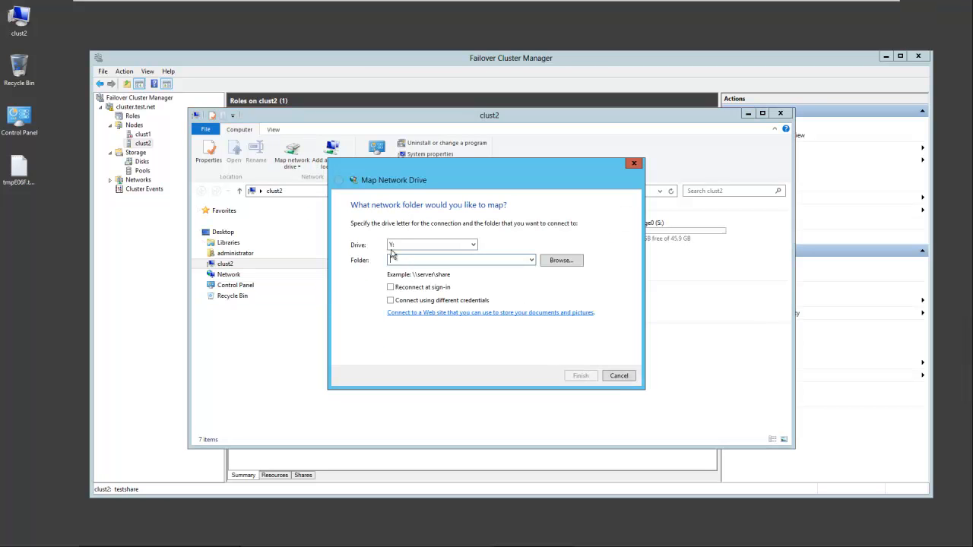
pyautogui.click(432, 243)
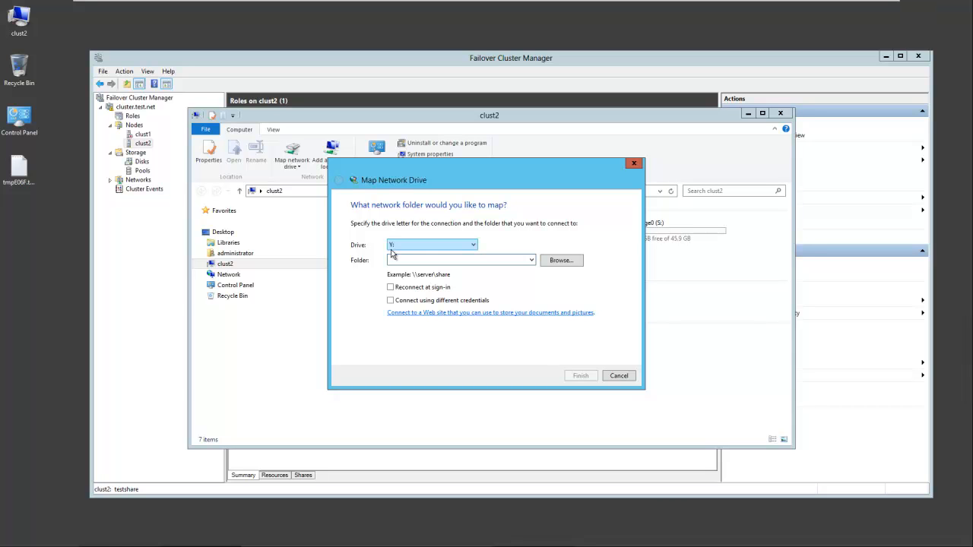
pyautogui.write('\\\\testshar')
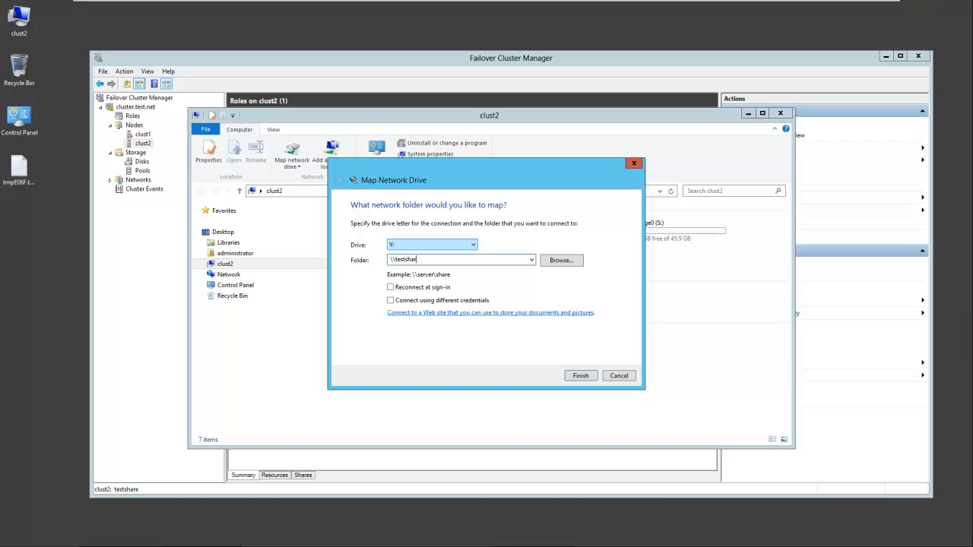
pyautogui.write('\\docs')
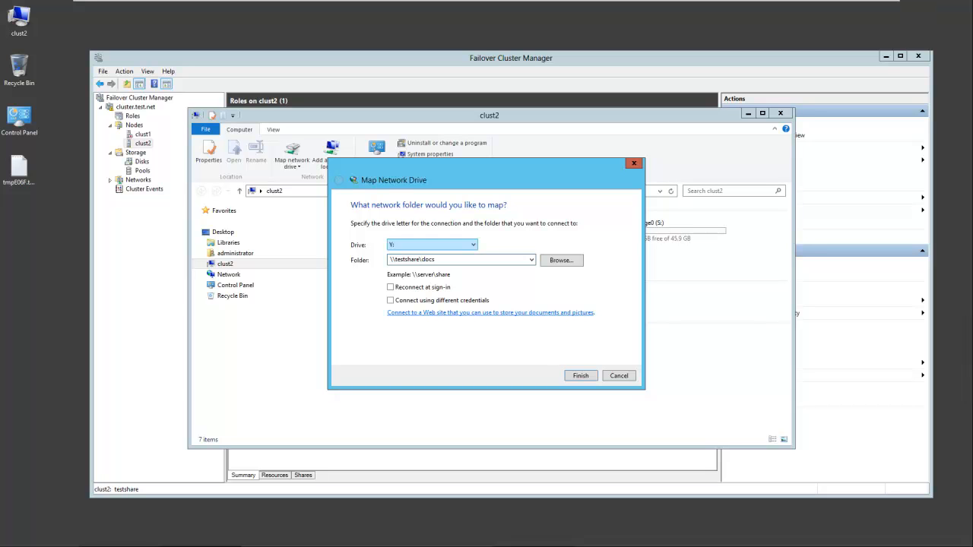
pyautogui.click(581, 374)
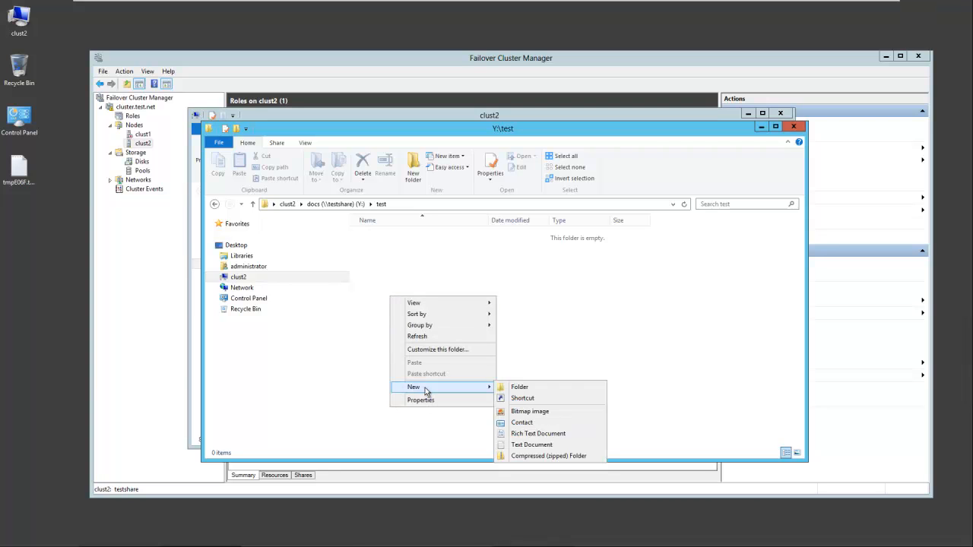
pyautogui.moveTo(538, 434)
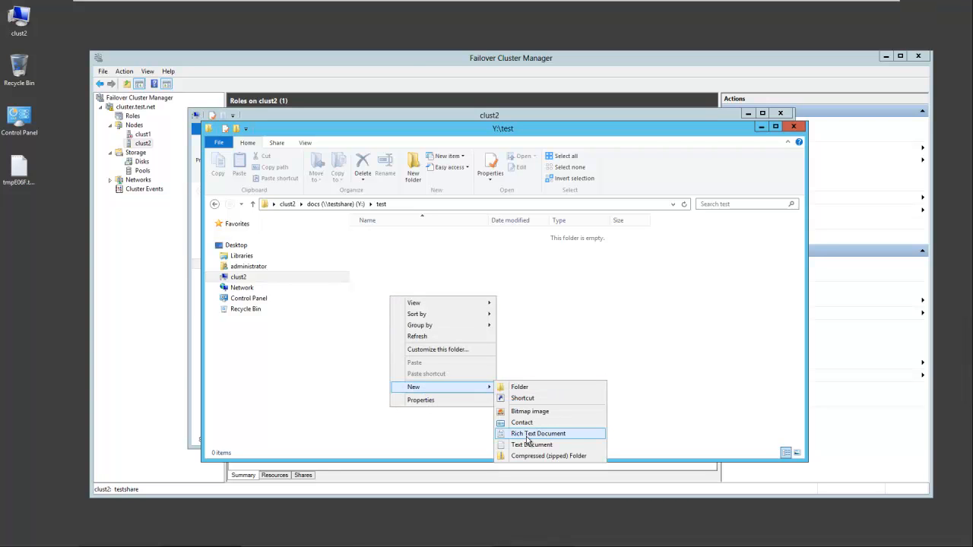
# Create test.rtf in Y:\test, open it in WordPad and enter 'asdf'
pyautogui.click(538, 433)
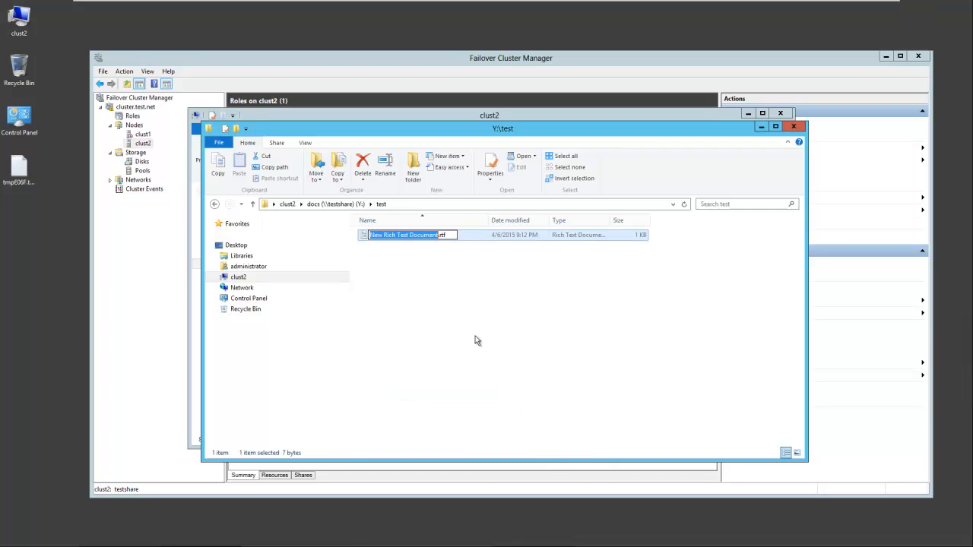
pyautogui.write('test.rtf')
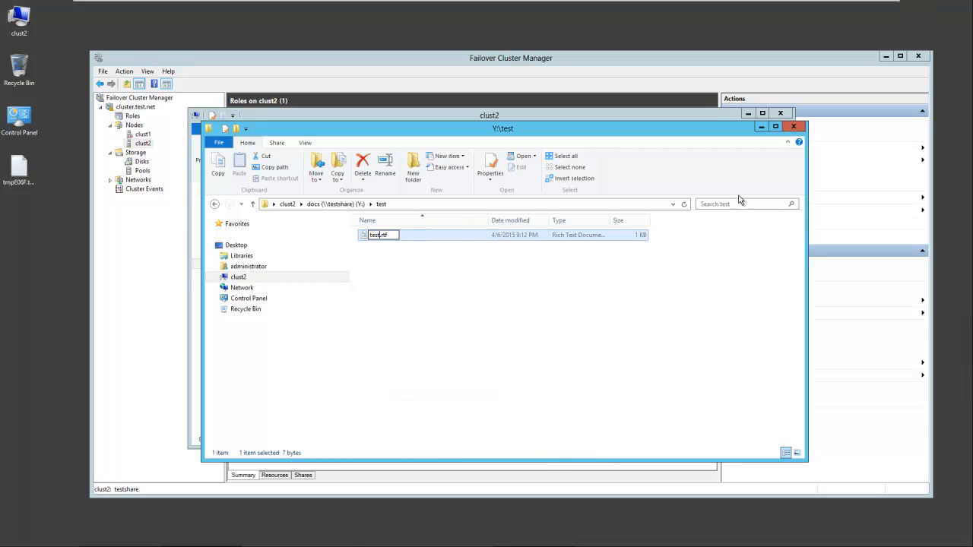
pyautogui.click(418, 246)
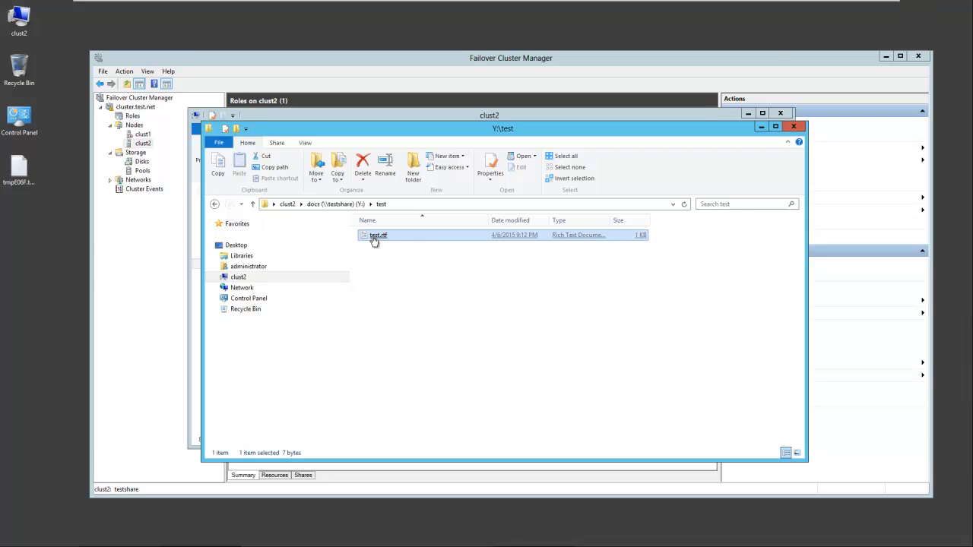
pyautogui.doubleClick(377, 234)
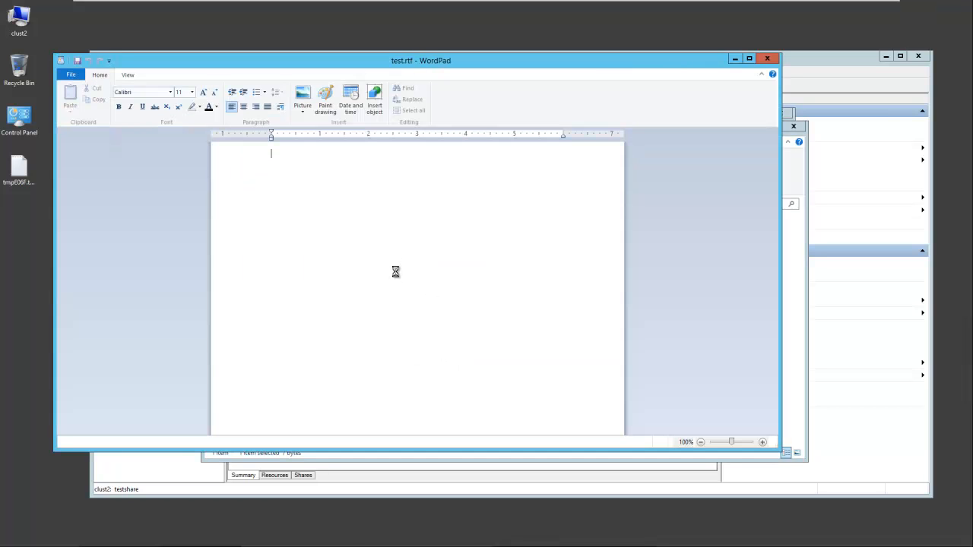
pyautogui.write('asdf')
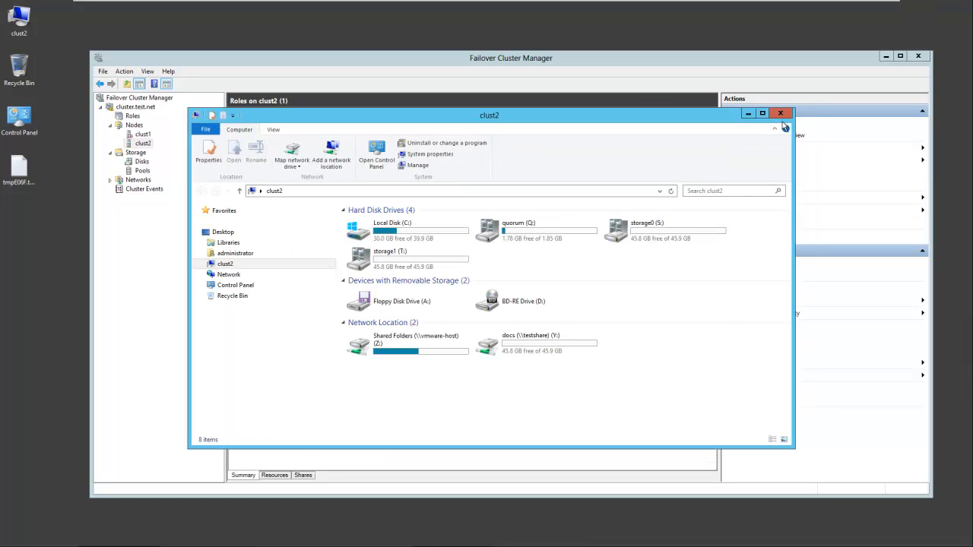
# On dc-dns, open Y:\test and test.rtf to confirm access, then close Explorer
pyautogui.click(782, 113)
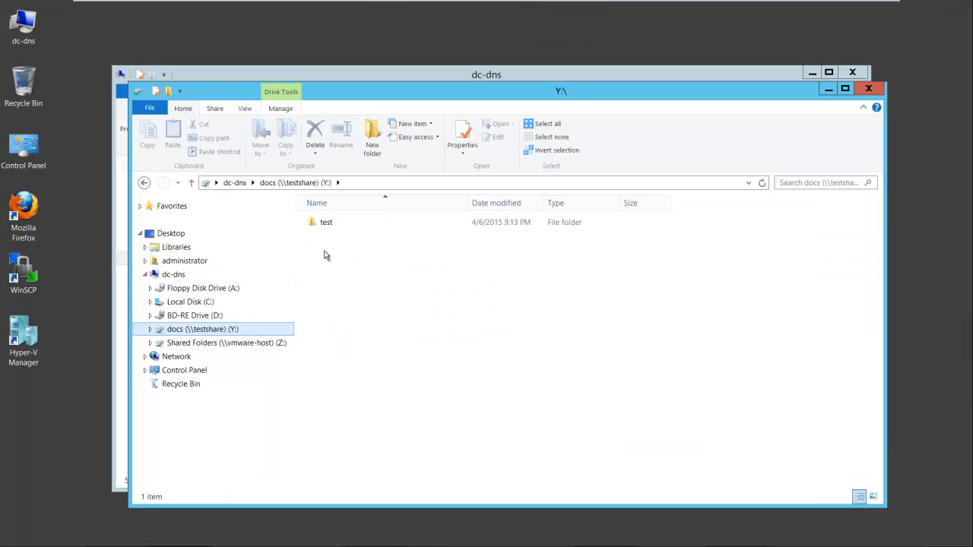
pyautogui.doubleClick(326, 222)
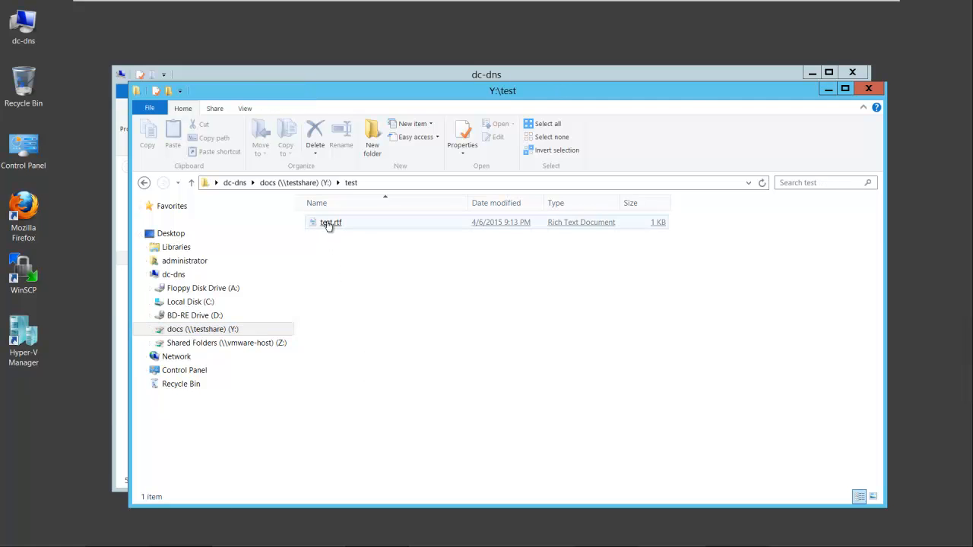
pyautogui.doubleClick(331, 222)
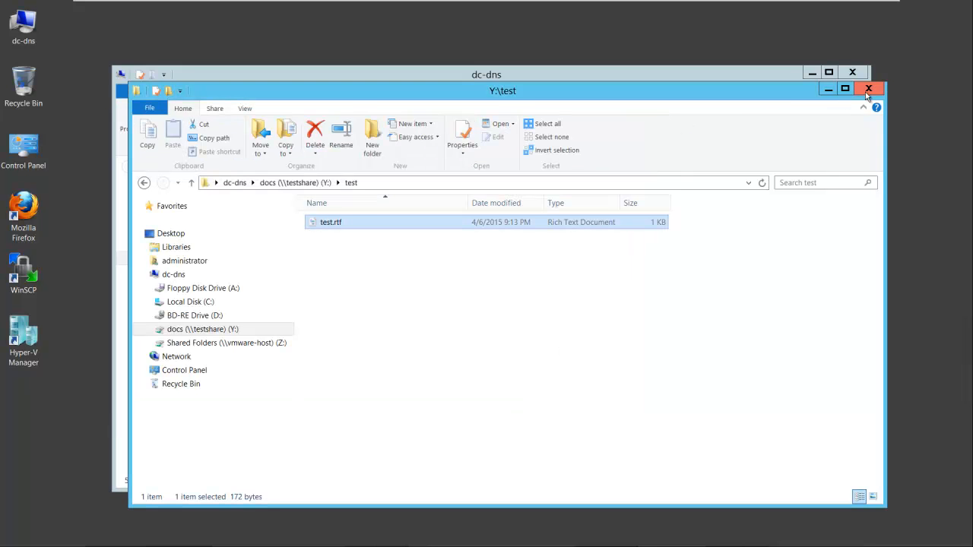
pyautogui.click(870, 88)
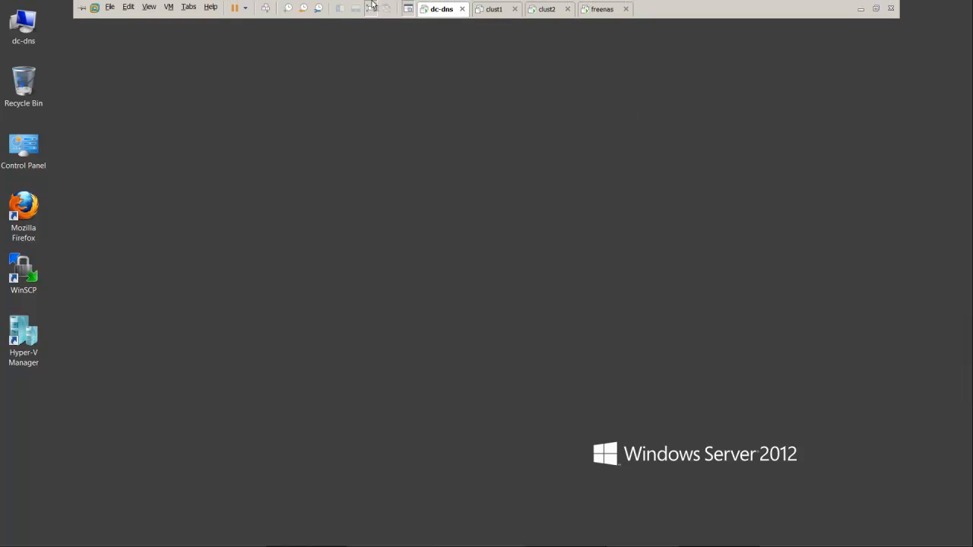
# Power the clust1 virtual machine back on from its VMware tab
pyautogui.click(496, 9)
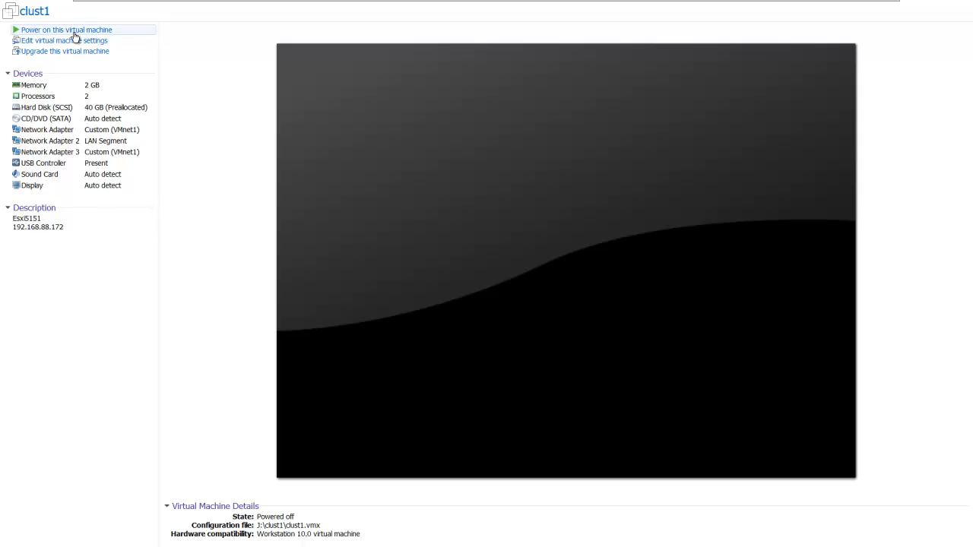
pyautogui.click(67, 30)
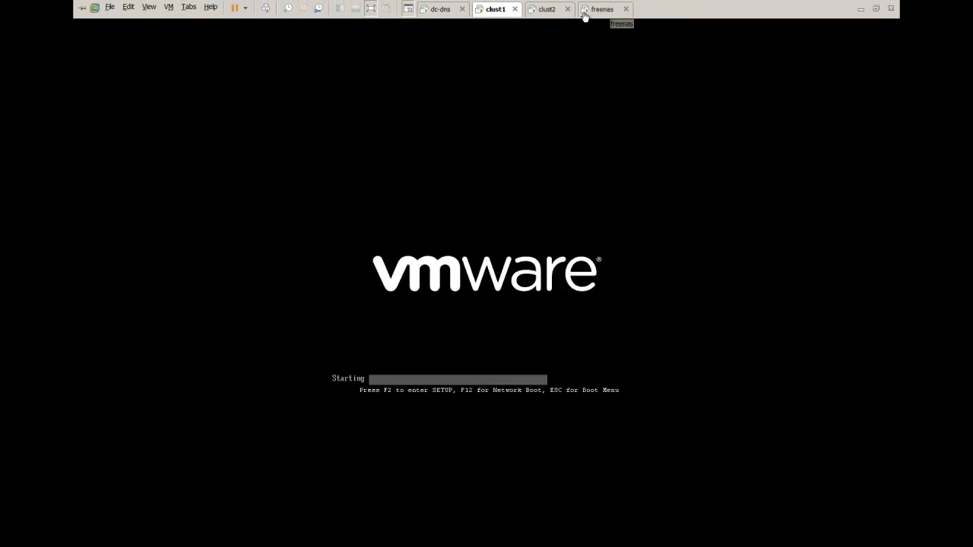